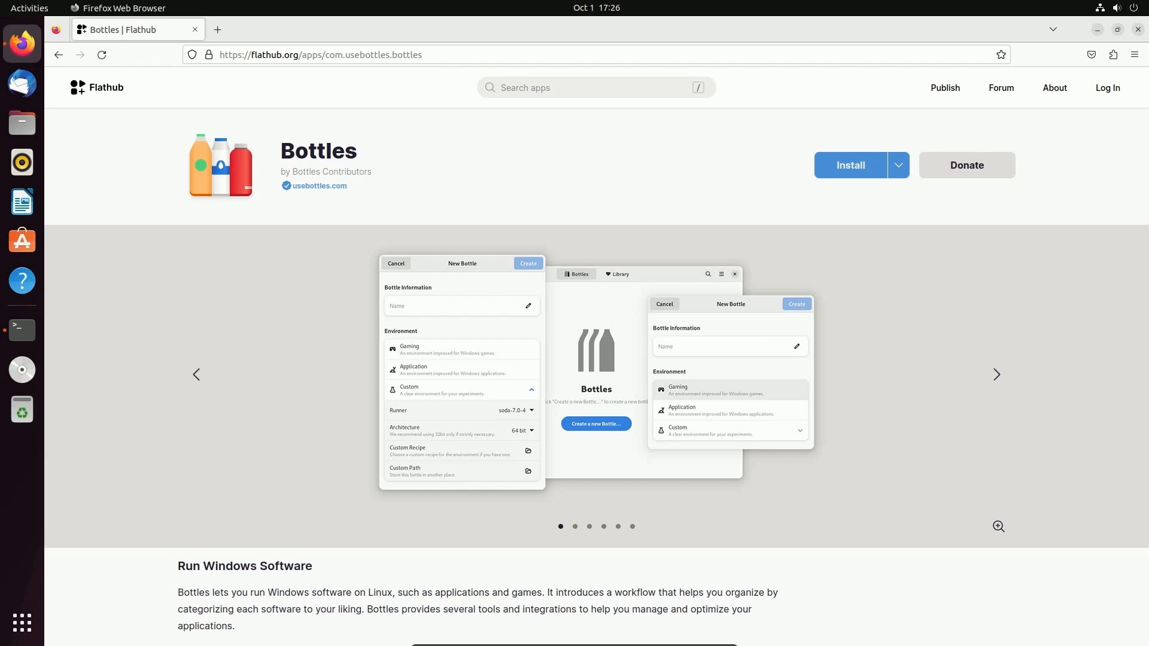
mouse_move(685, 154)
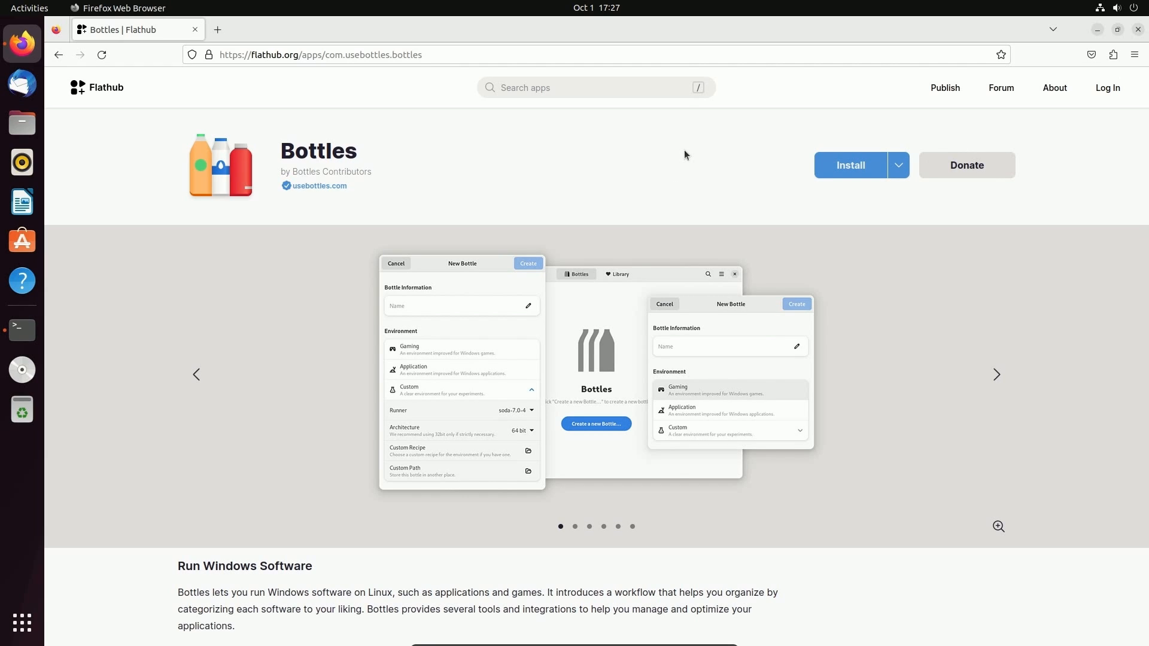
- Reveal the flatpak manual install and run commands for Bottles on Flathub
click(898, 165)
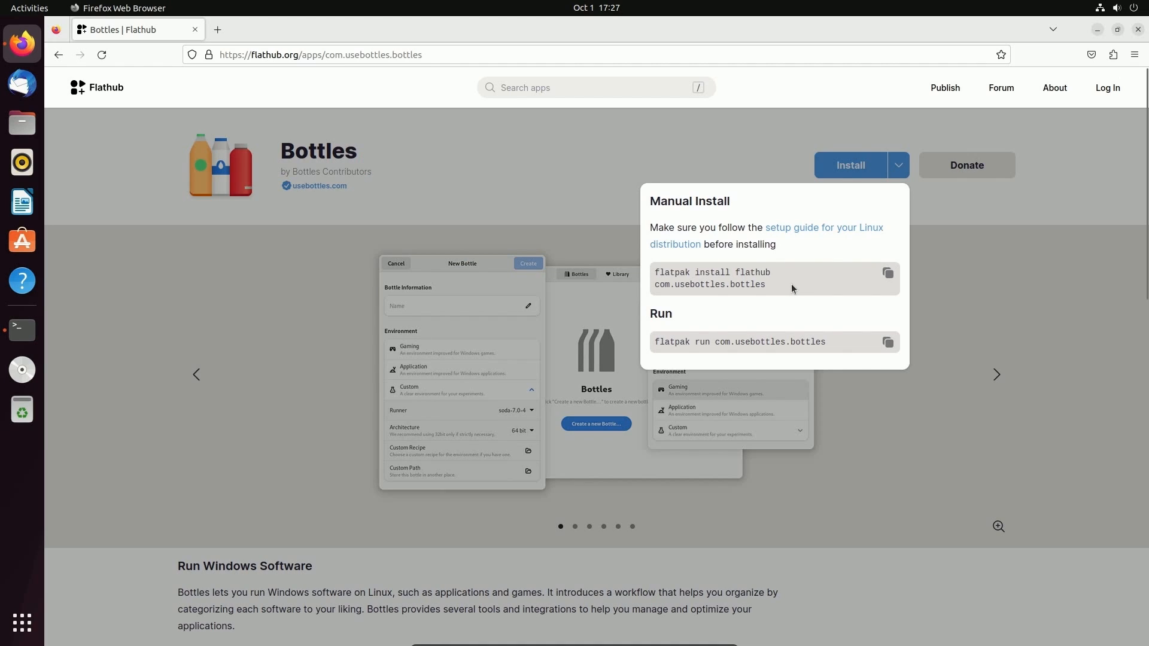
double_click(676, 273)
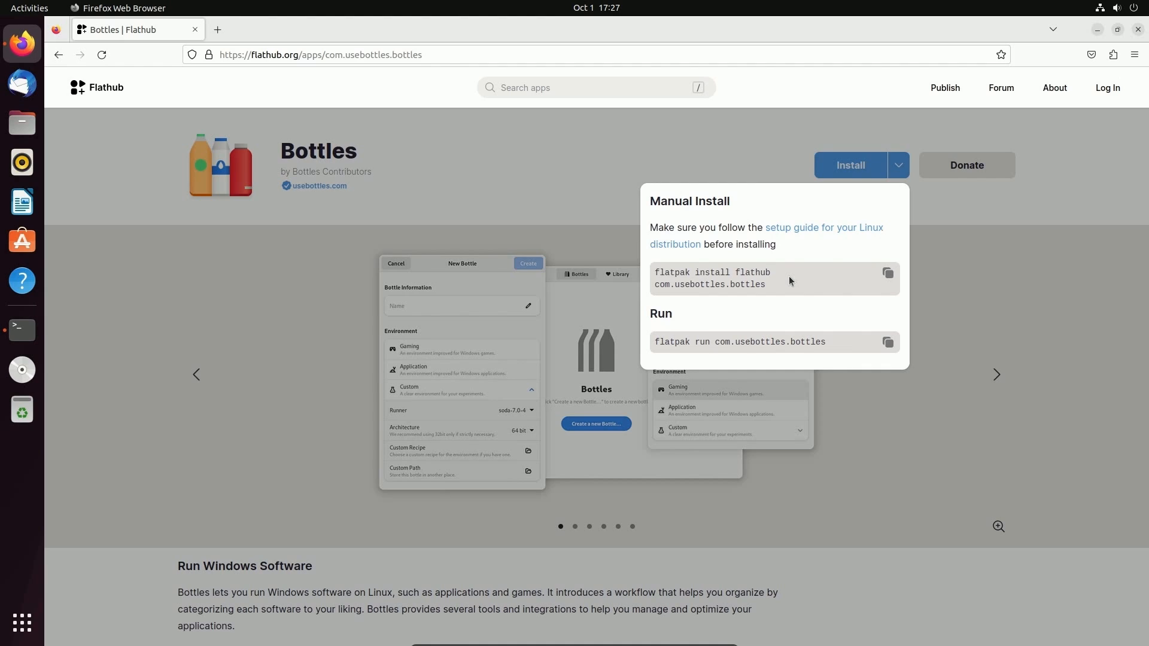
click(573, 202)
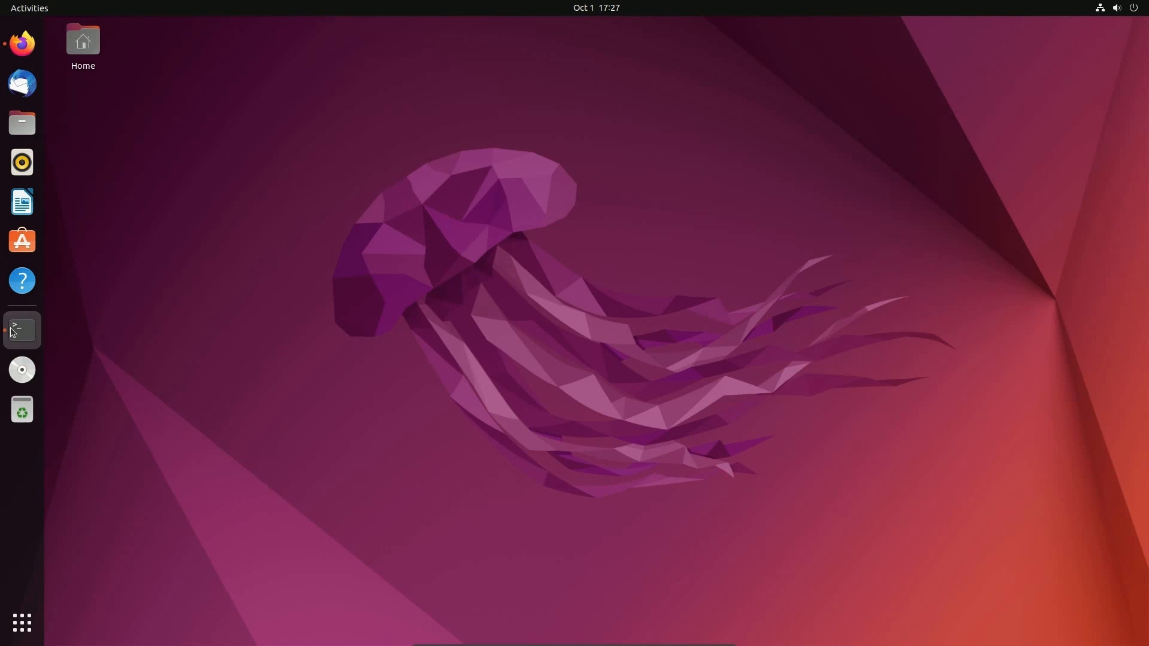
- Run 'sudo apt install flatpak' and authenticate with the password
text(sudo apt)
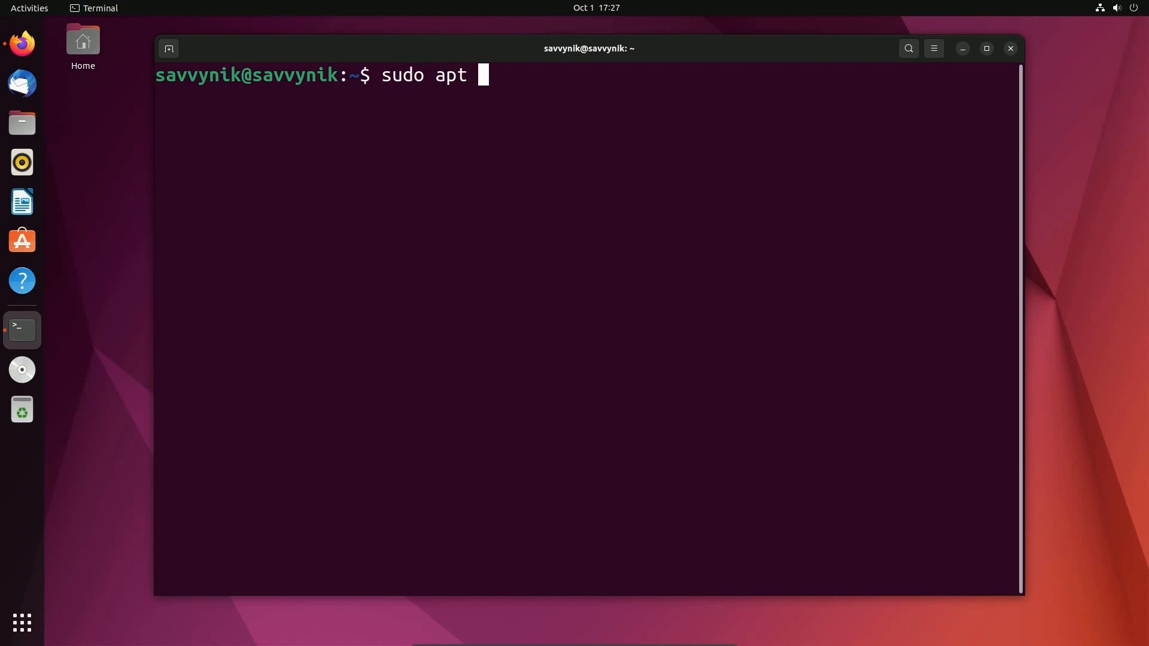
text(install flatpak)
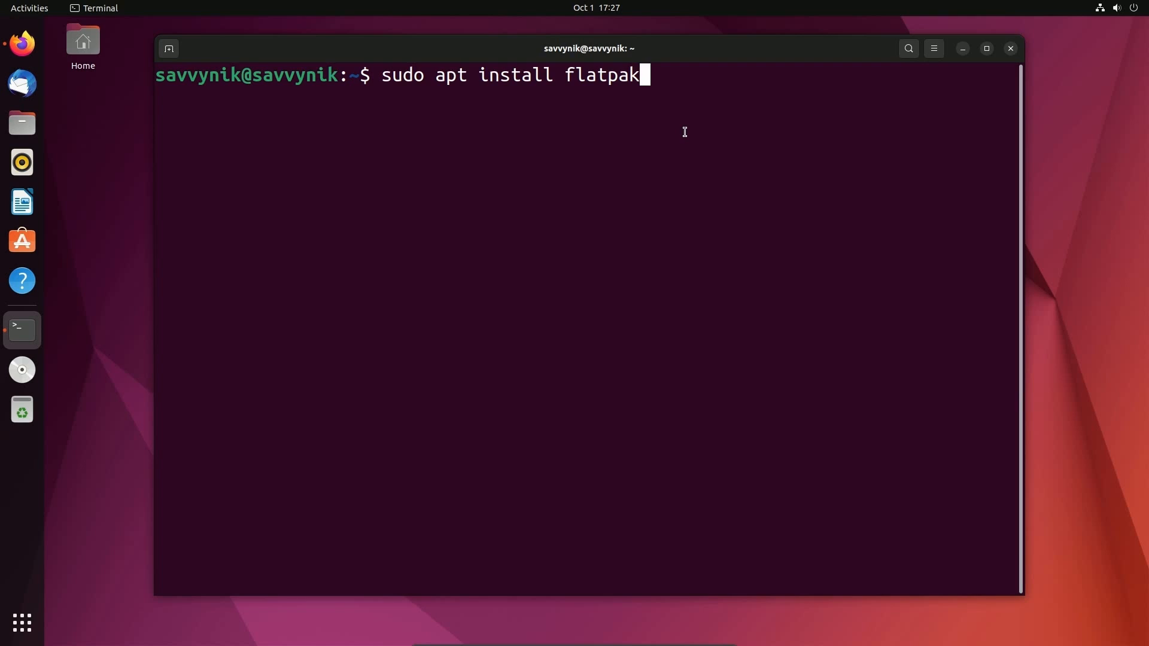
mouse_move(683, 131)
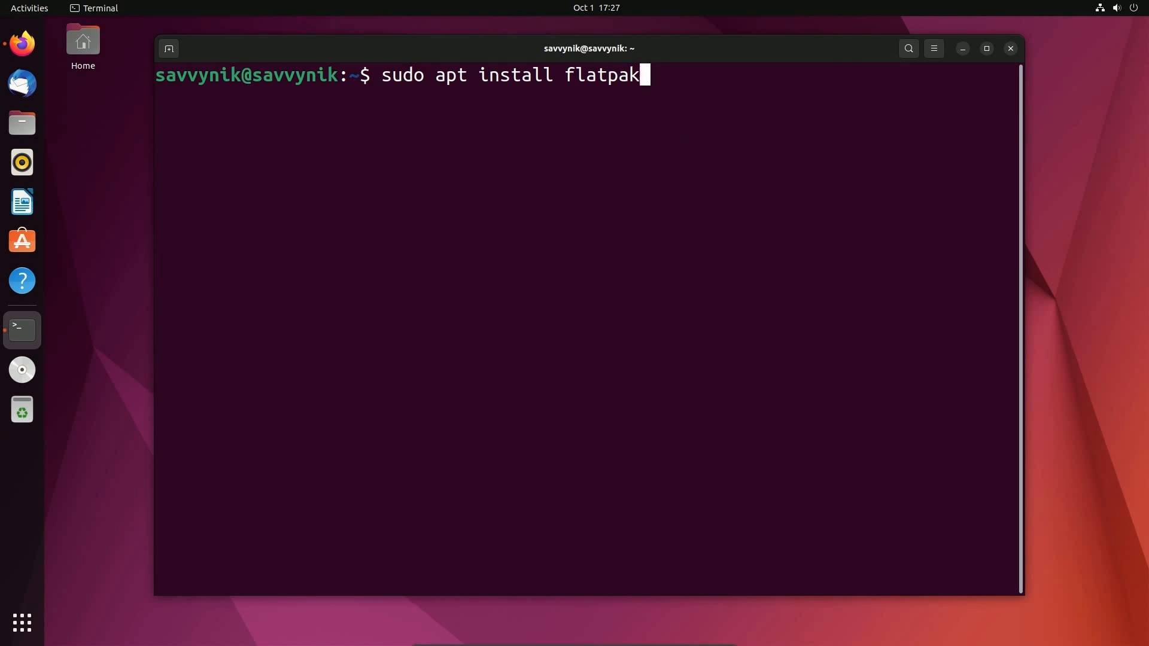
key(Return)
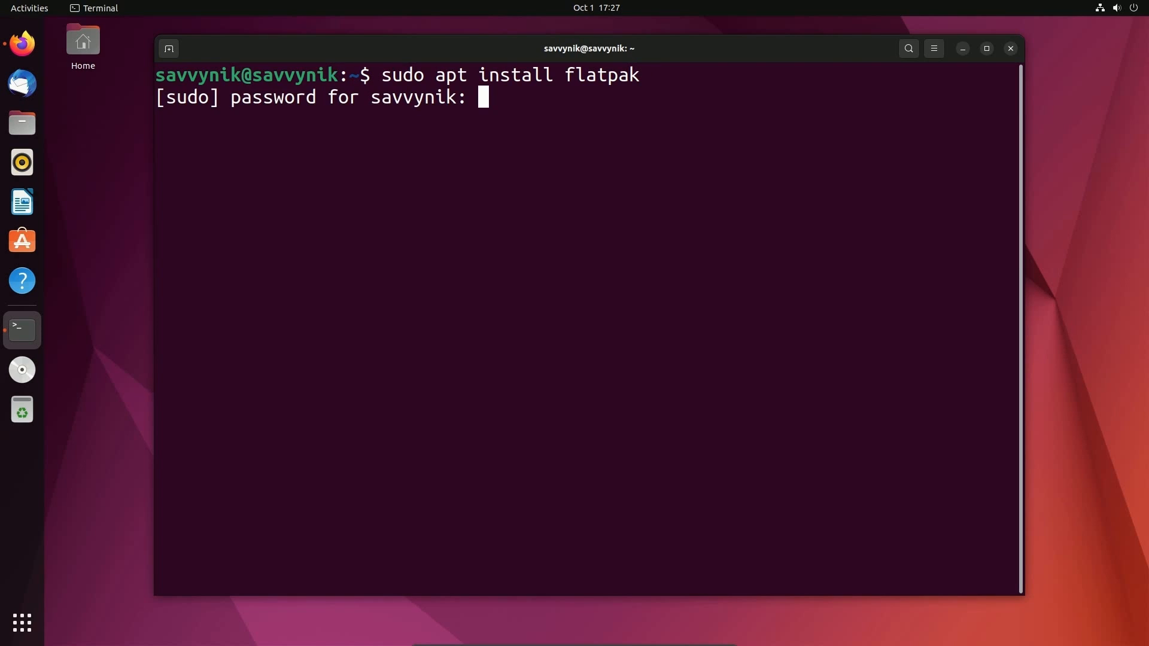
key(Return)
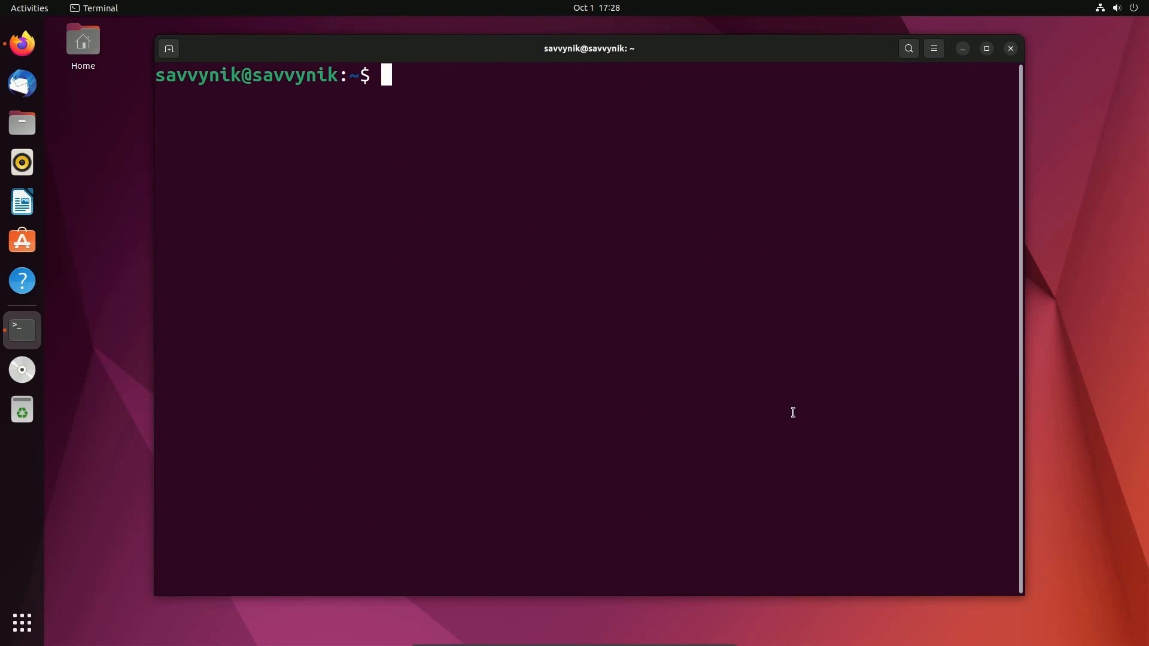
mouse_move(769, 383)
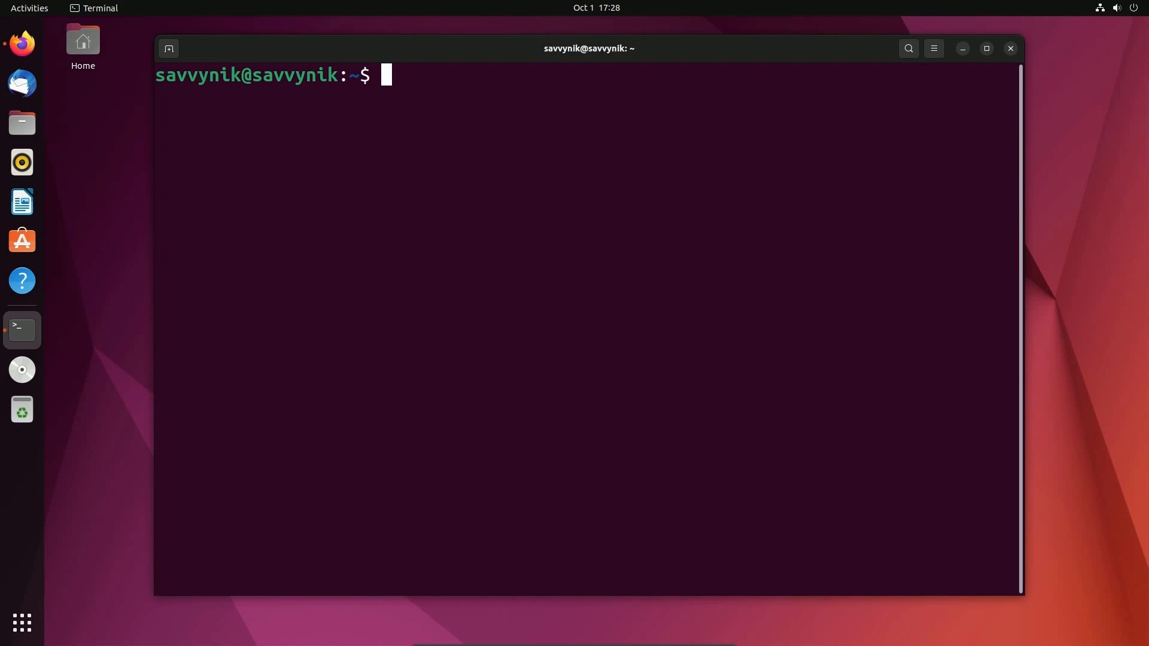
mouse_move(997, 373)
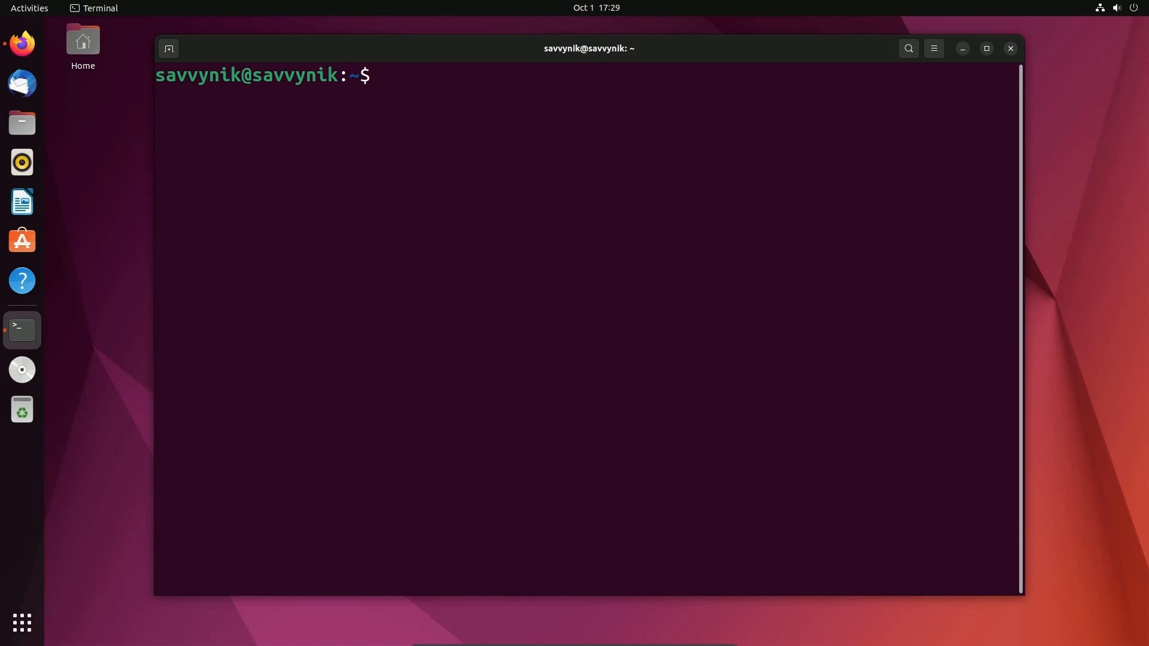
text(f)
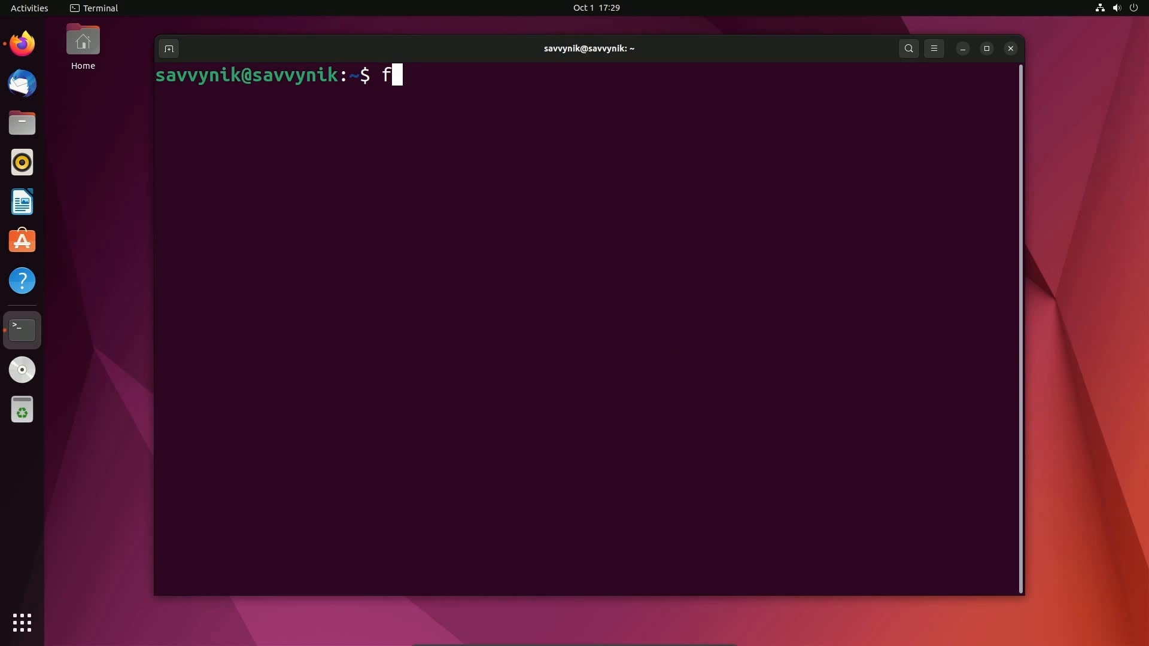
text(latpak re)
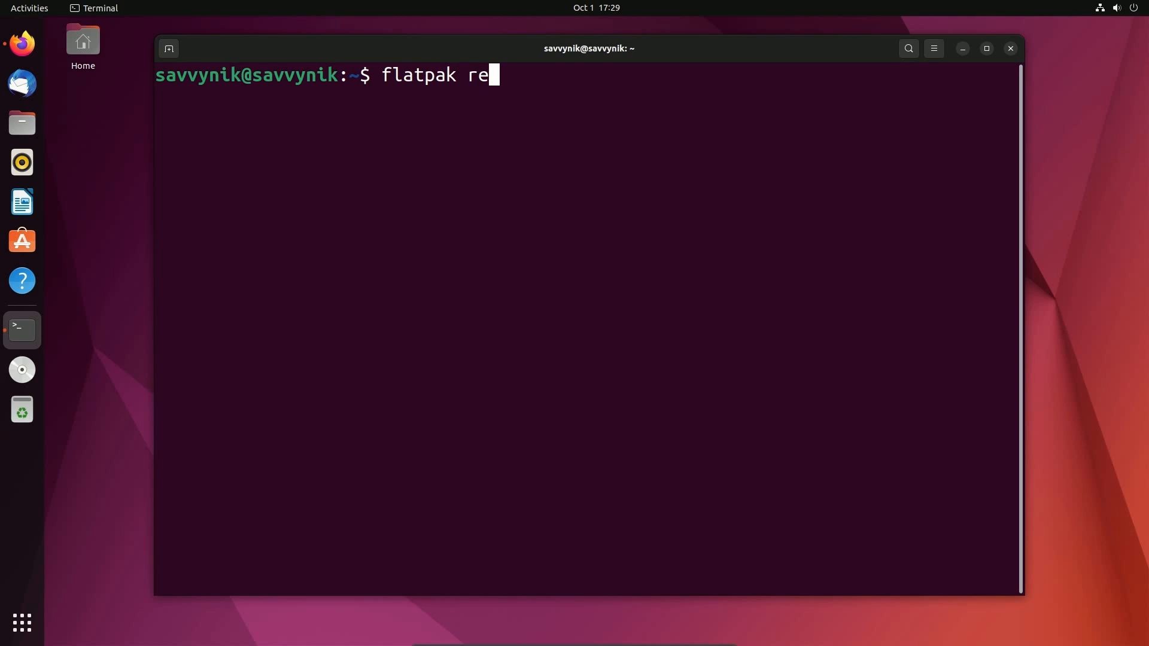
text(mote-add)
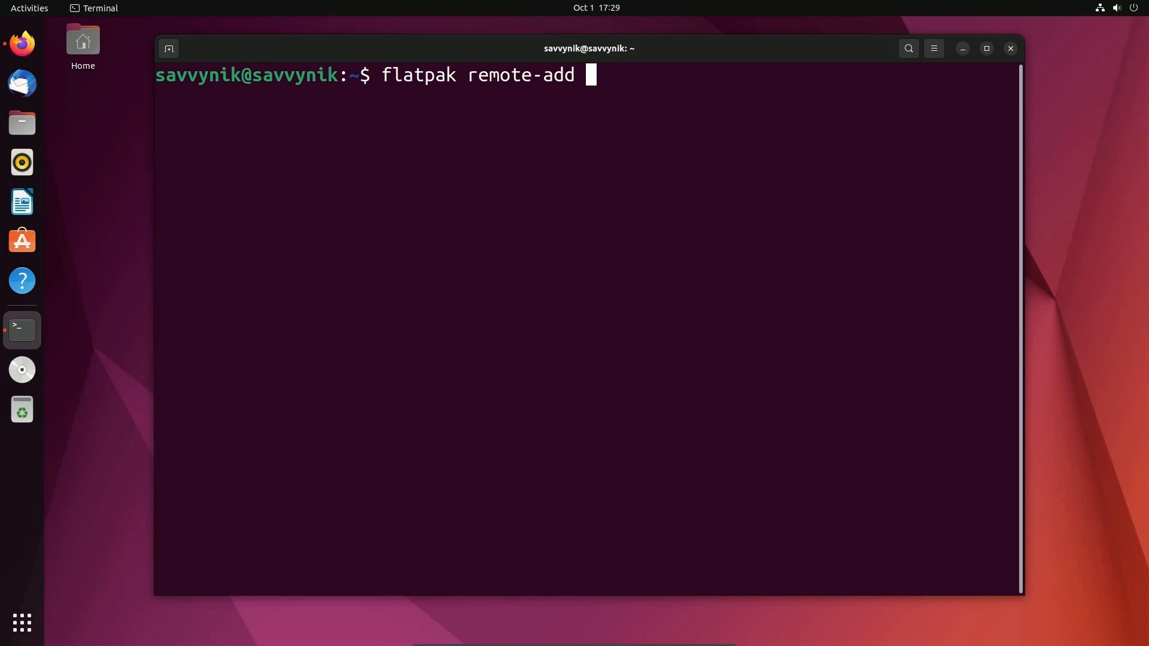
text(--if-not-es)
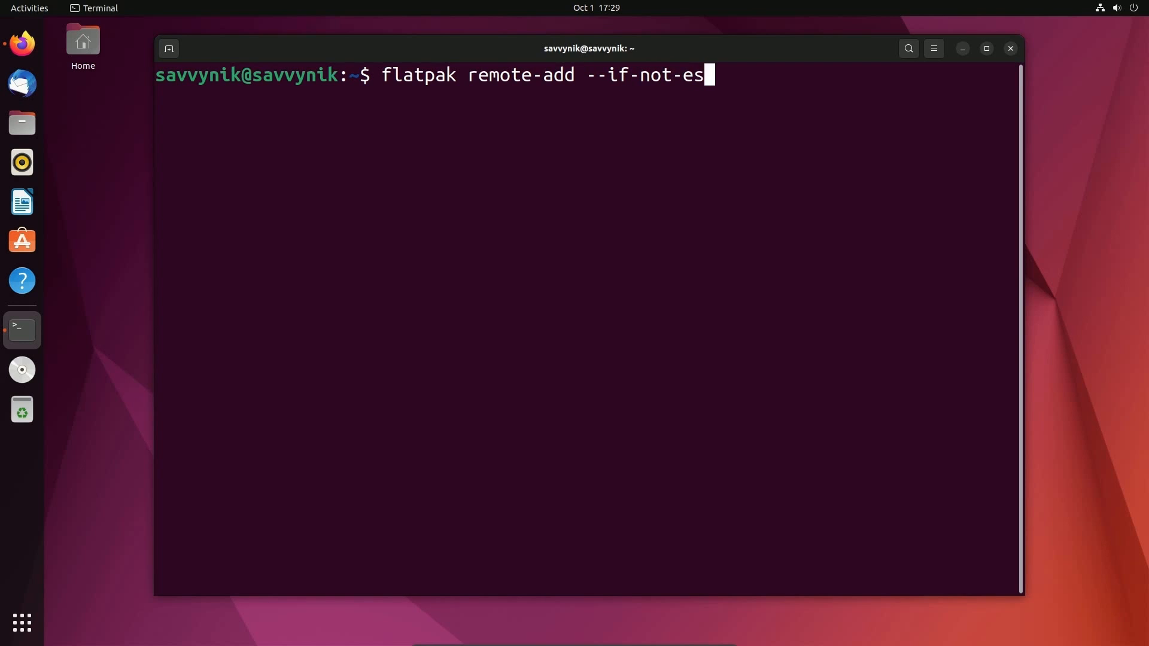
text(ists fla)
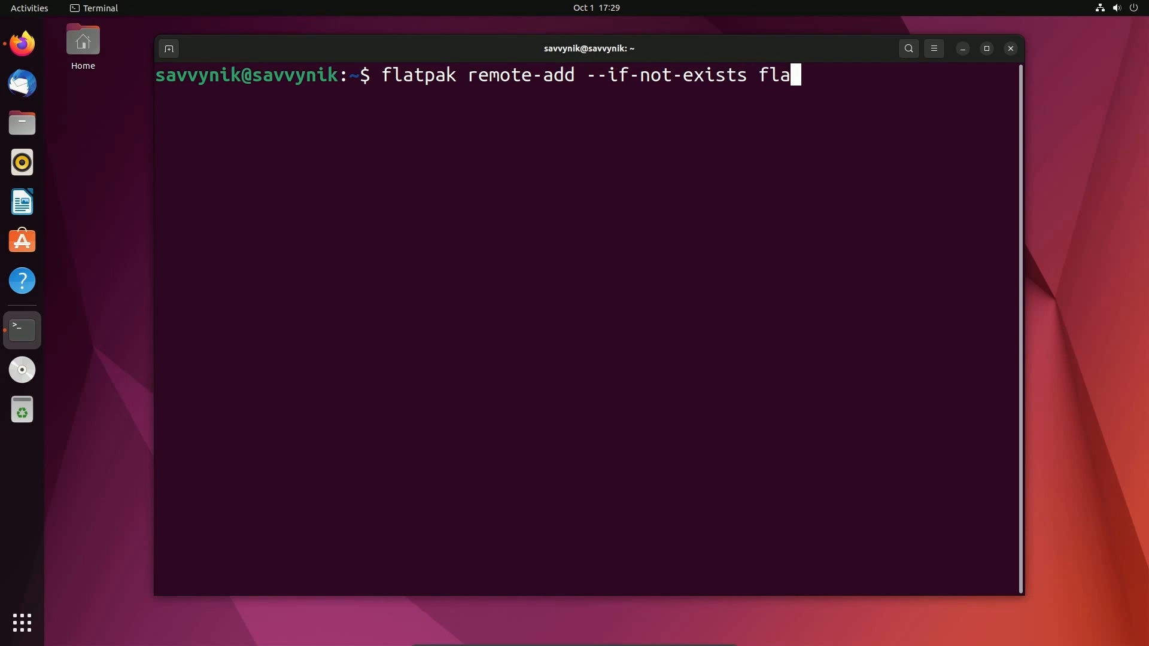
text(thub)
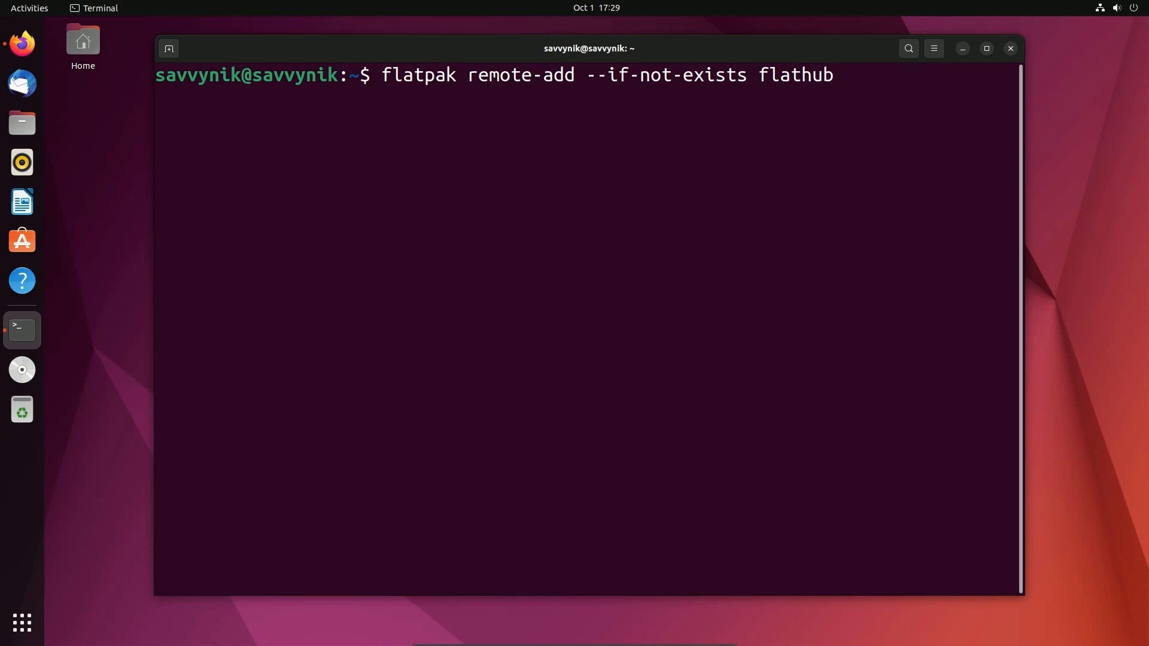
text(https://)
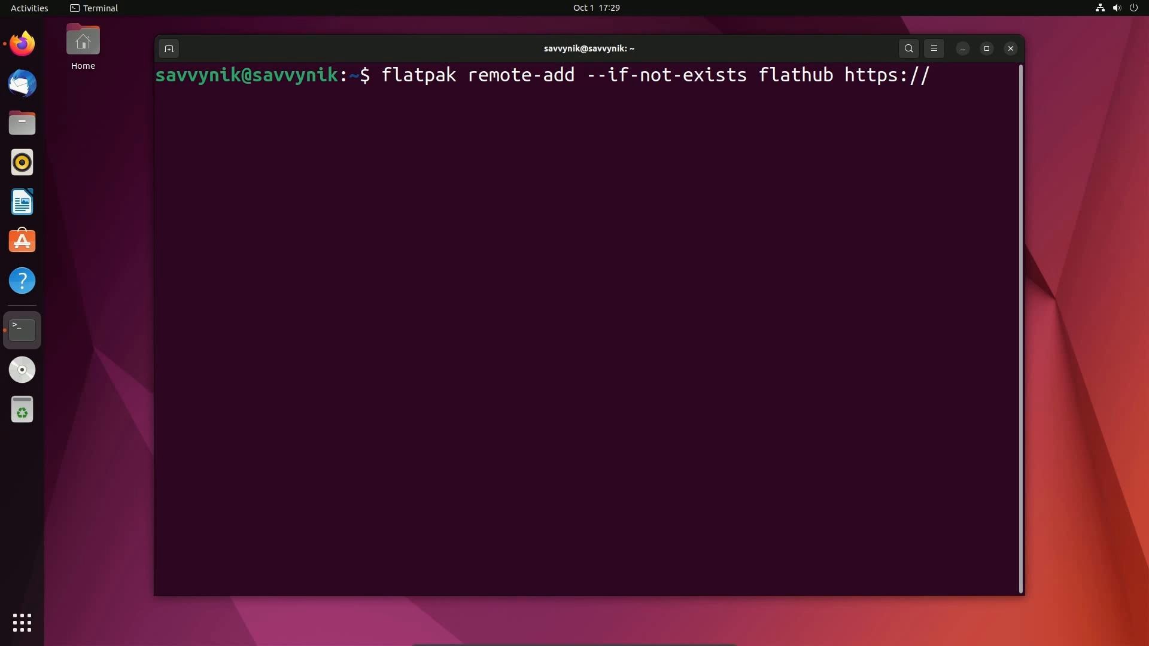
text(dl.flathub)
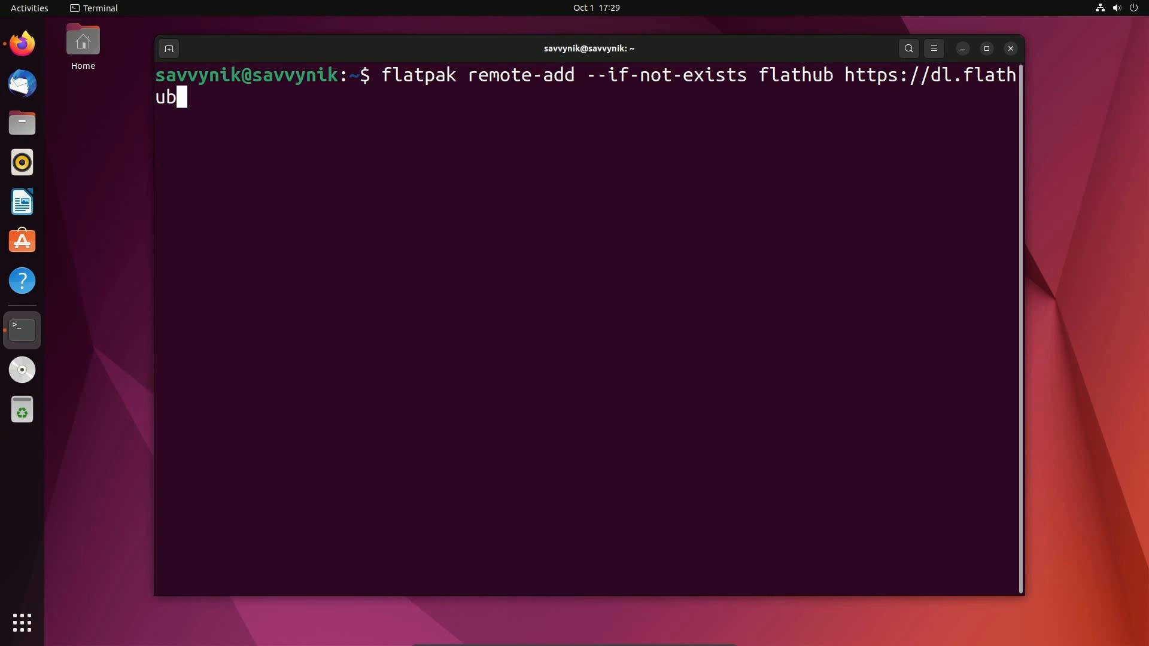
text(.org/repo/)
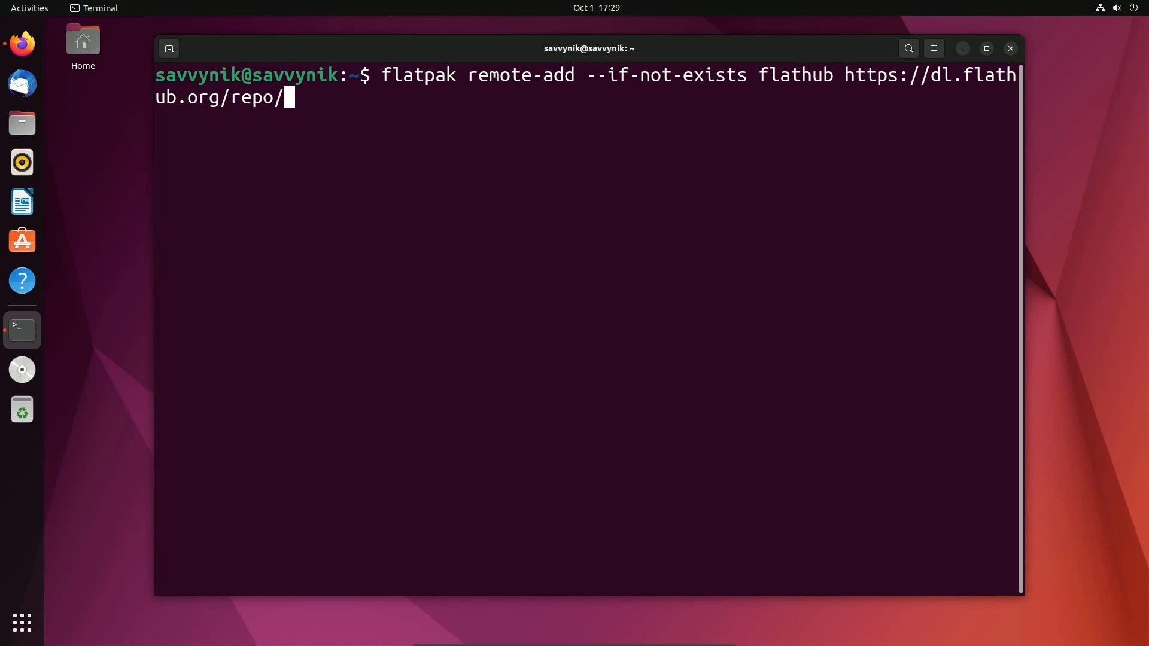
text(flathub.)
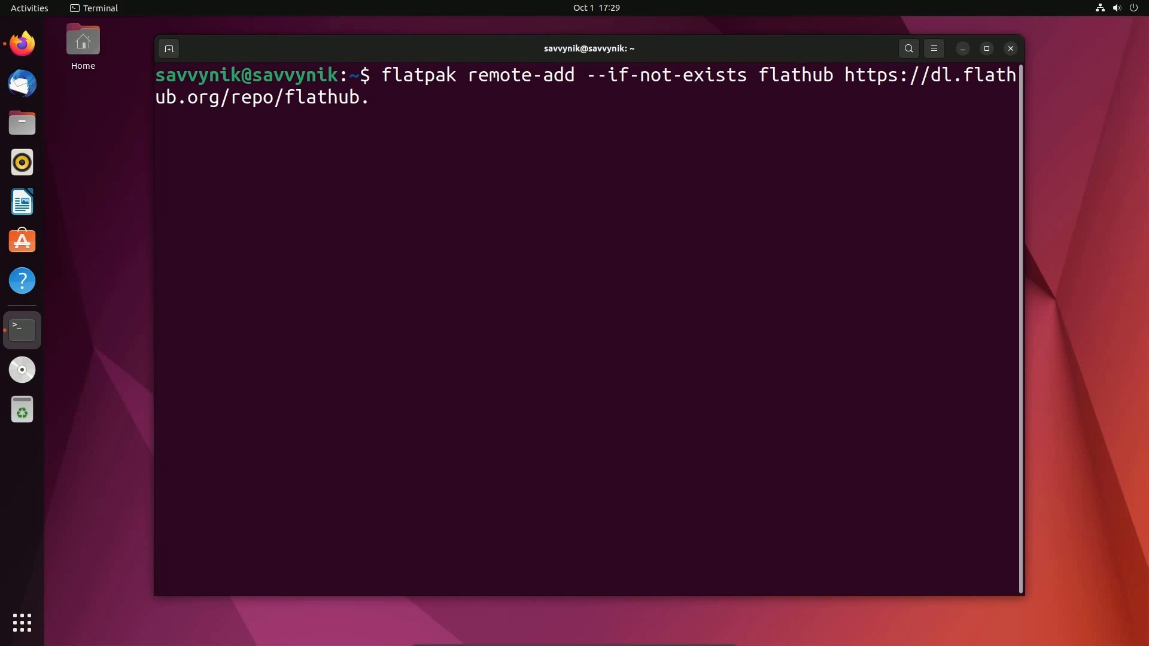
text(flatpakrepo)
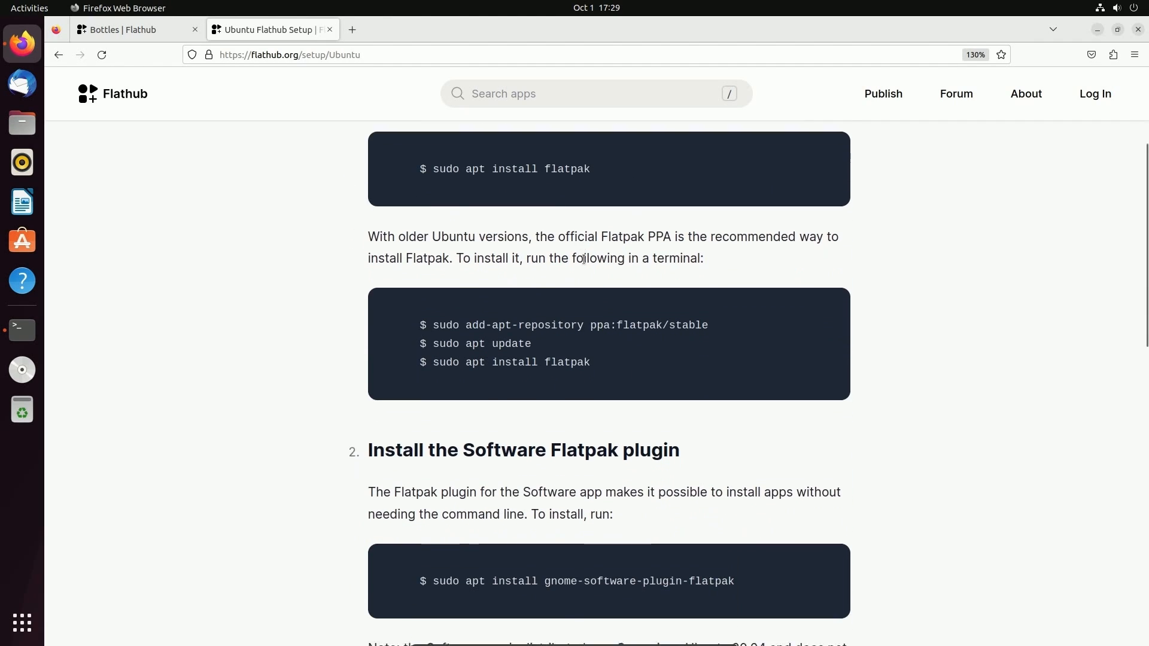
- Run the remote-add command and authenticate so the Flathub remote is added
scroll(down, 3)
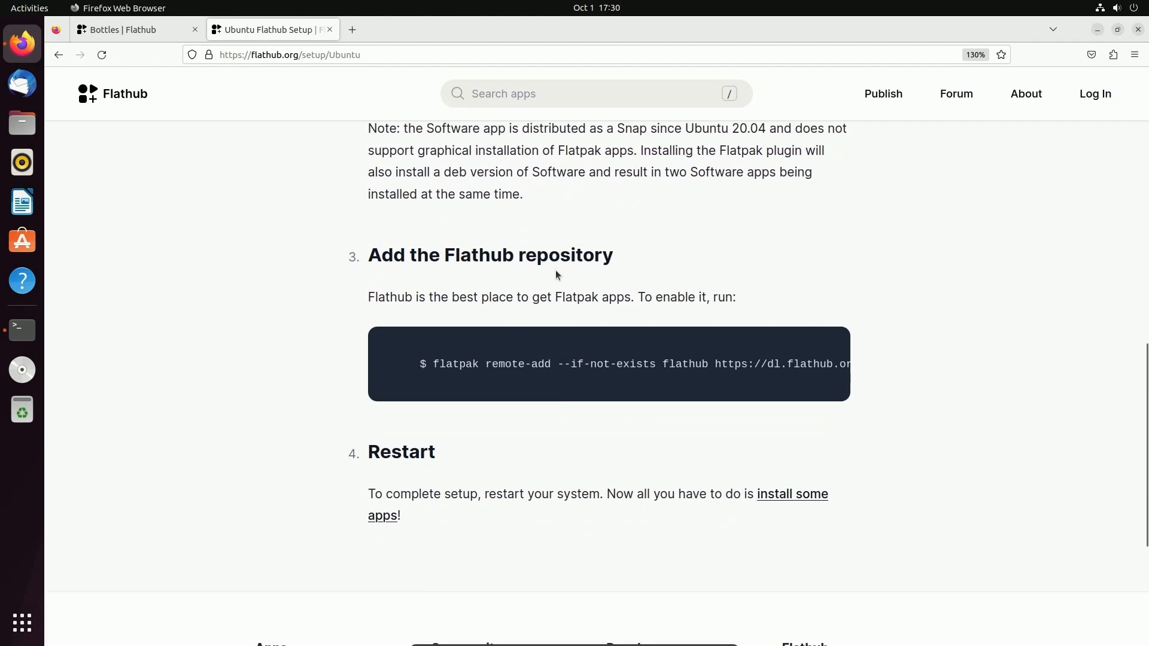
click(290, 54)
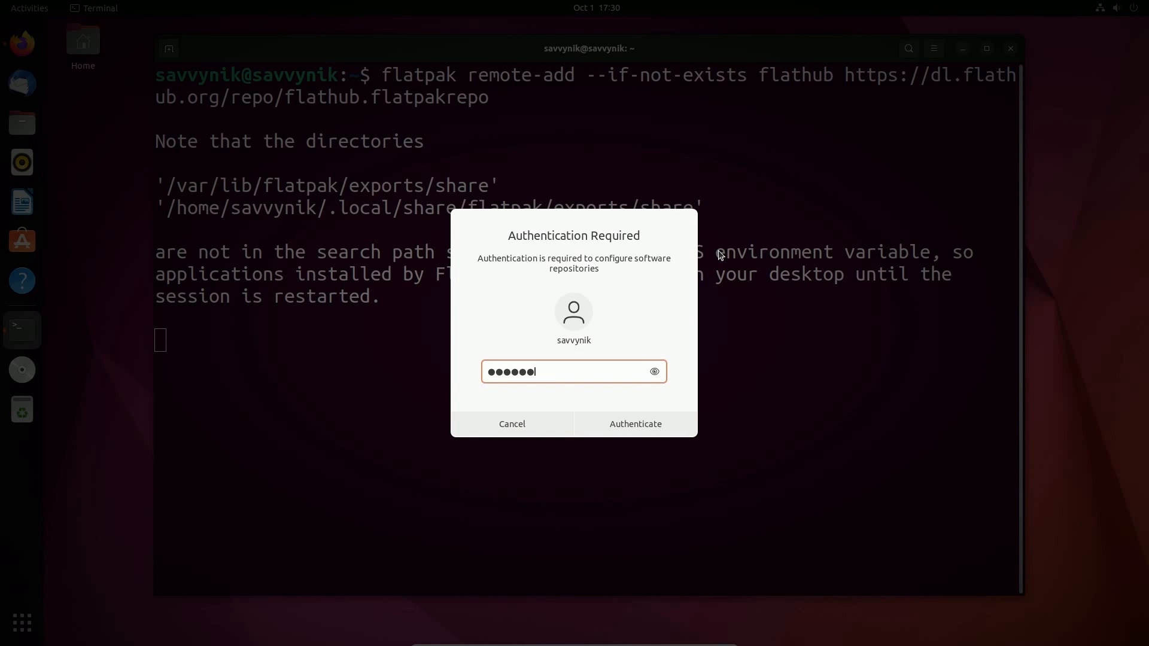
click(634, 424)
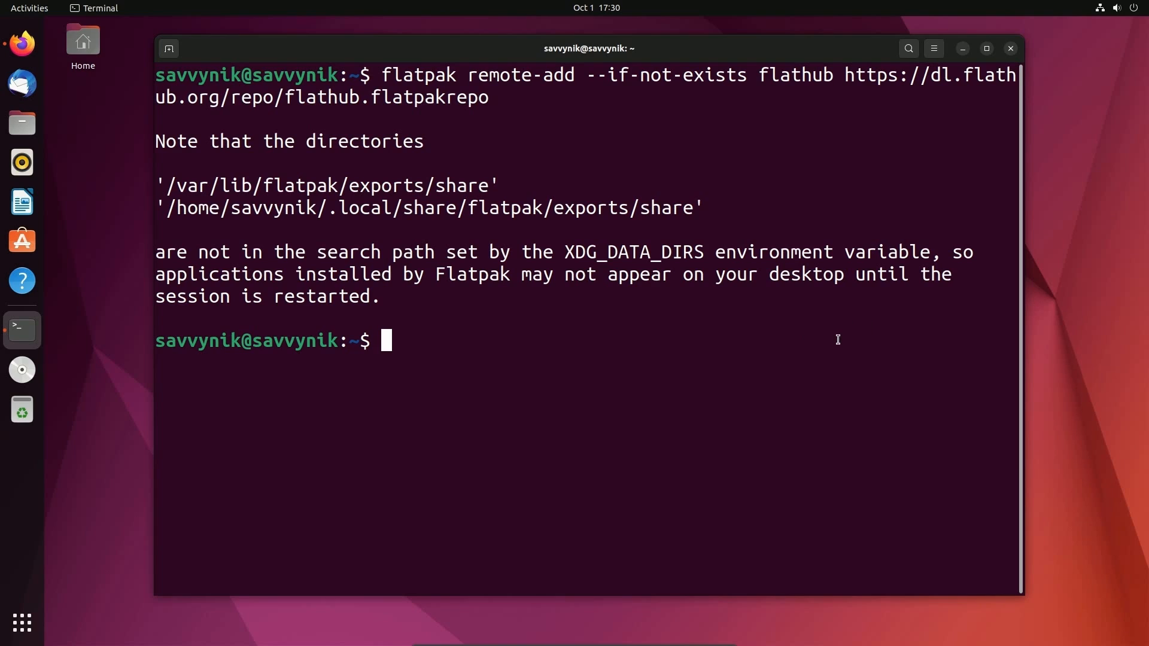
mouse_move(715, 342)
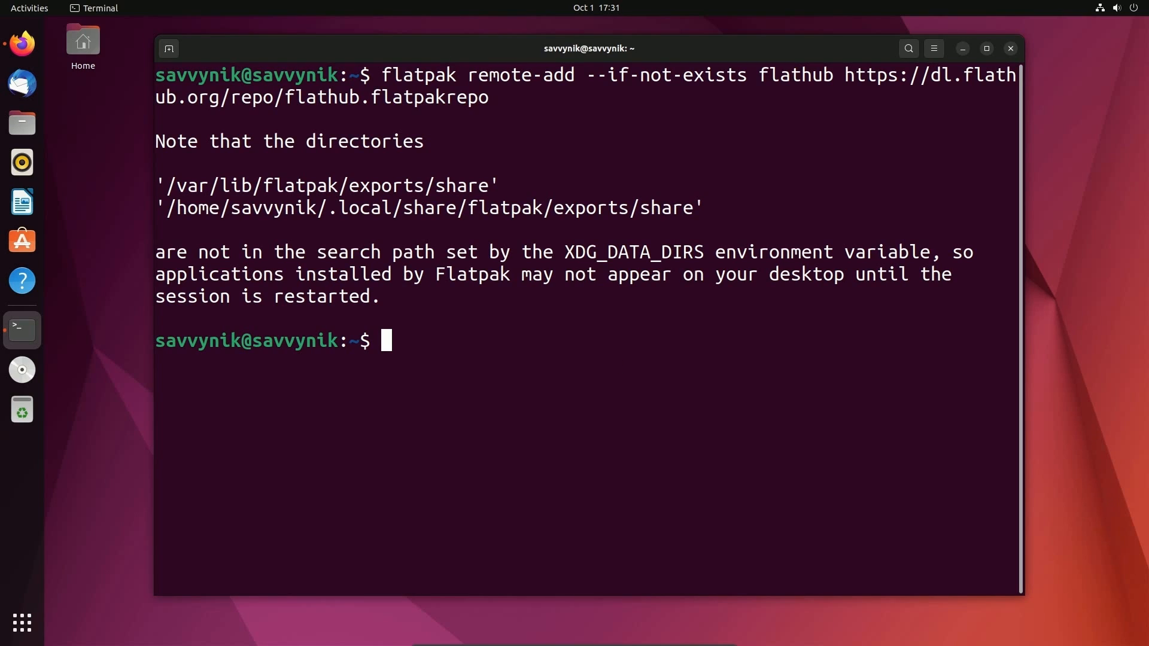
mouse_move(880, 346)
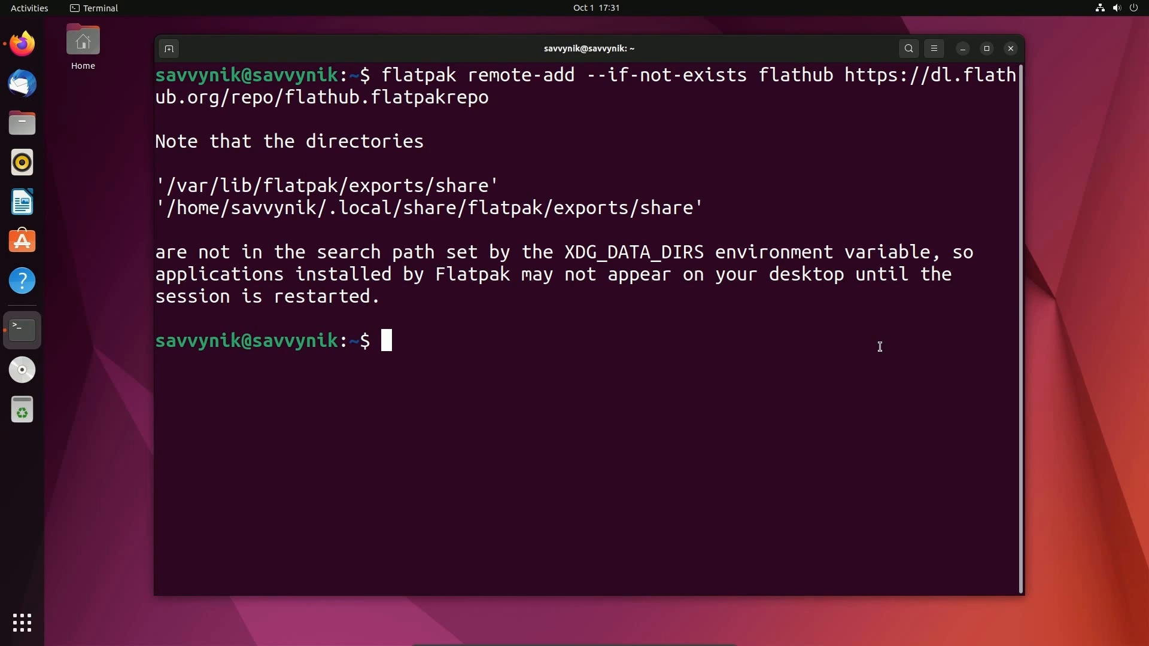
text(clear)
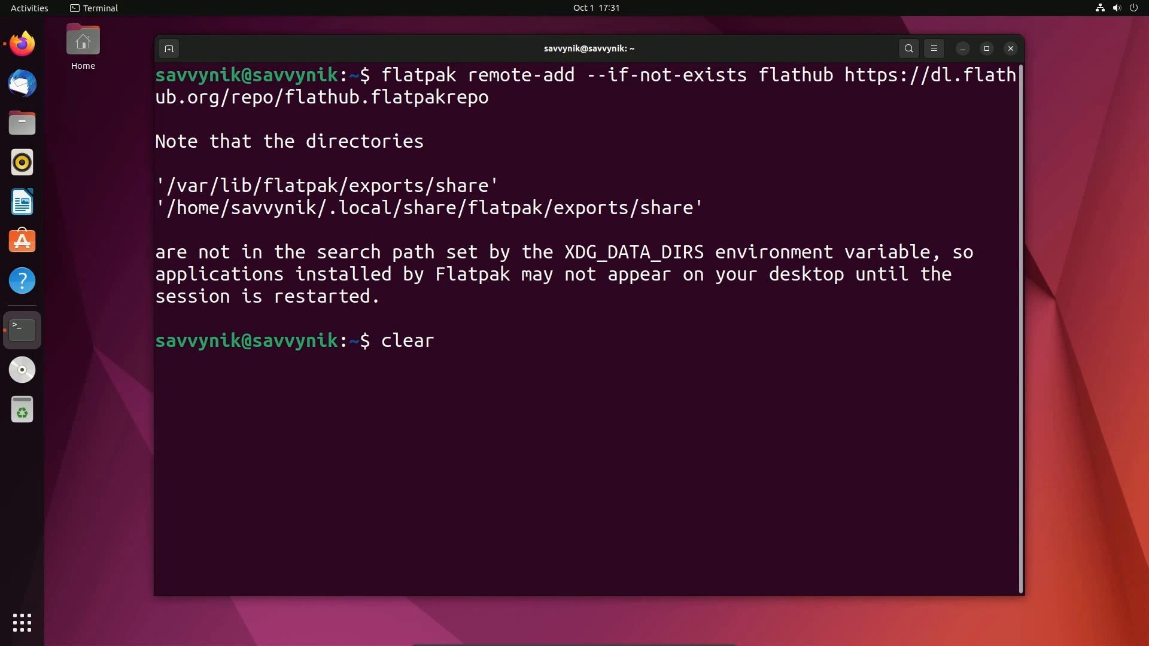
- Run the copied 'flatpak install flathub com.usebottles.bottles' command in Terminal
key(Return)
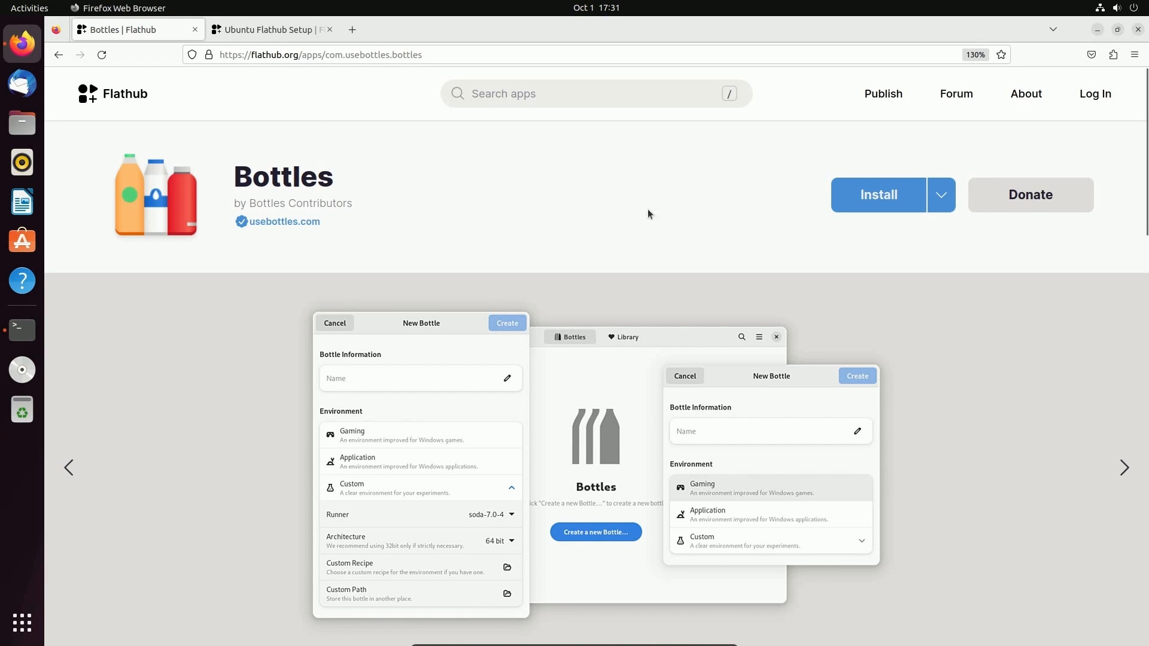
click(941, 195)
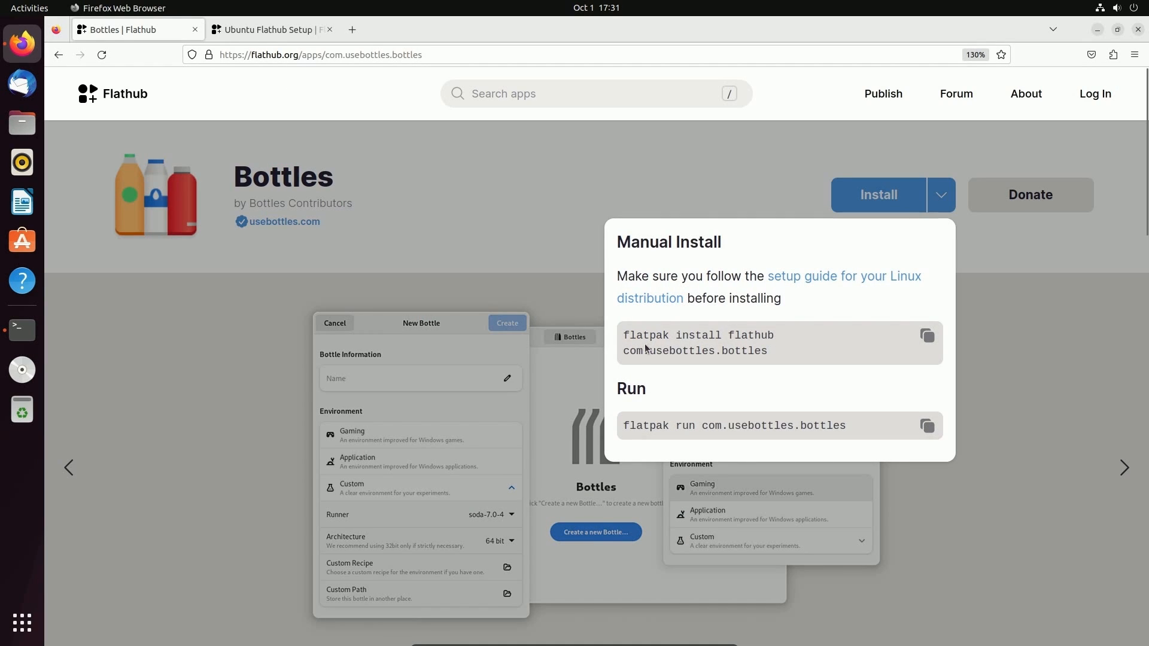
click(926, 335)
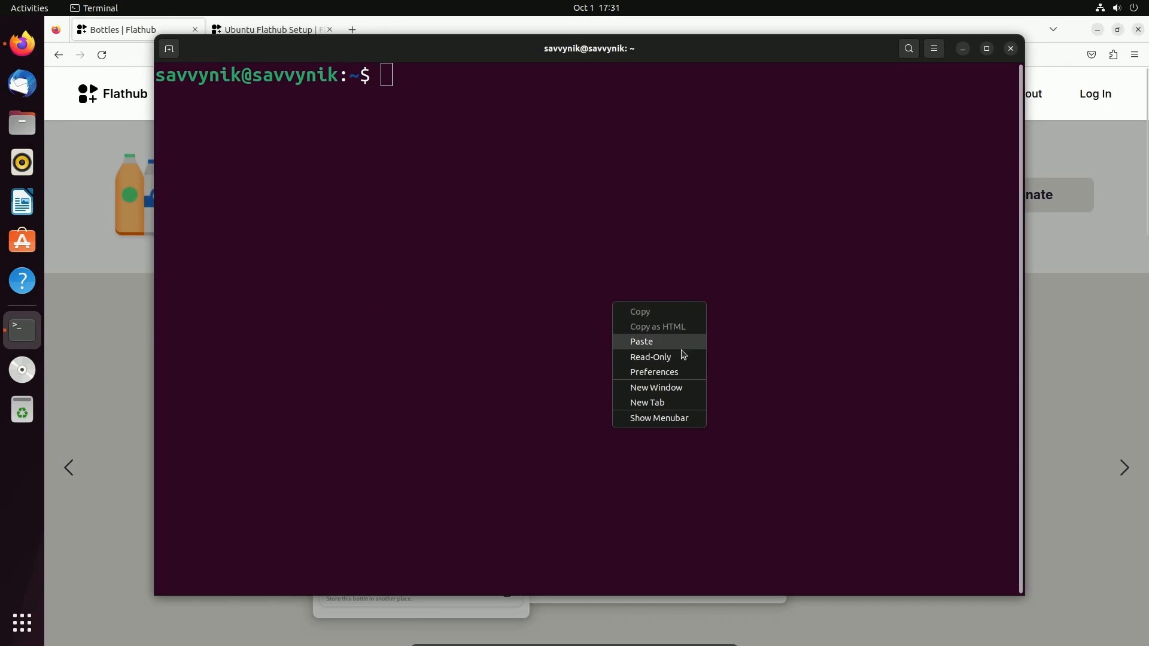
click(641, 341)
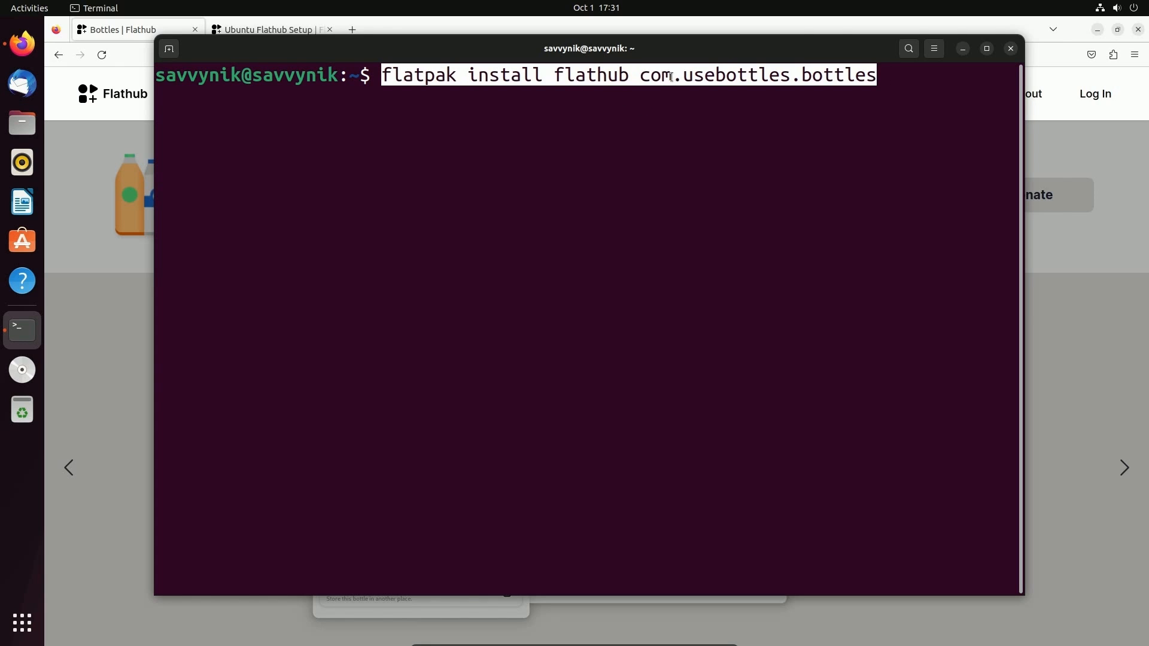
key(Return)
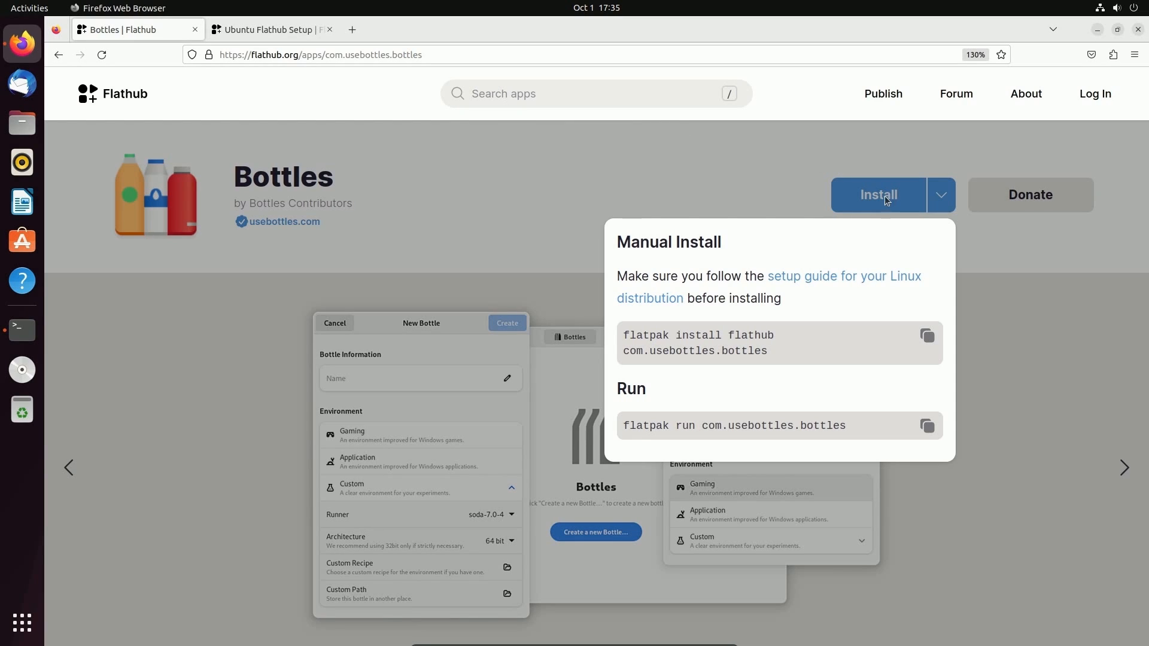
- Launch Bottles with 'flatpak run com.usebottles.bottles' so the welcome window appears
double_click(642, 426)
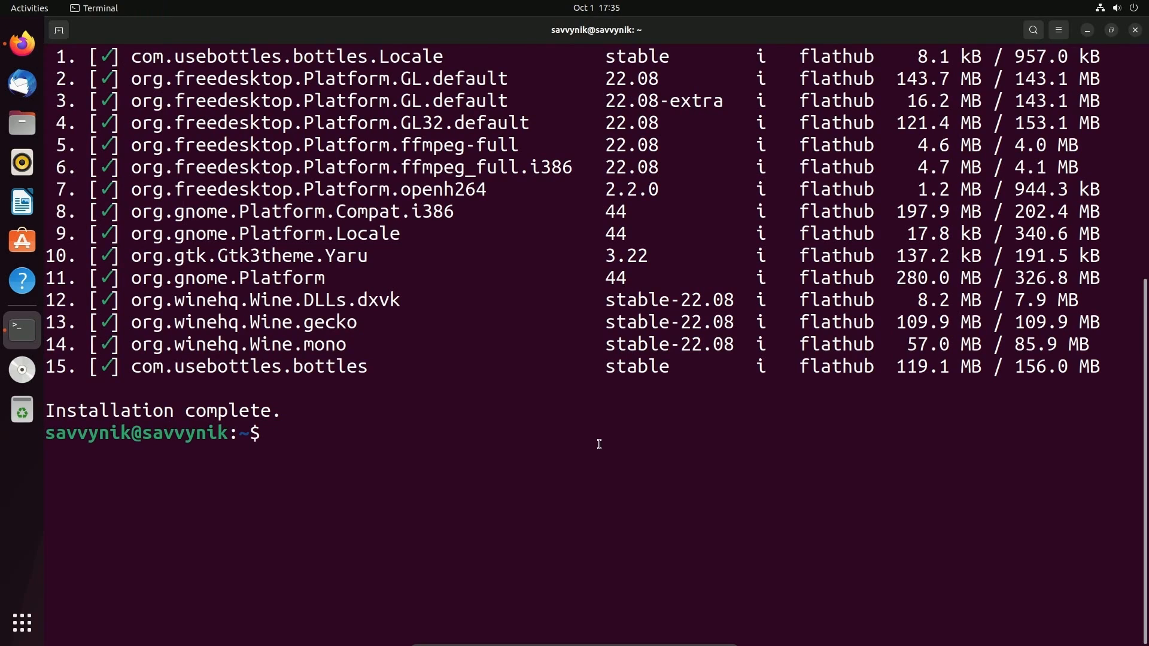
text(flatpak run com.usebottles.bottles)
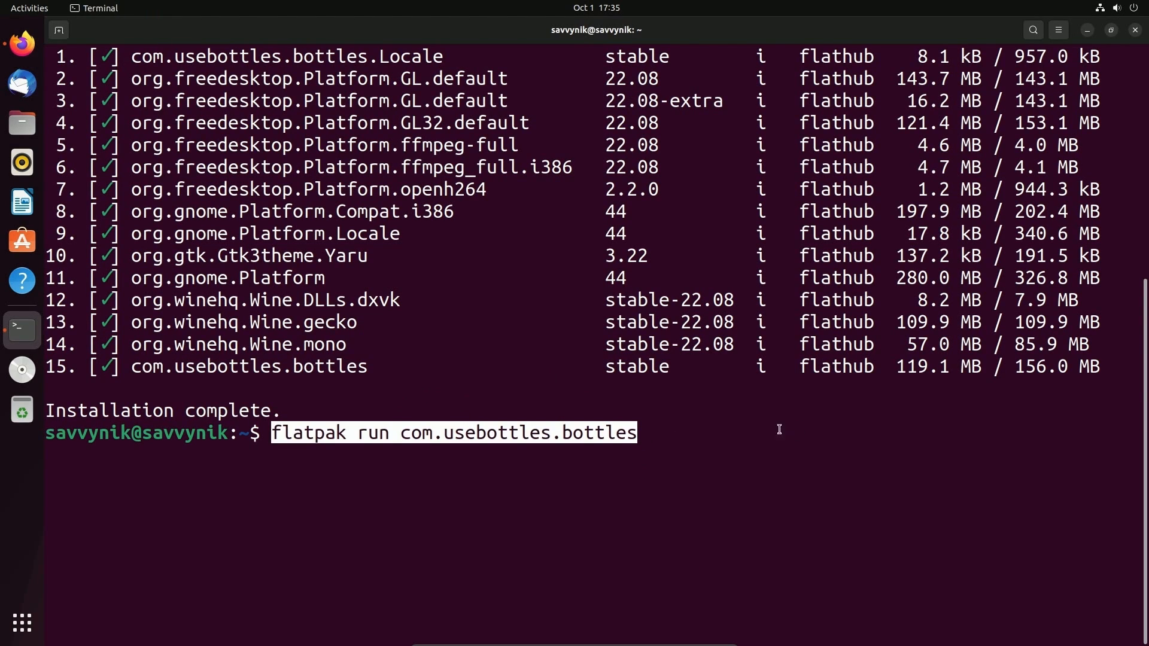
mouse_move(416, 439)
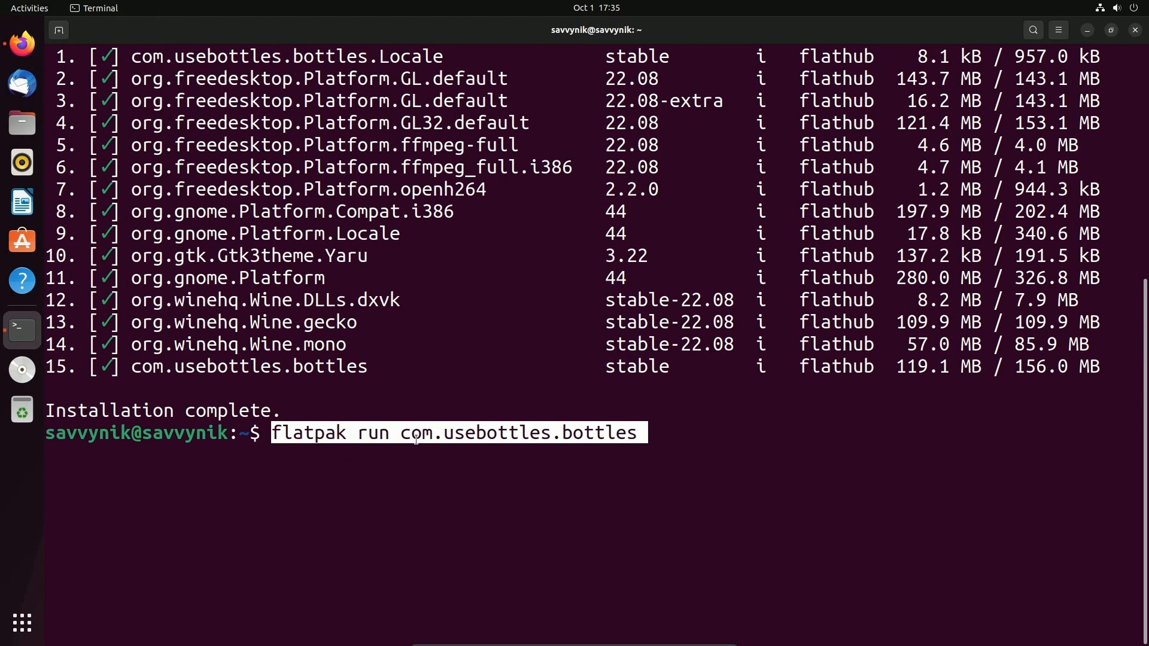
mouse_move(706, 435)
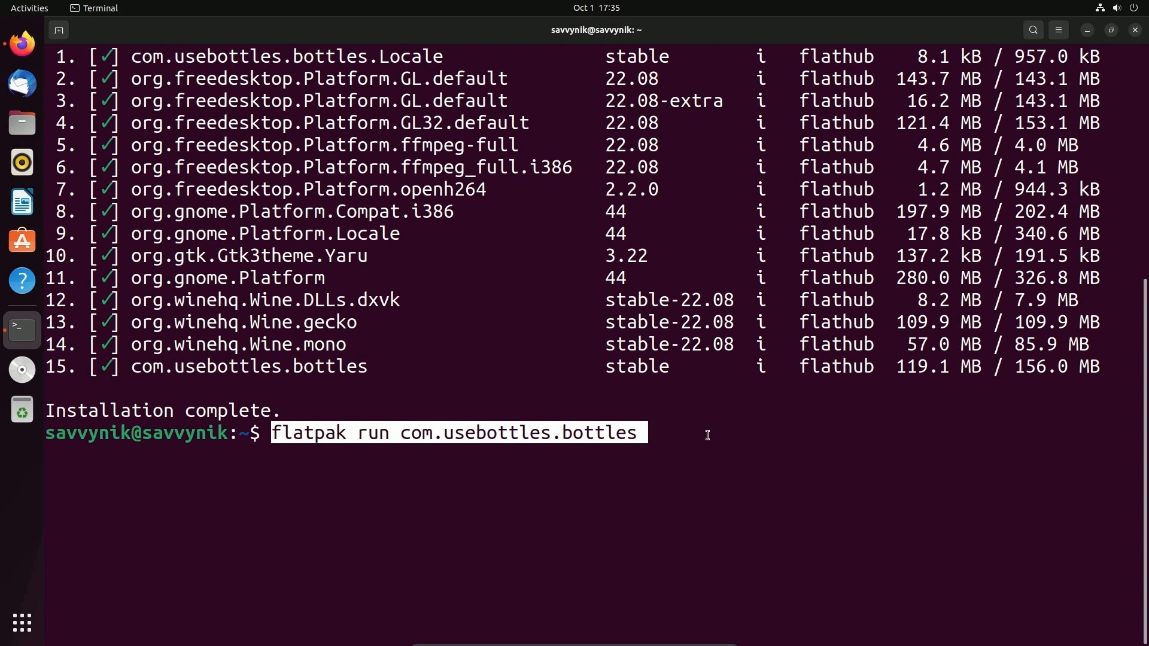
key(Return)
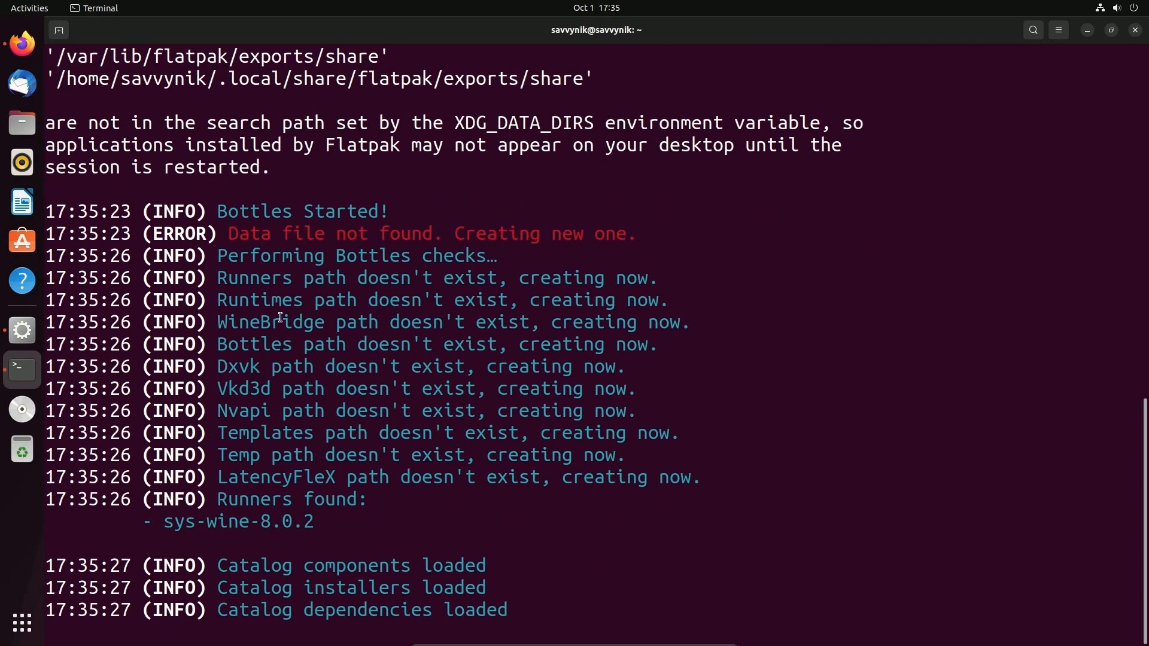
click(21, 367)
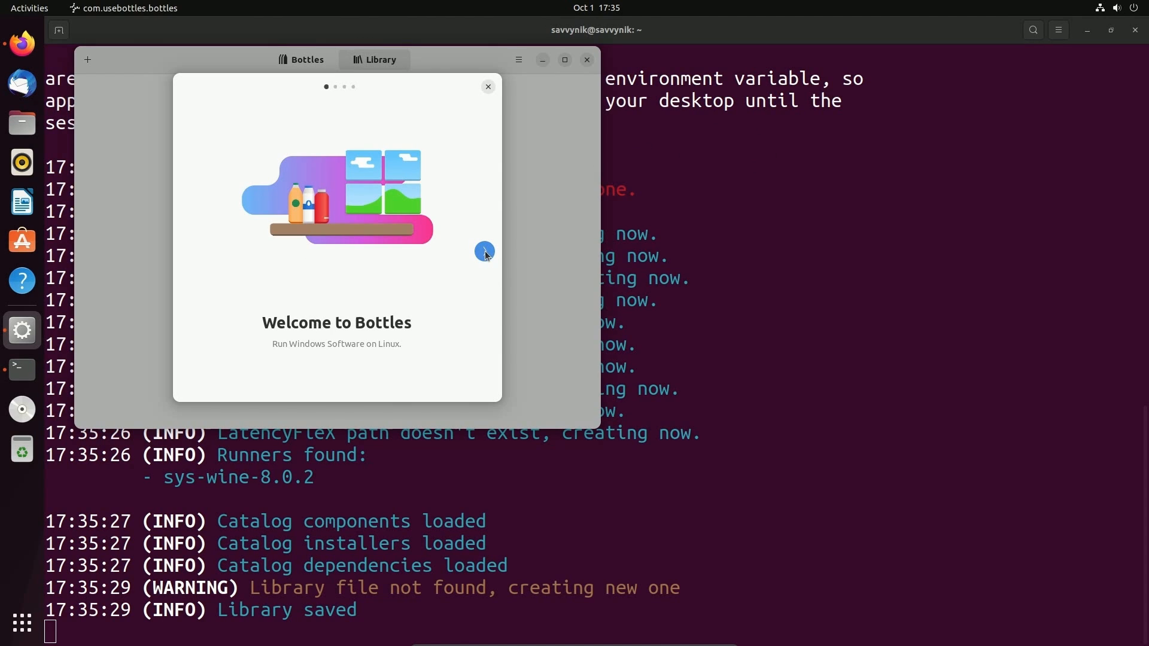
mouse_move(484, 253)
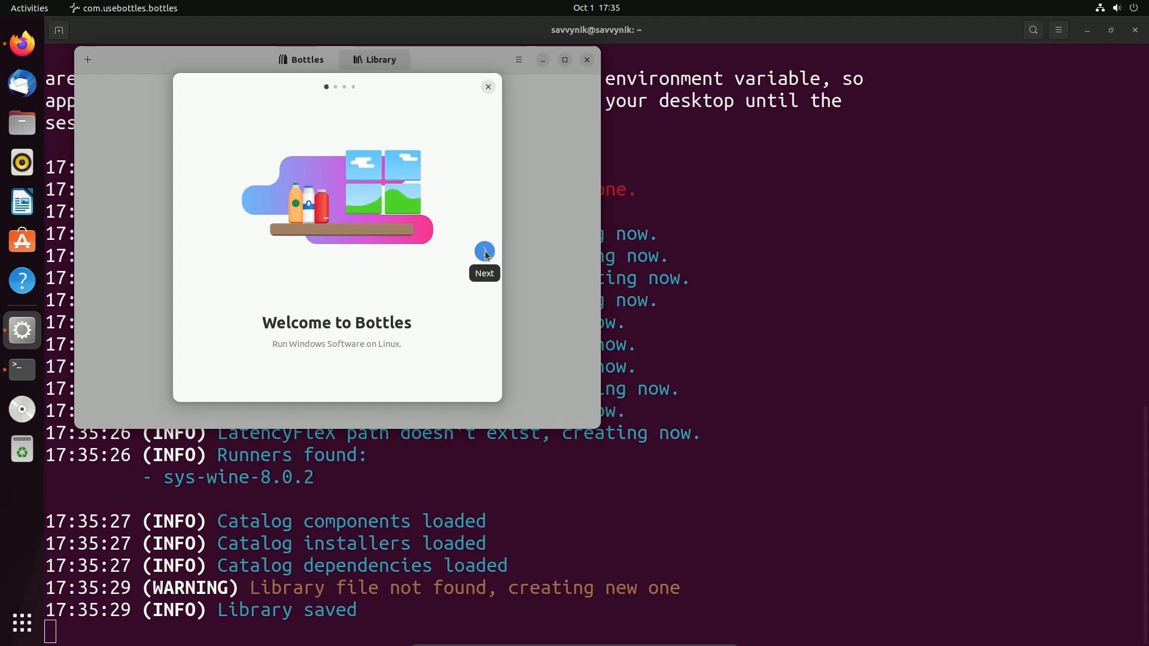
- Step through the welcome pages and start using Bottles at the empty library
click(483, 252)
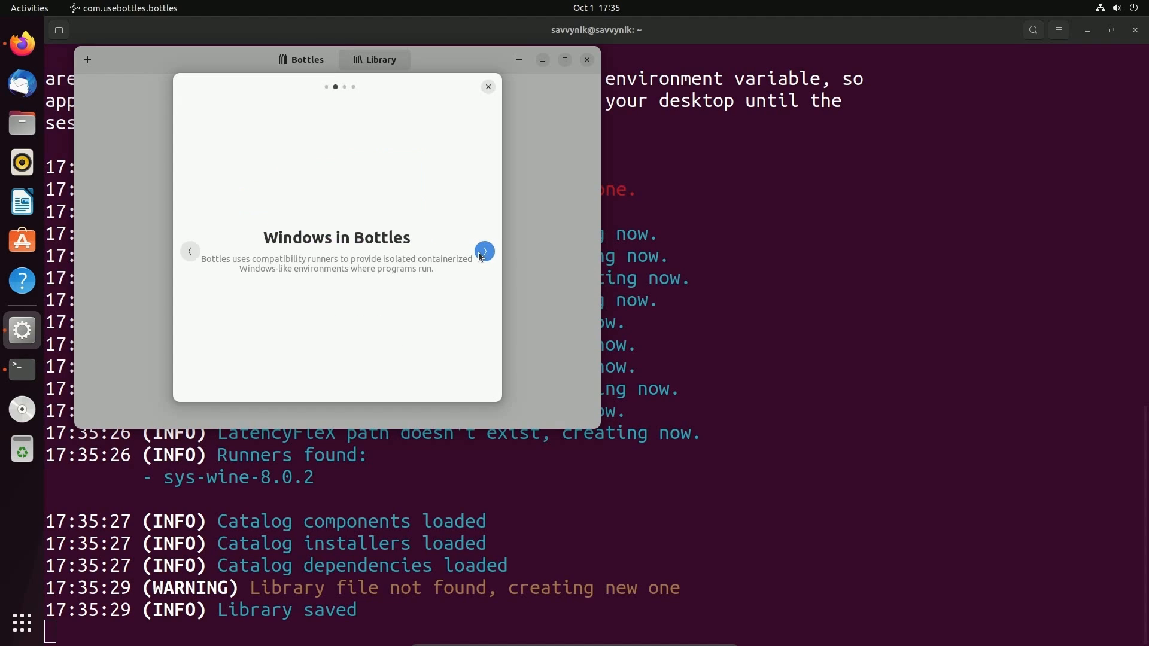
mouse_move(313, 252)
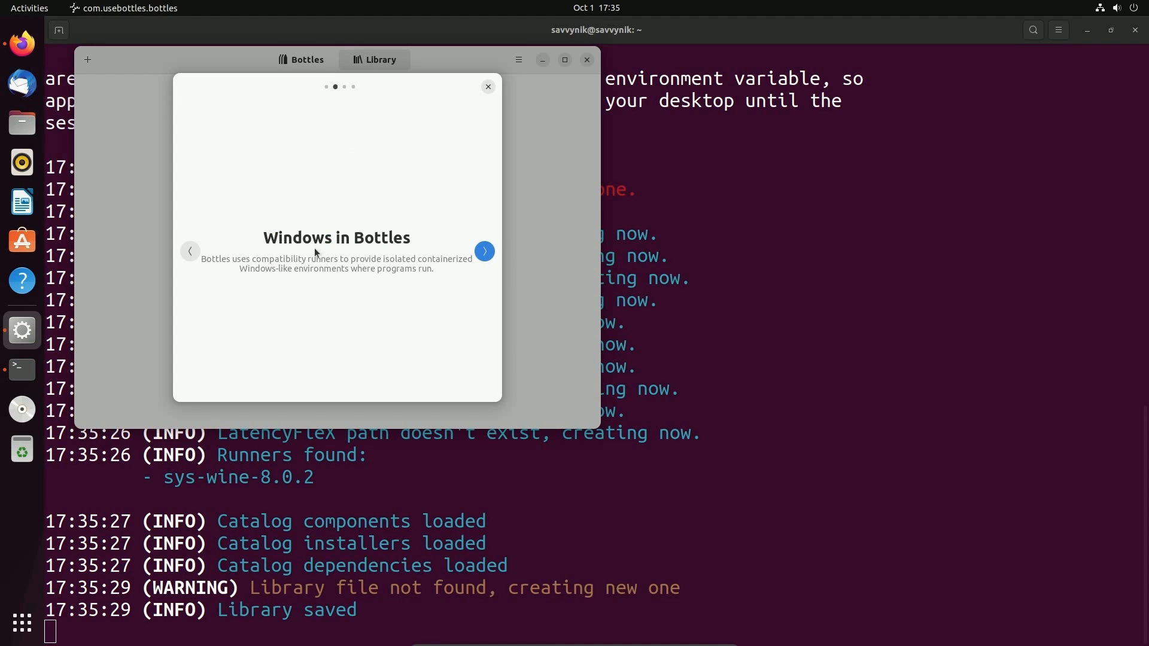
mouse_move(250, 267)
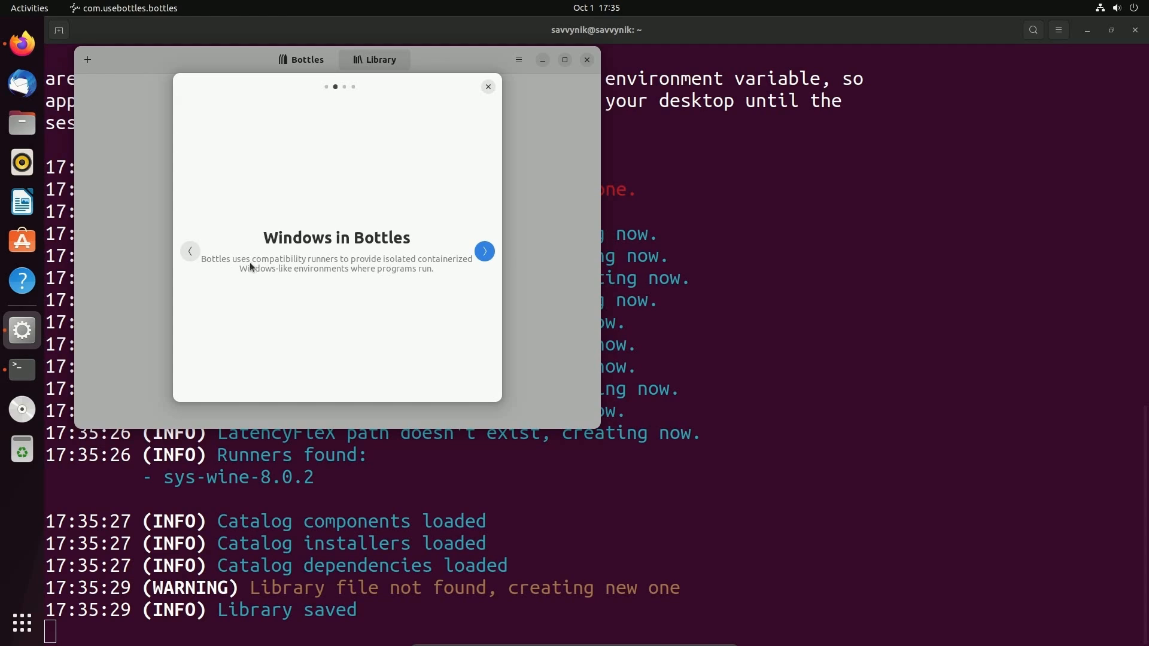
mouse_move(351, 270)
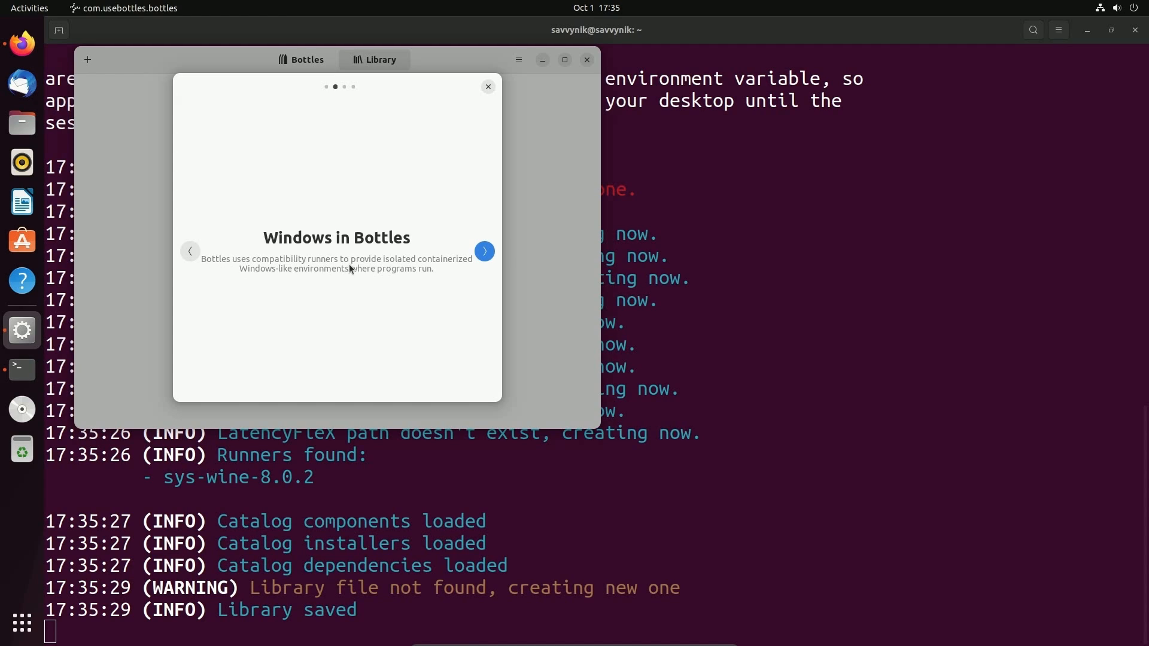
mouse_move(280, 279)
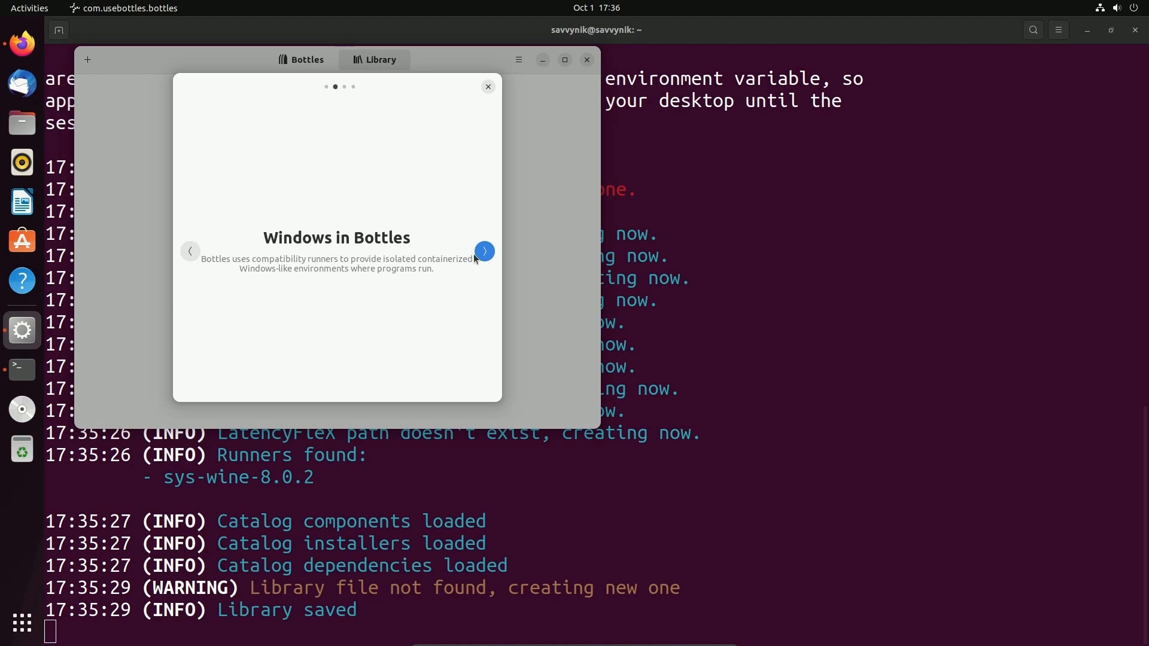
click(485, 251)
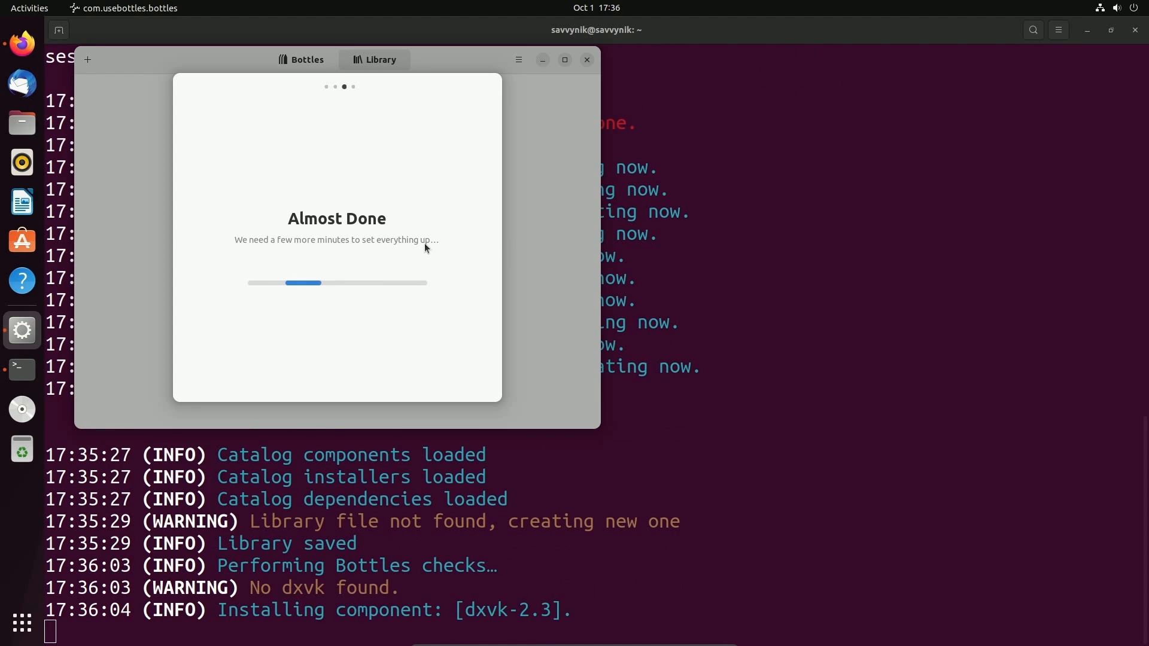
mouse_move(473, 206)
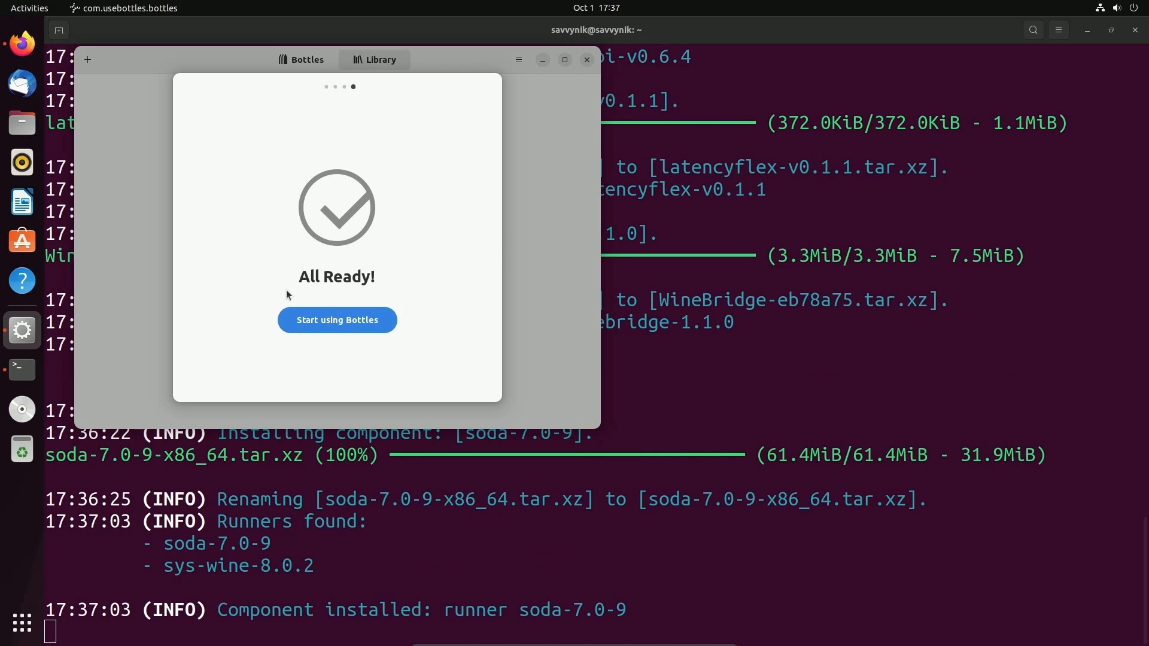
mouse_move(322, 283)
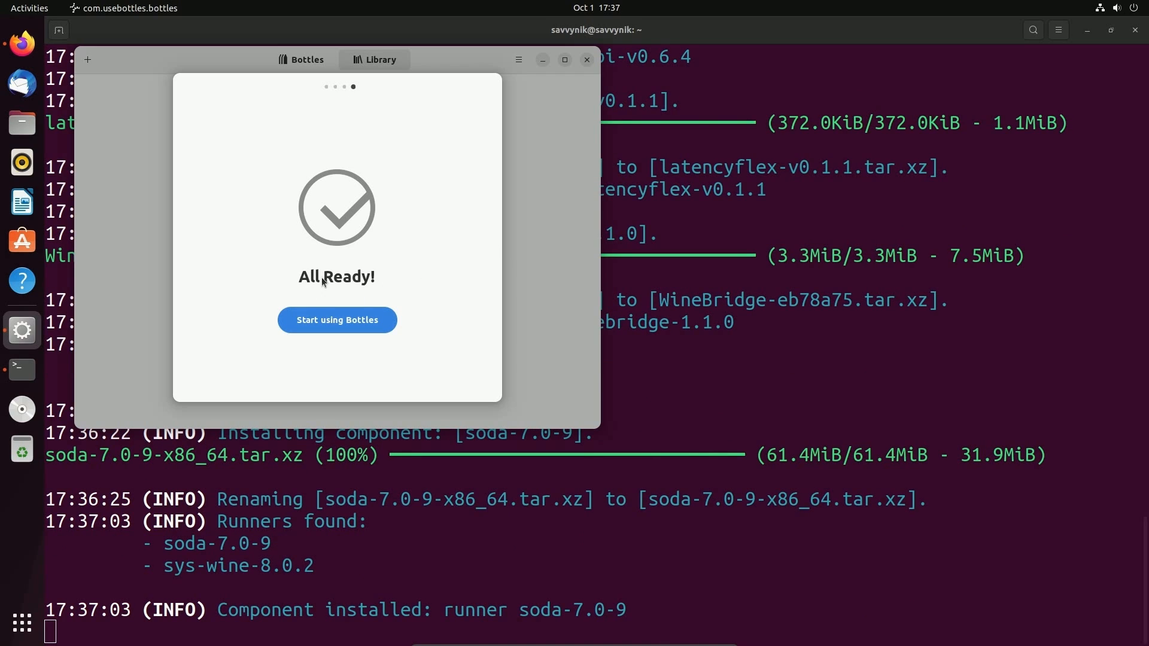
click(338, 321)
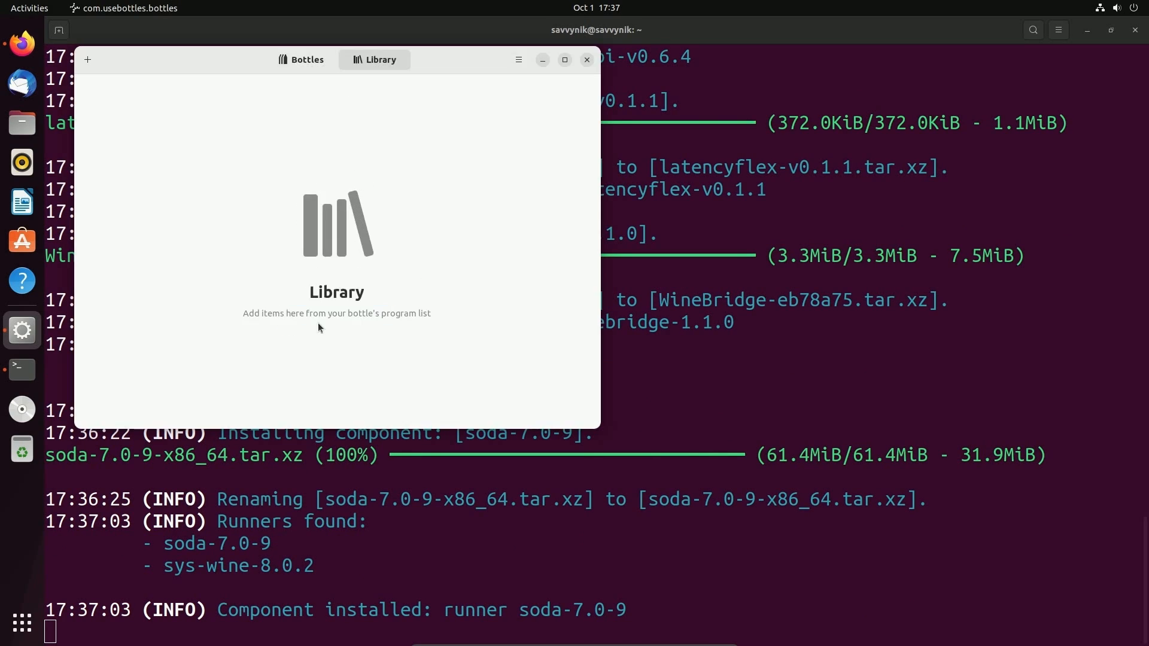
click(586, 60)
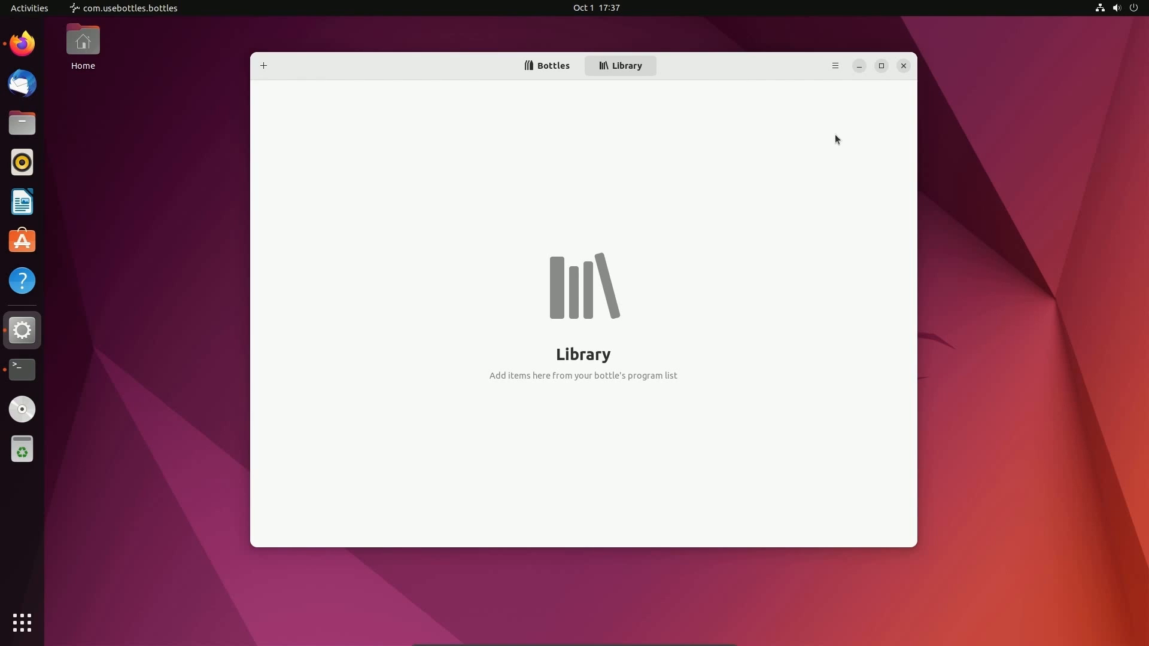
mouse_move(668, 160)
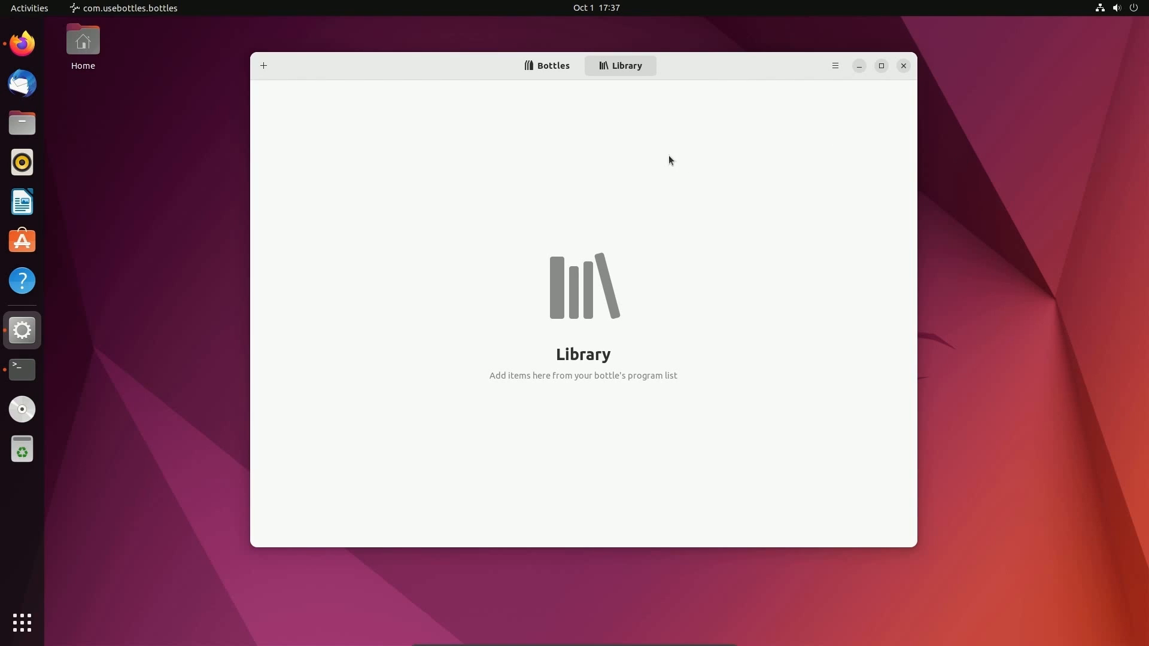
mouse_move(626, 158)
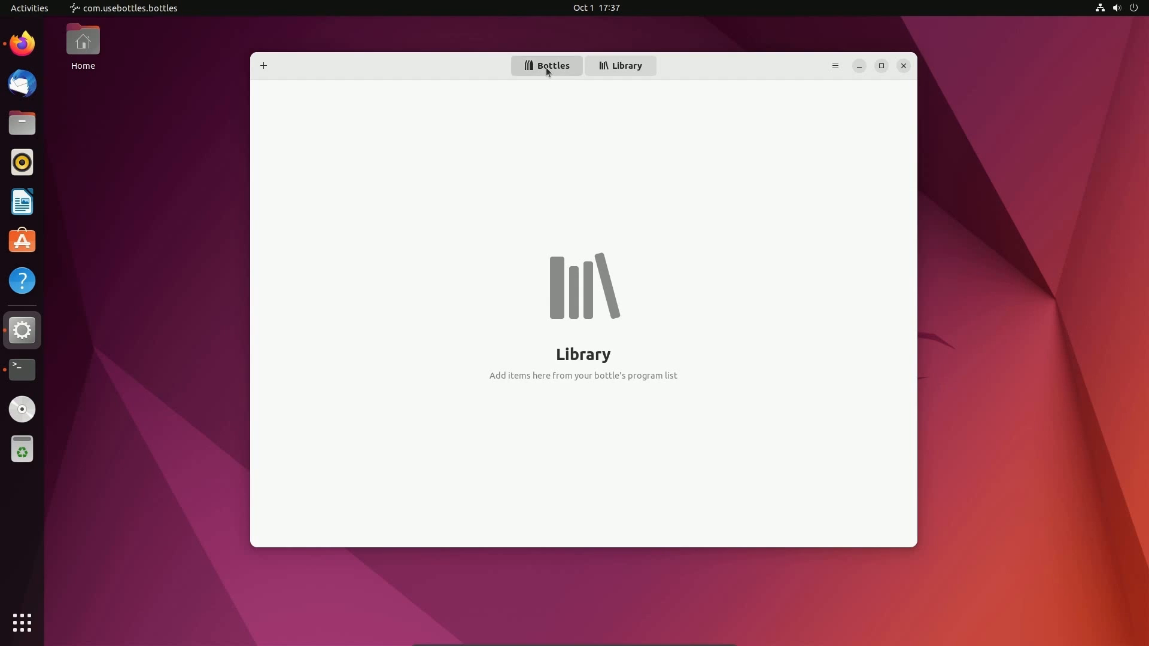
- Start a new bottle named Bottle1 with the Application environment
click(547, 65)
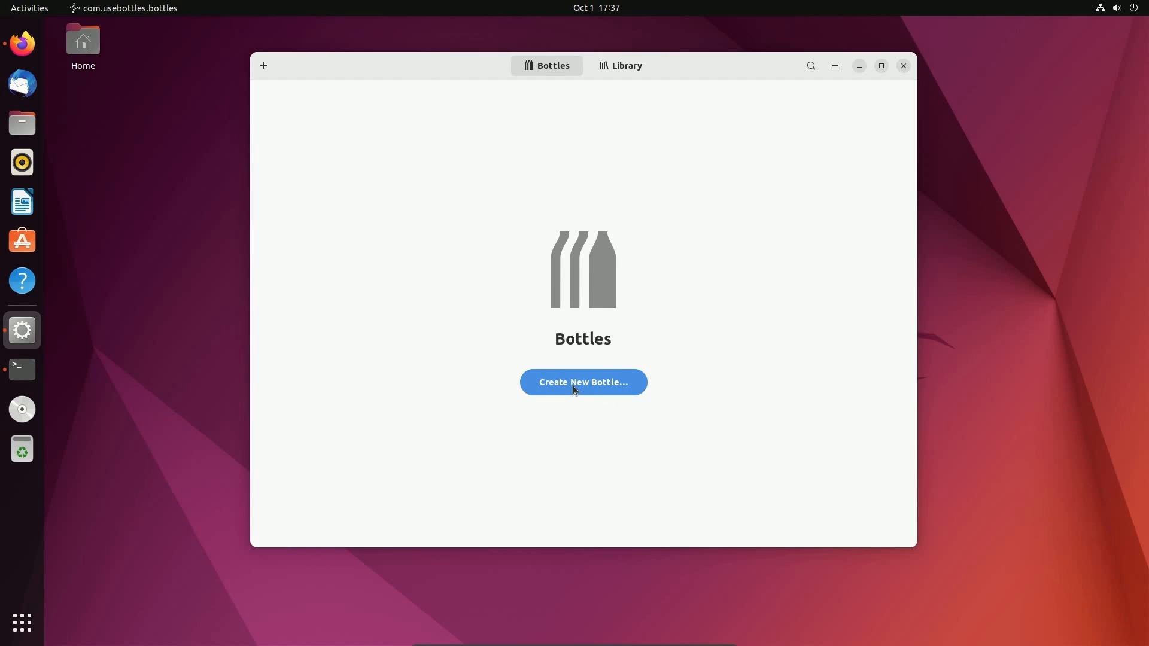
click(583, 382)
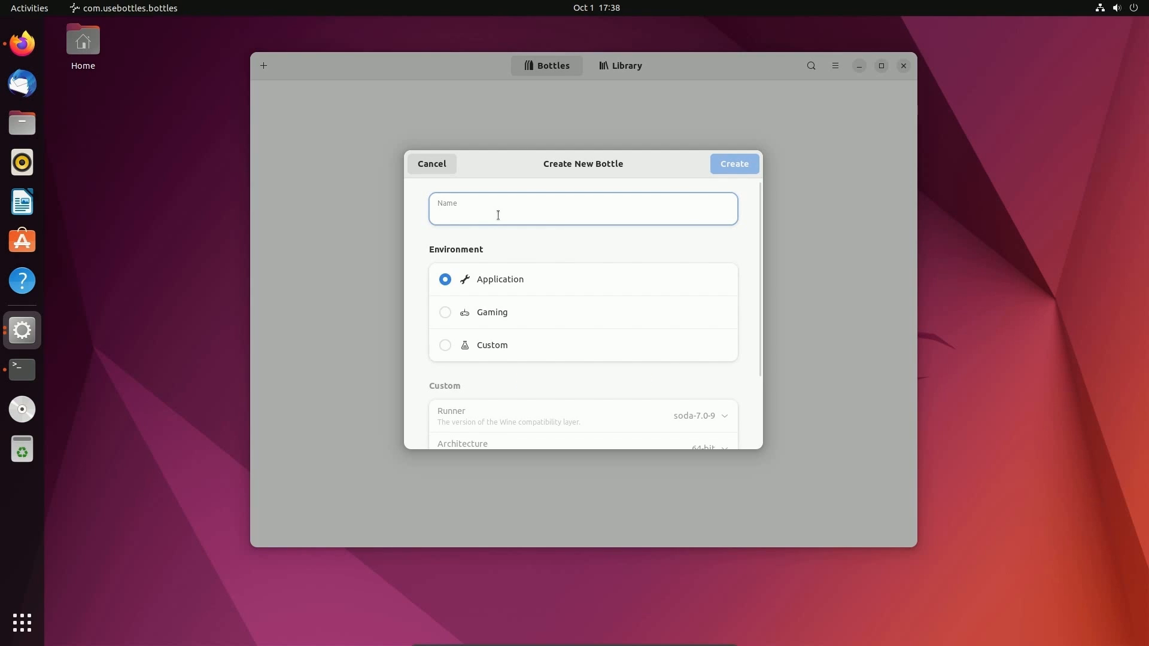
text(Bottle1)
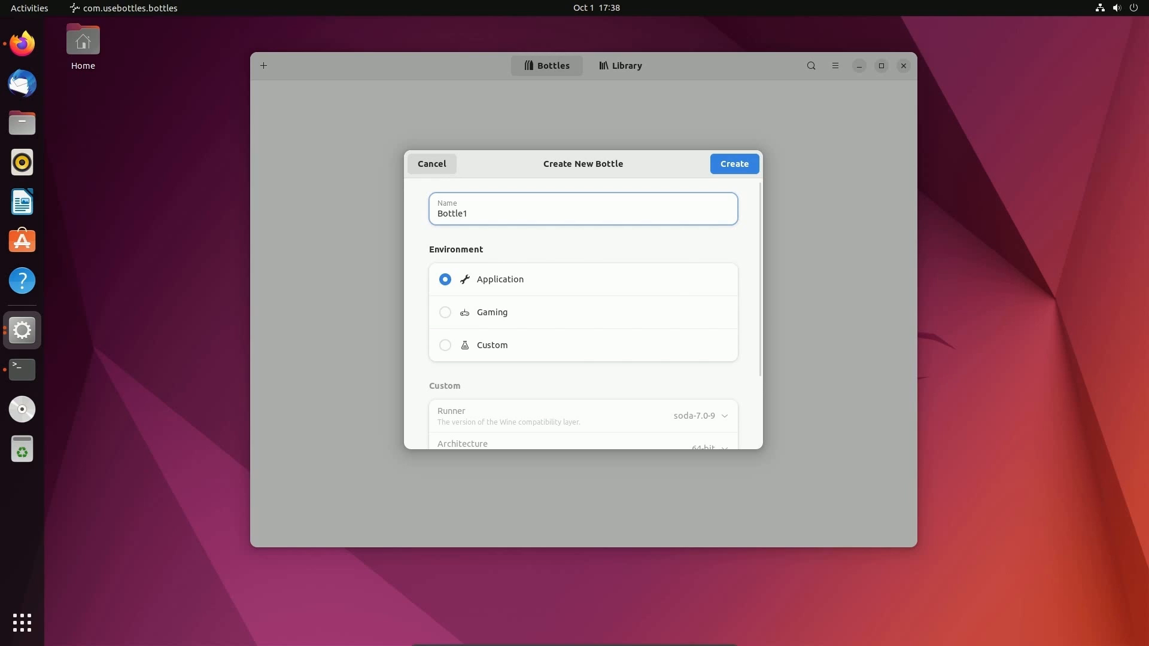
mouse_move(645, 241)
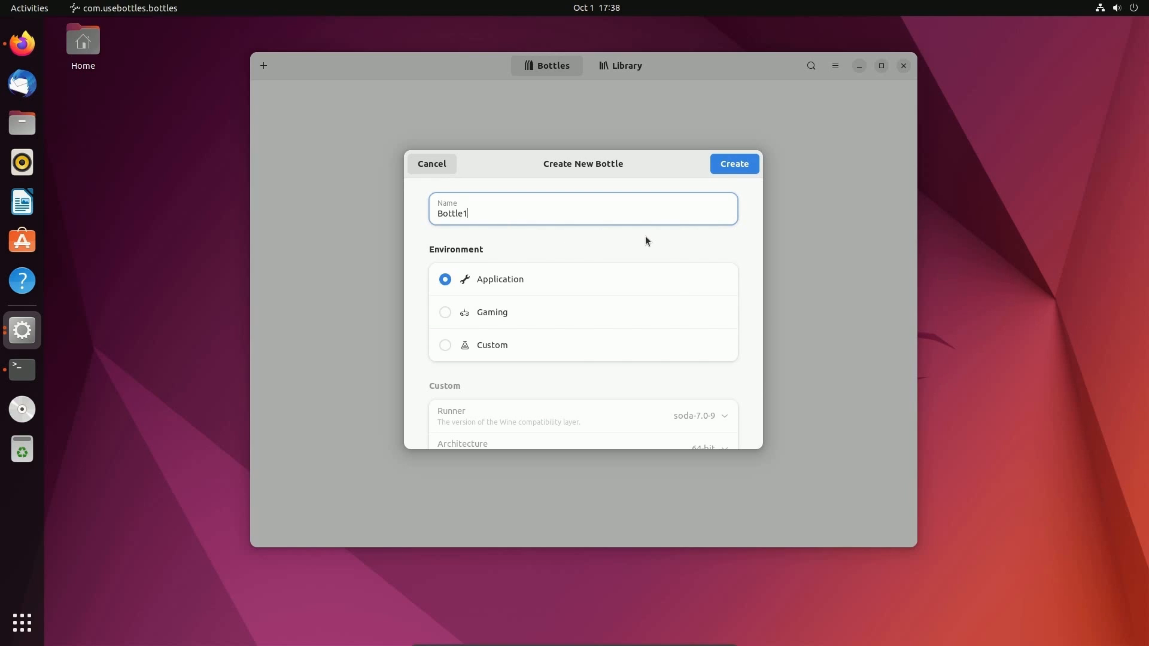
mouse_move(637, 243)
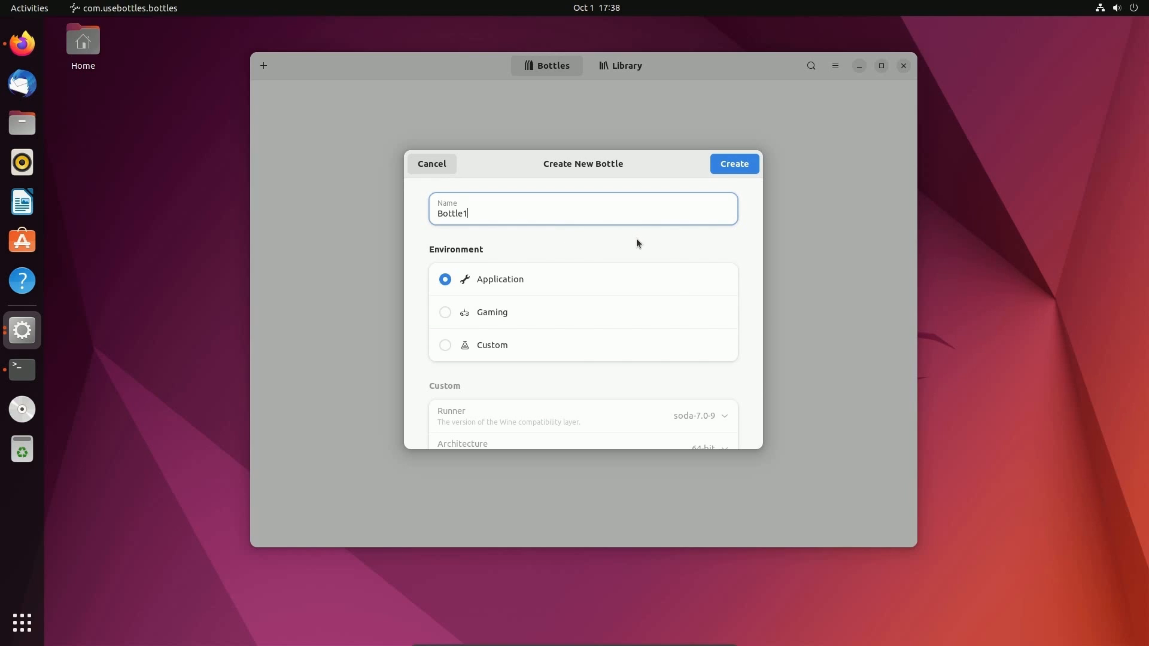
mouse_move(560, 312)
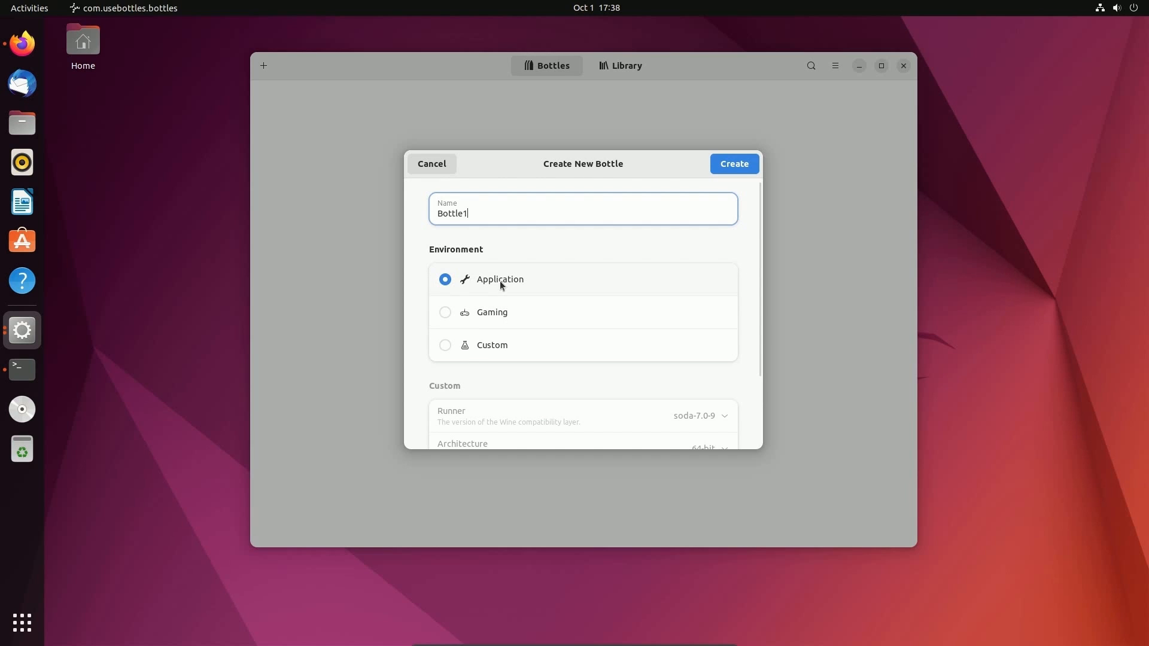
mouse_move(672, 319)
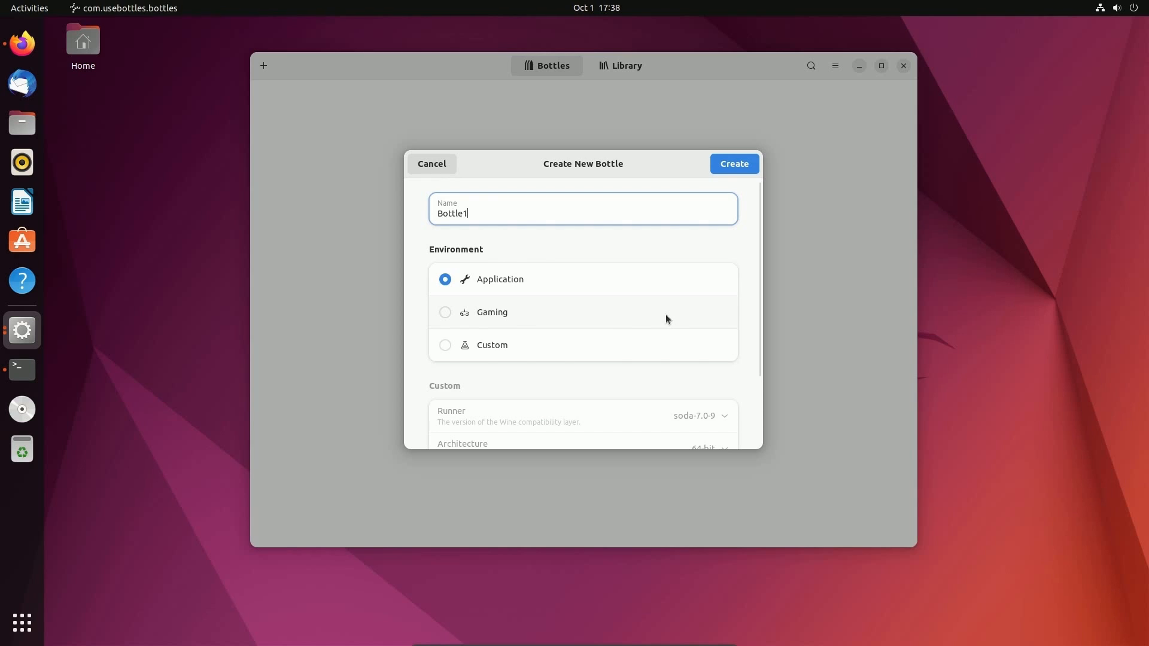
mouse_move(607, 290)
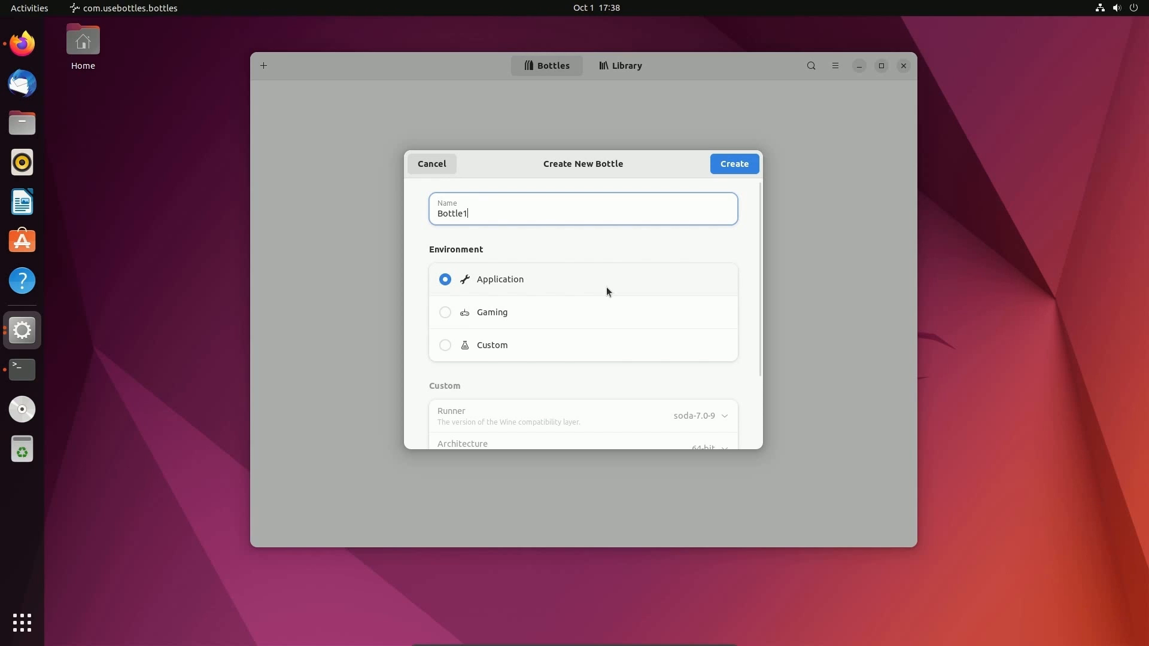
scroll(down, 3)
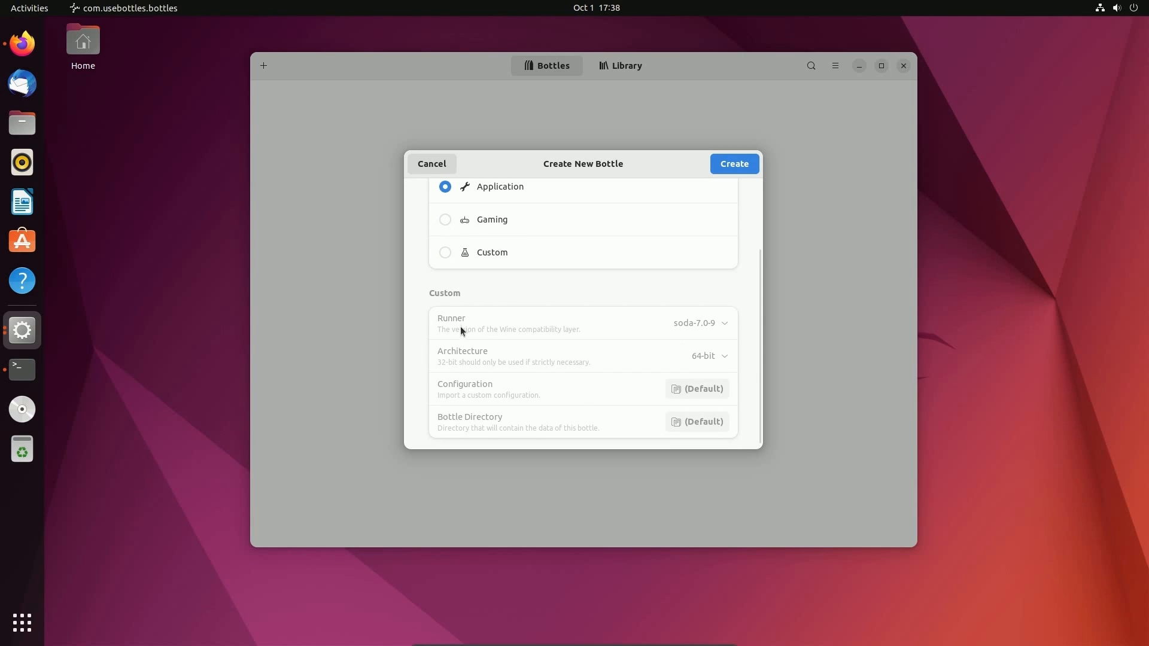
mouse_move(568, 414)
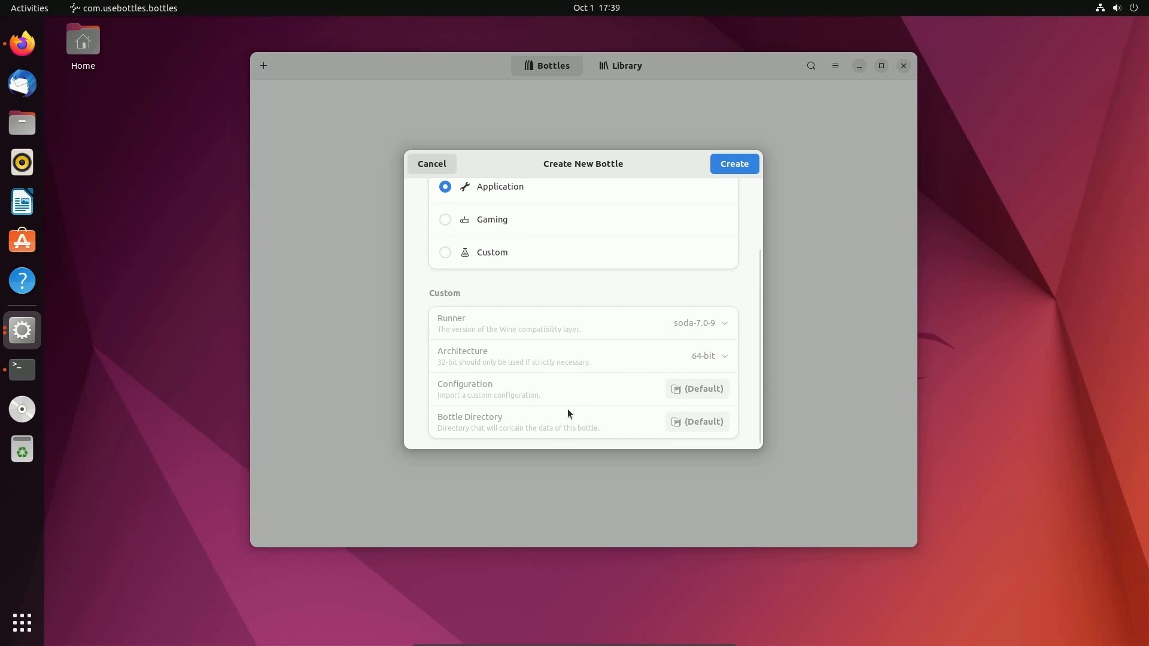
mouse_move(746, 334)
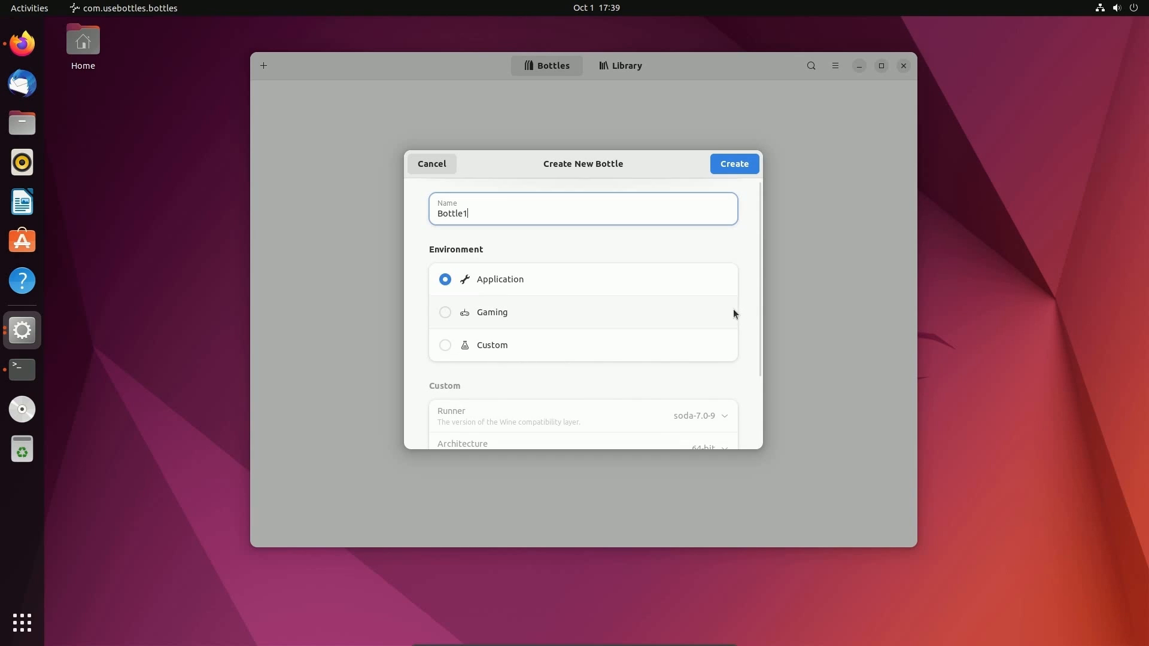
mouse_move(742, 176)
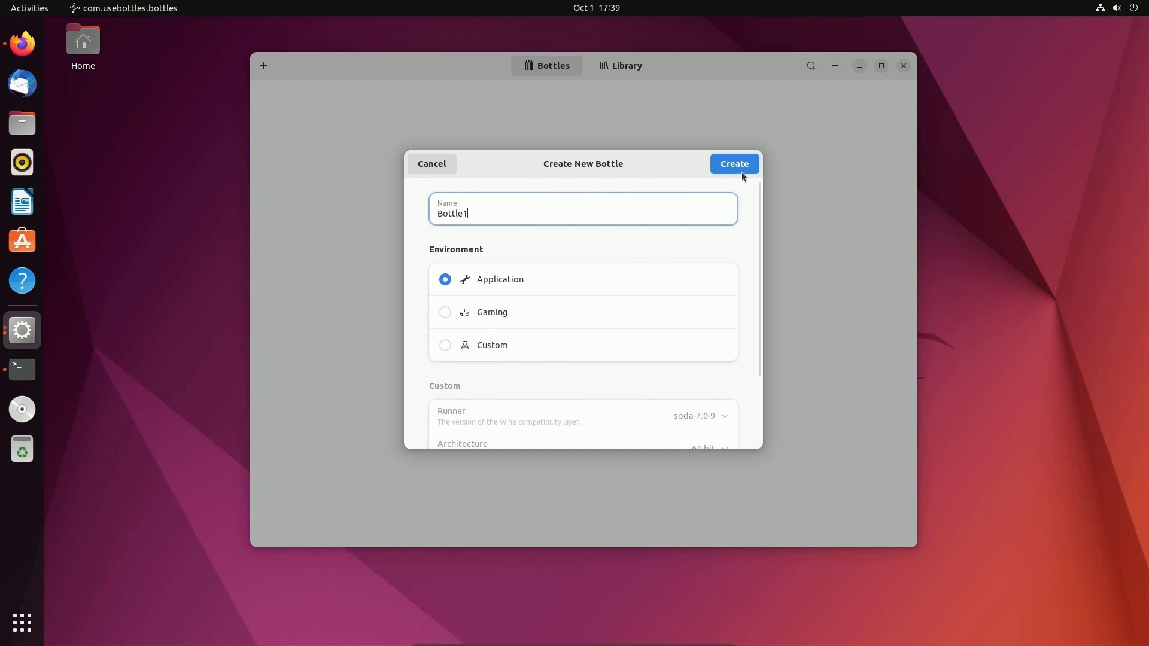
- Create Bottle1 and dismiss the Bottle Created confirmation
click(733, 164)
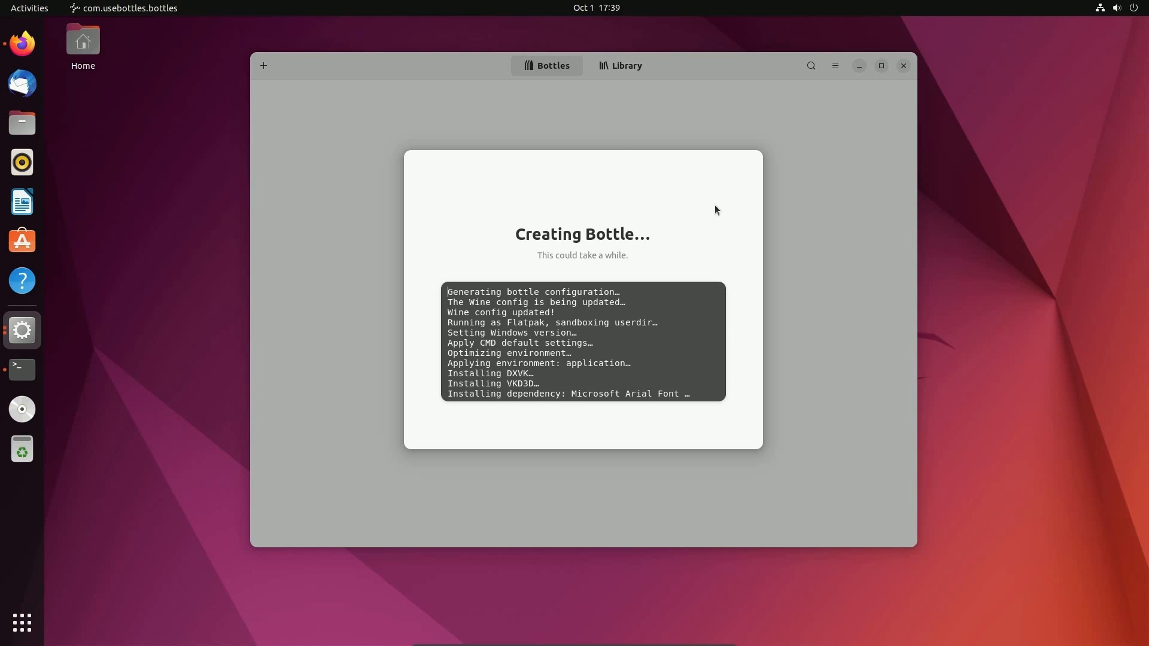
mouse_move(523, 397)
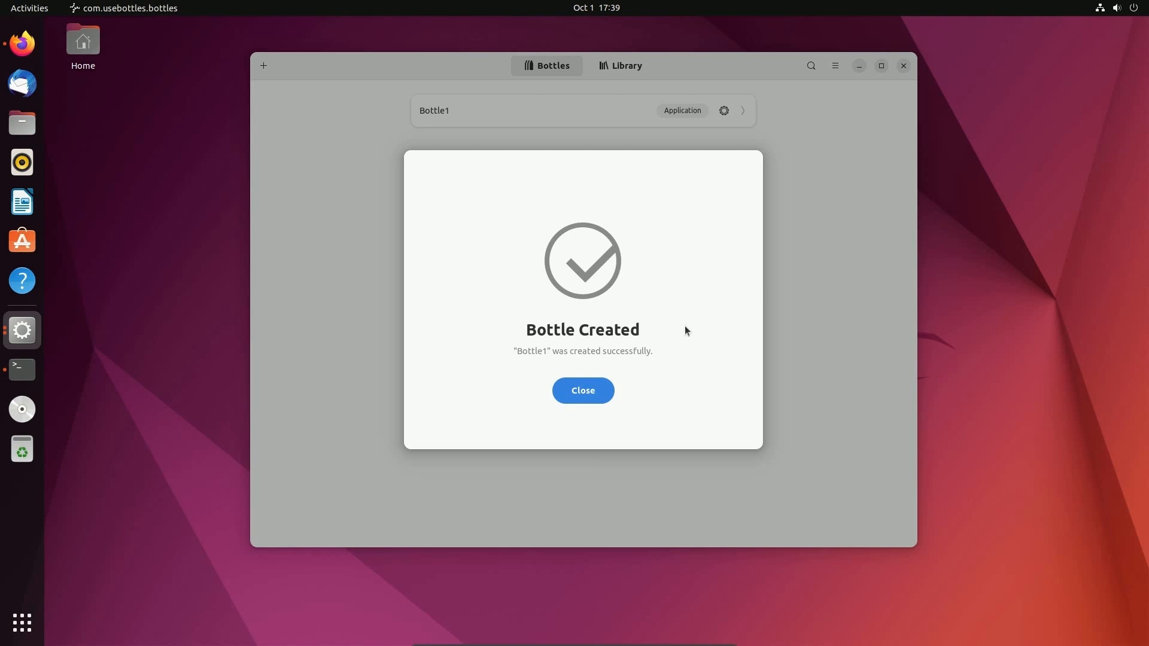
mouse_move(528, 334)
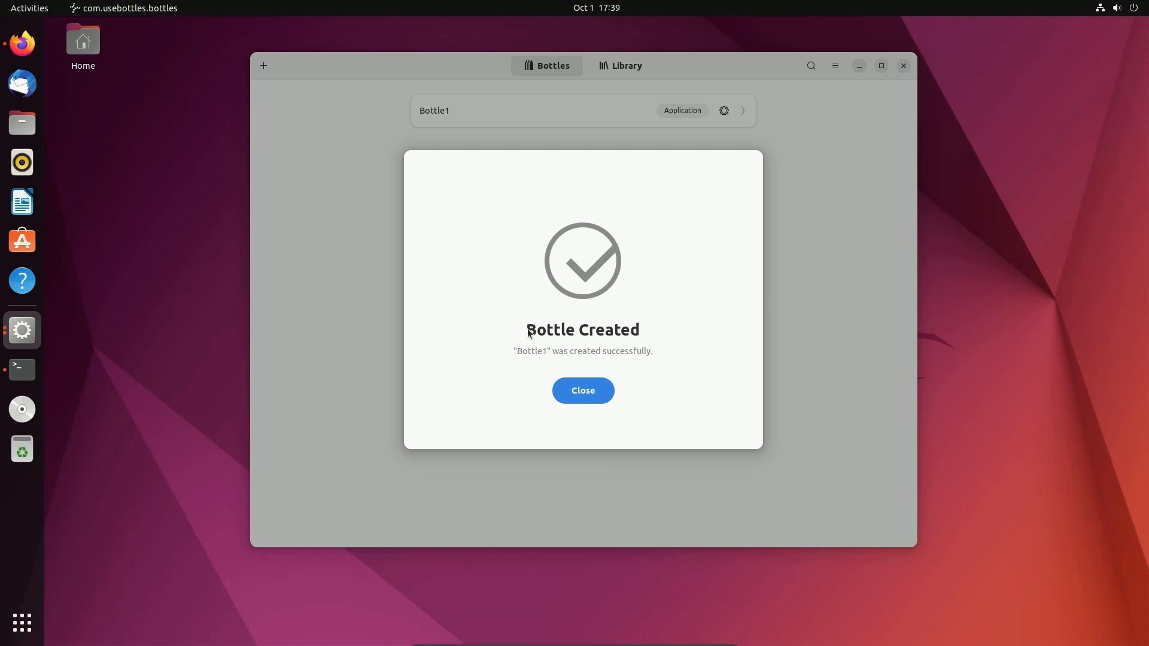
click(583, 390)
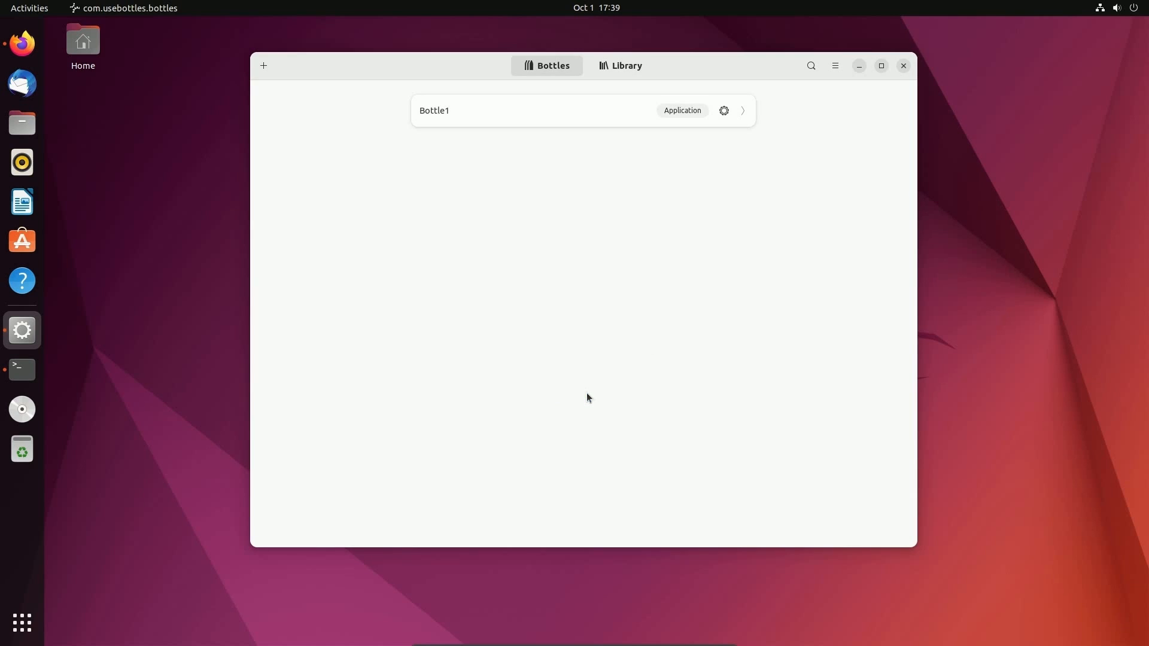
mouse_move(502, 132)
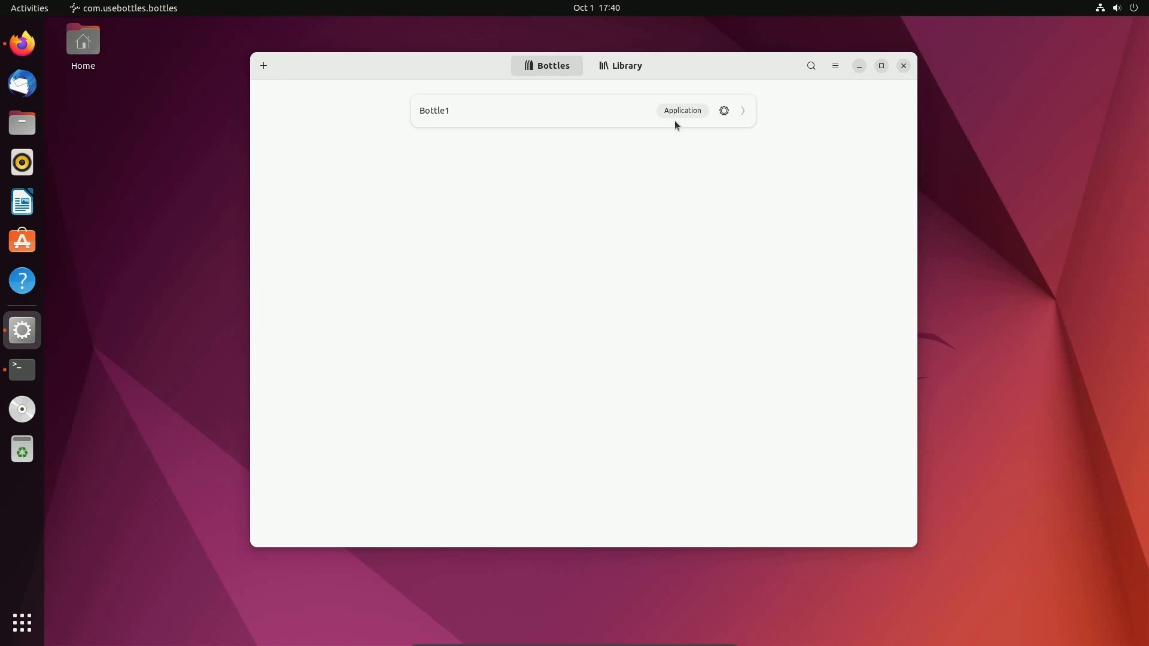
mouse_move(736, 117)
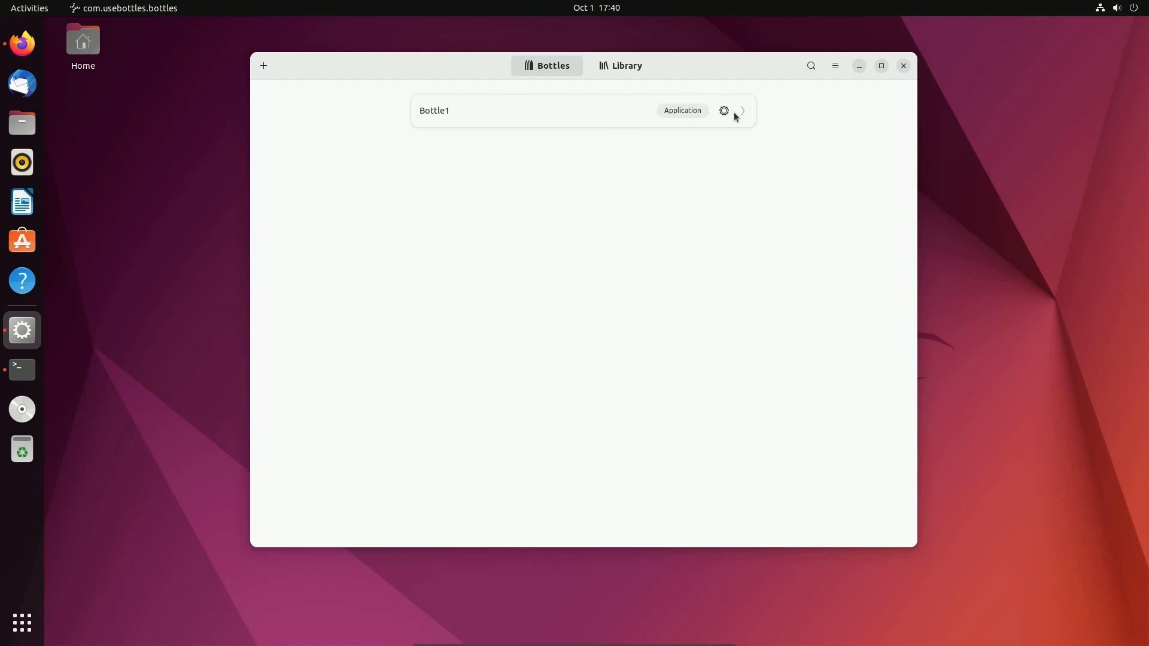
mouse_move(745, 118)
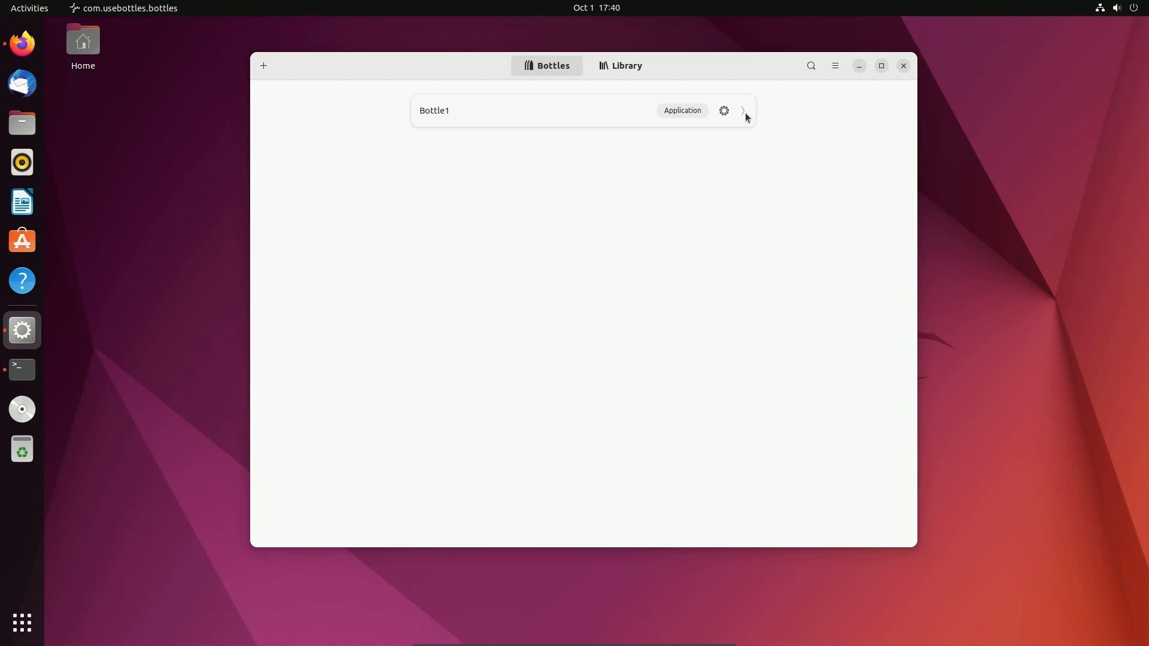
- Browse Bottle1's community Installers catalog to find the Pokemon Infinity entry
click(743, 110)
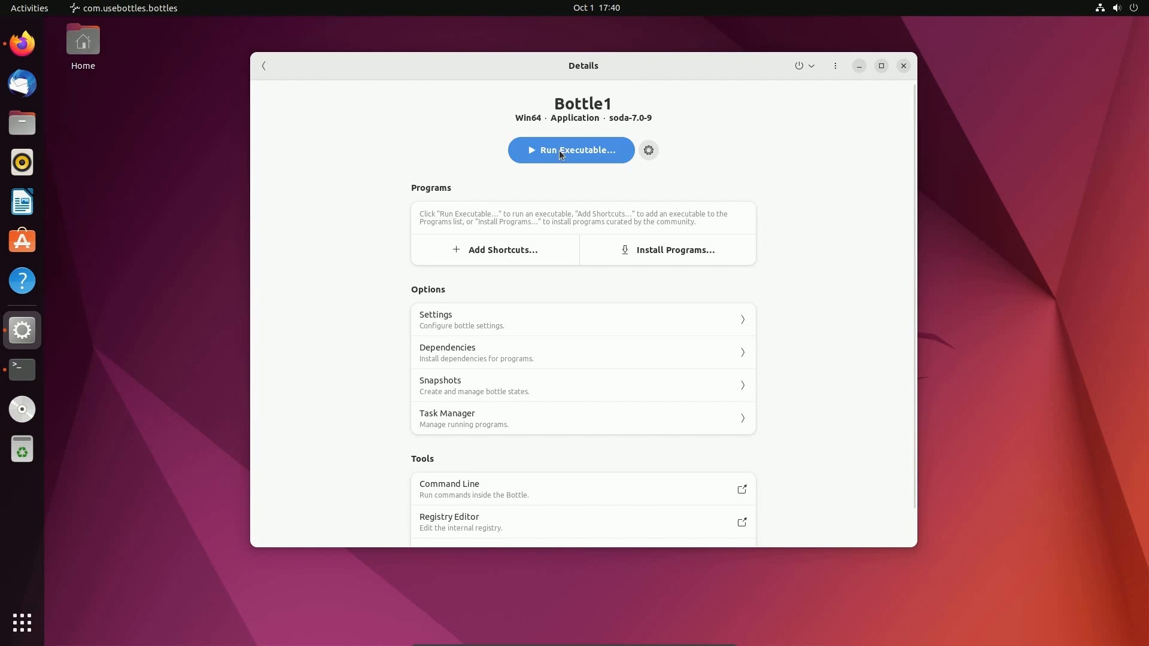
mouse_move(655, 224)
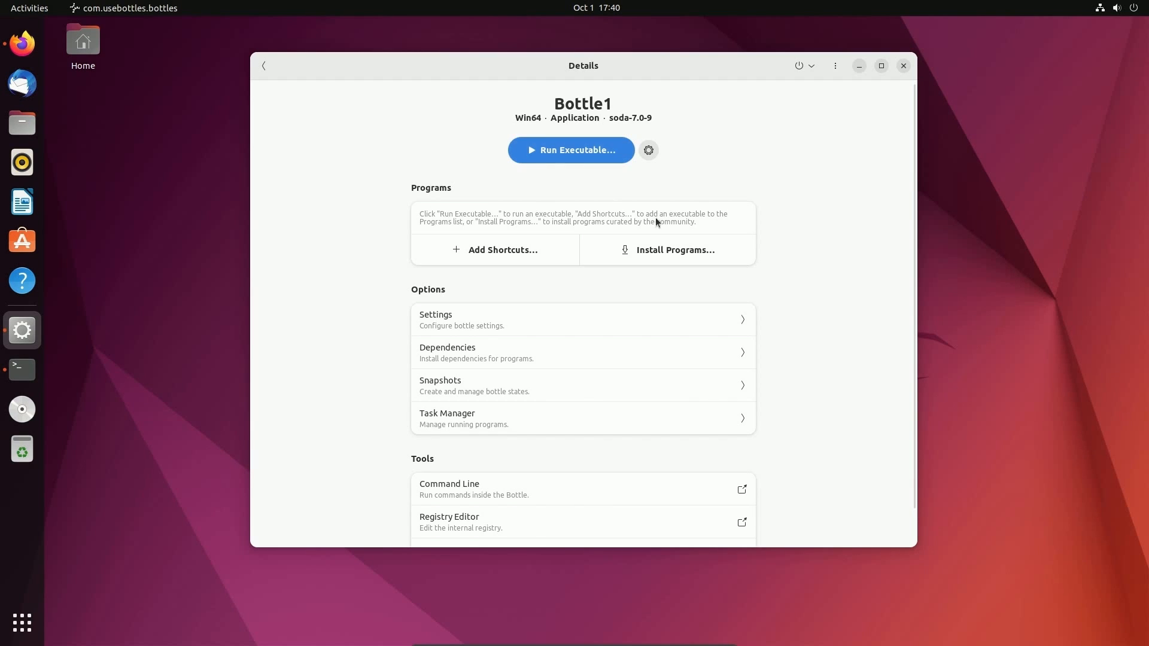
mouse_move(594, 192)
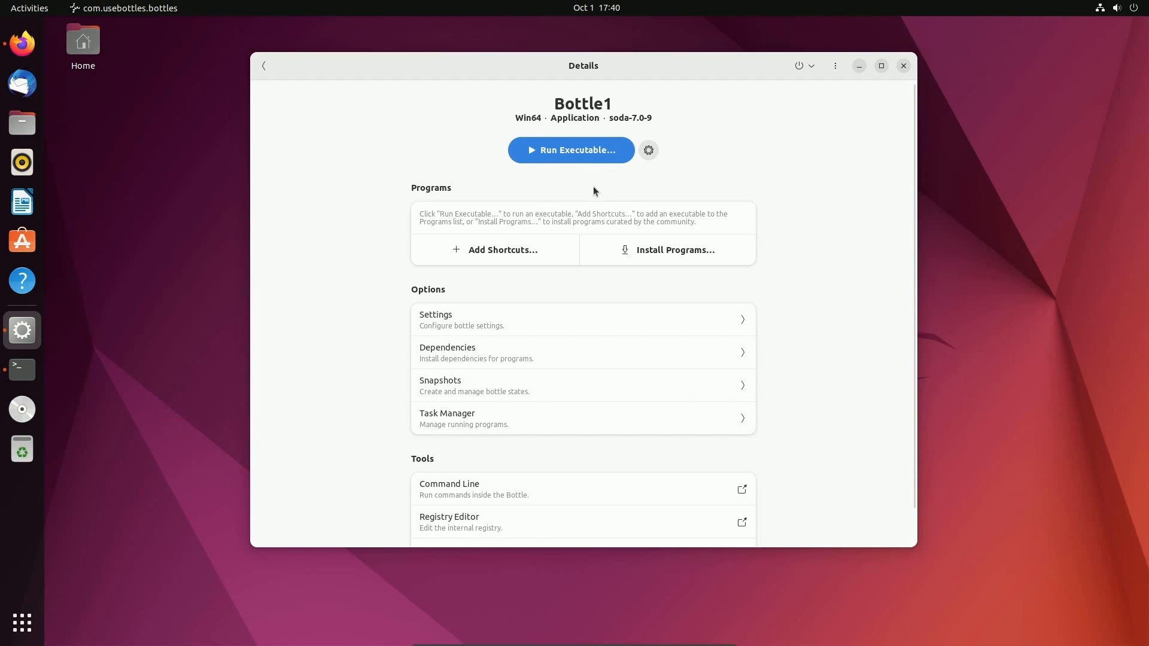
mouse_move(469, 223)
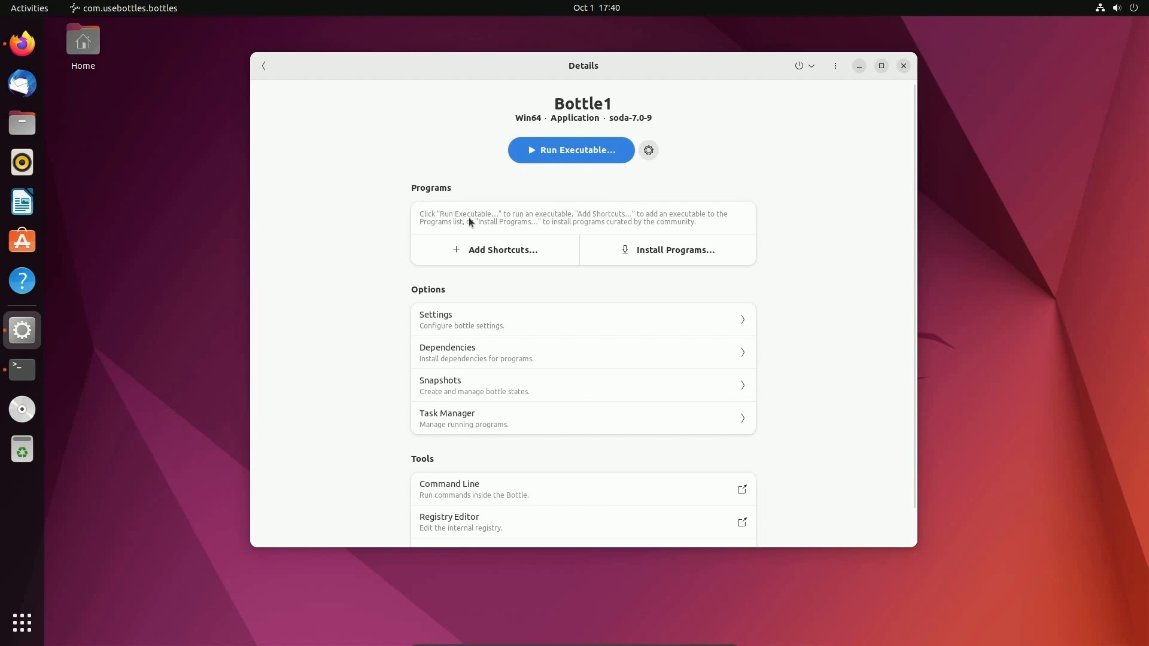
mouse_move(807, 225)
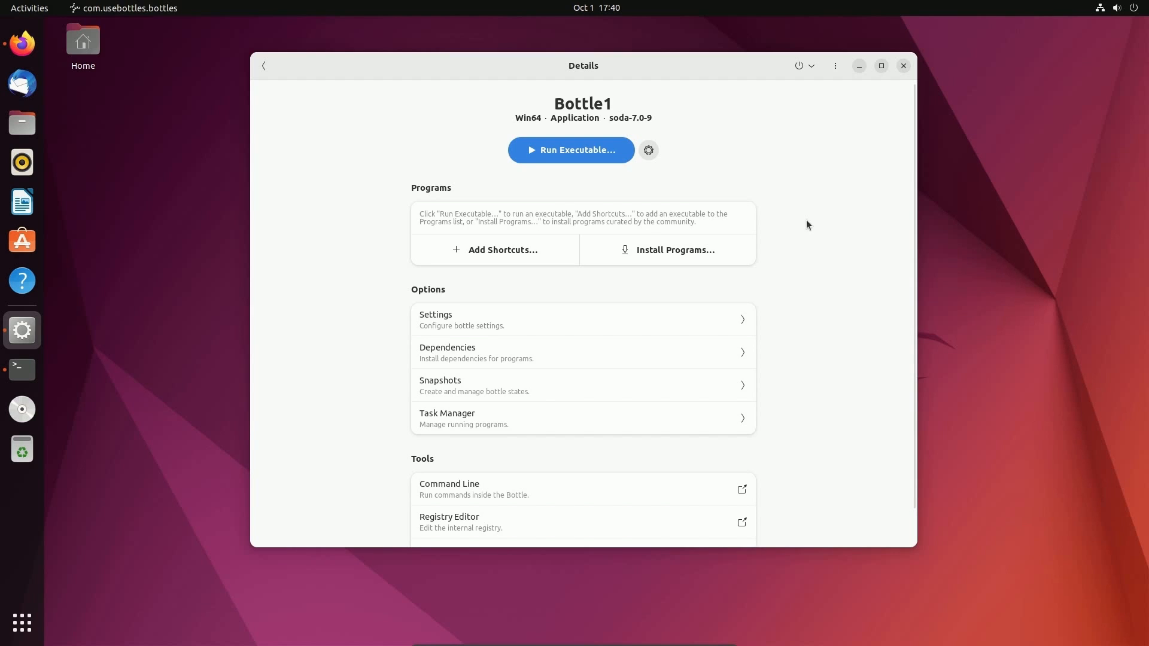
mouse_move(668, 250)
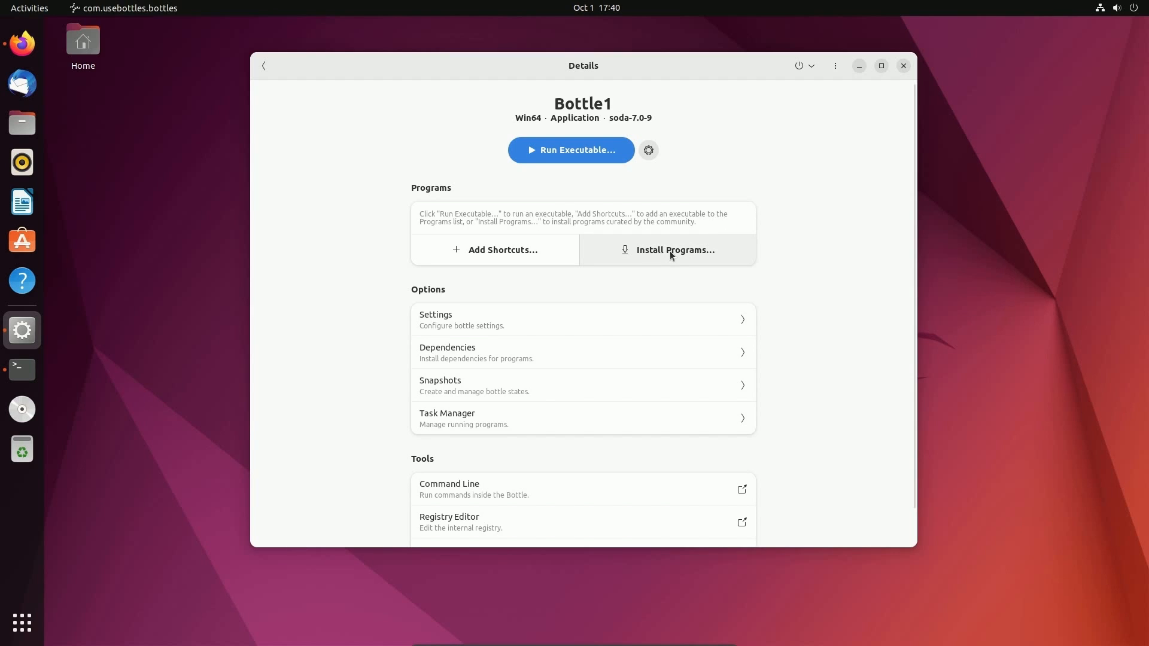
click(673, 251)
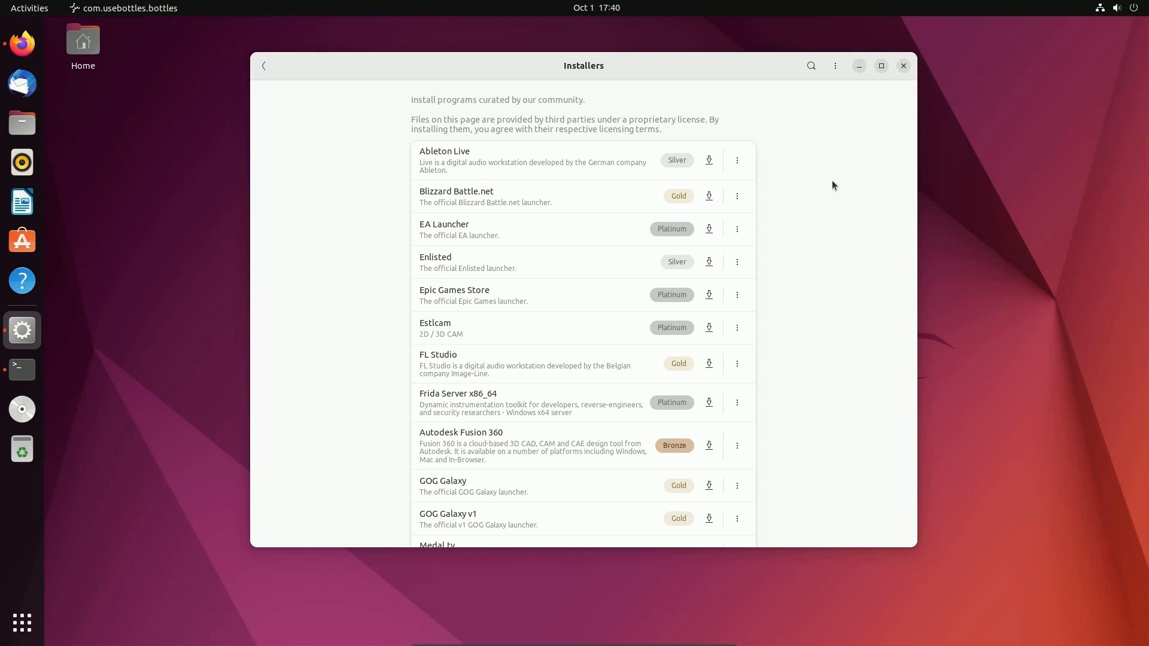
mouse_move(801, 184)
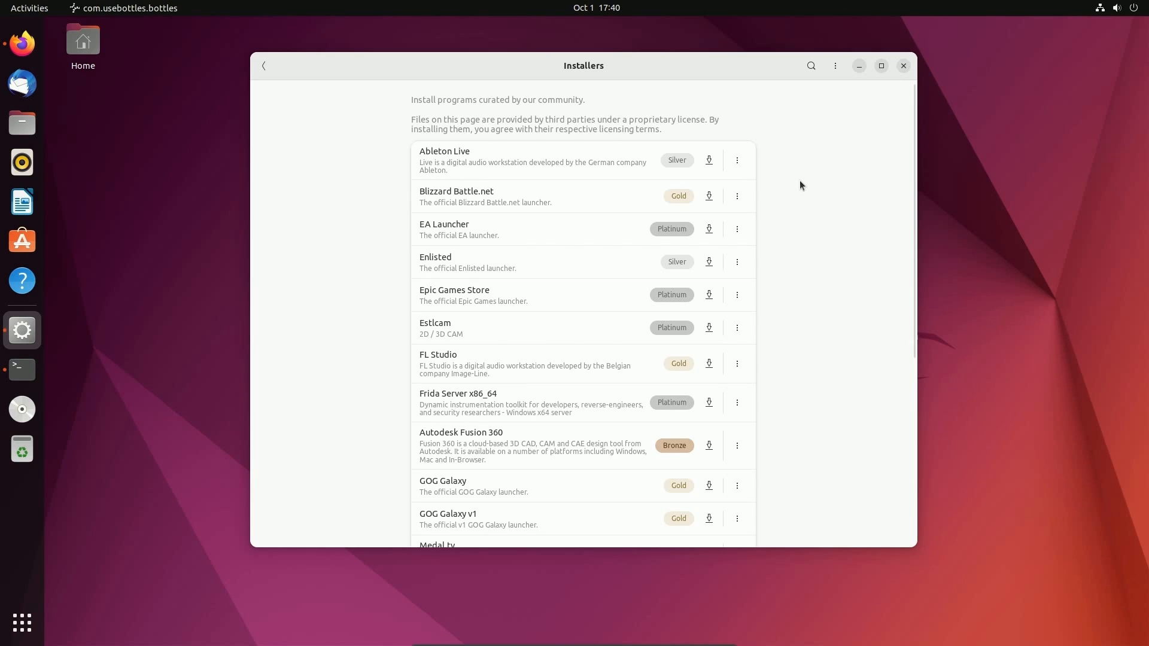
scroll(down, 3)
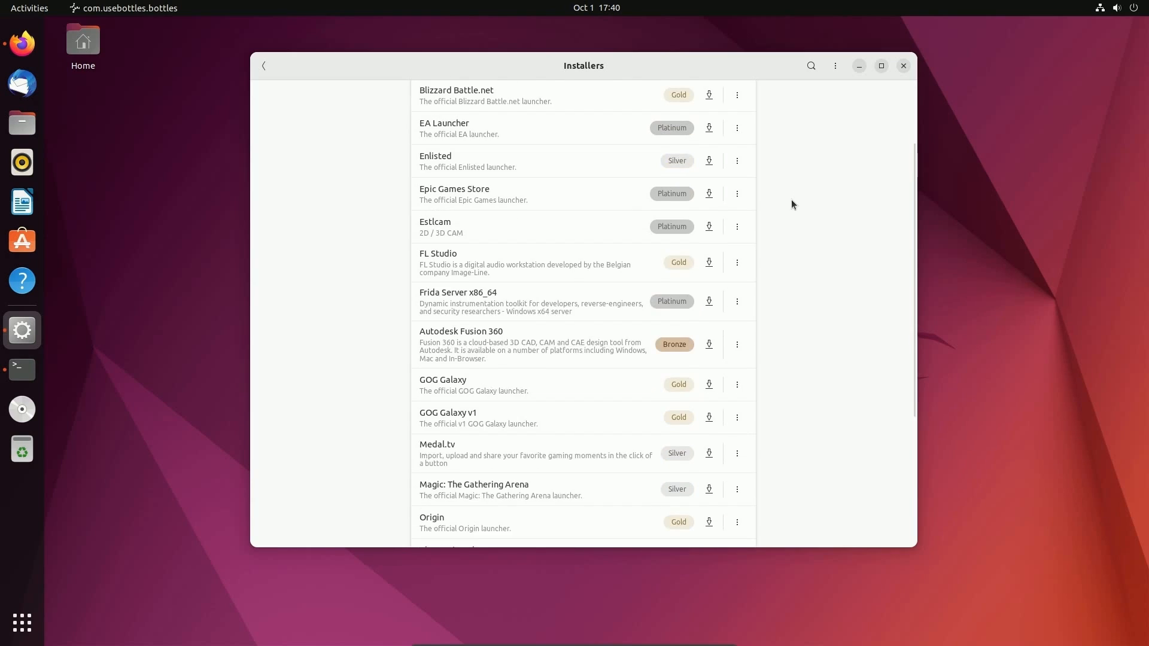
scroll(down, 3)
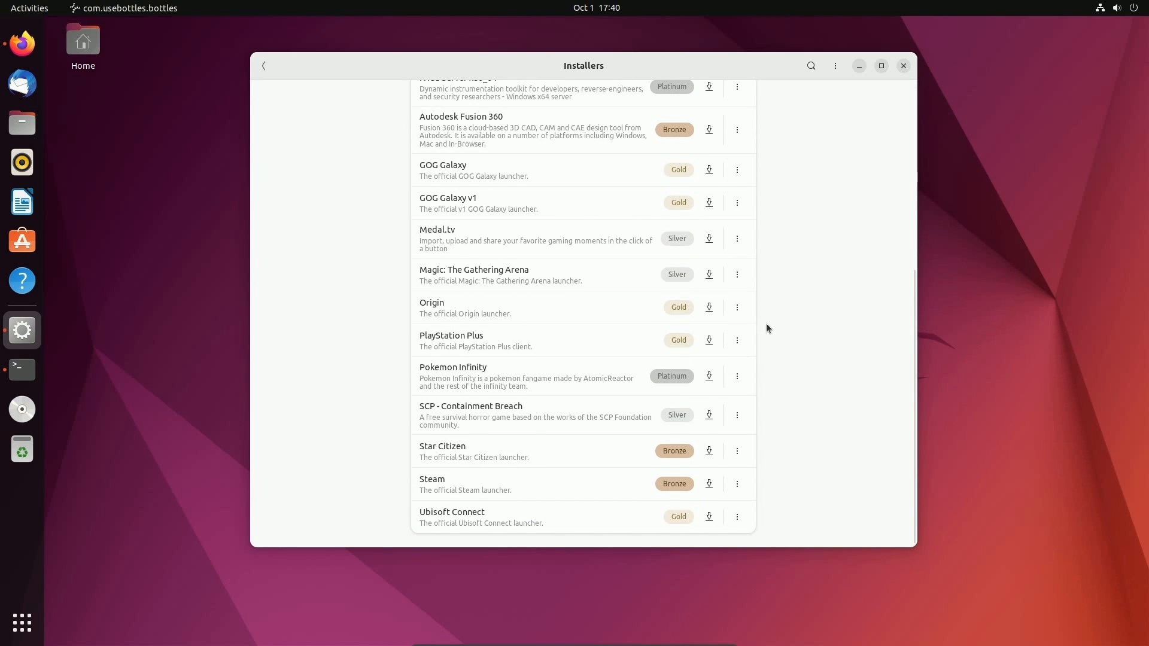
mouse_move(502, 478)
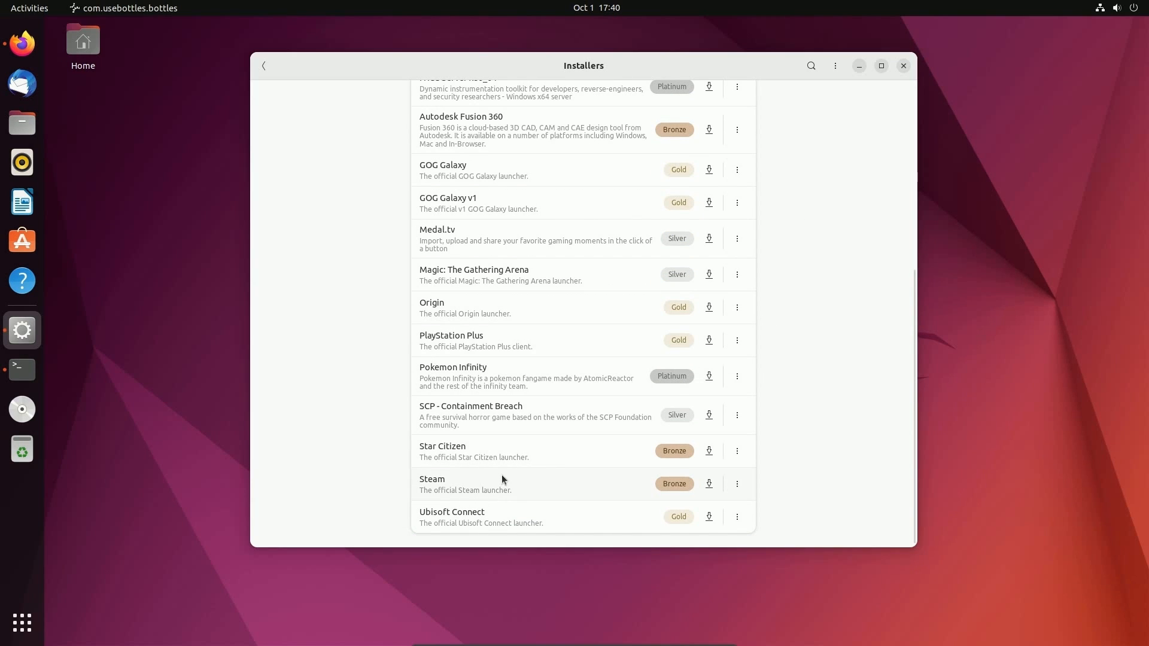
scroll(up, 3)
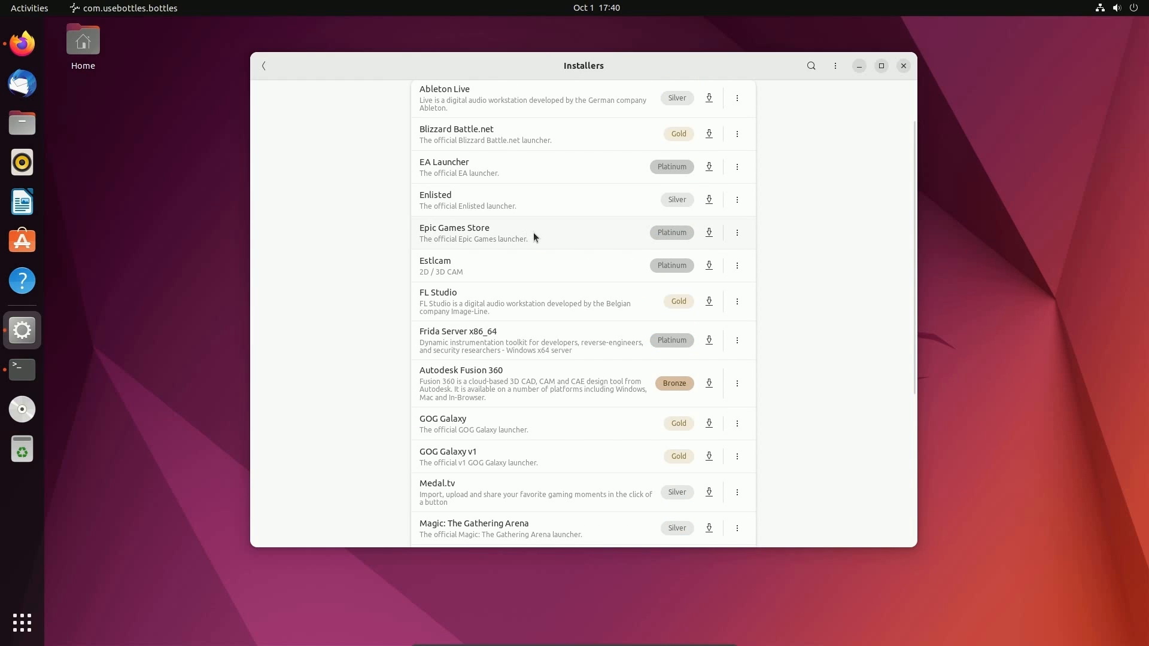
scroll(up, 3)
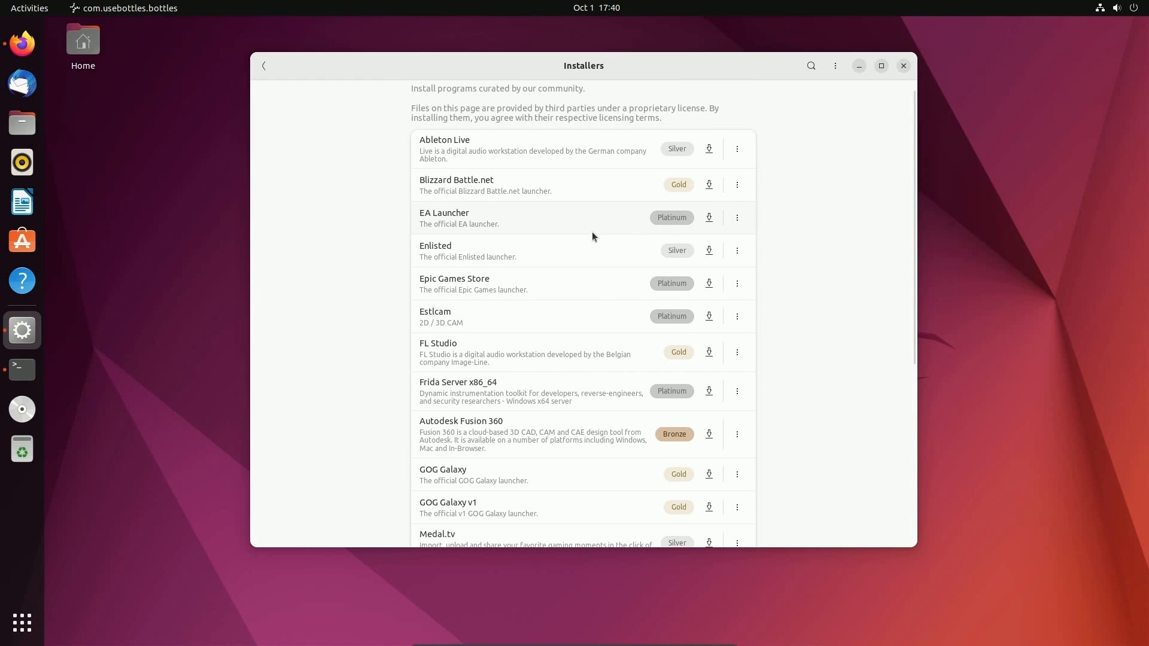
scroll(down, 3)
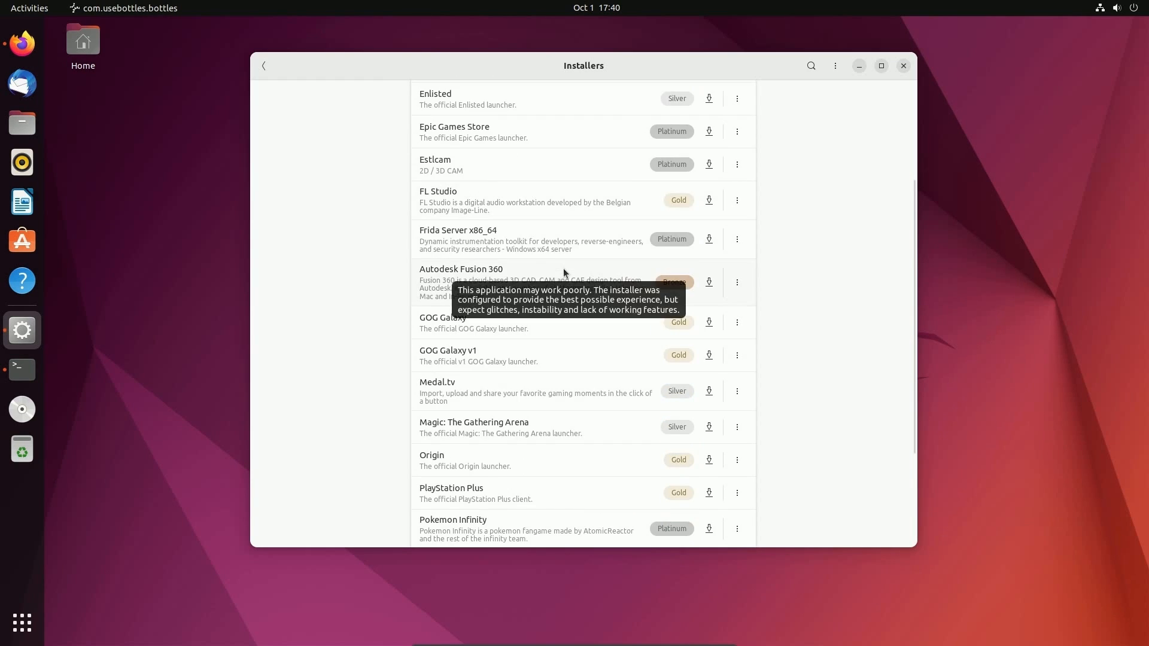
scroll(down, 3)
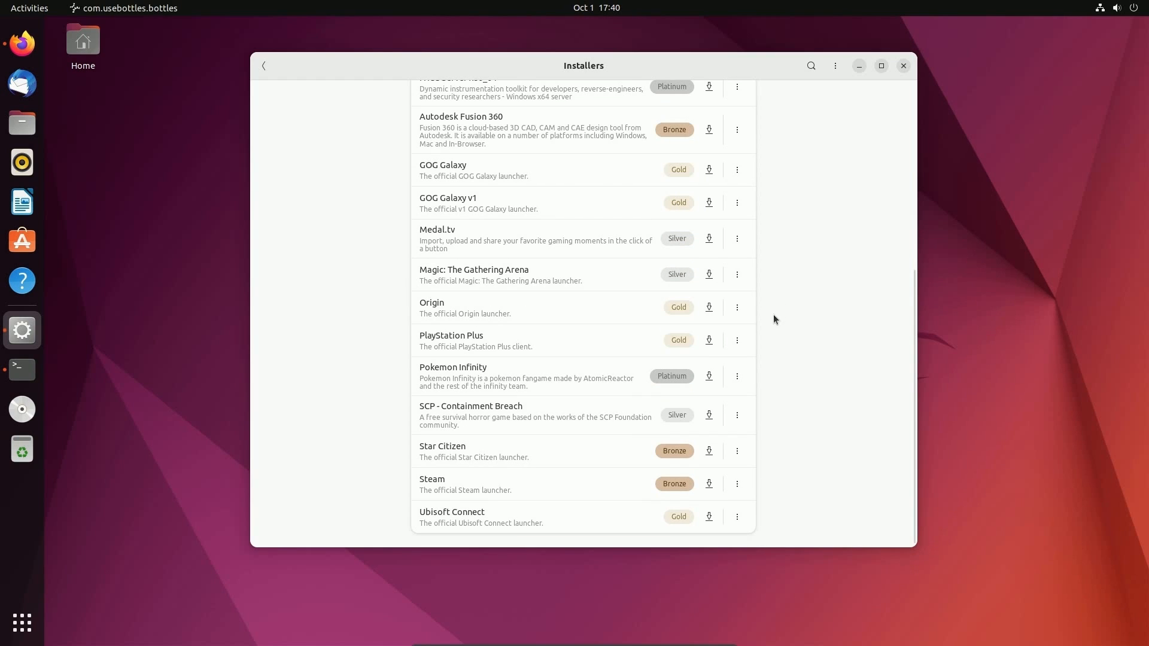
mouse_move(476, 385)
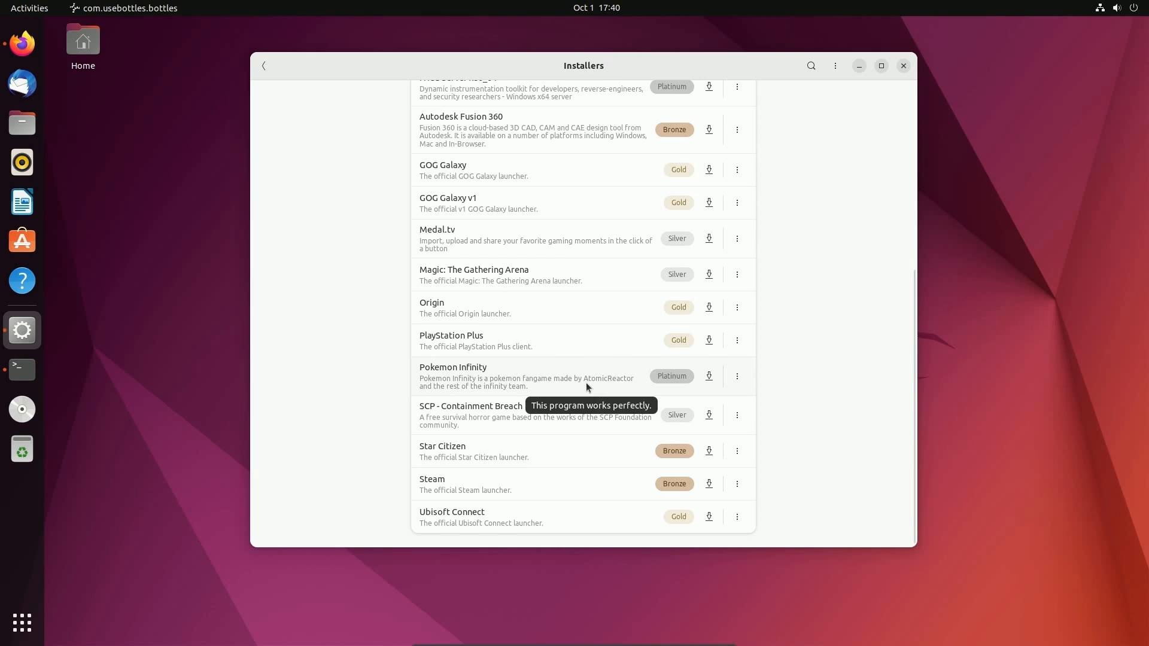
mouse_move(709, 376)
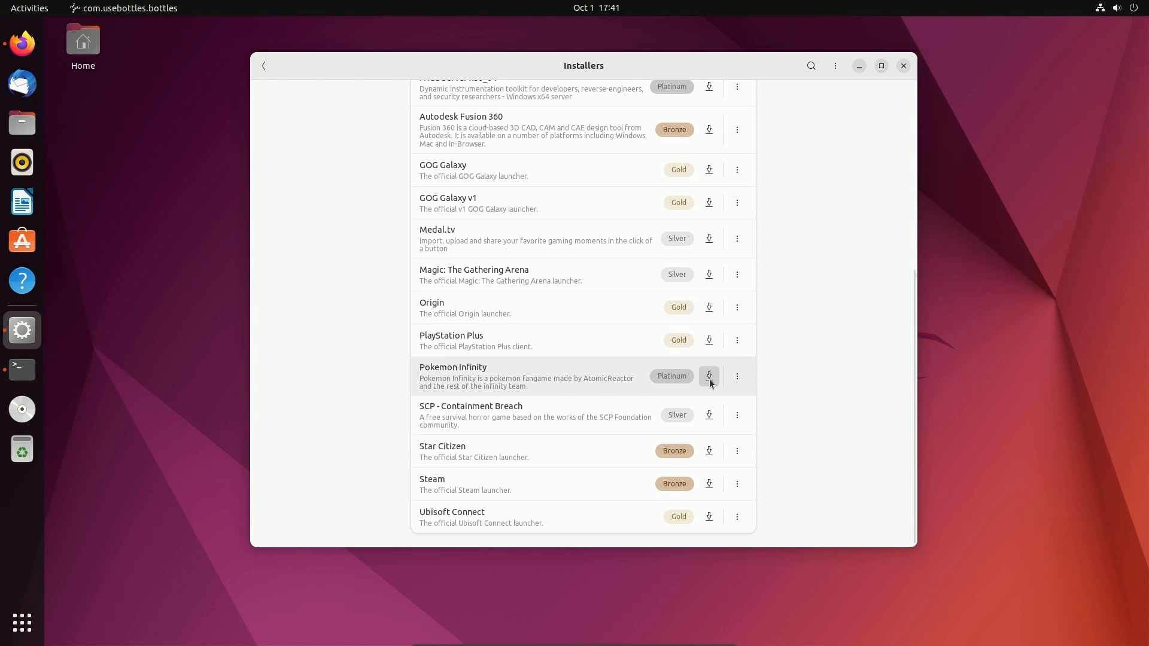
- Begin installing Pokemon Infinity into Bottle1 from its installer row
click(708, 376)
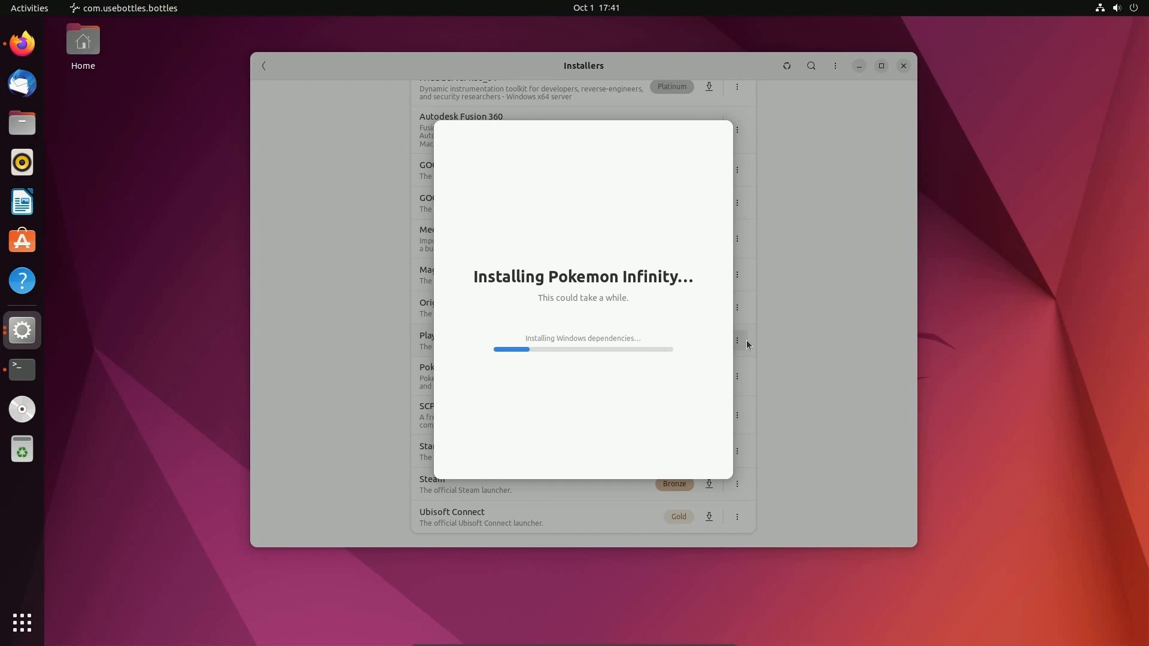
mouse_move(882, 280)
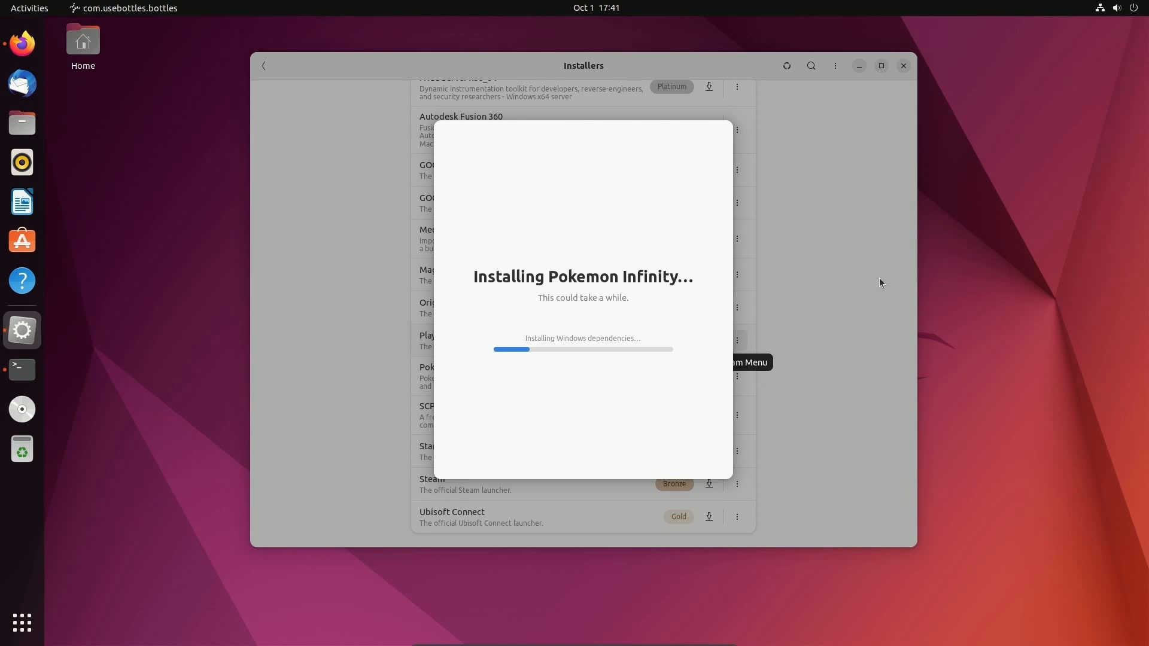
mouse_move(876, 285)
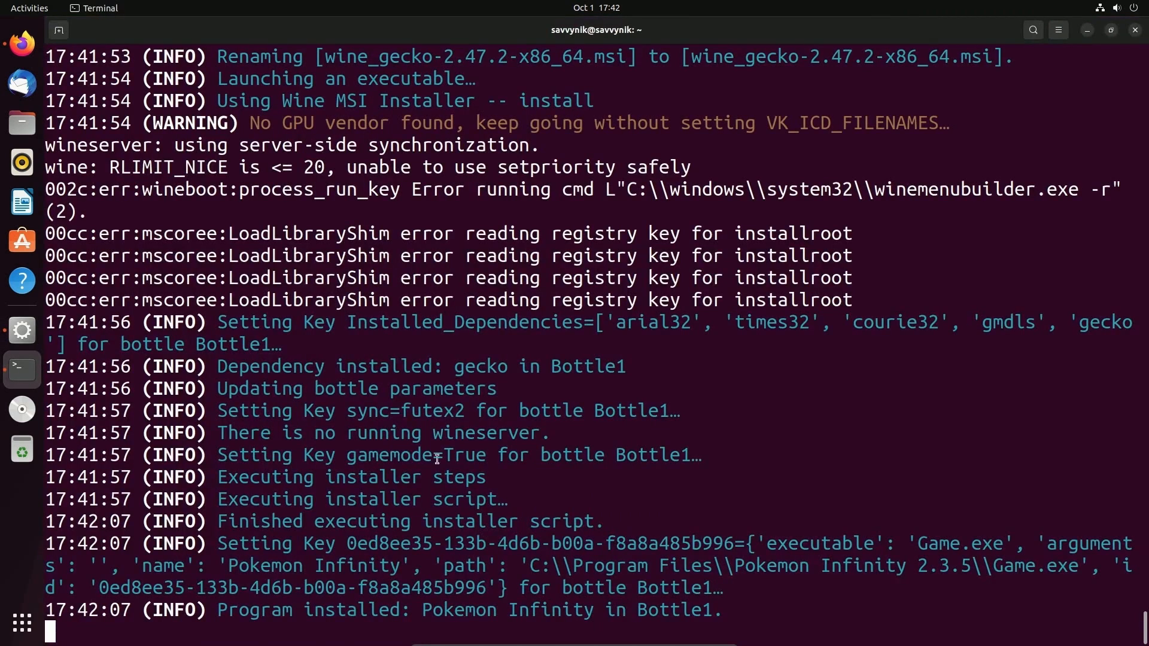
mouse_move(755, 416)
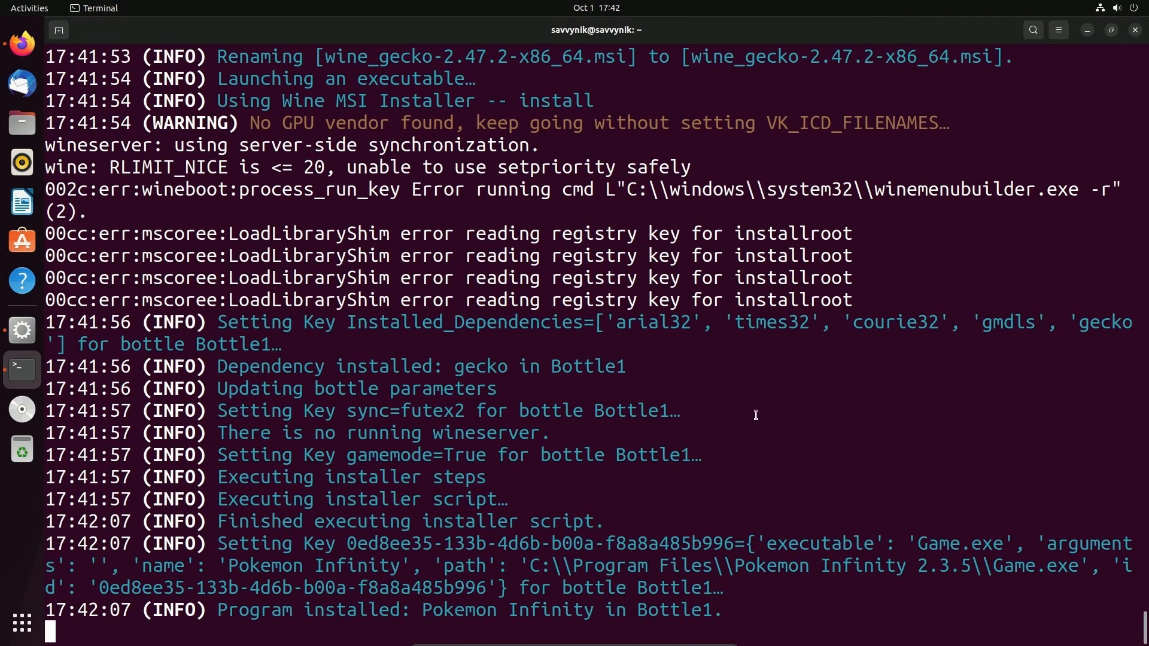
mouse_move(766, 413)
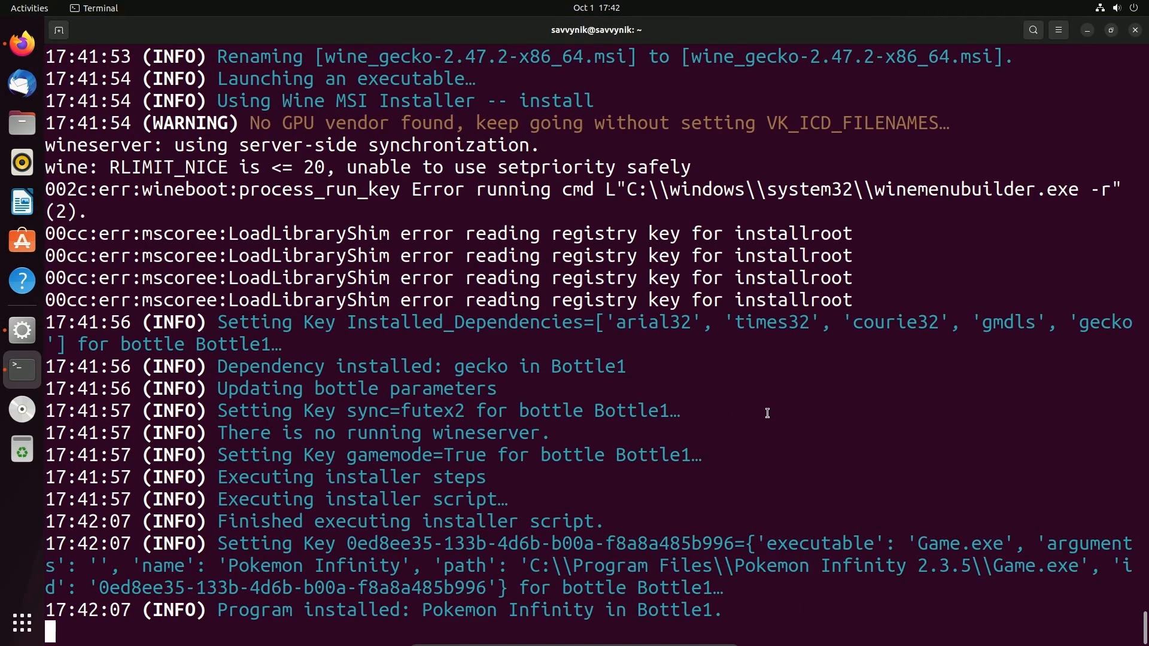
mouse_move(762, 417)
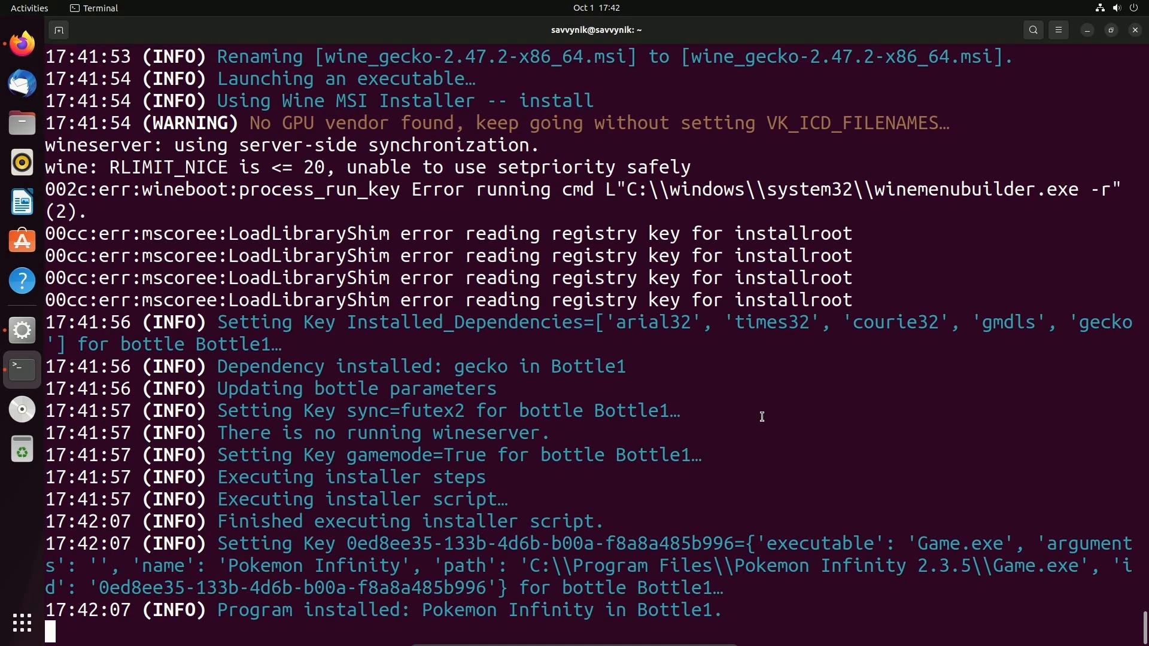
mouse_move(656, 479)
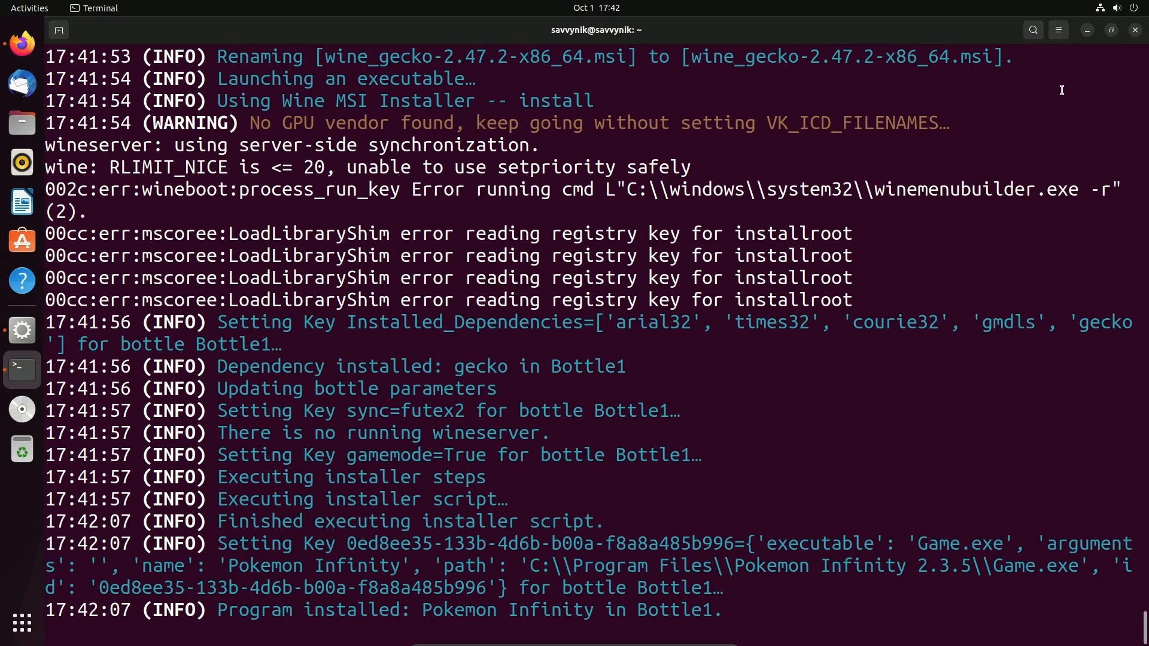
mouse_move(1088, 69)
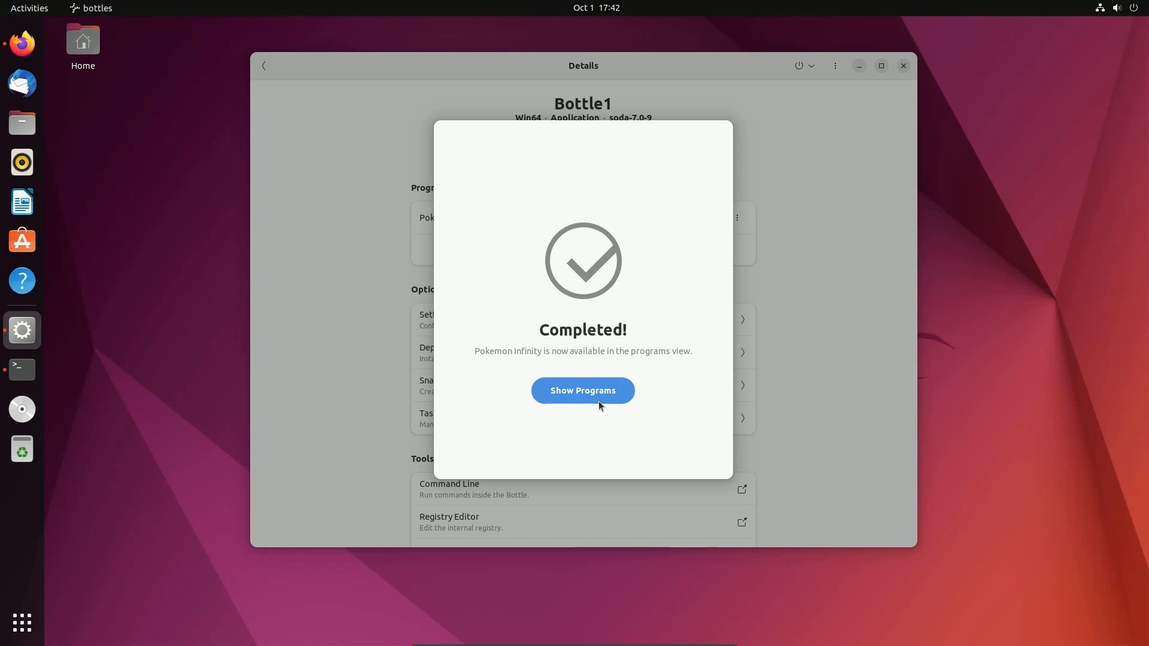
mouse_move(618, 379)
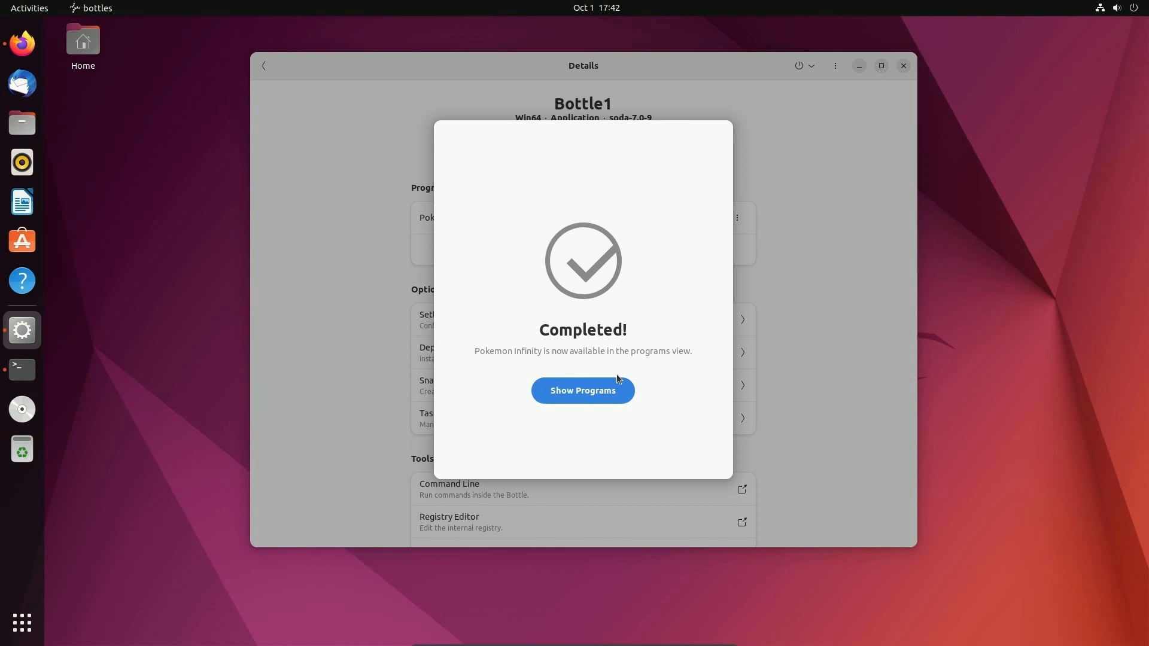
- Dismiss the Completed notice via Show Programs so Bottle1 lists Pokemon Infinity
click(583, 390)
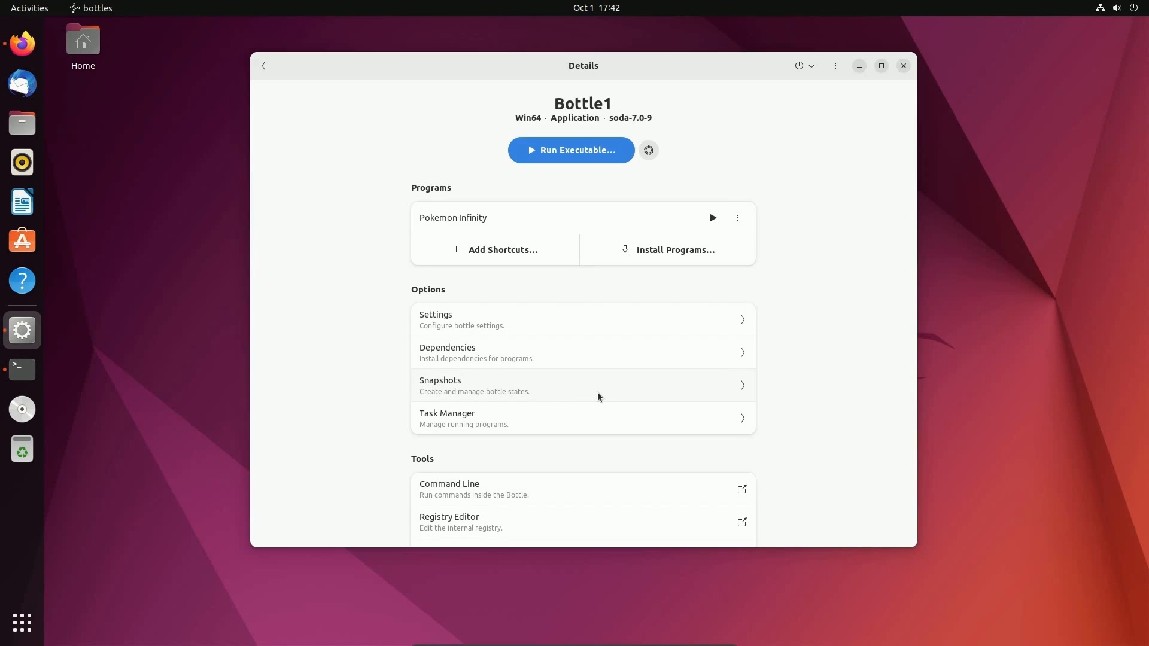
mouse_move(563, 115)
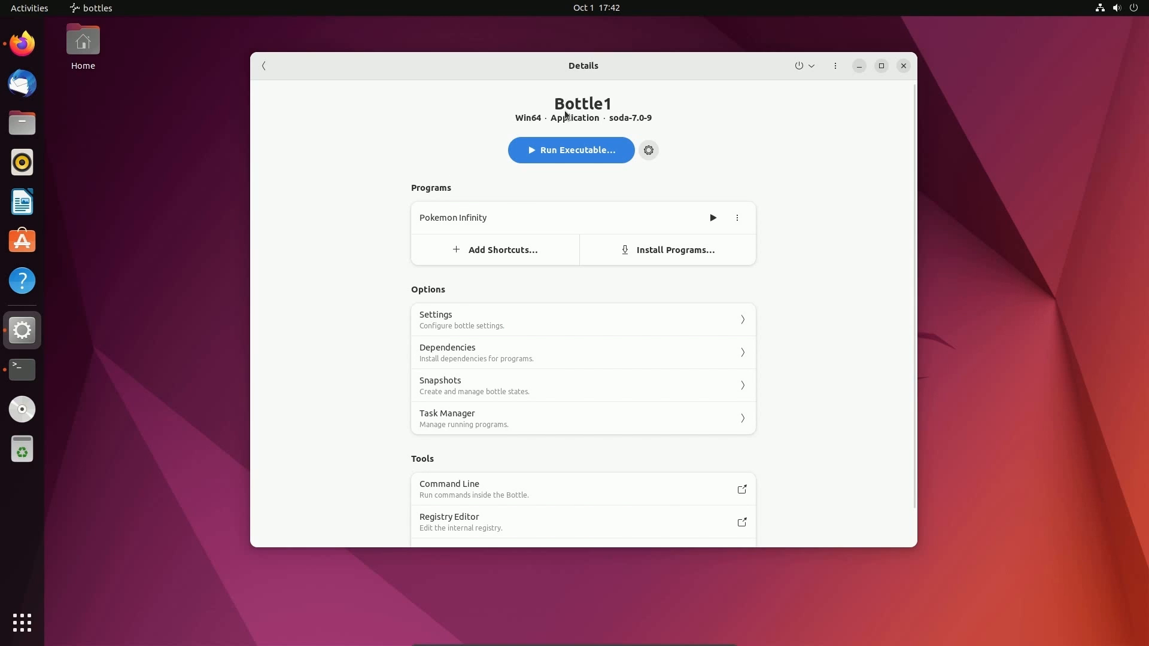
mouse_move(446, 223)
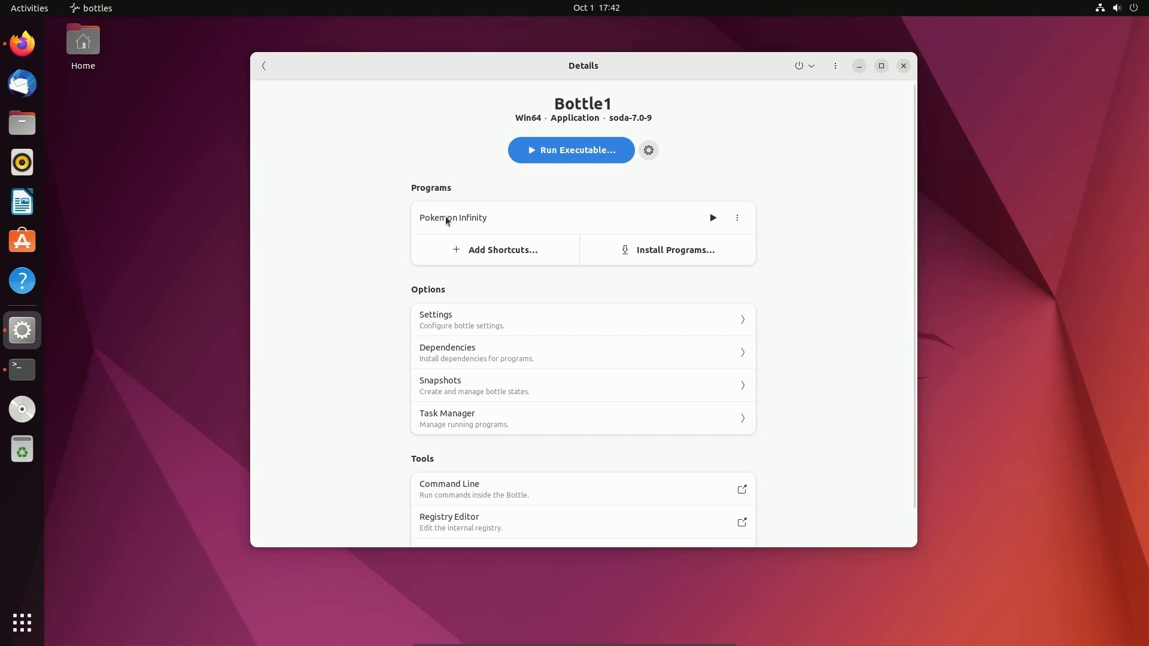
mouse_move(477, 226)
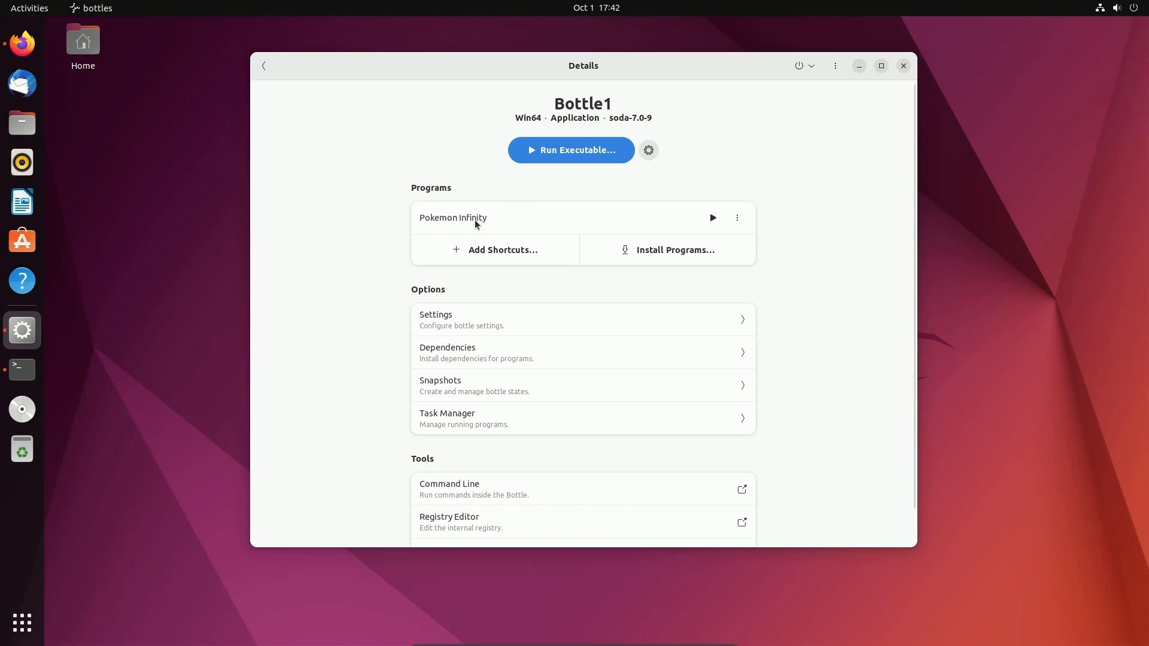
mouse_move(711, 218)
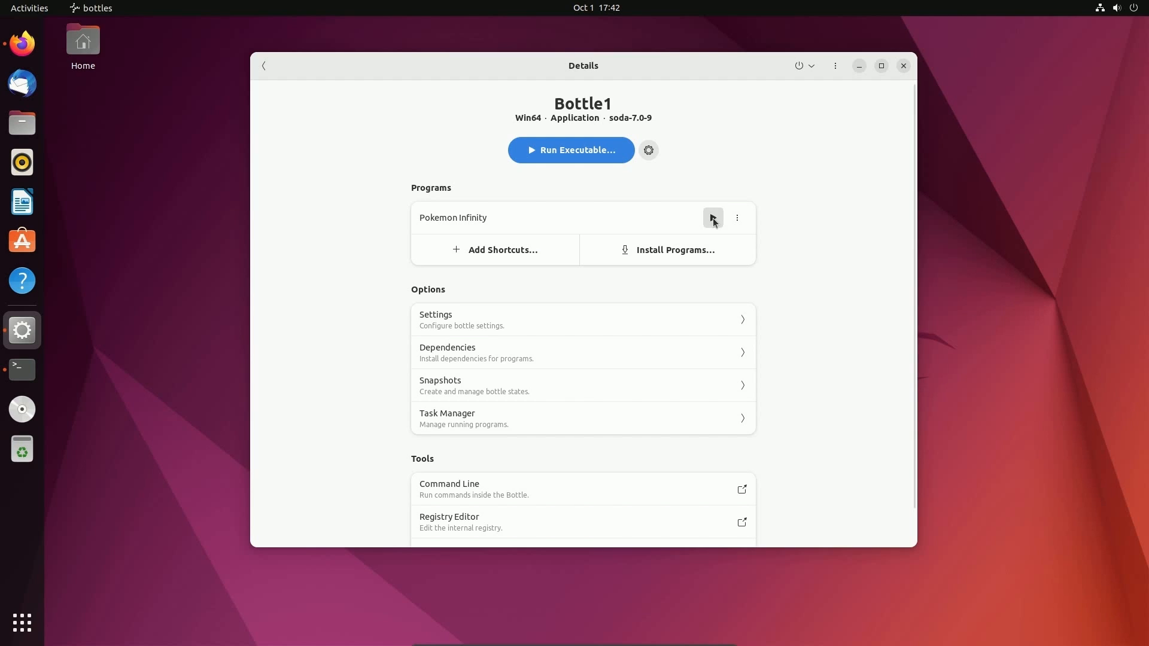
- Launch Pokemon Infinity from Bottle1, accept the restart, and start a save as trainer 'Savv'
click(711, 218)
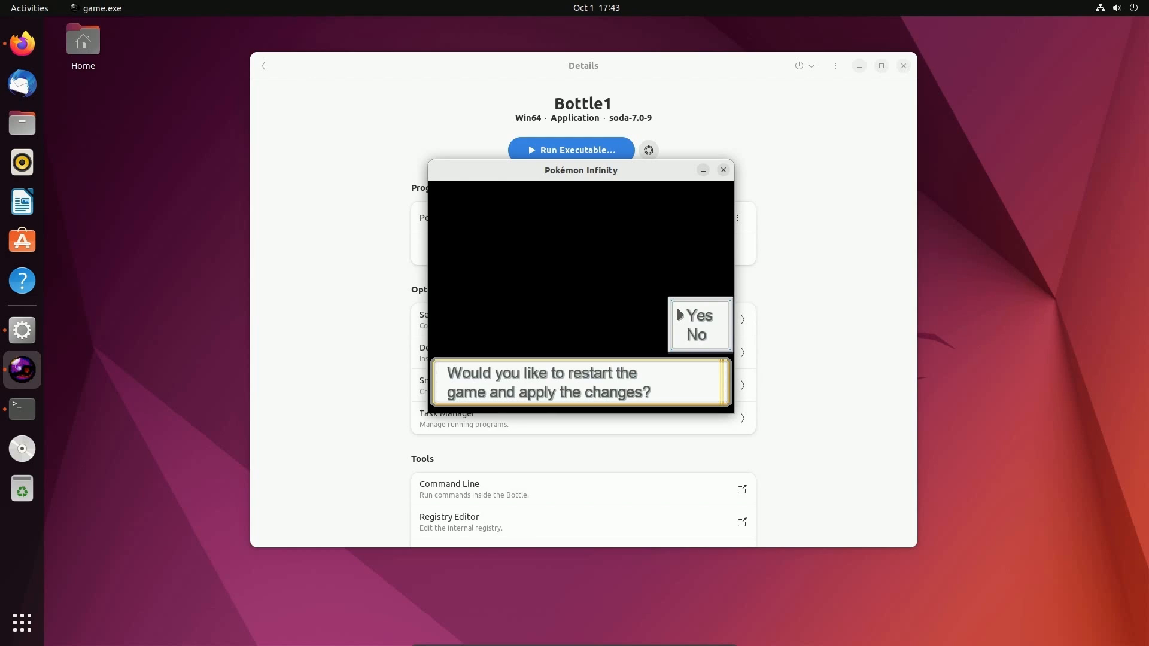
click(697, 315)
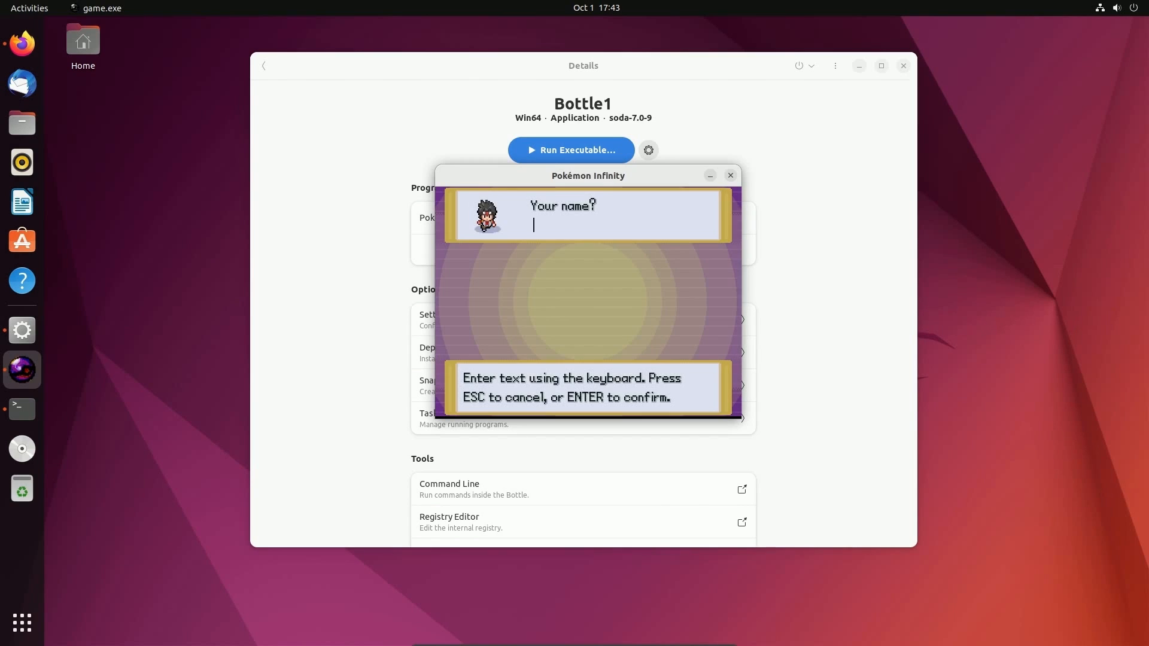
text(Savv)
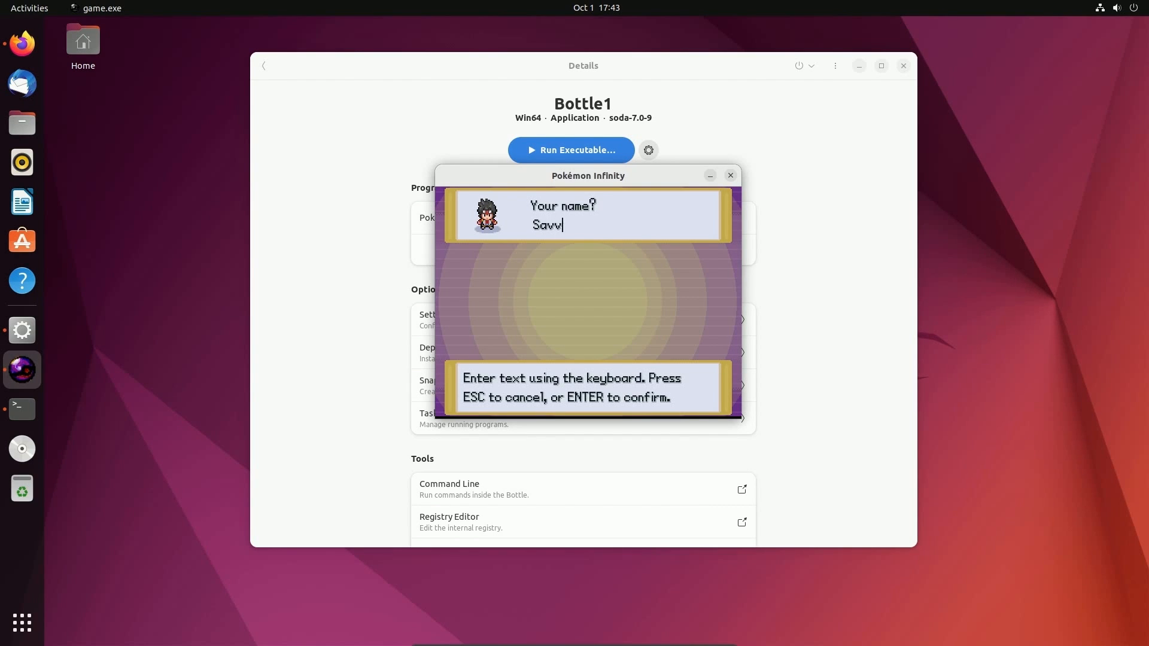
key(Return)
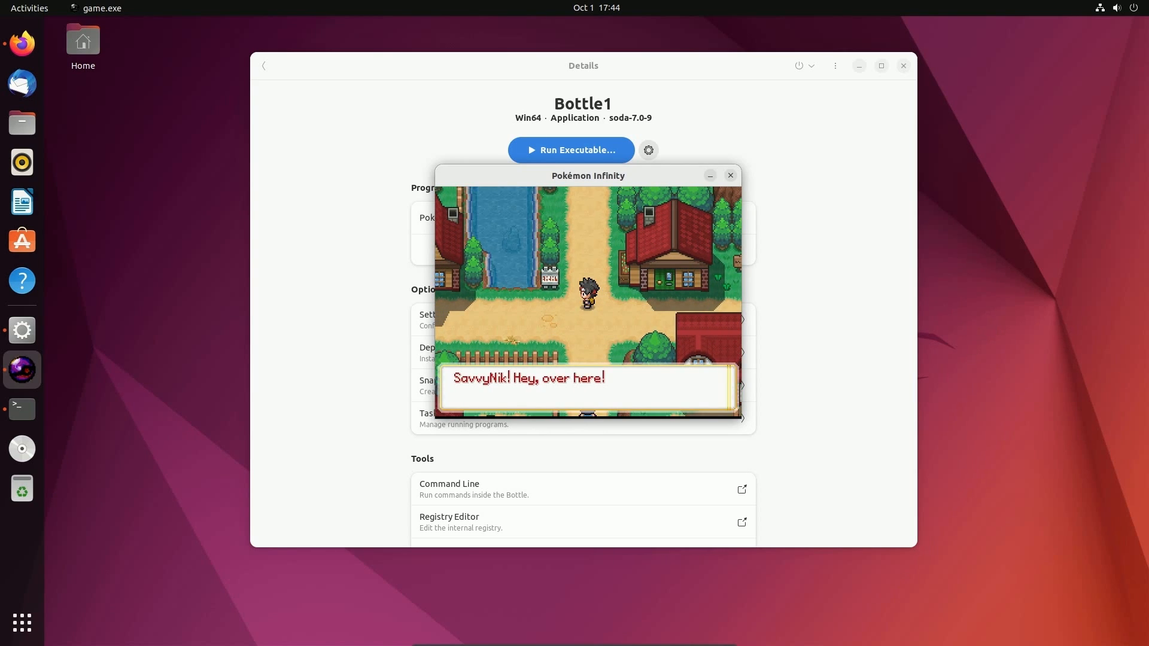
mouse_move(640, 298)
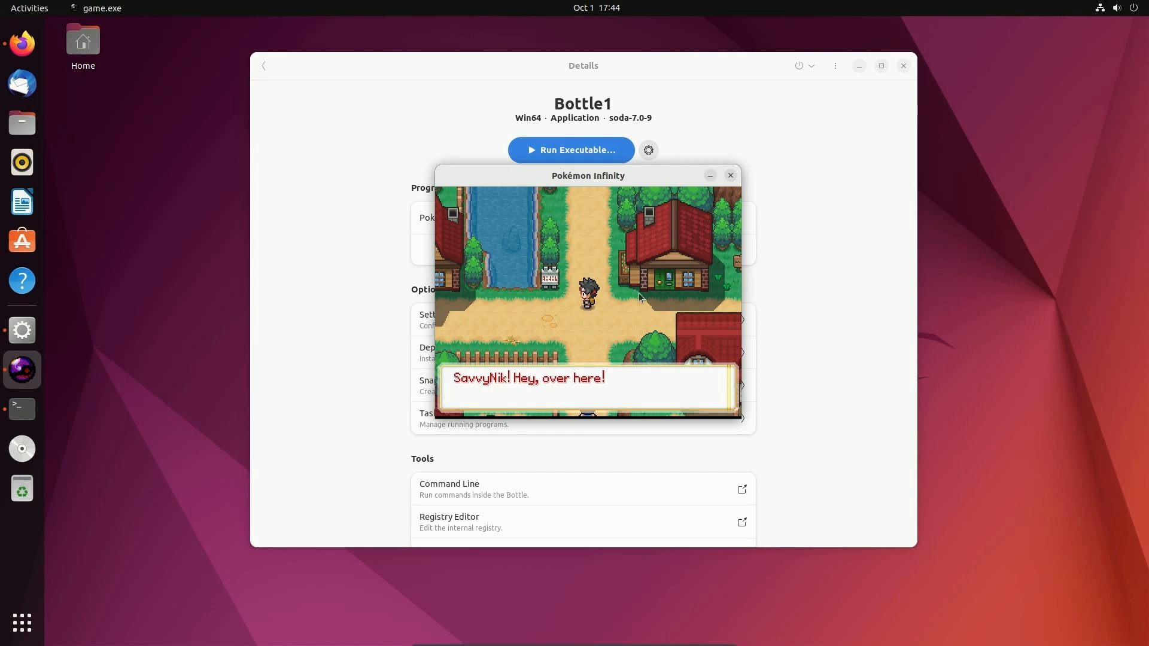
mouse_move(735, 205)
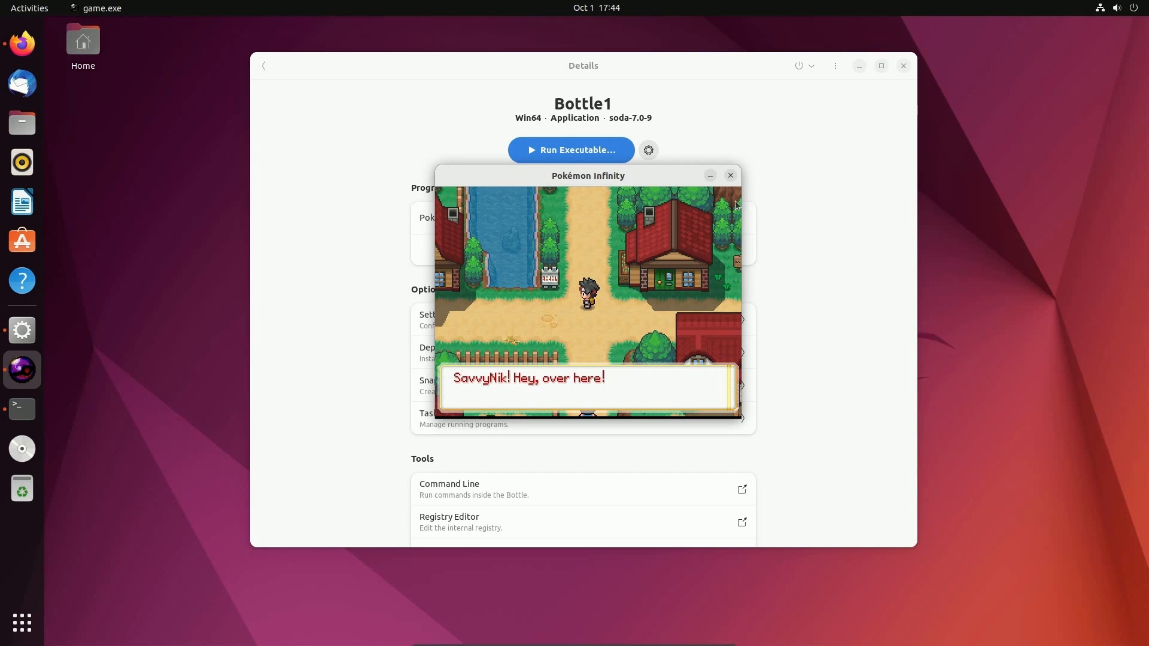
- Close the game and download the 64-bit Notepad++ v8.5.7 installer from notepad-plus-plus.org in Firefox
click(730, 174)
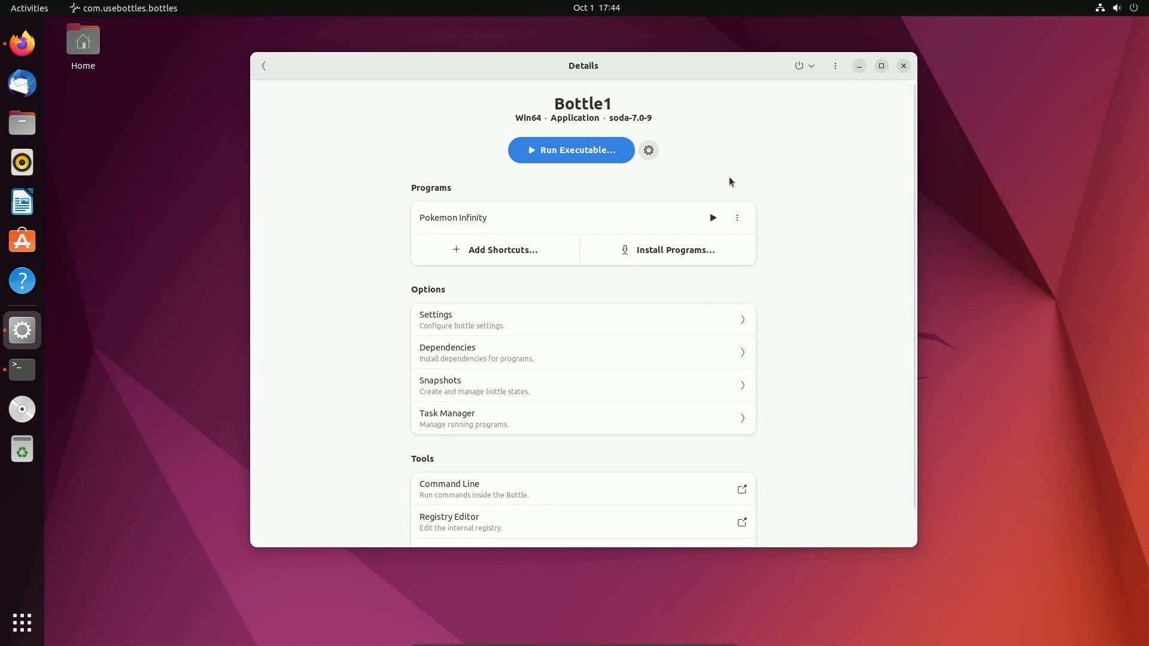
mouse_move(687, 188)
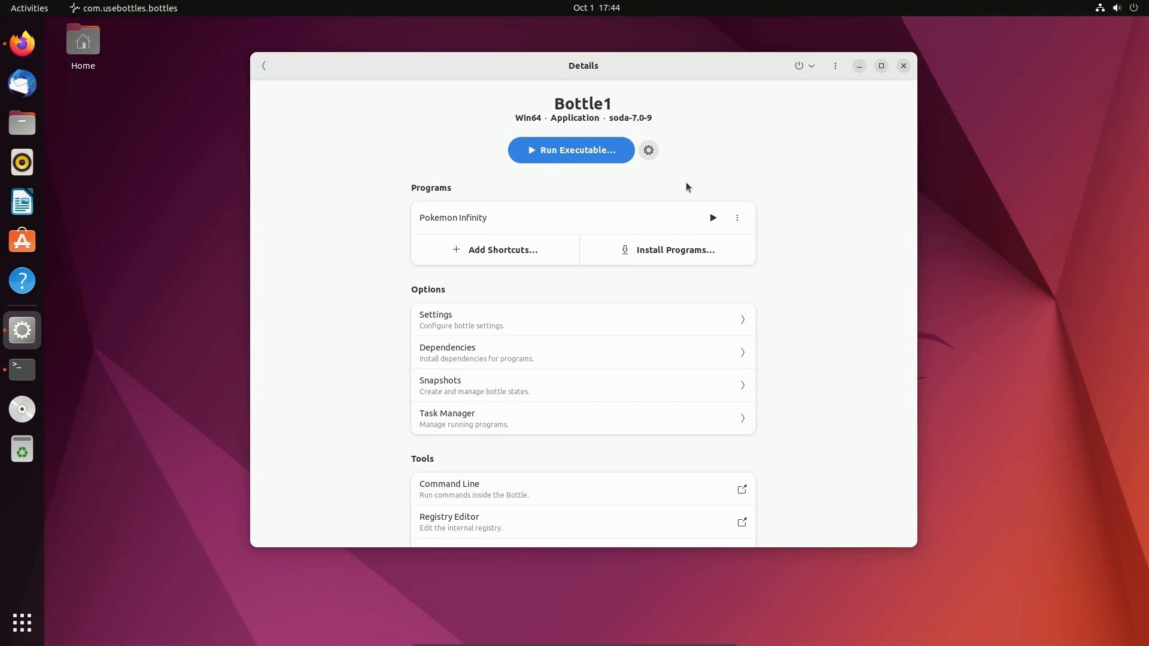
mouse_move(331, 138)
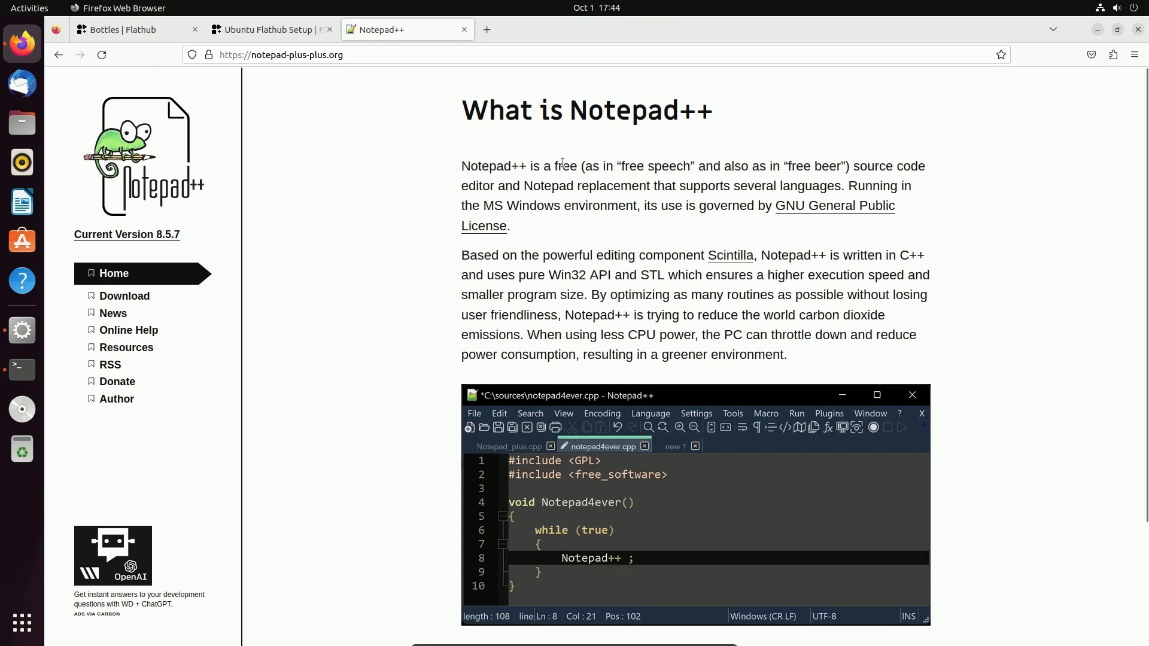
mouse_move(345, 308)
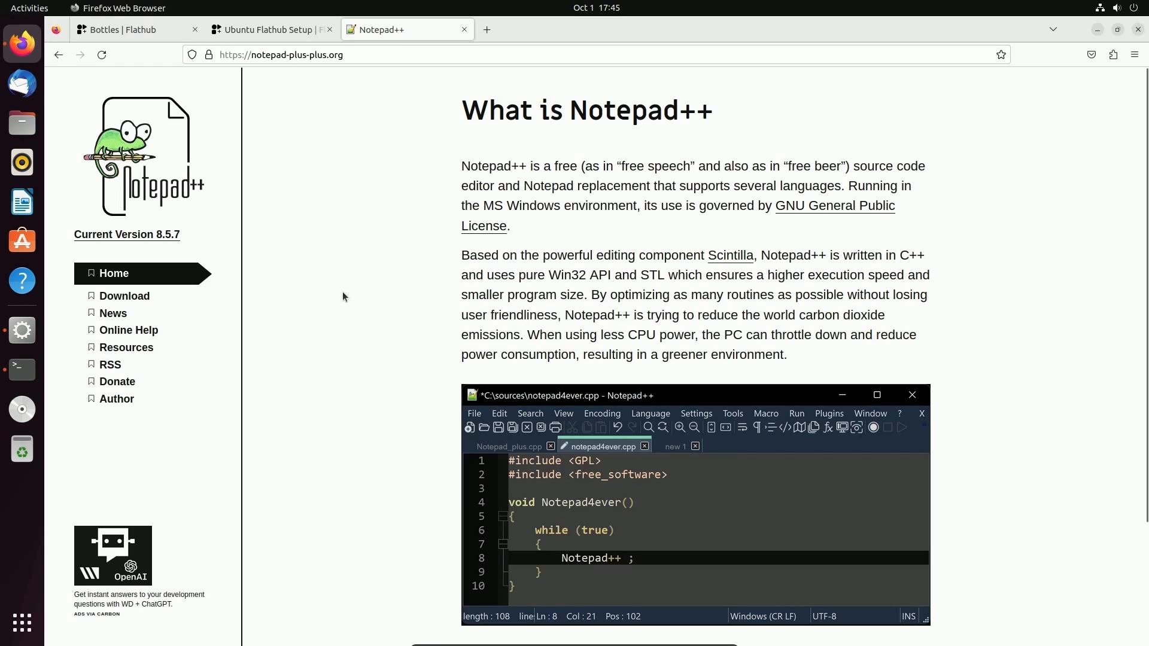
mouse_move(593, 155)
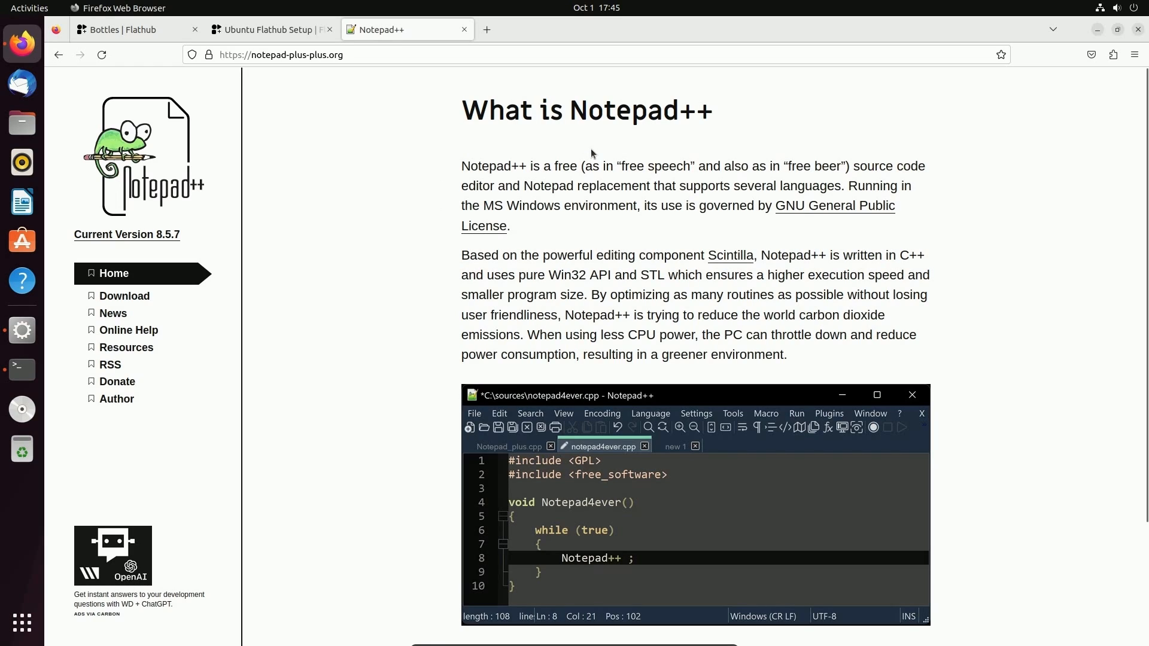
mouse_move(403, 169)
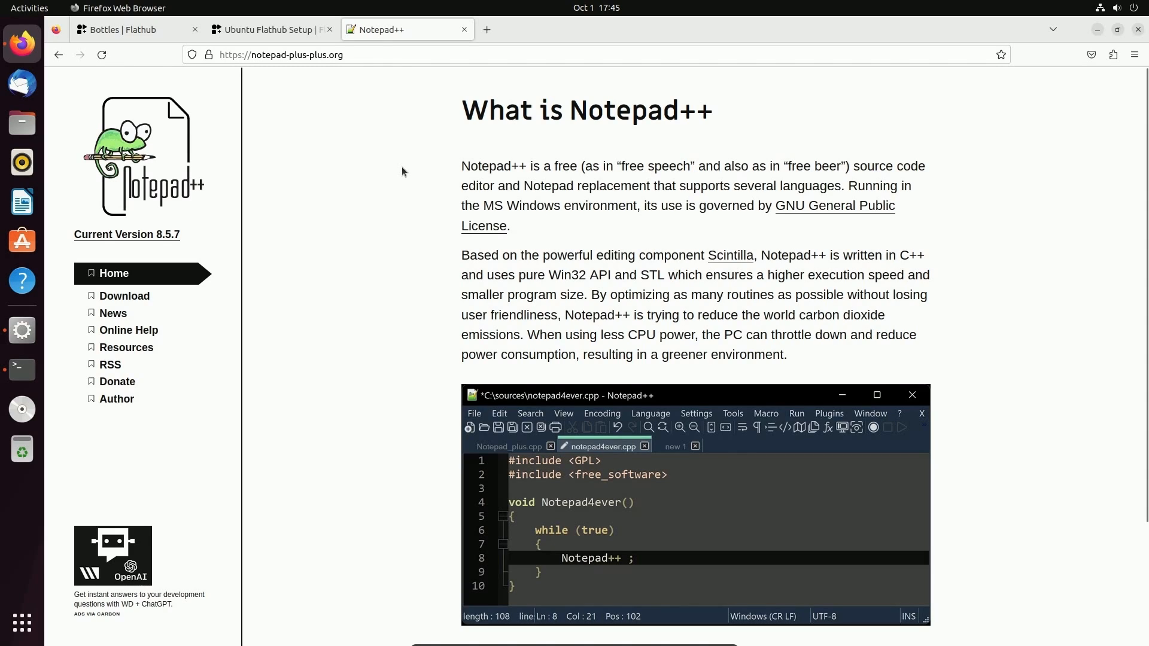
click(123, 295)
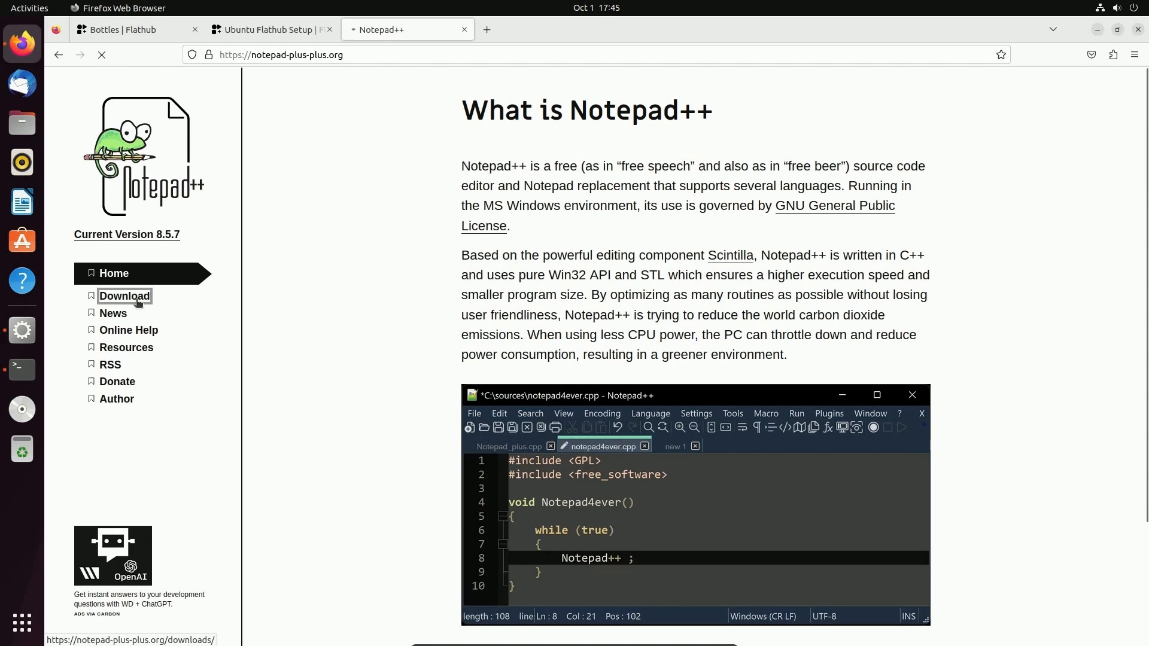
click(123, 296)
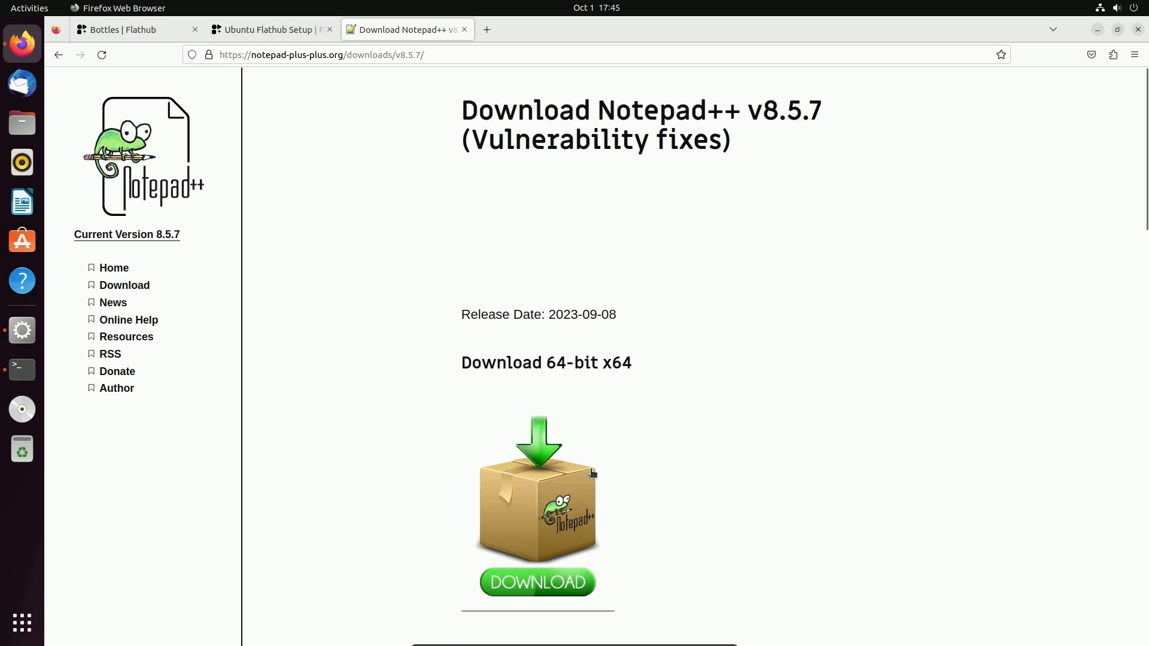
click(538, 582)
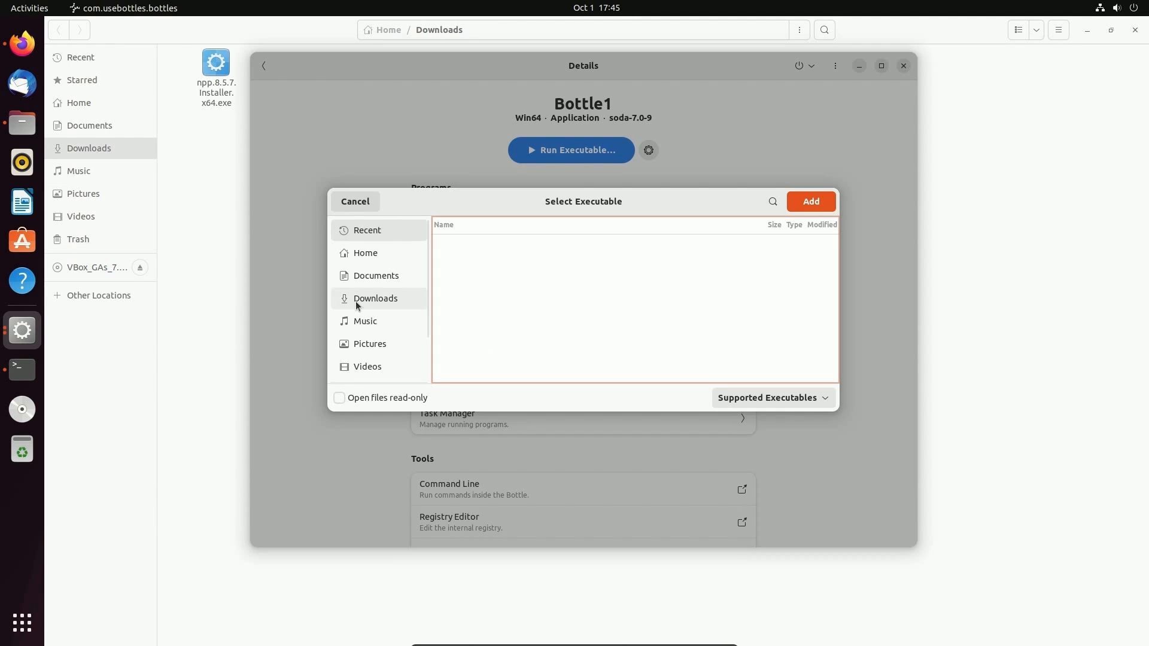
- Add npp.8.5.7.Installer.x64.exe from Downloads to Bottle1's programs
click(375, 298)
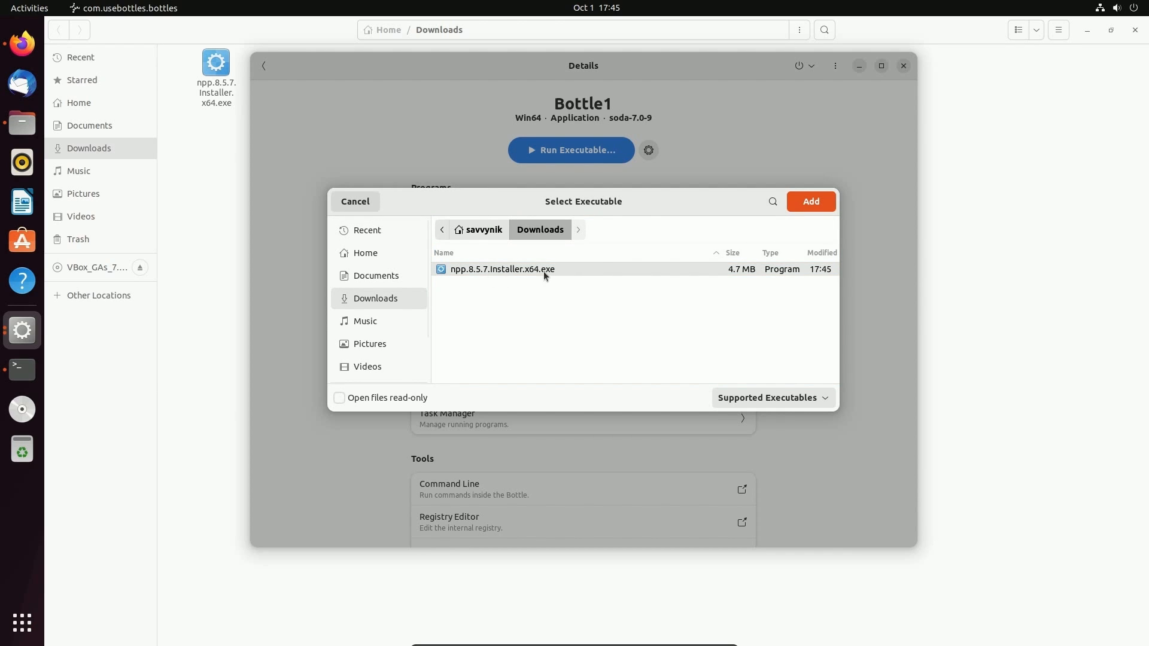
mouse_move(760, 294)
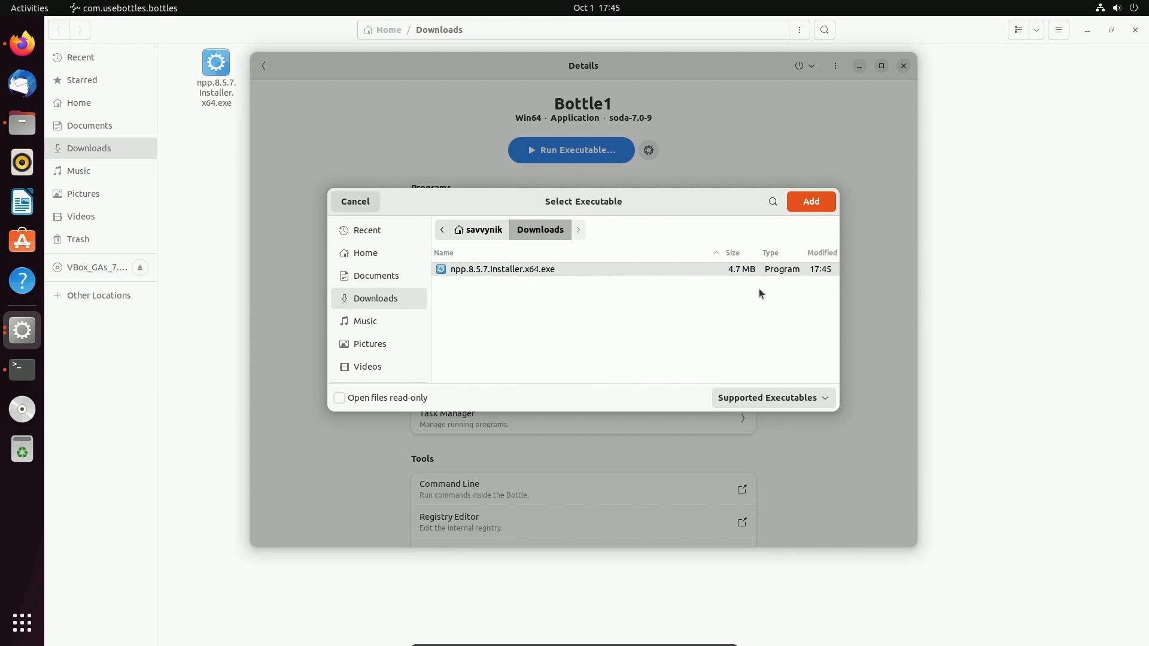
click(810, 201)
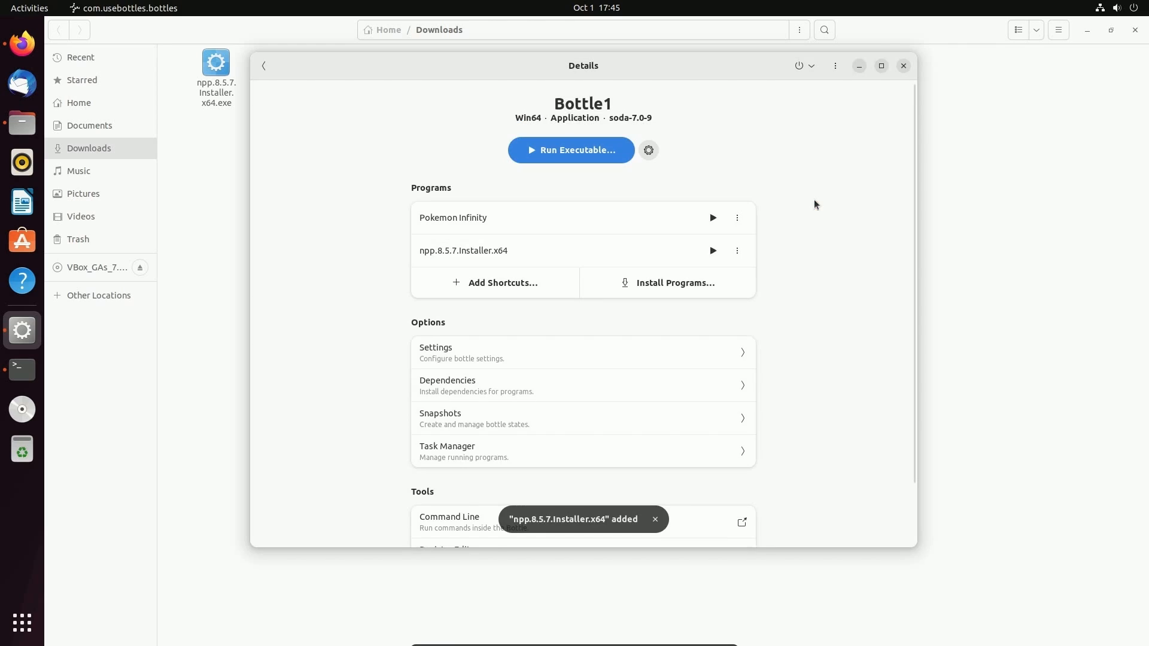
mouse_move(711, 250)
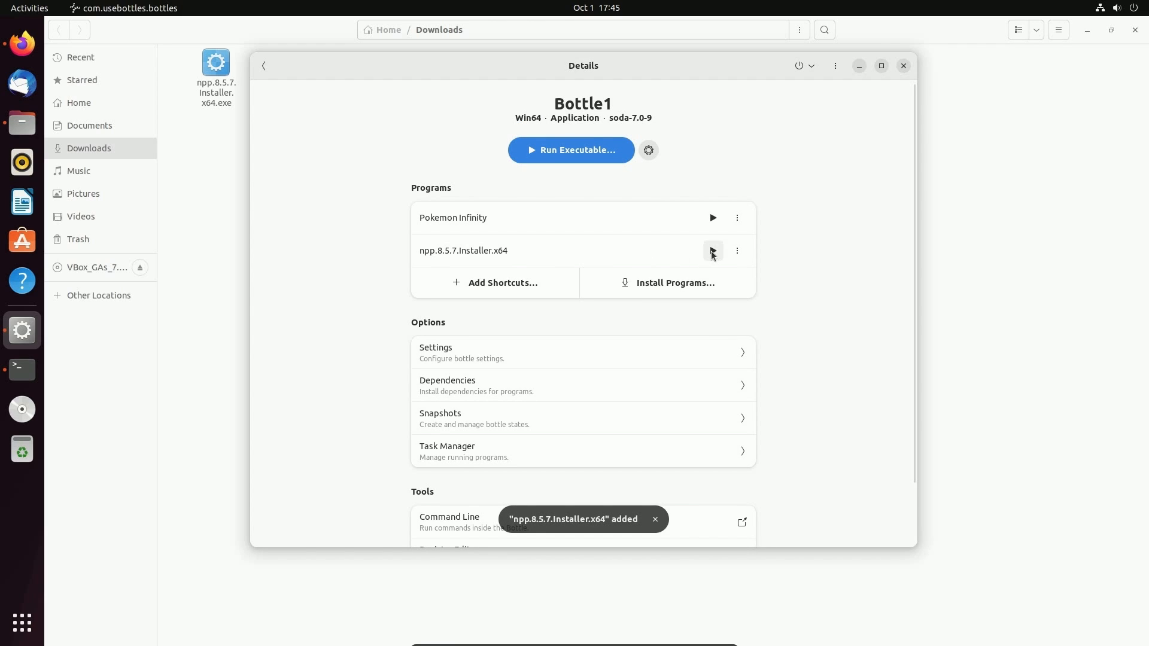
- Run the installer with English, default folder and components, finishing with Notepad++ launched
click(711, 250)
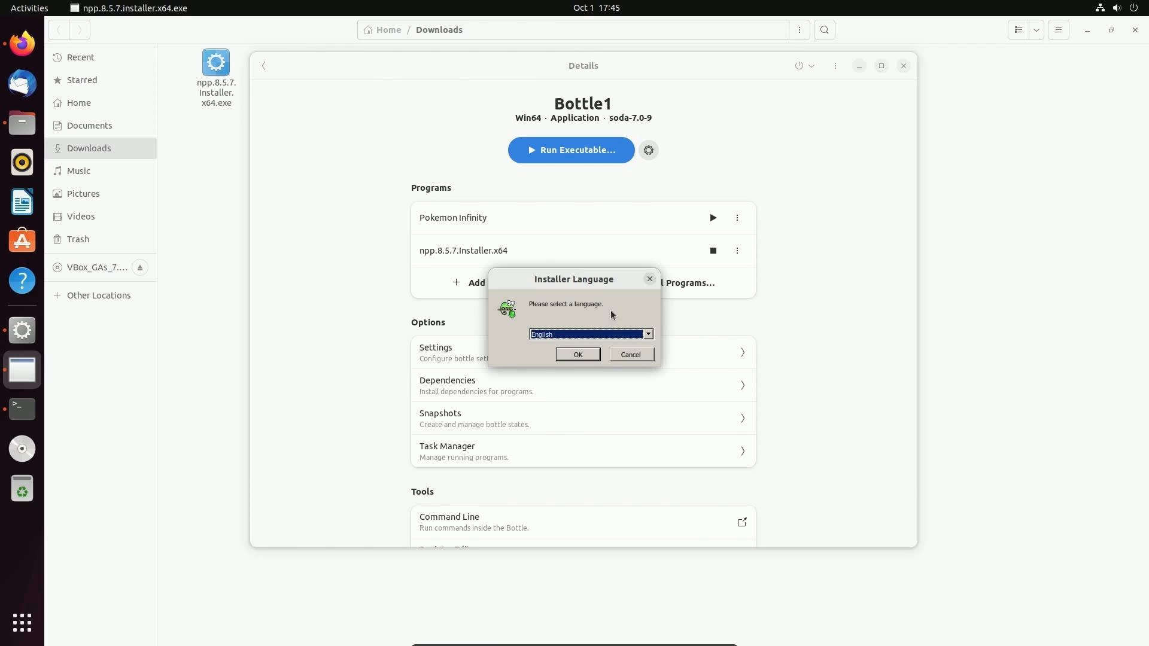
click(577, 355)
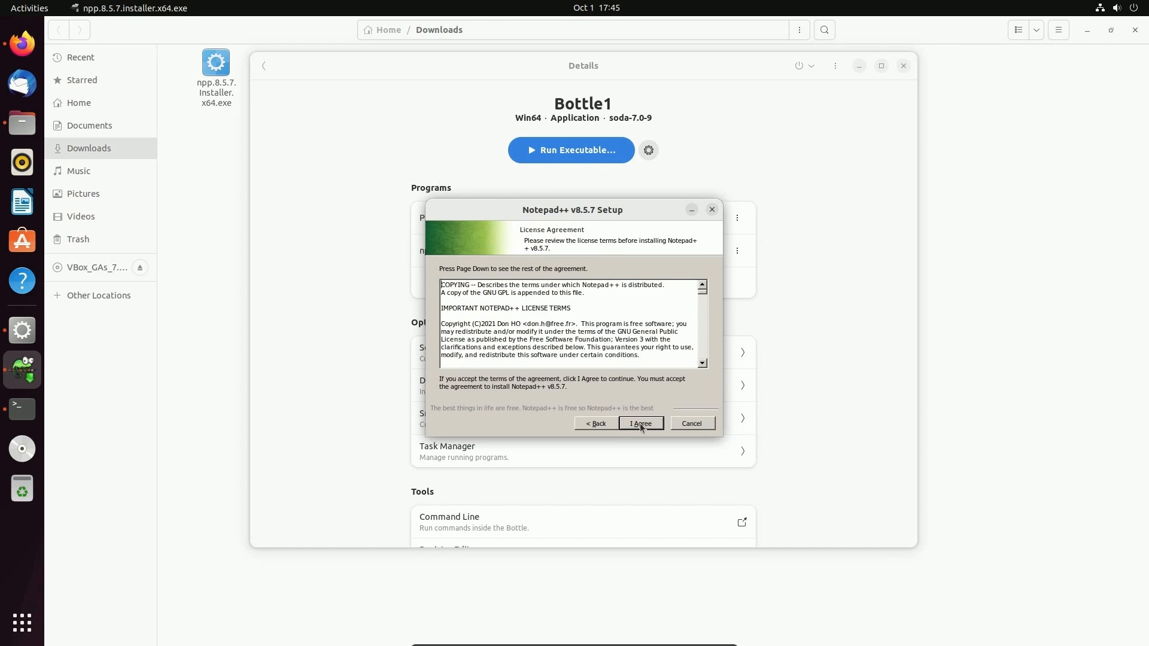
click(639, 424)
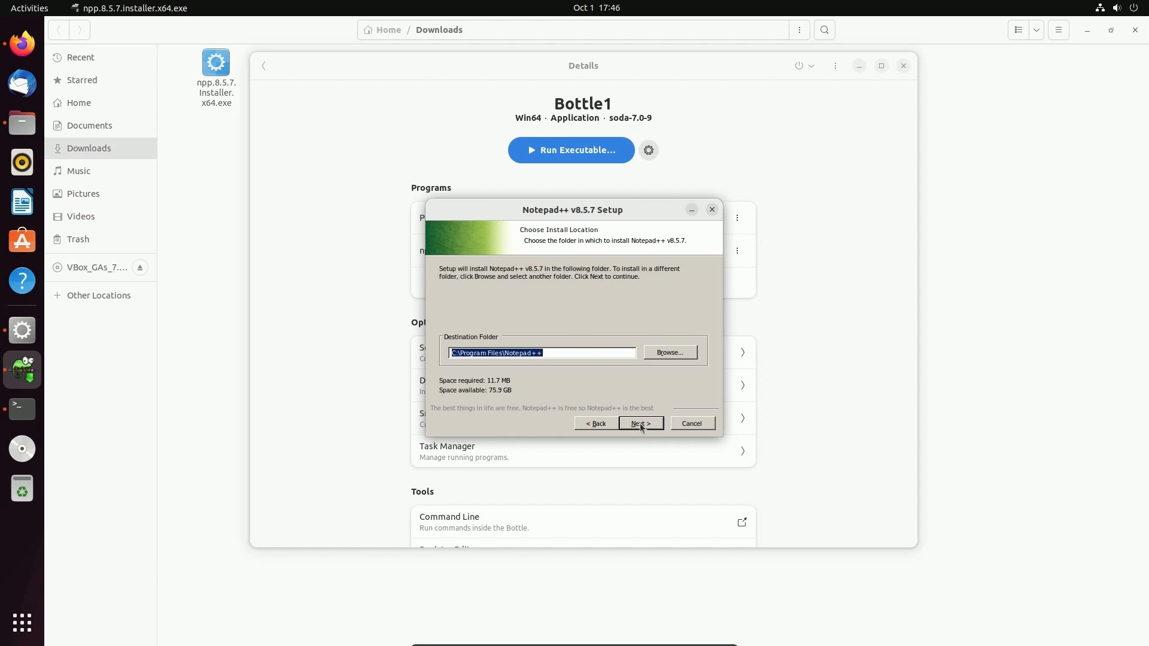
click(639, 424)
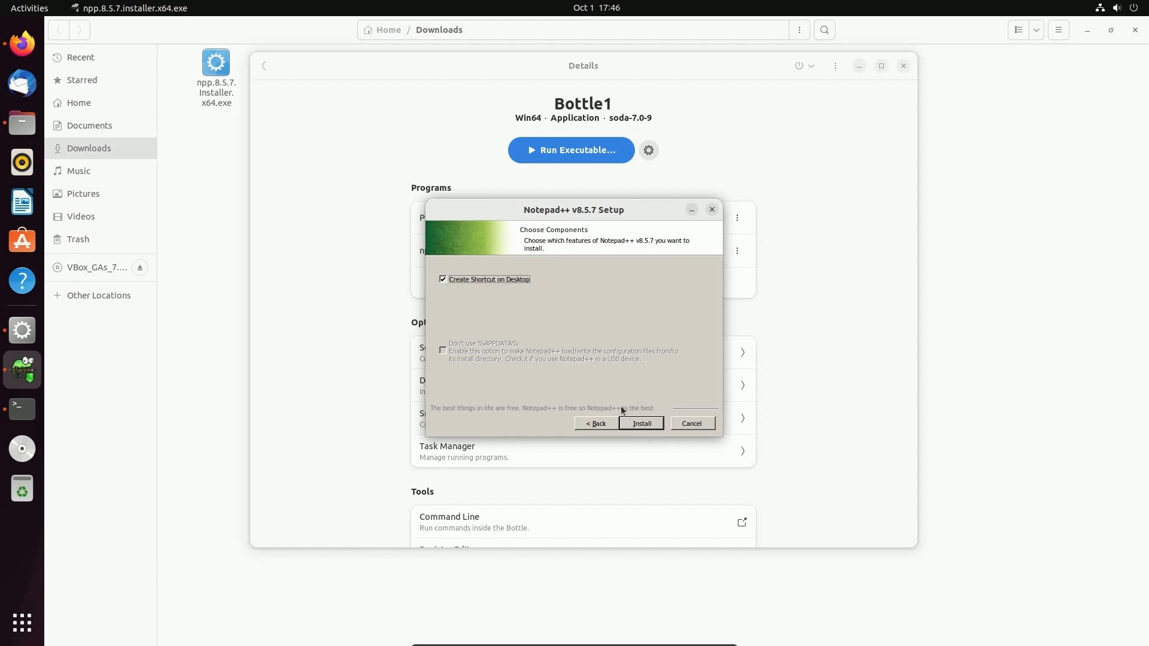
click(639, 424)
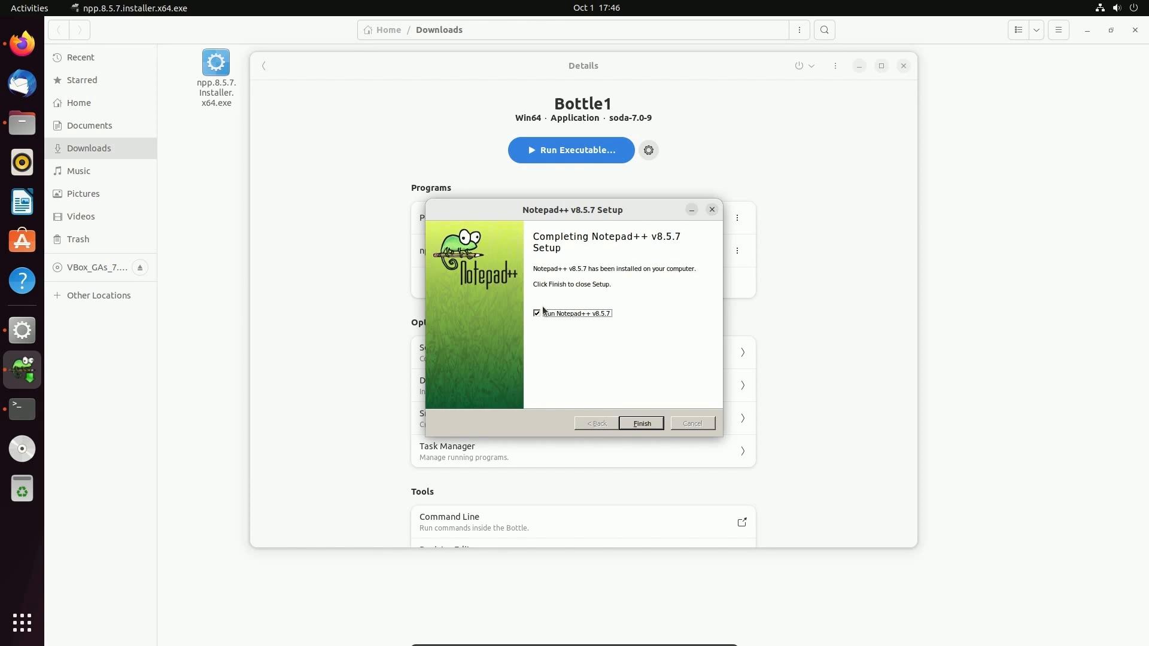
mouse_move(639, 424)
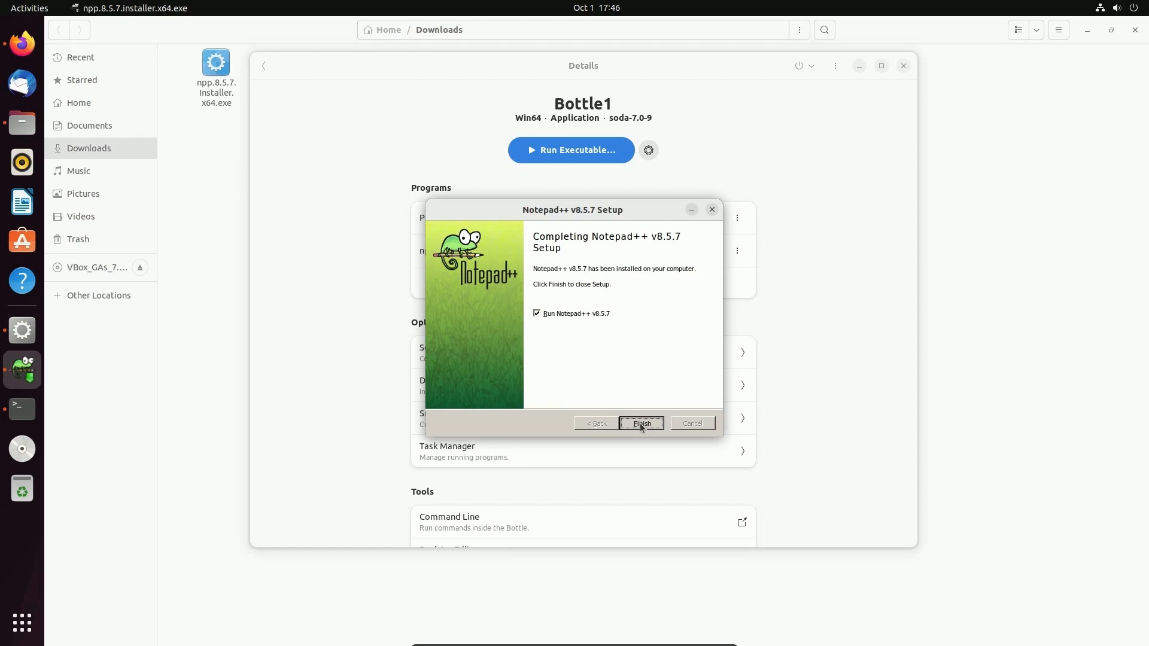
click(640, 424)
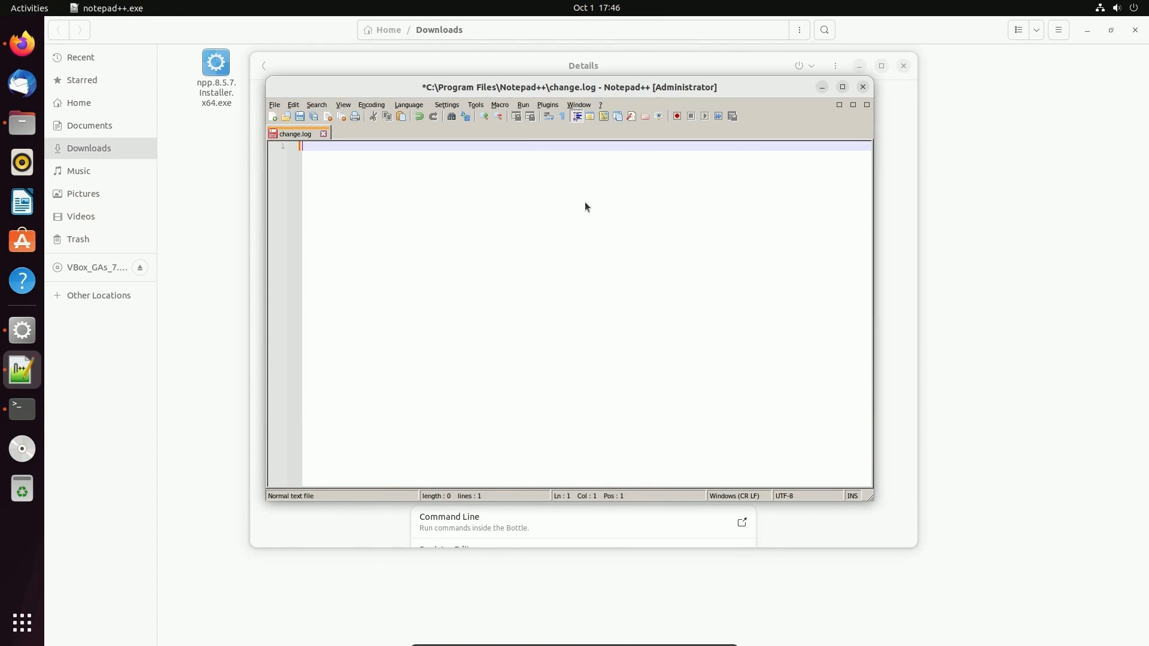
- Write 'Make changes directly in this notepad.' and save it as change.txt in Documents on closing
text(Make changes directly in this notepad.)
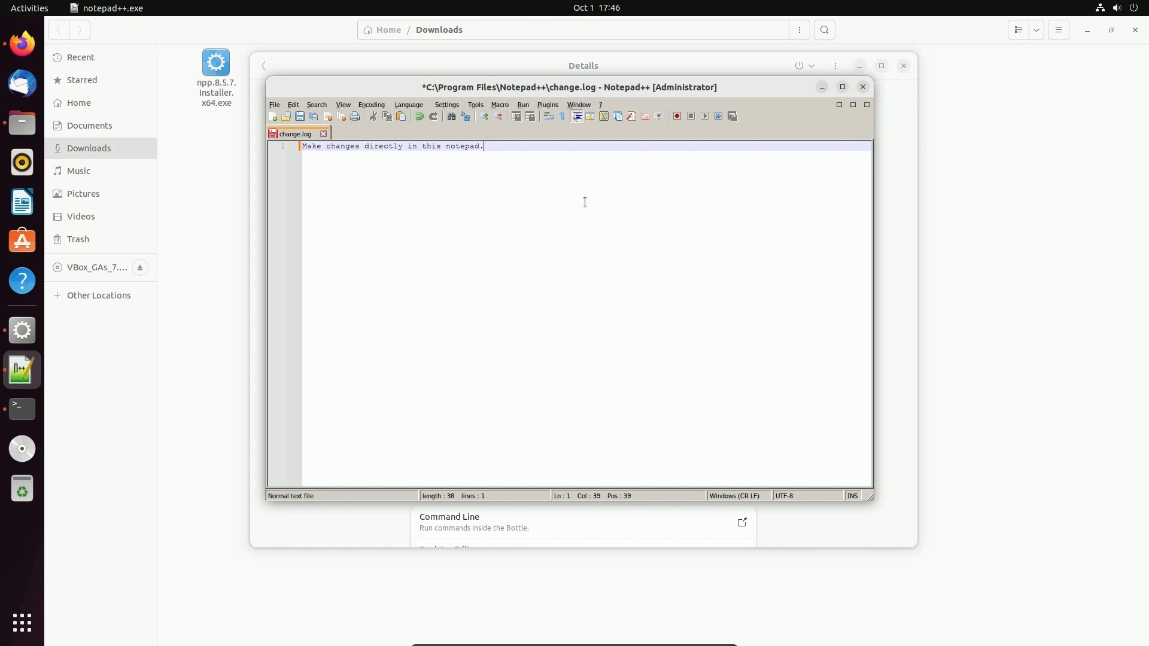
mouse_move(555, 213)
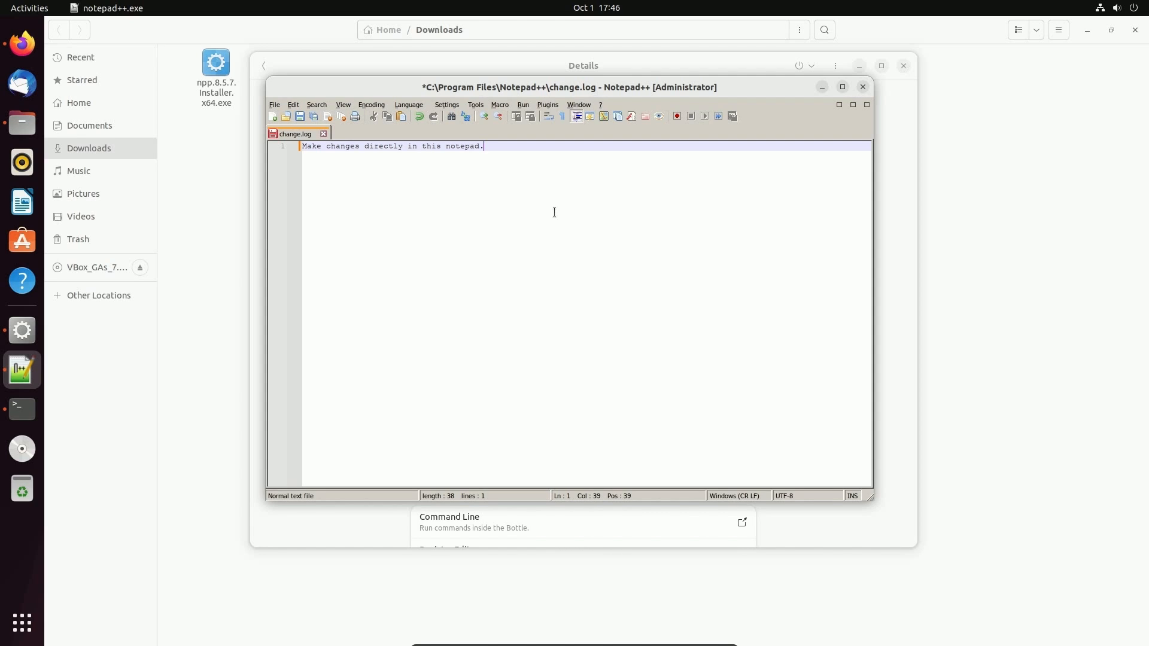
click(274, 105)
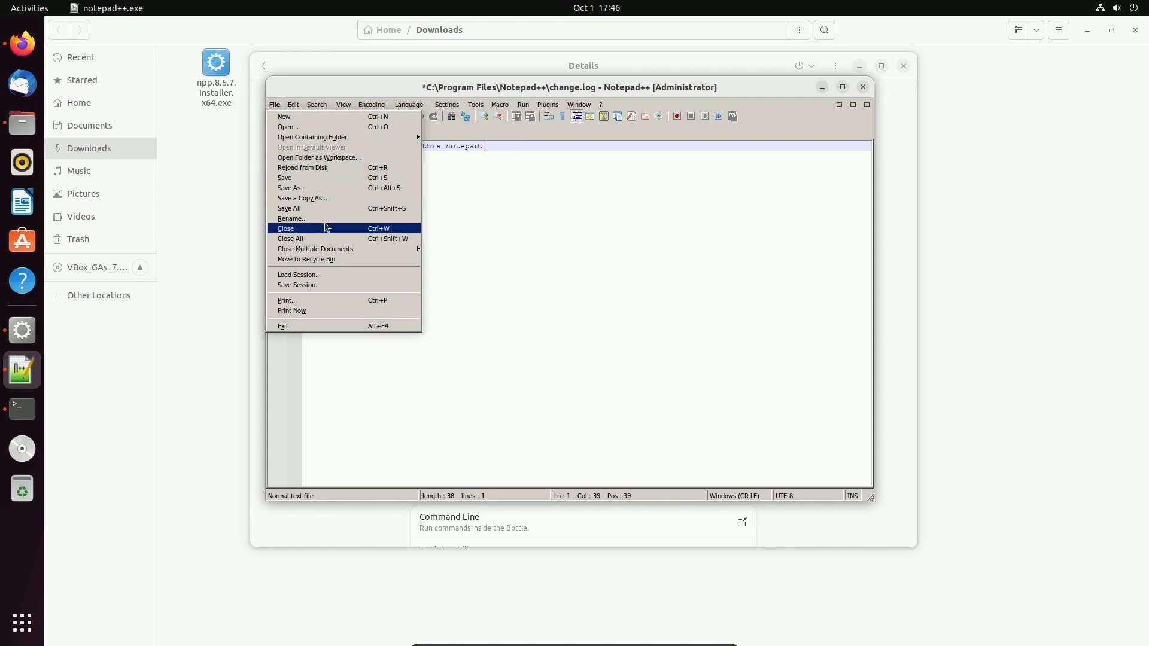
click(291, 188)
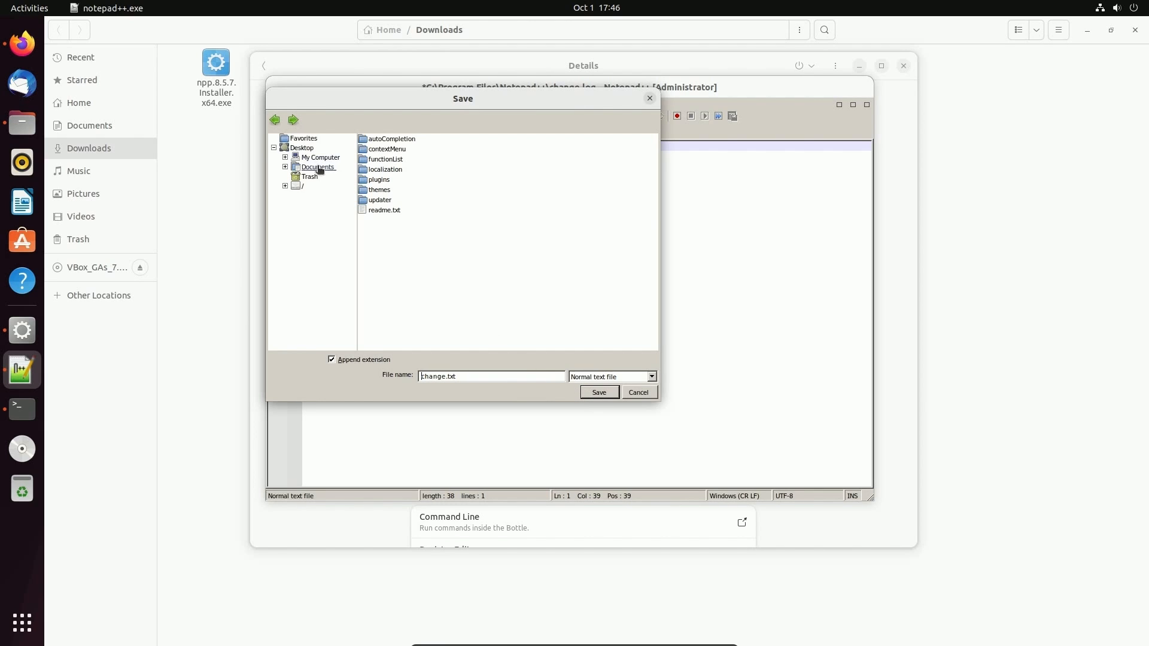
click(321, 156)
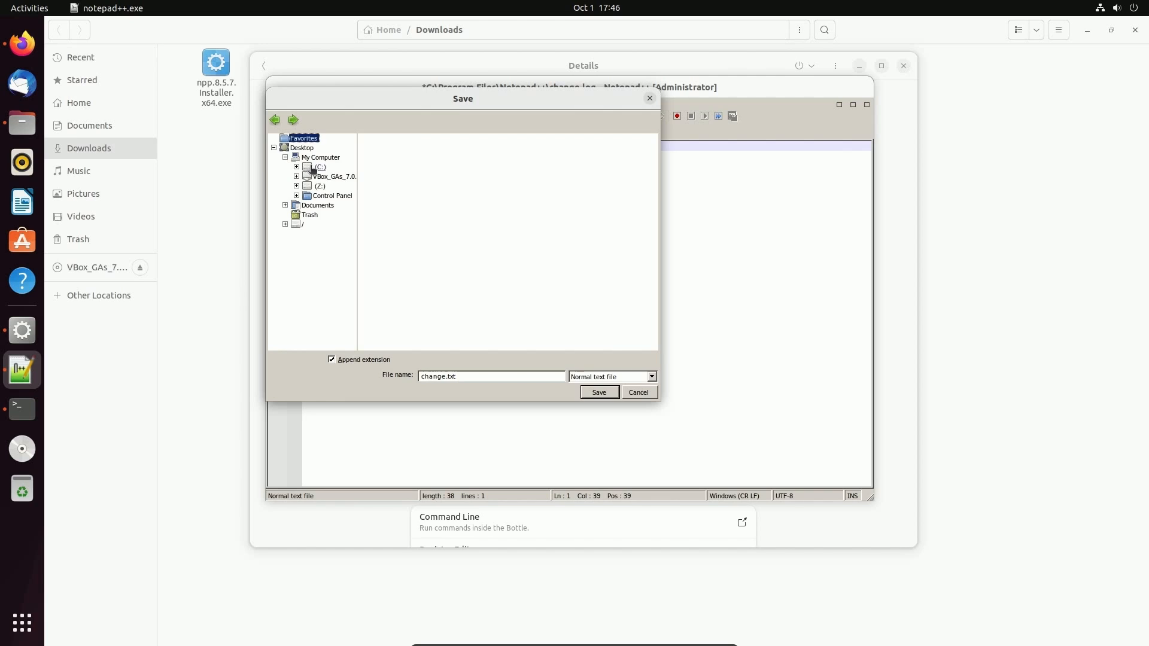
click(317, 205)
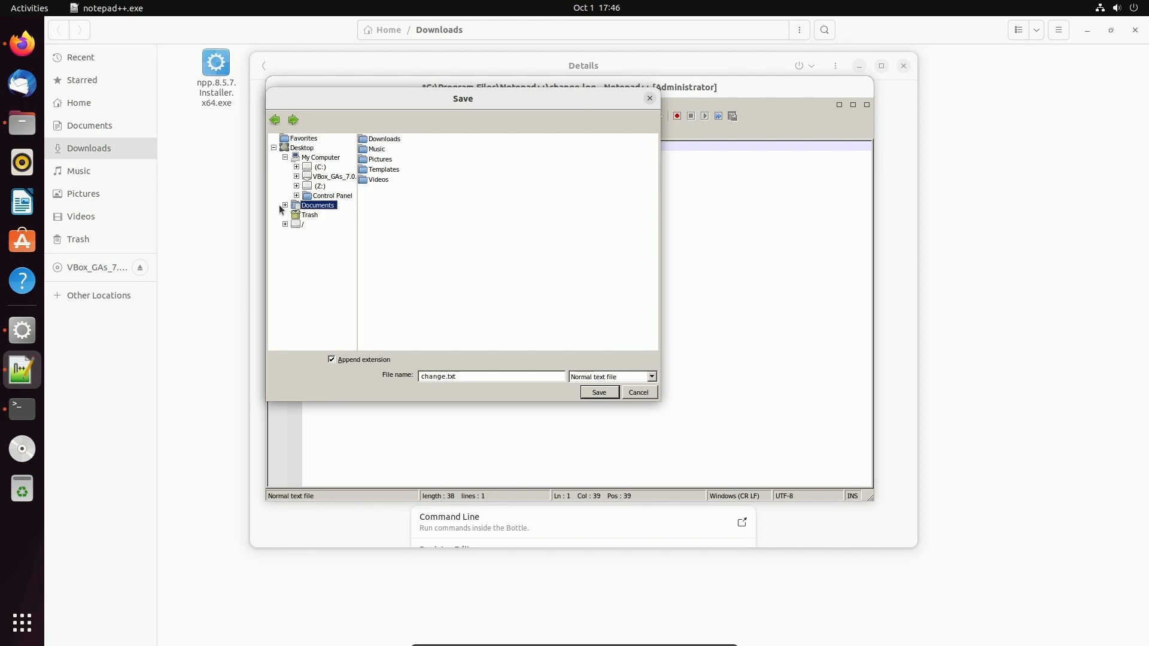
mouse_move(382, 187)
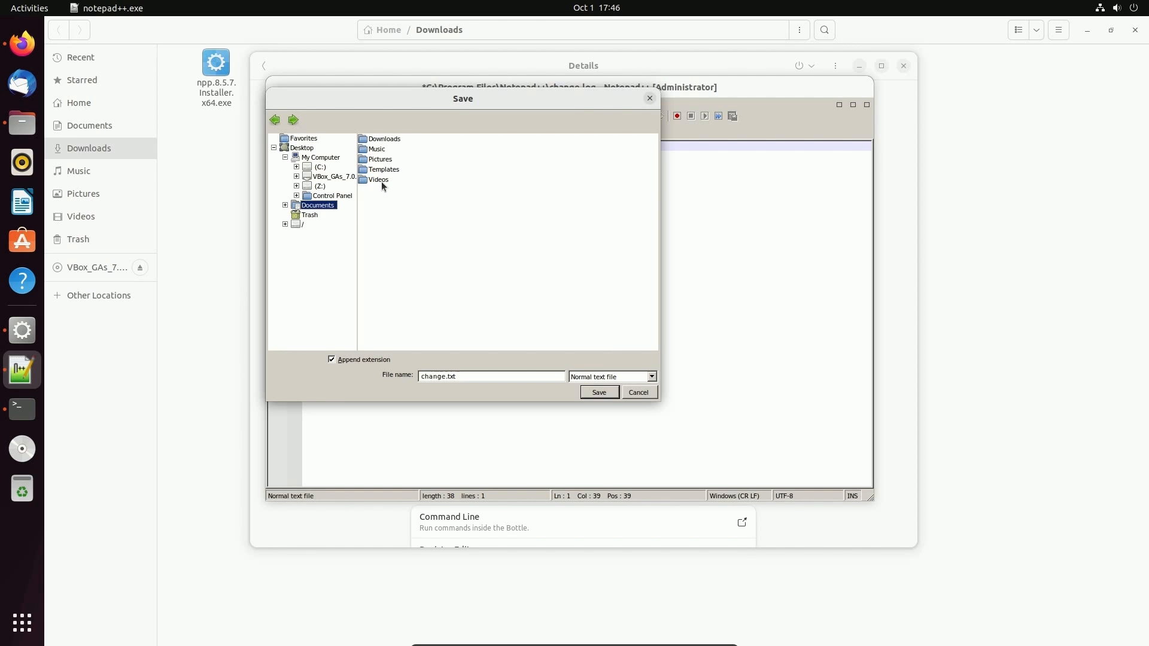
mouse_move(404, 199)
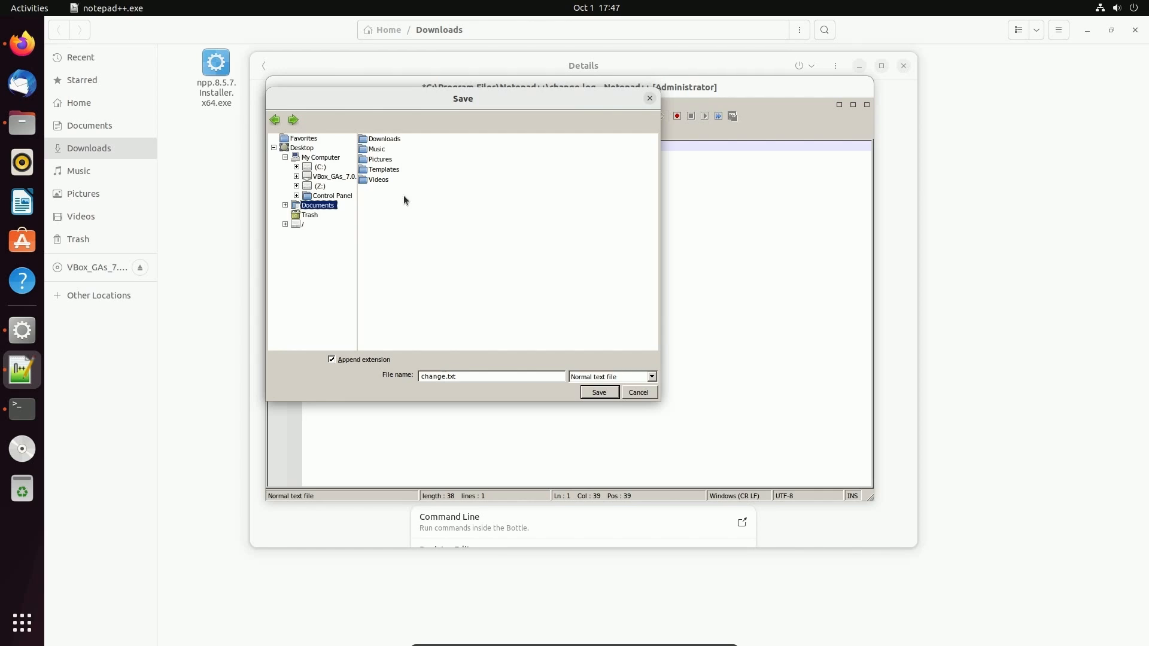
mouse_move(598, 402)
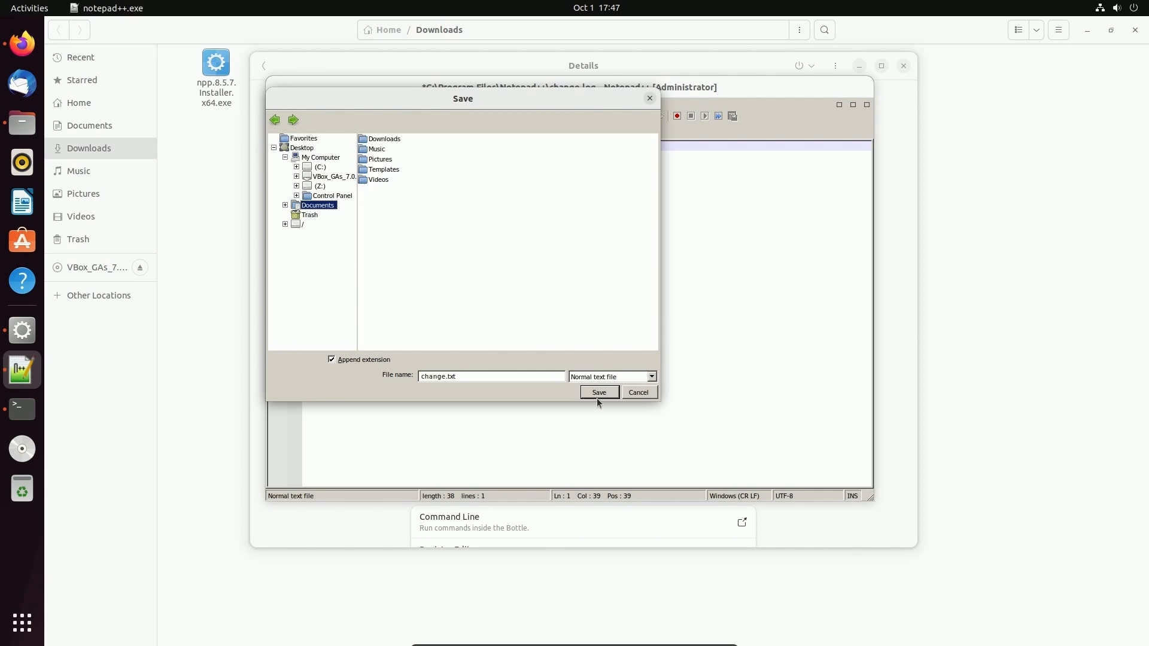
click(598, 393)
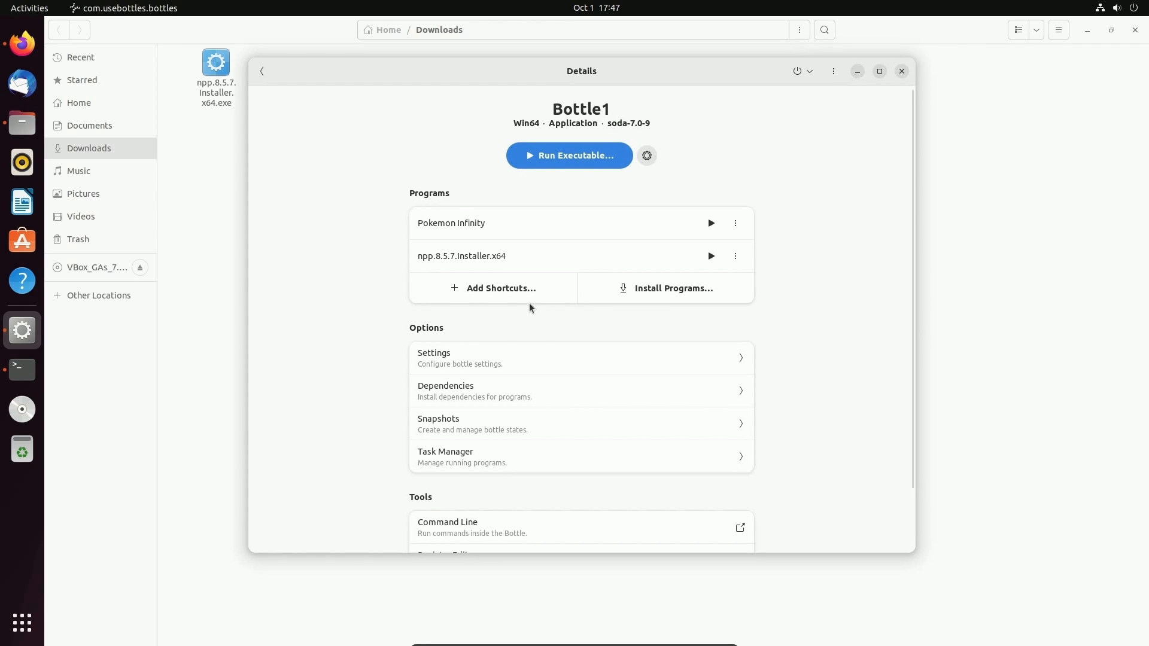
mouse_move(745, 272)
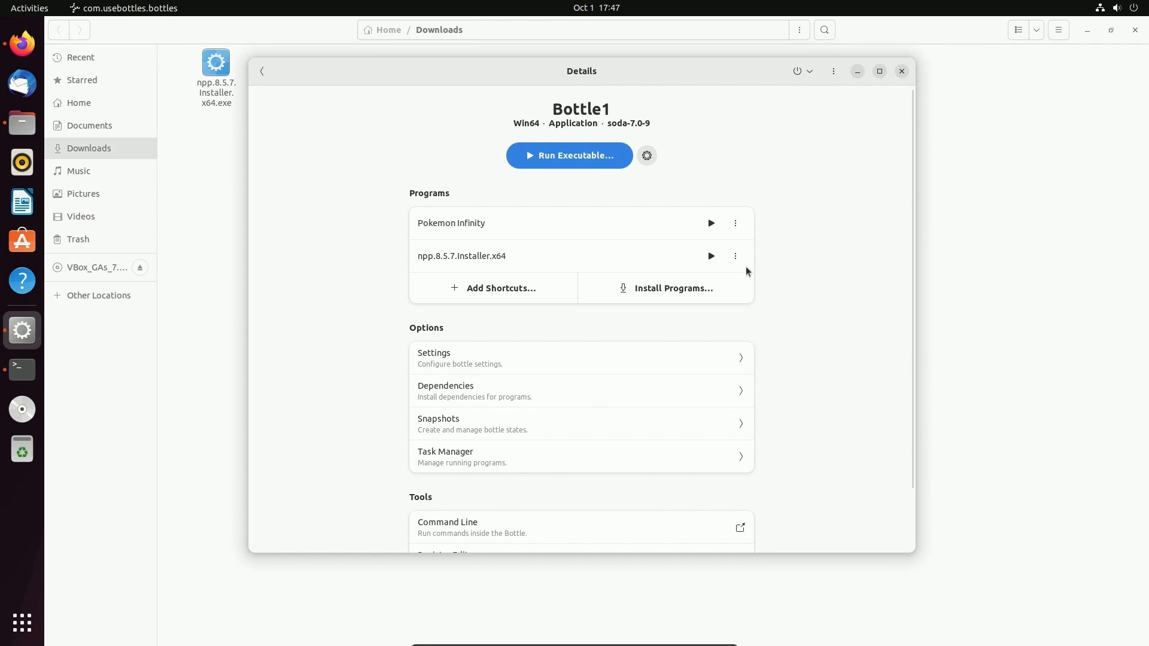
- Remove the installer entry from Bottle1's list and launch the notepad++ entry instead
click(735, 256)
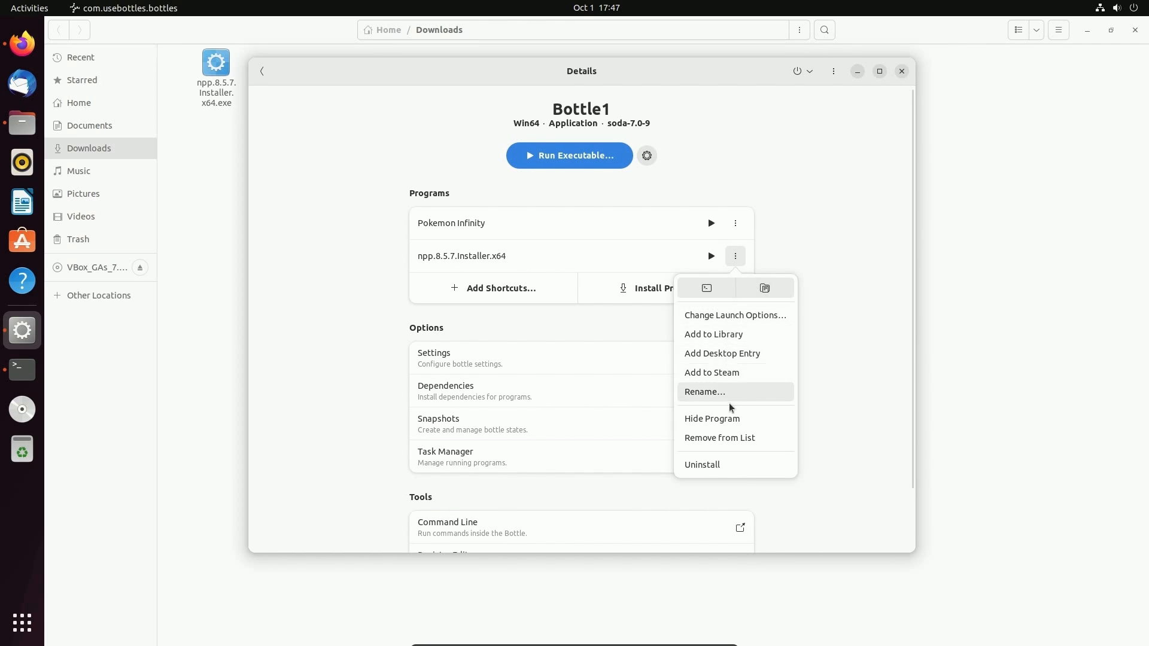
mouse_move(735, 438)
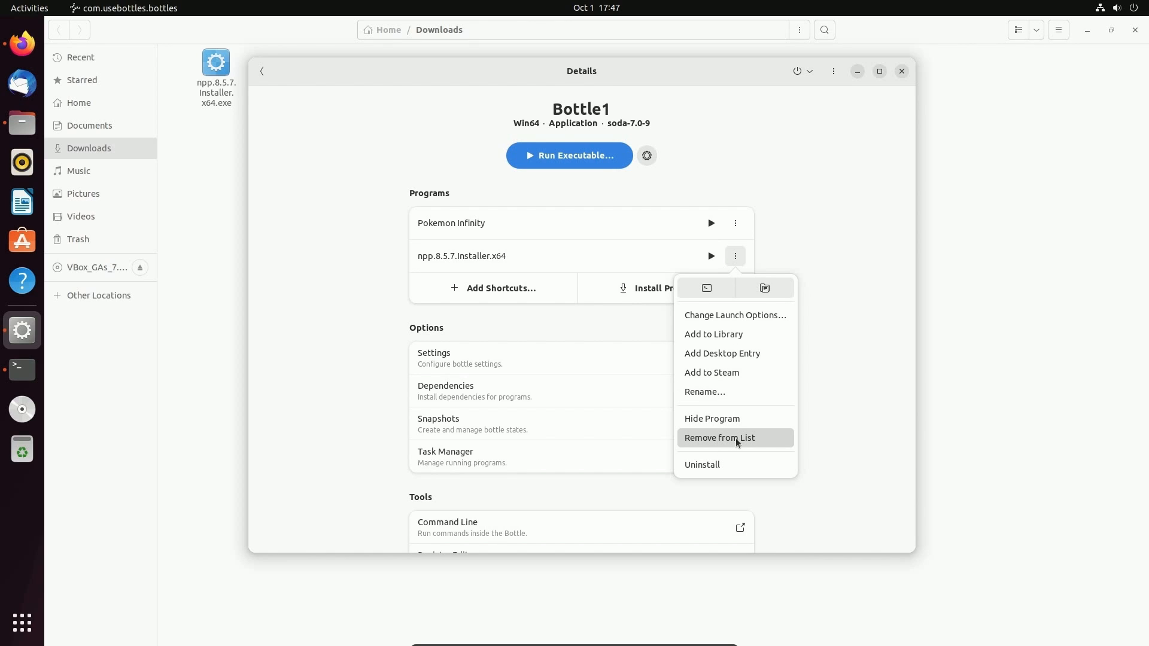
click(720, 438)
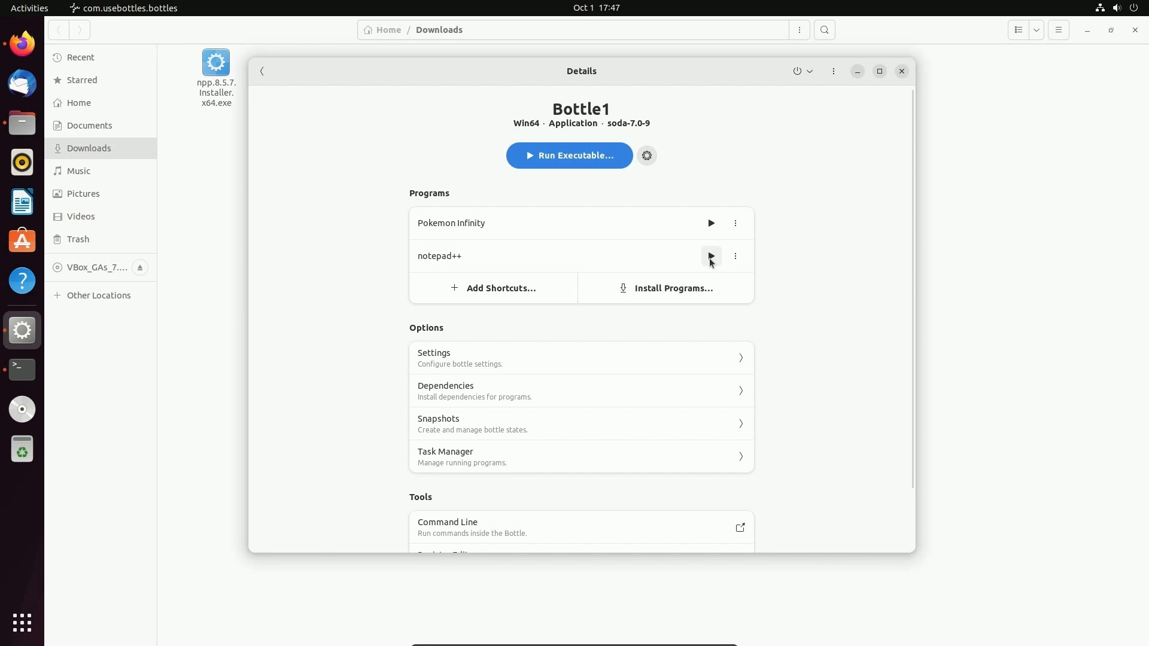
click(710, 256)
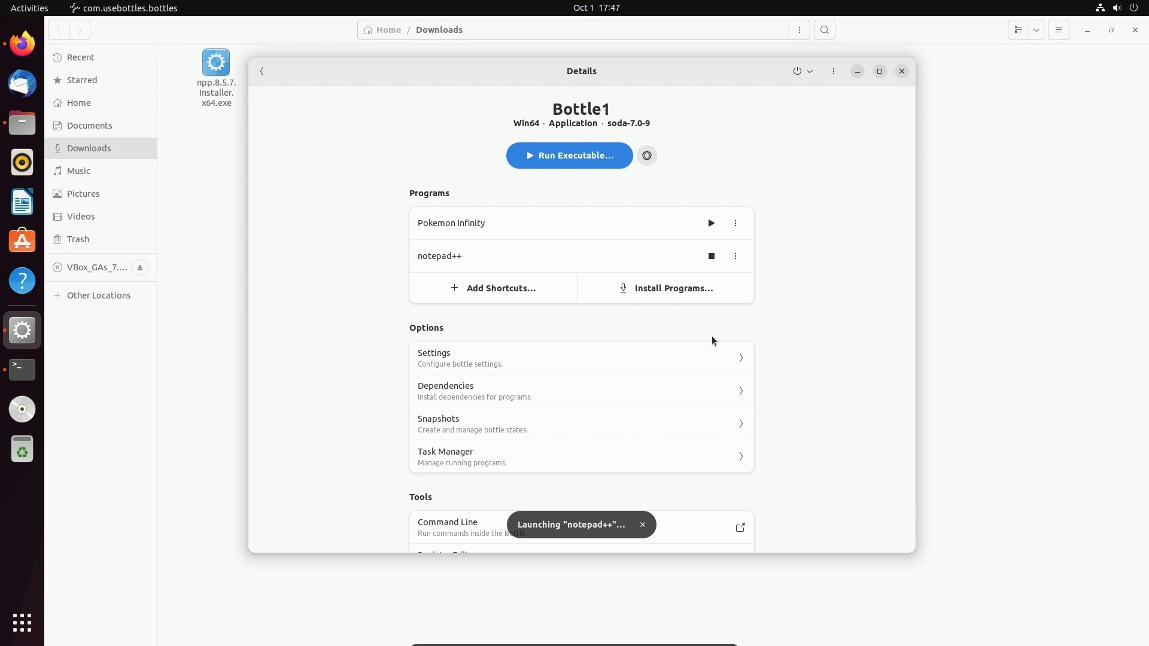
- Use File > Open in Notepad++ to confirm change.txt exists in Documents, then cancel
click(274, 106)
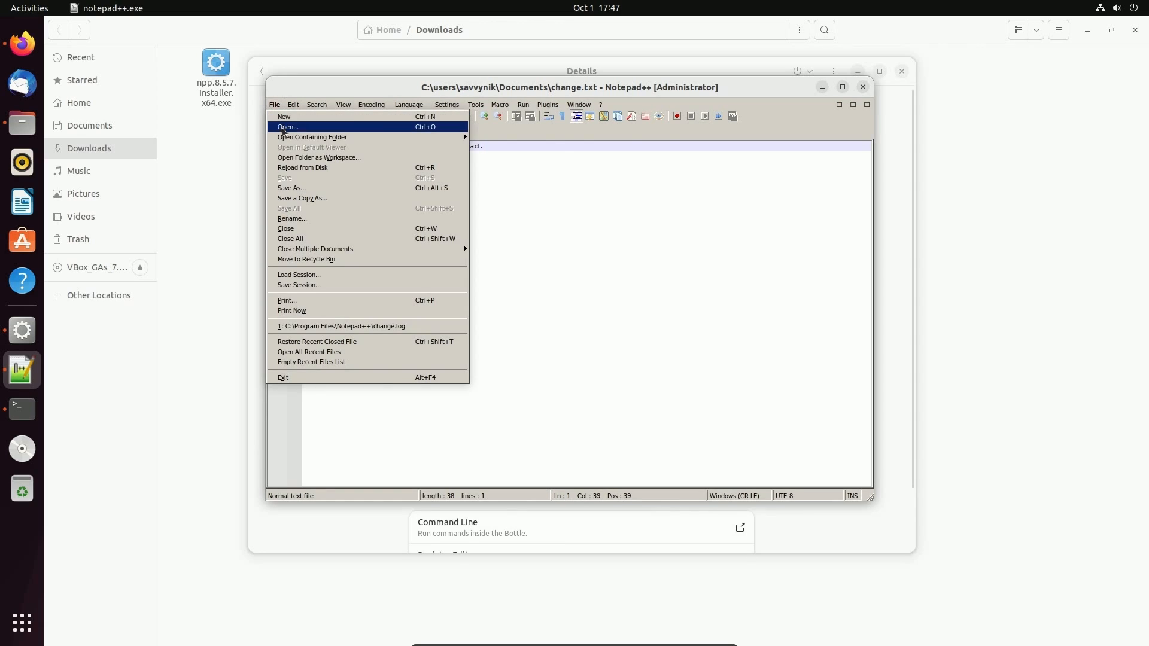
click(289, 127)
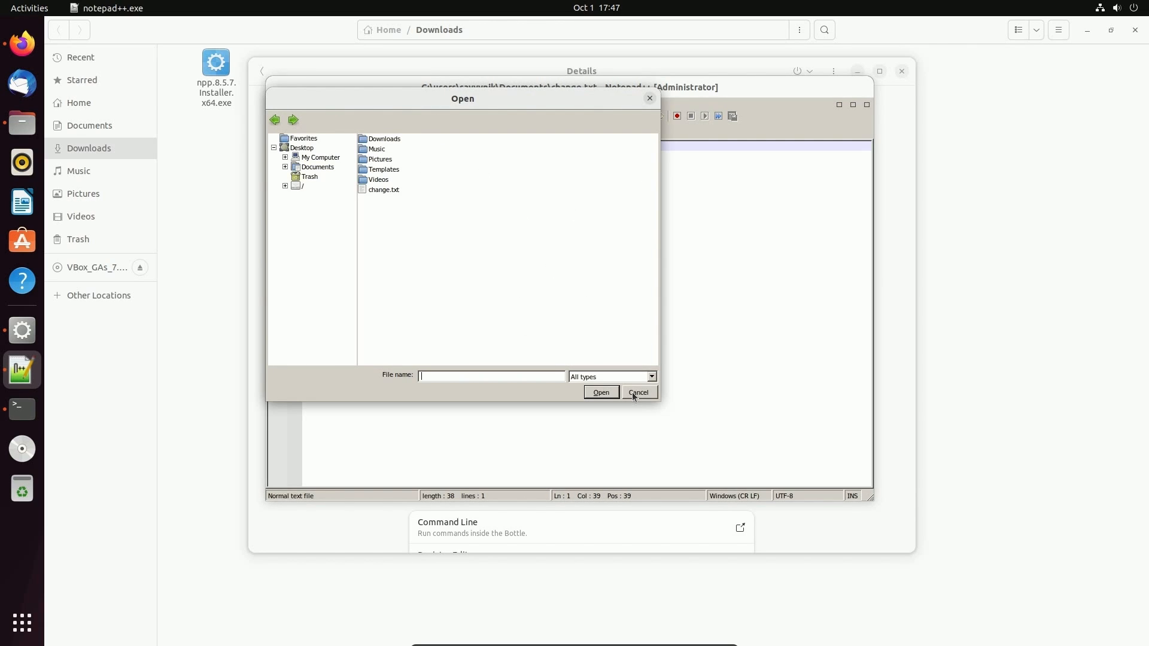
click(637, 392)
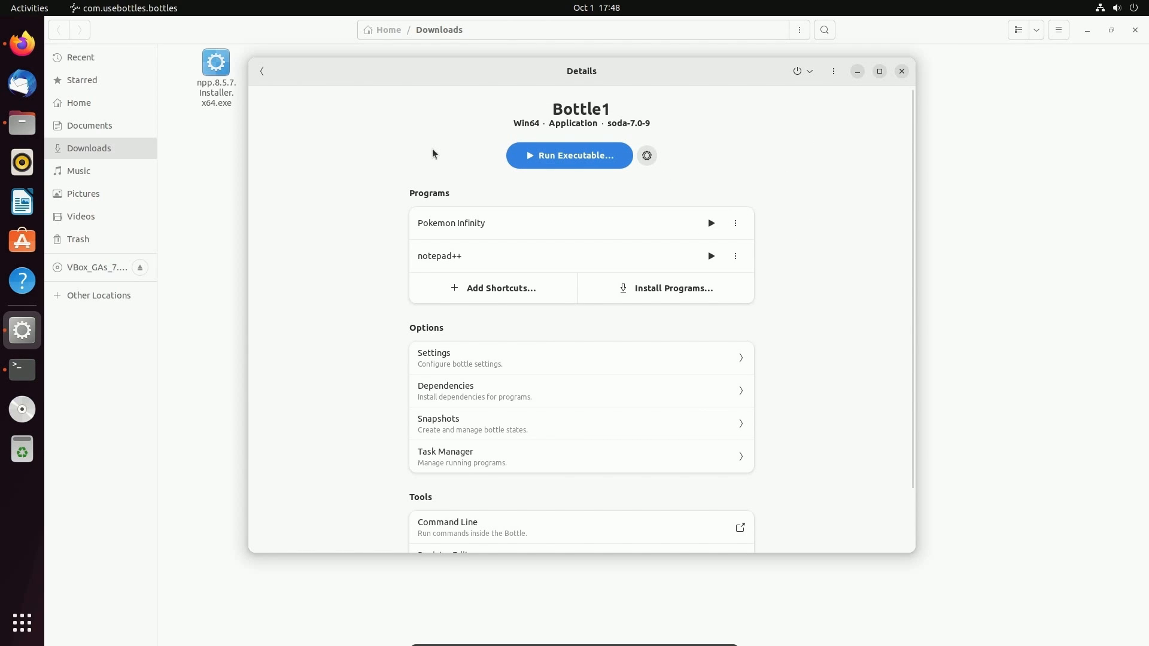
click(646, 156)
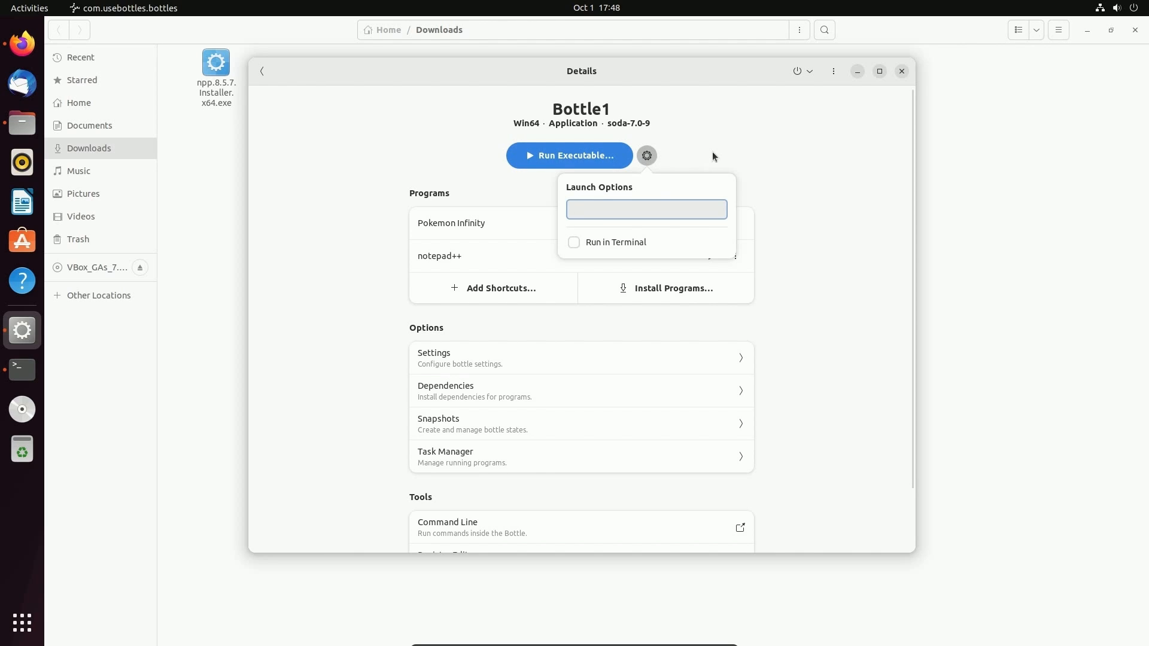
click(833, 71)
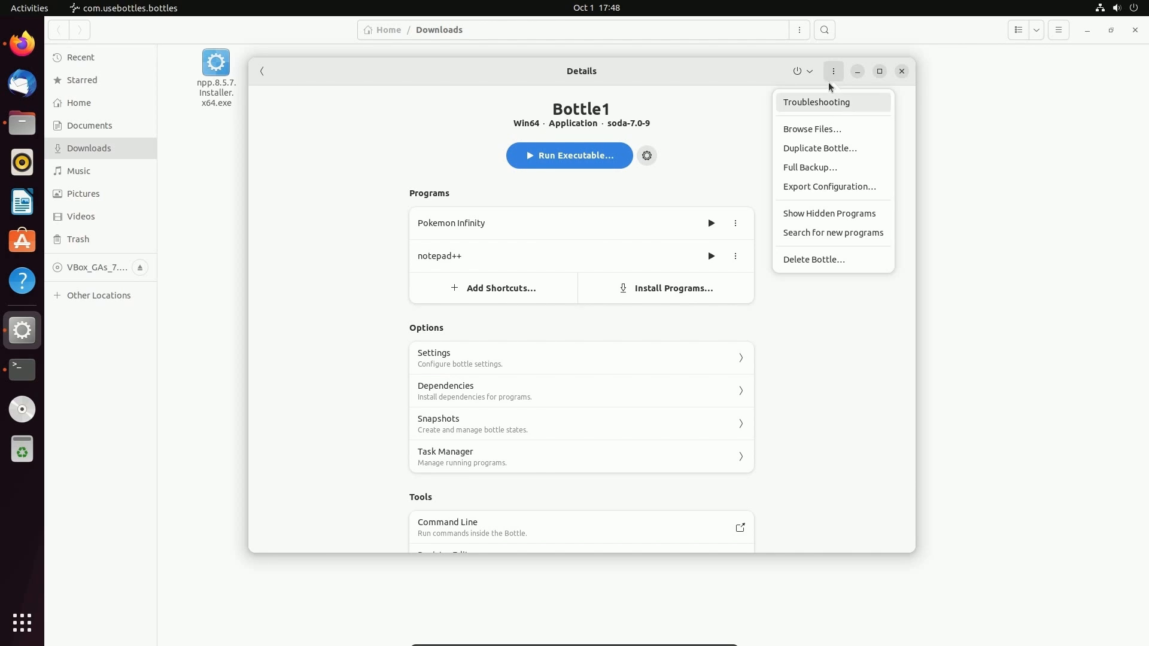
click(812, 129)
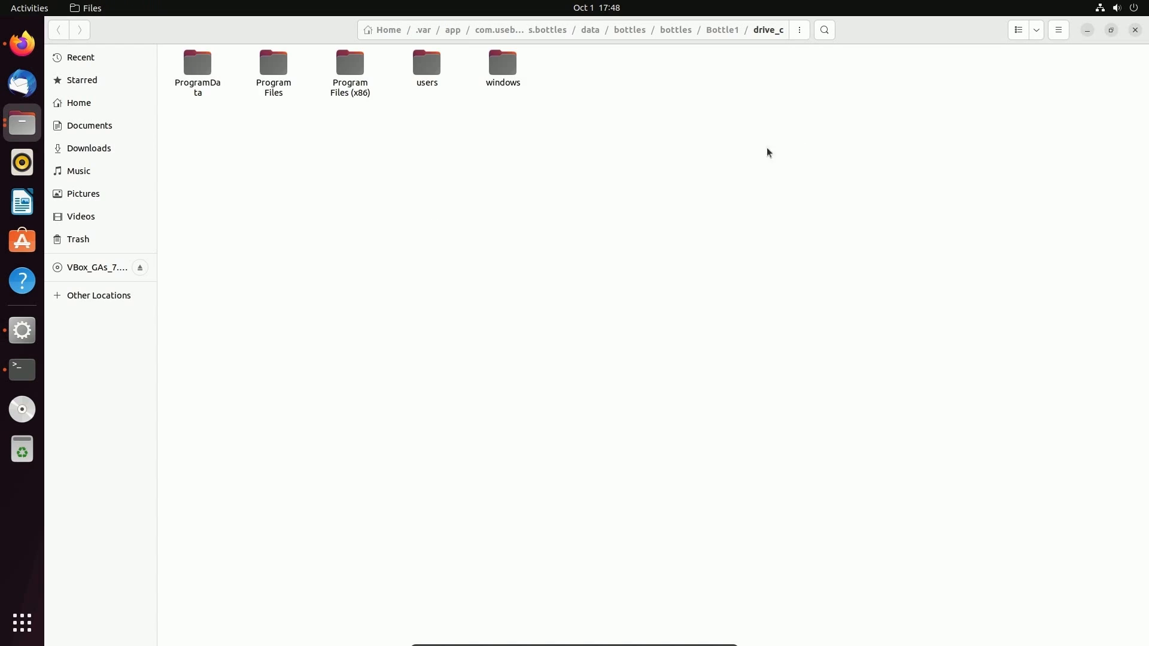
mouse_move(627, 149)
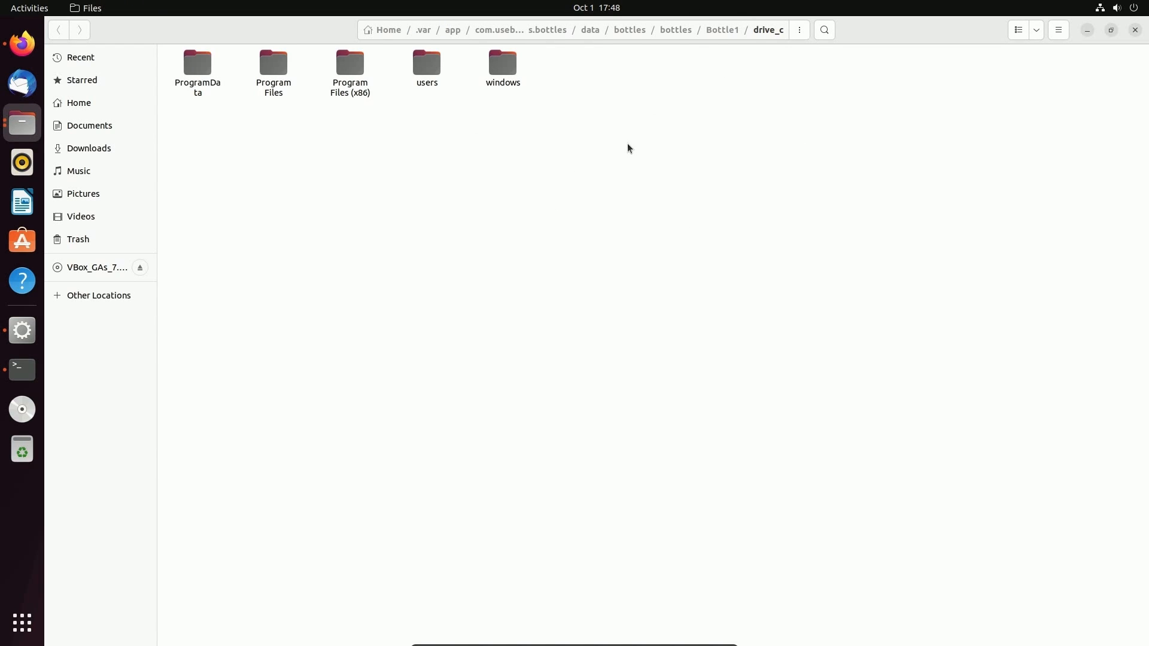
mouse_move(576, 161)
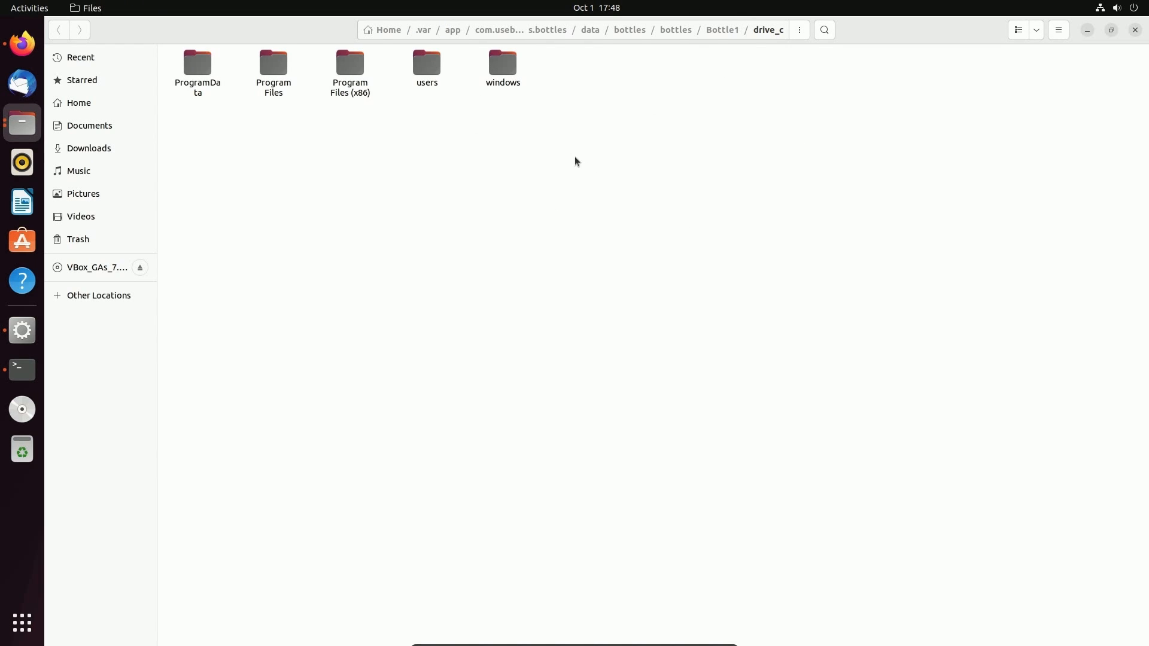
mouse_move(372, 152)
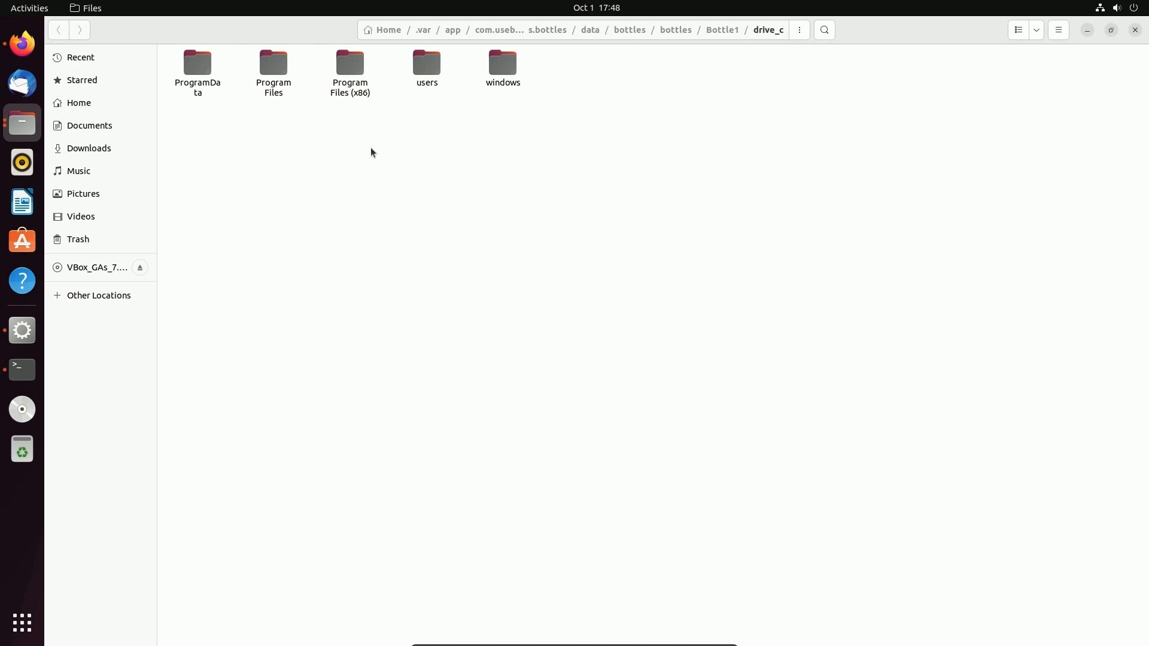
click(426, 65)
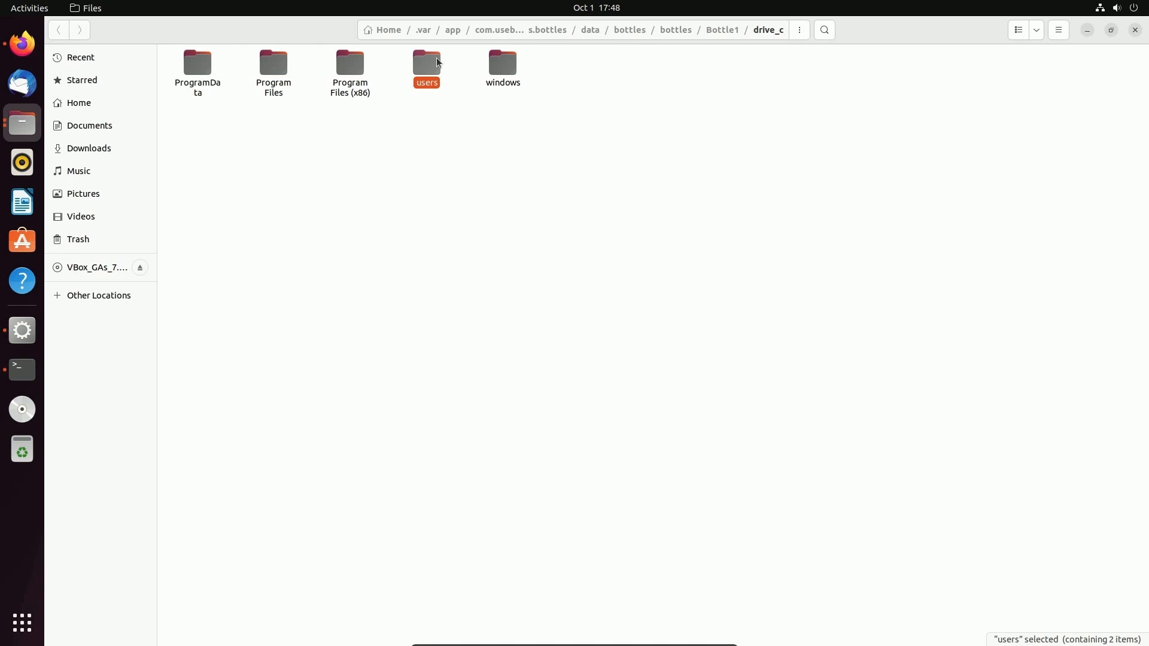
double_click(426, 66)
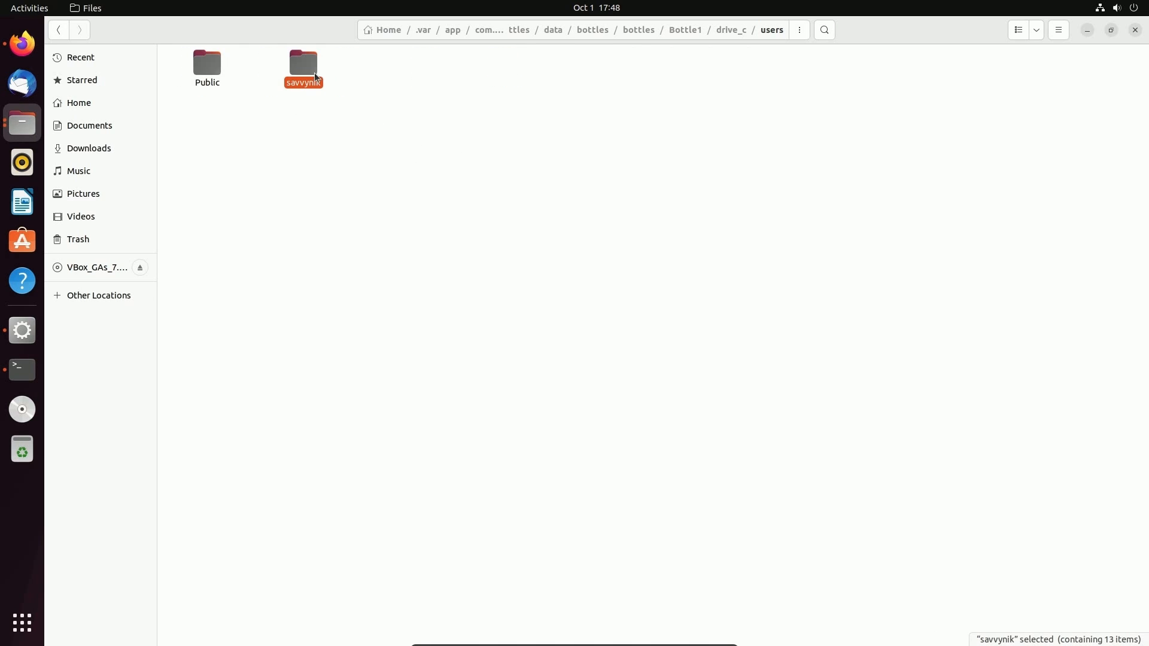
double_click(302, 66)
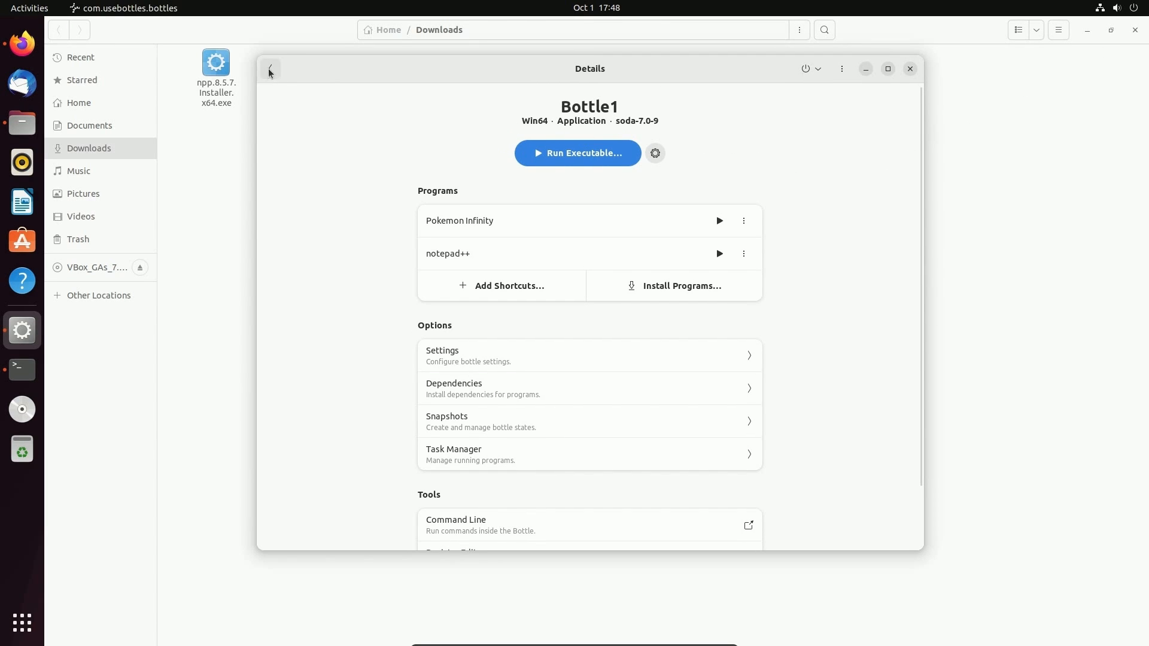
- Create a snapshot of Bottle1 commented 'Snapshot1' and return to the bottle's details
click(270, 68)
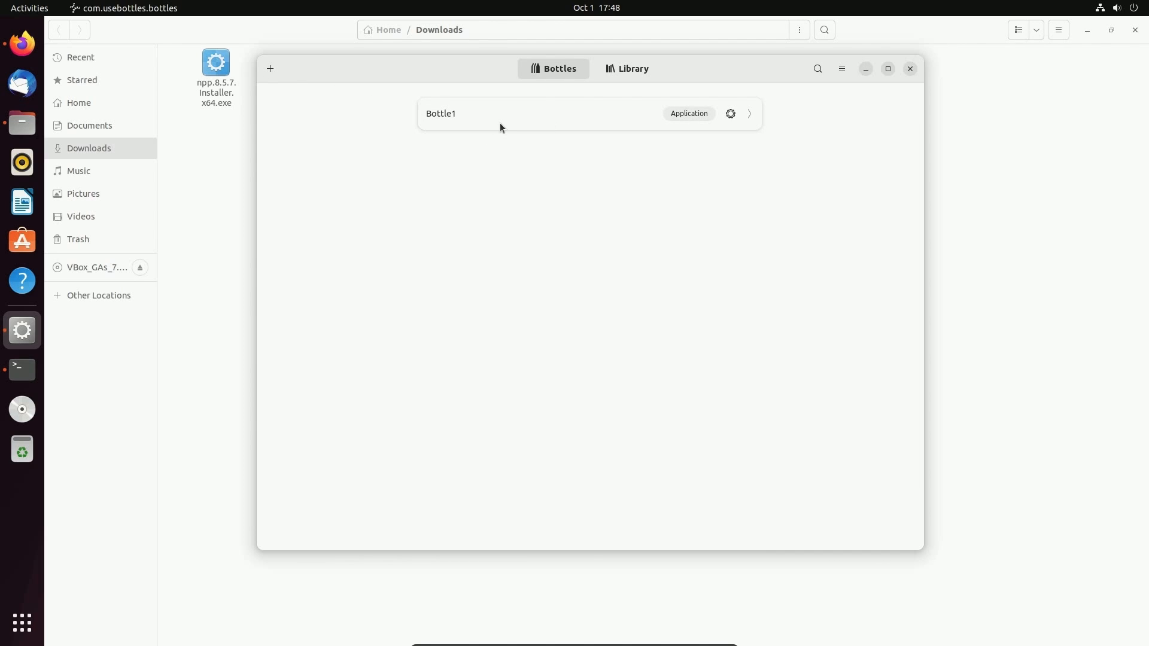
mouse_move(489, 195)
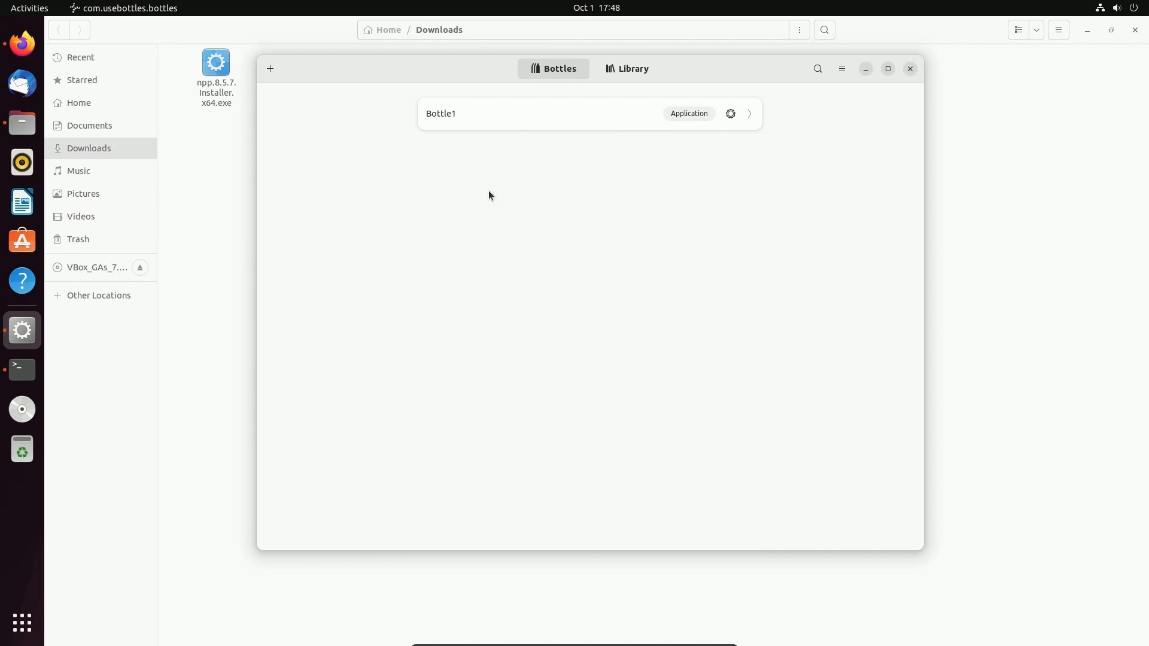
mouse_move(657, 226)
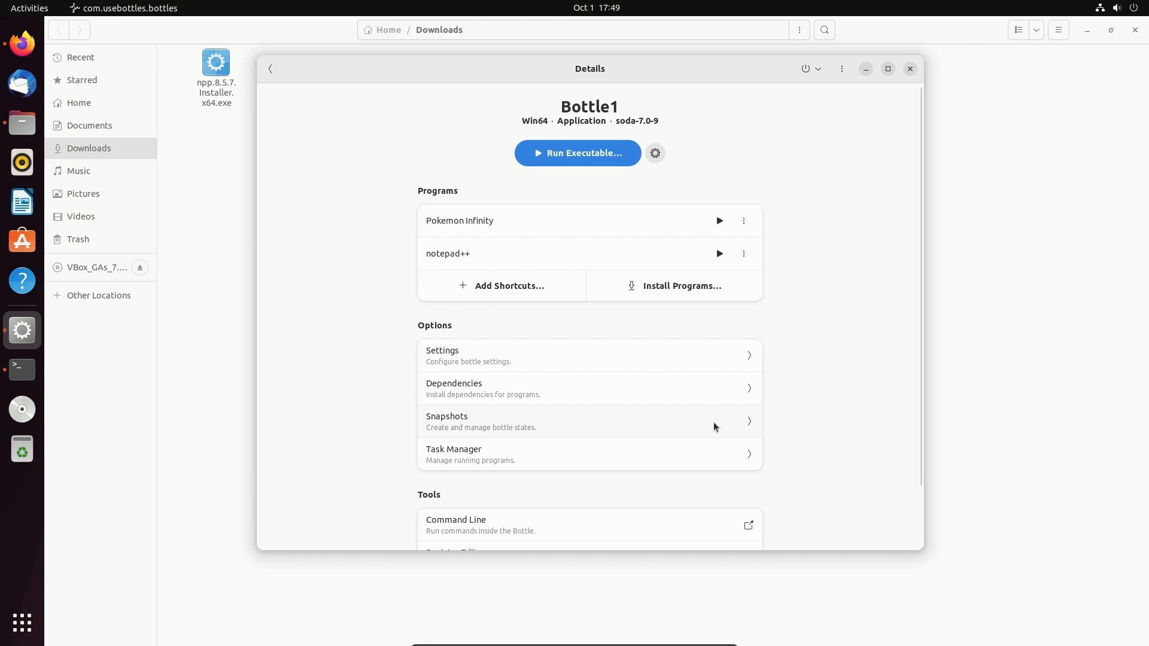
click(589, 422)
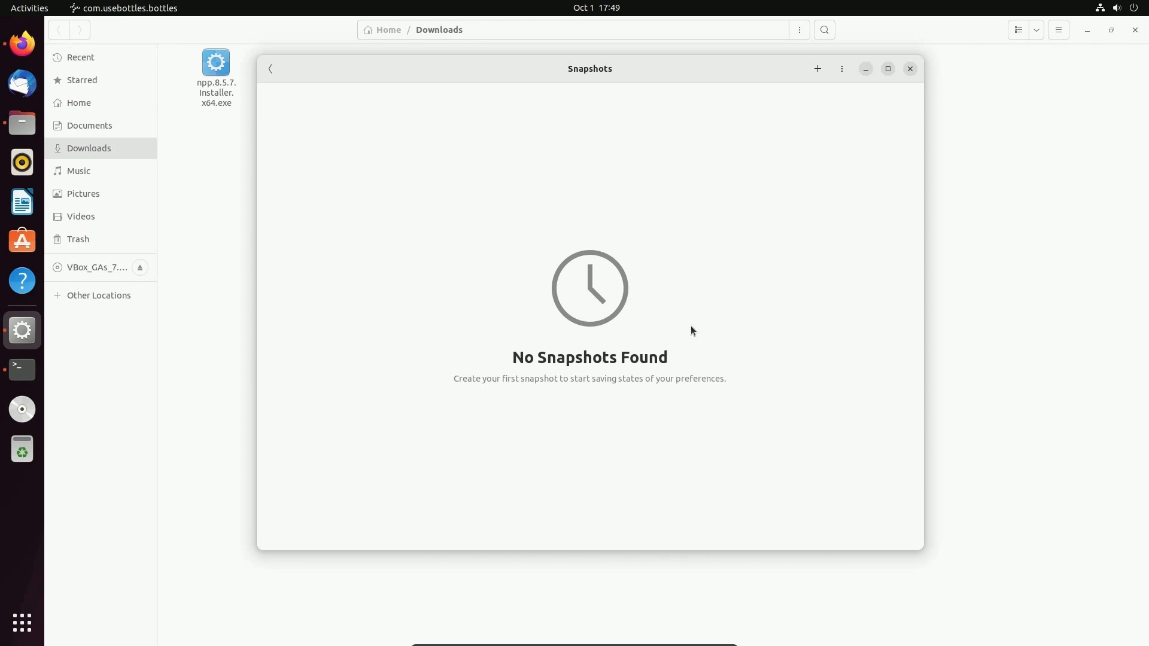
mouse_move(802, 303)
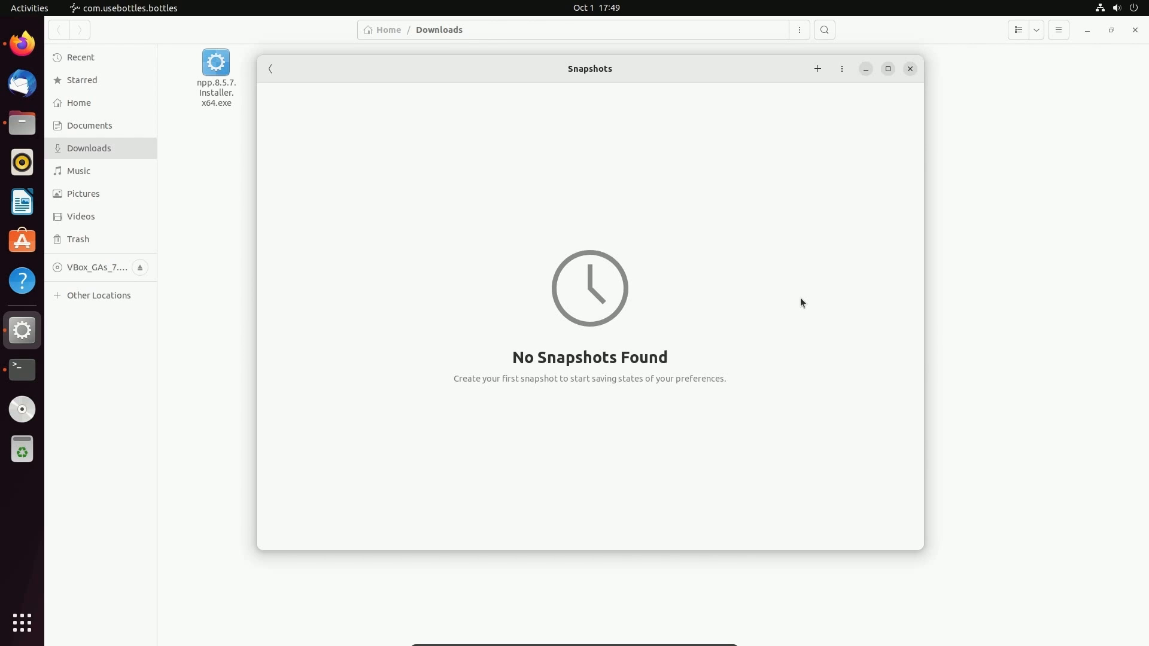
mouse_move(806, 151)
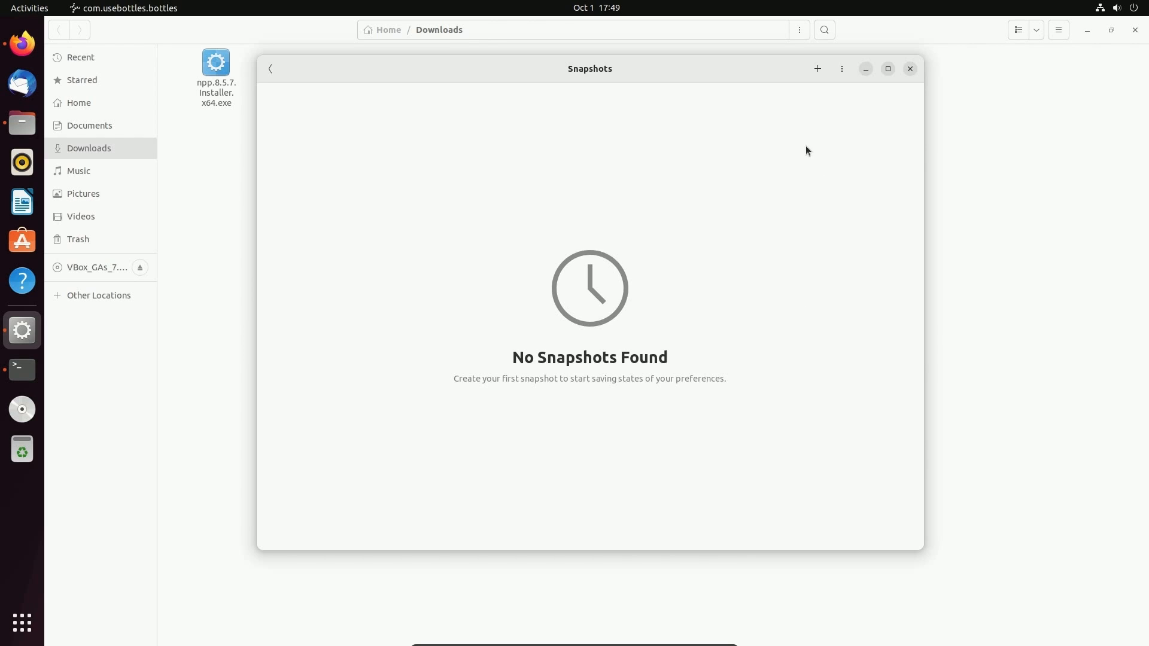
click(818, 68)
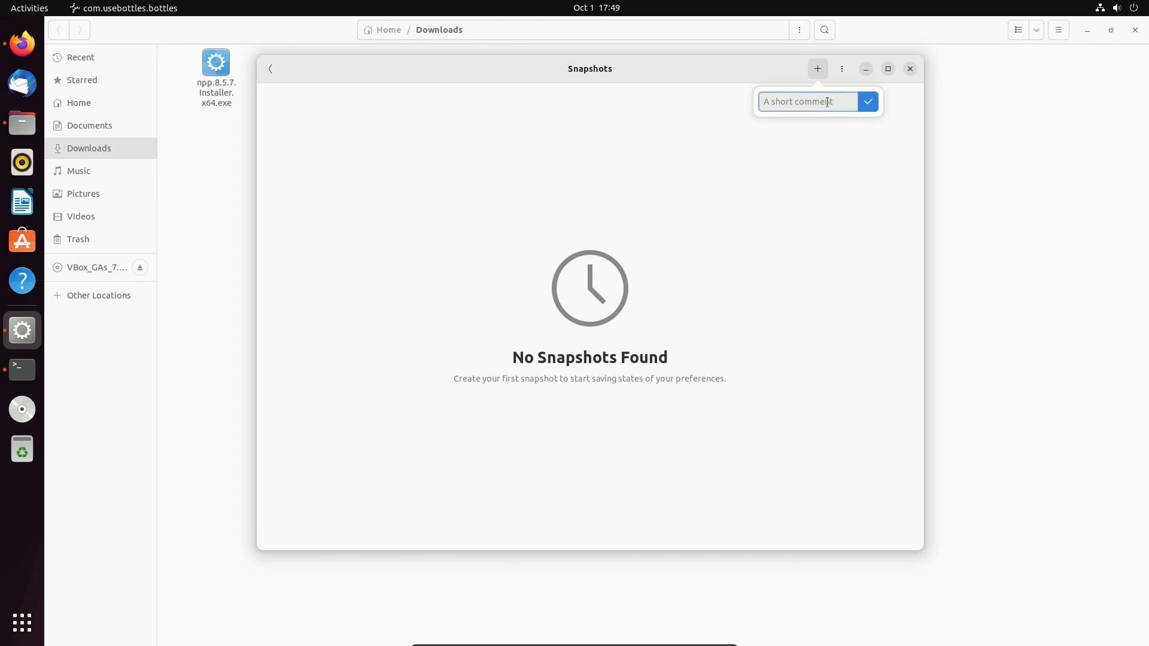
mouse_move(841, 106)
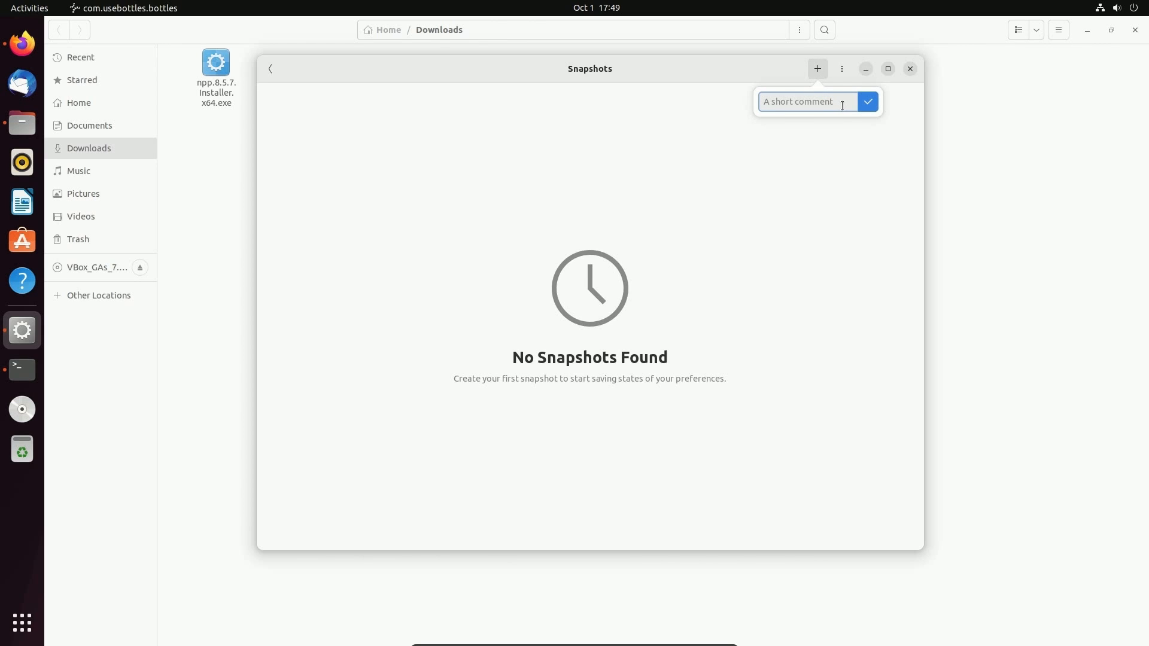
text(Snapshot)
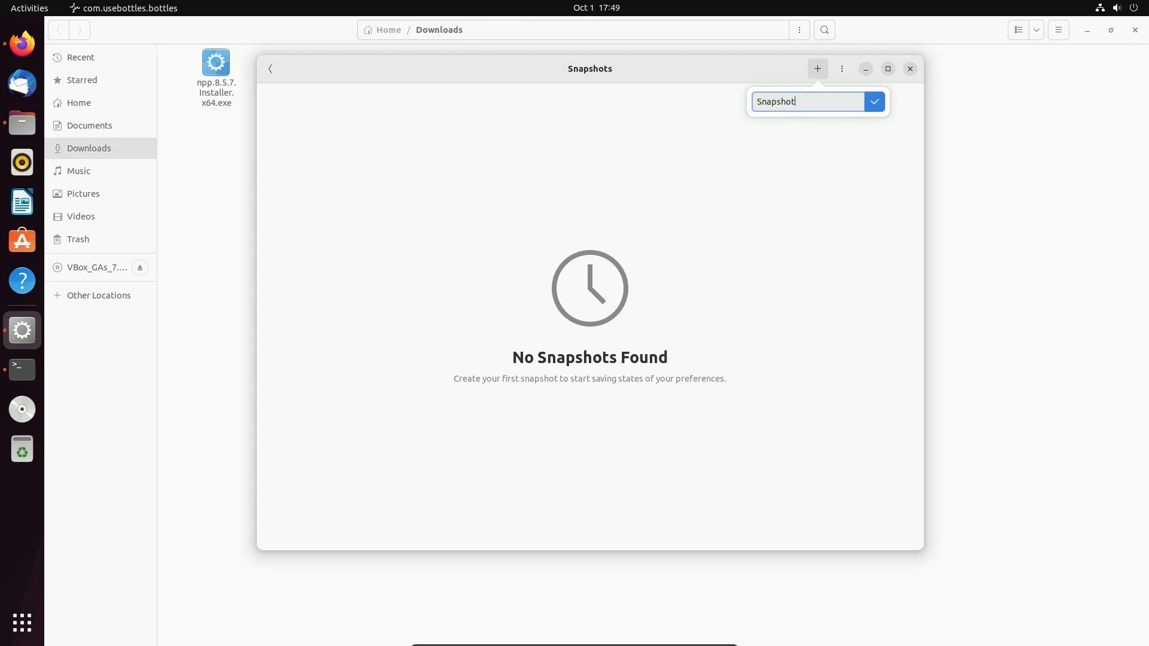
click(874, 100)
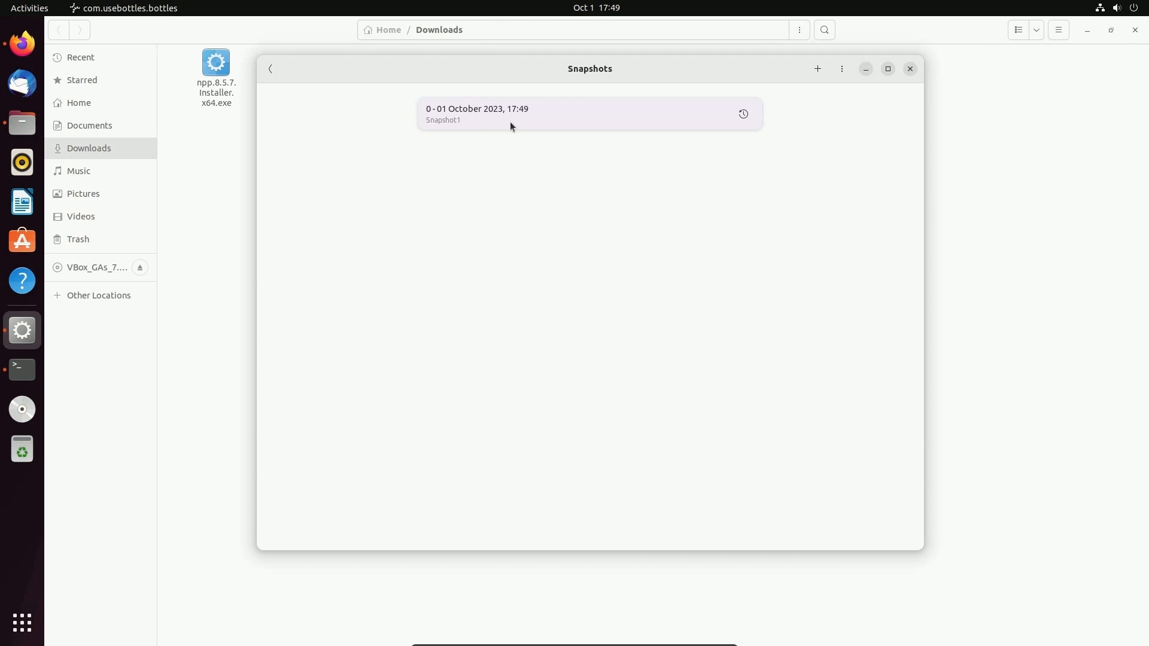
mouse_move(743, 114)
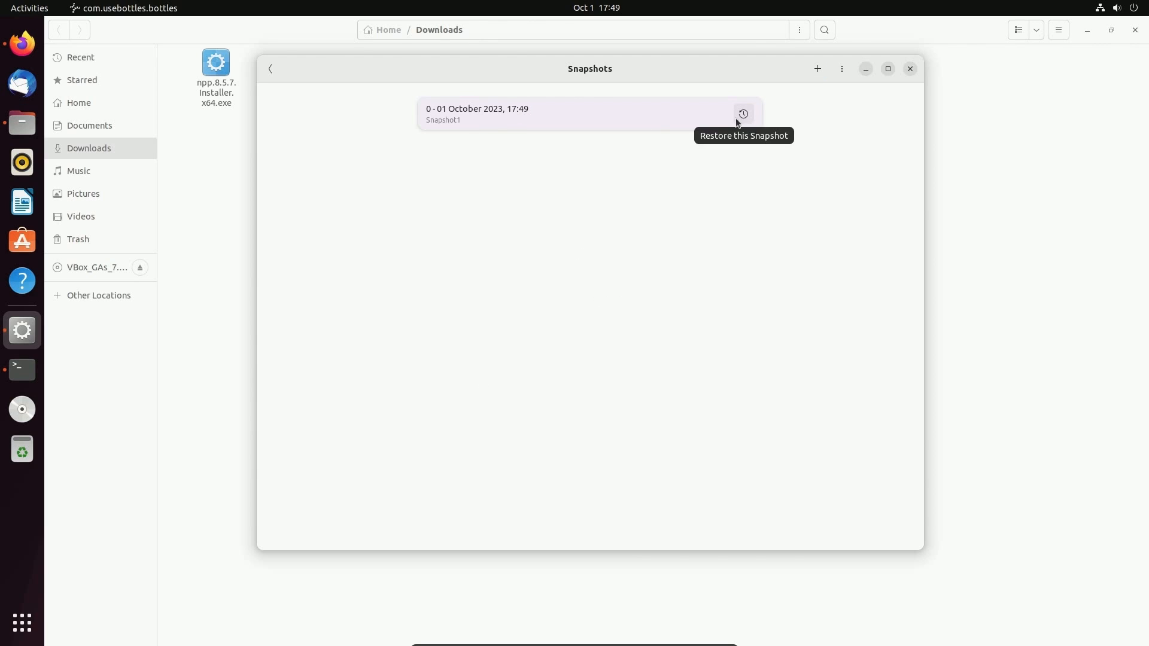
click(270, 68)
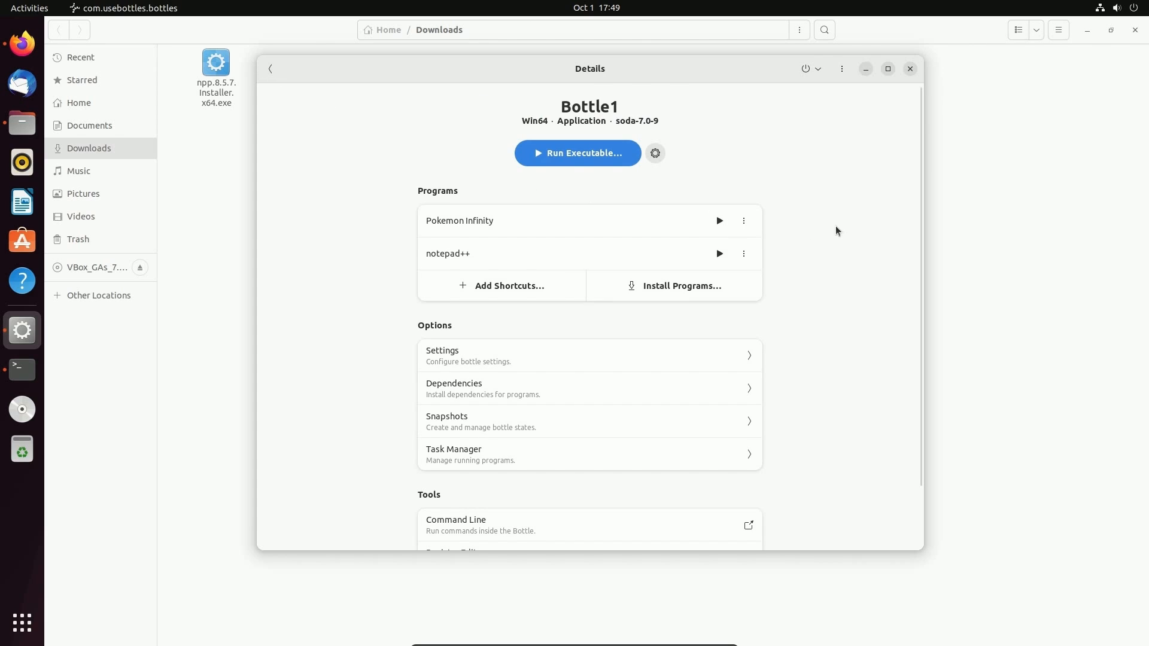
mouse_move(828, 358)
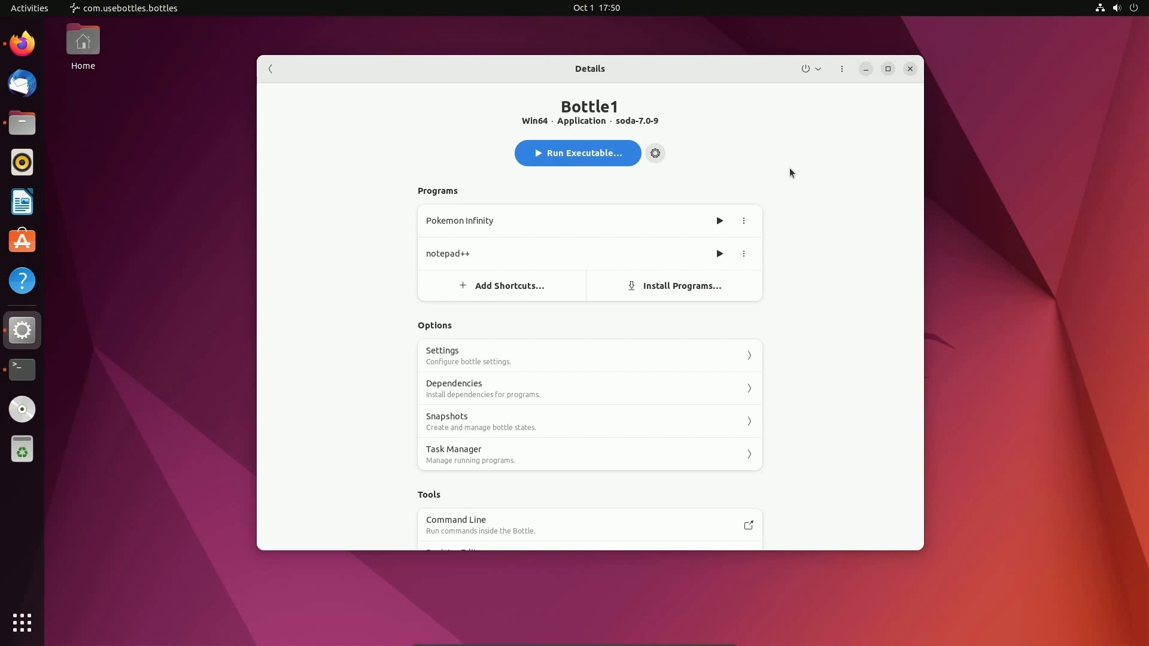
scroll(down, 3)
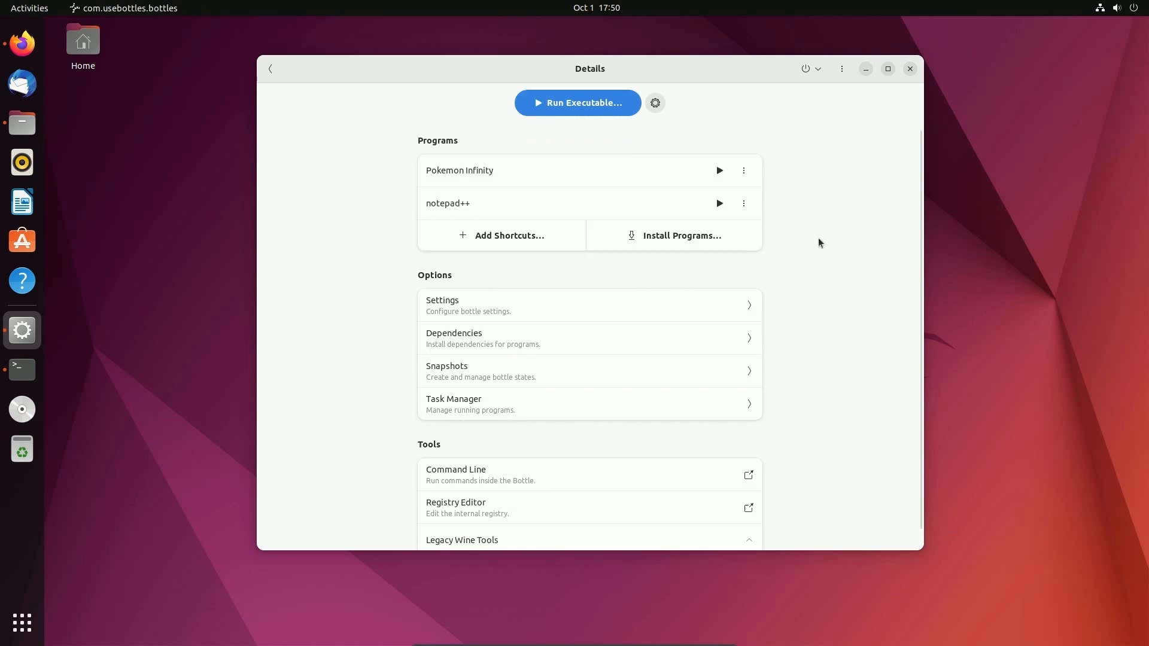
scroll(up, 3)
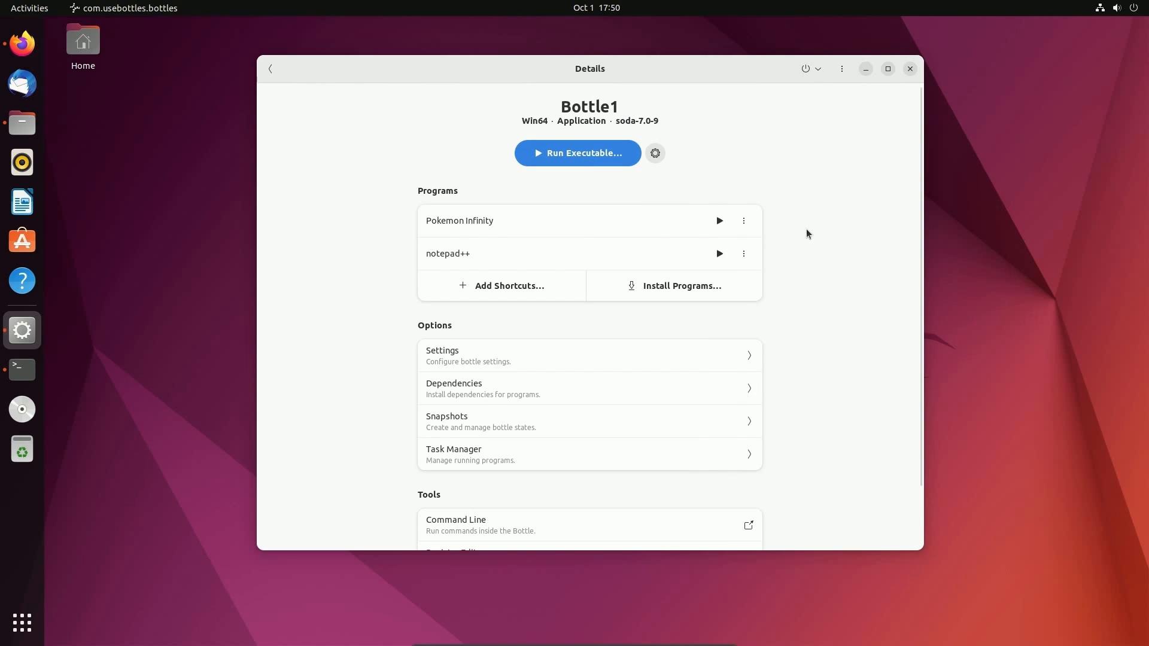
scroll(down, 3)
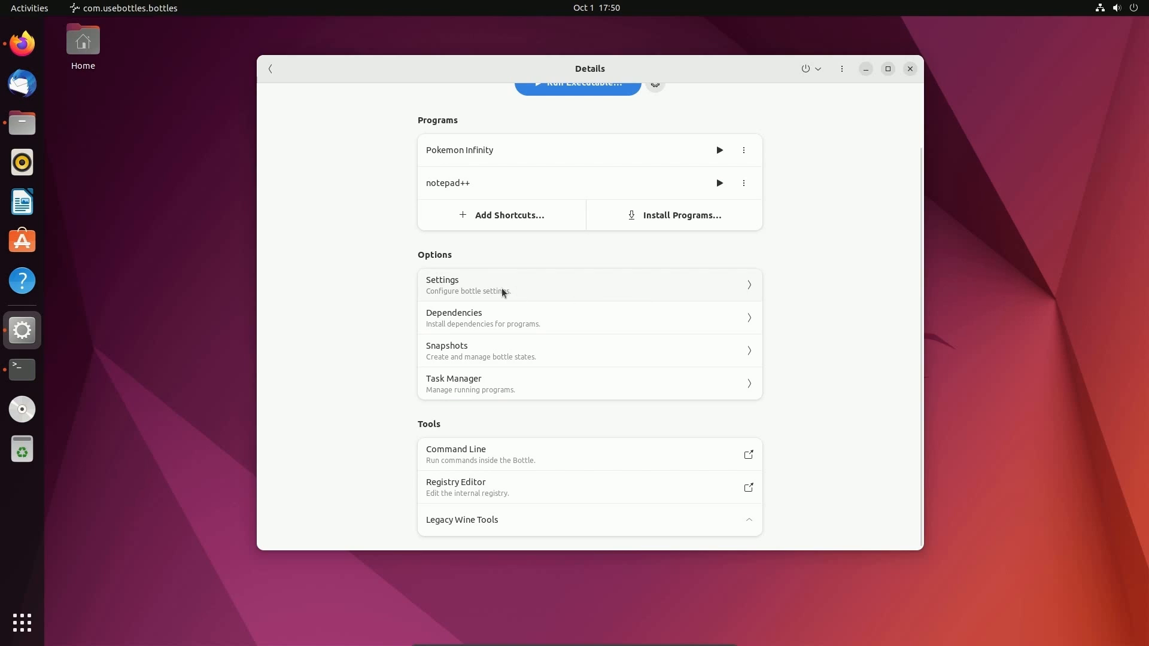
click(588, 284)
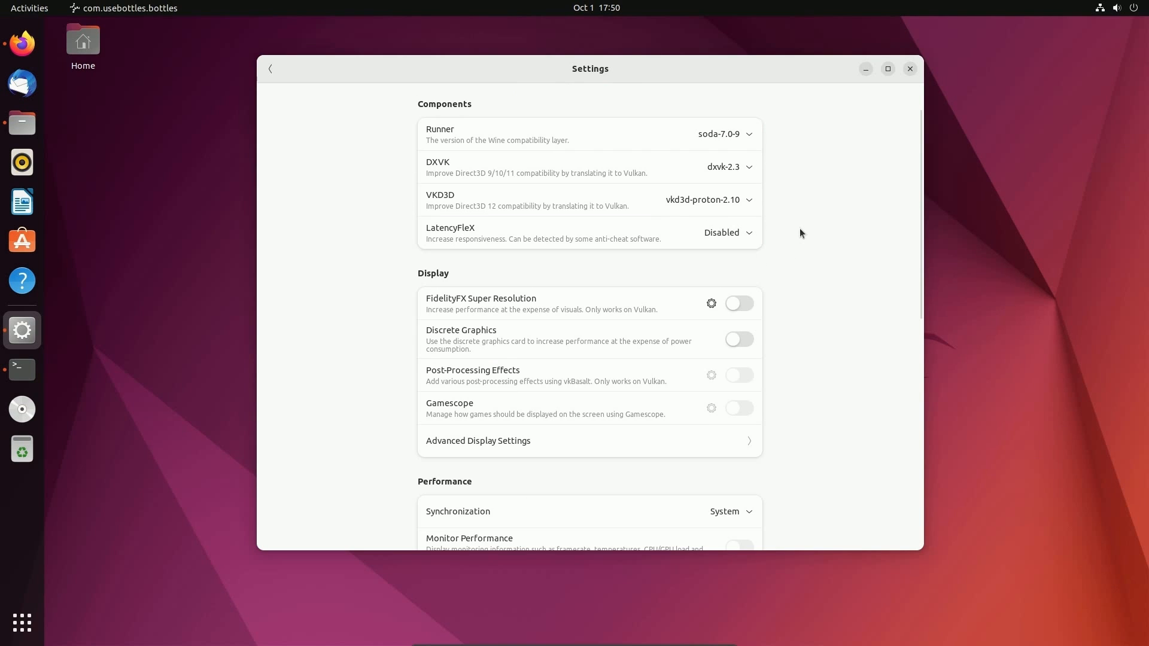
scroll(down, 3)
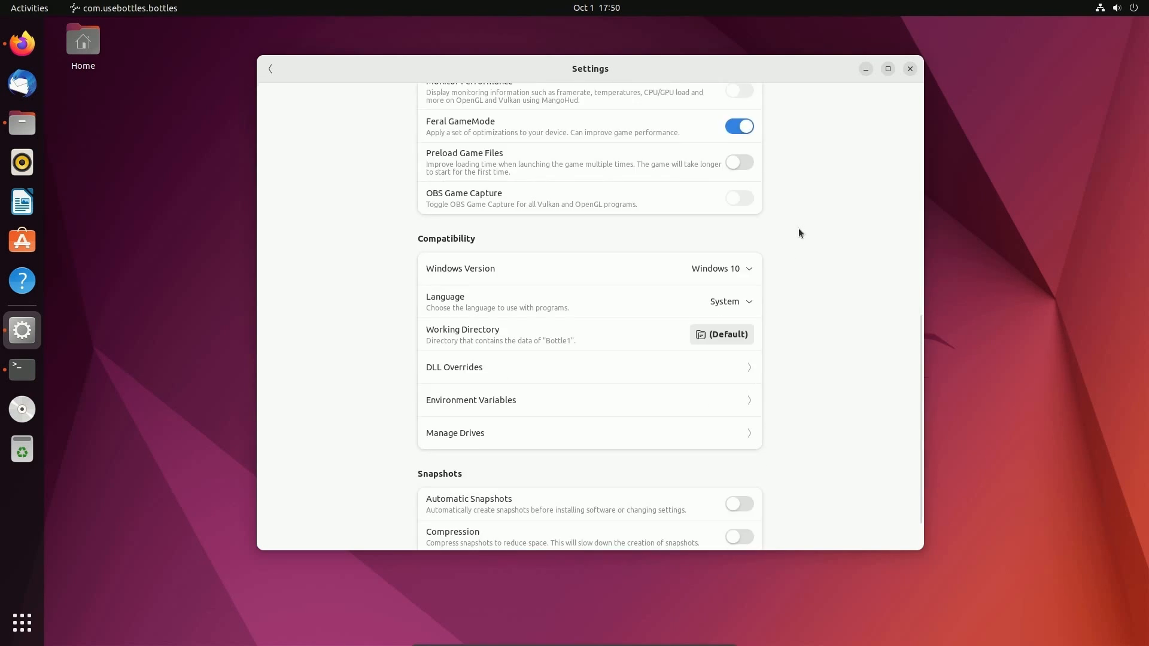
scroll(up, 3)
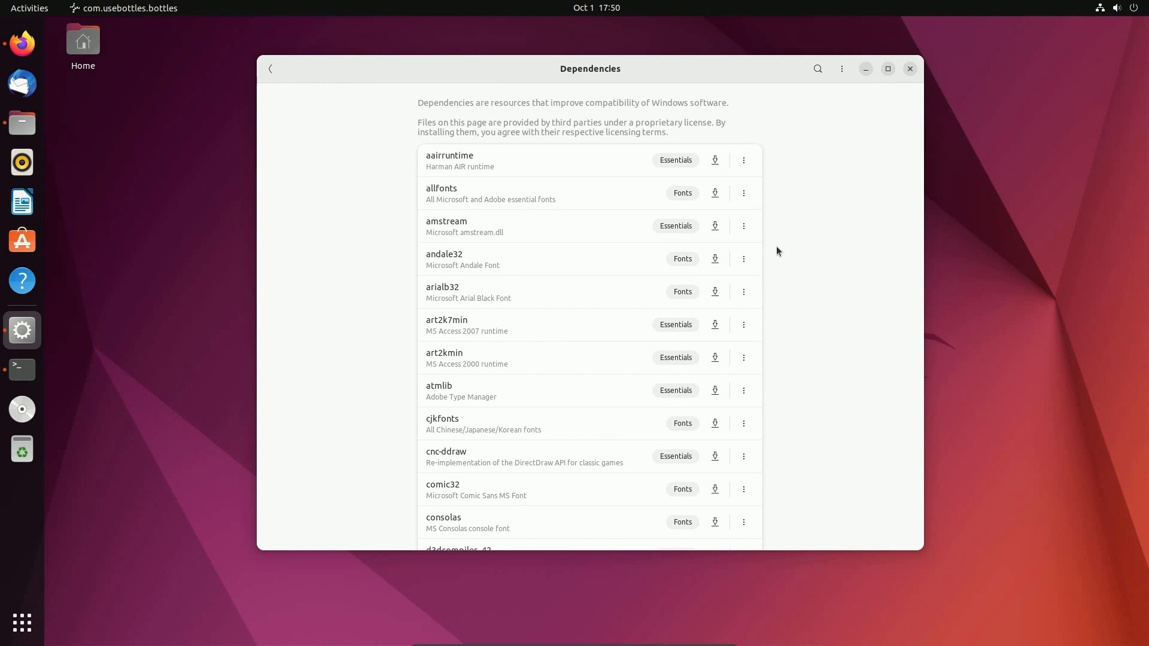
scroll(down, 3)
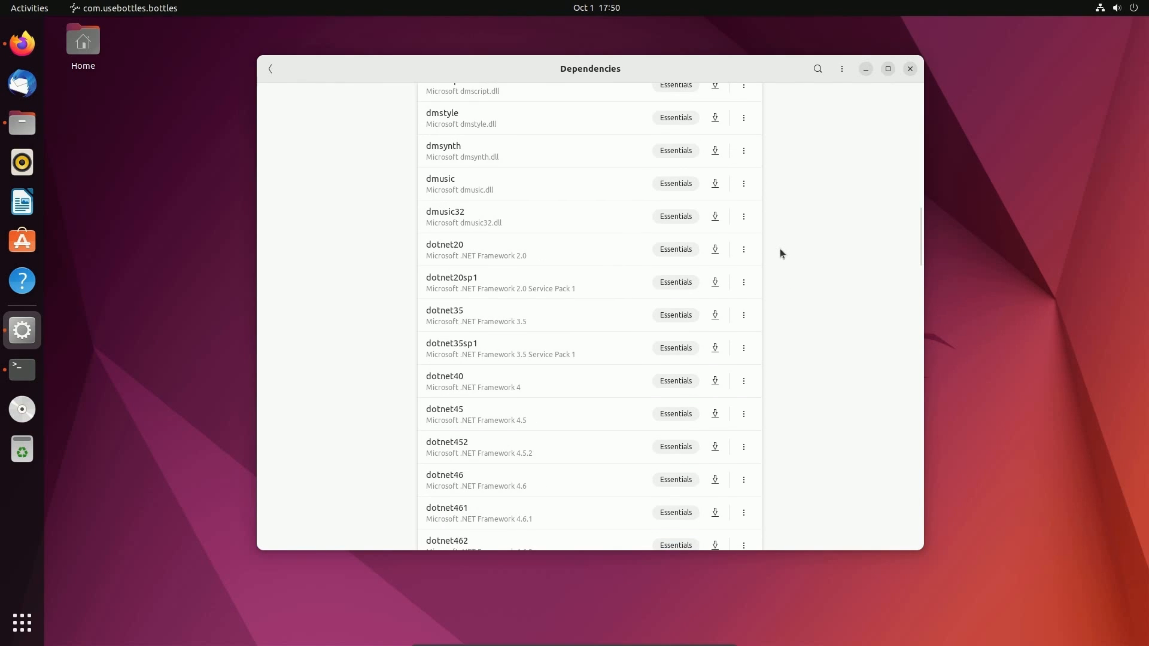
click(269, 68)
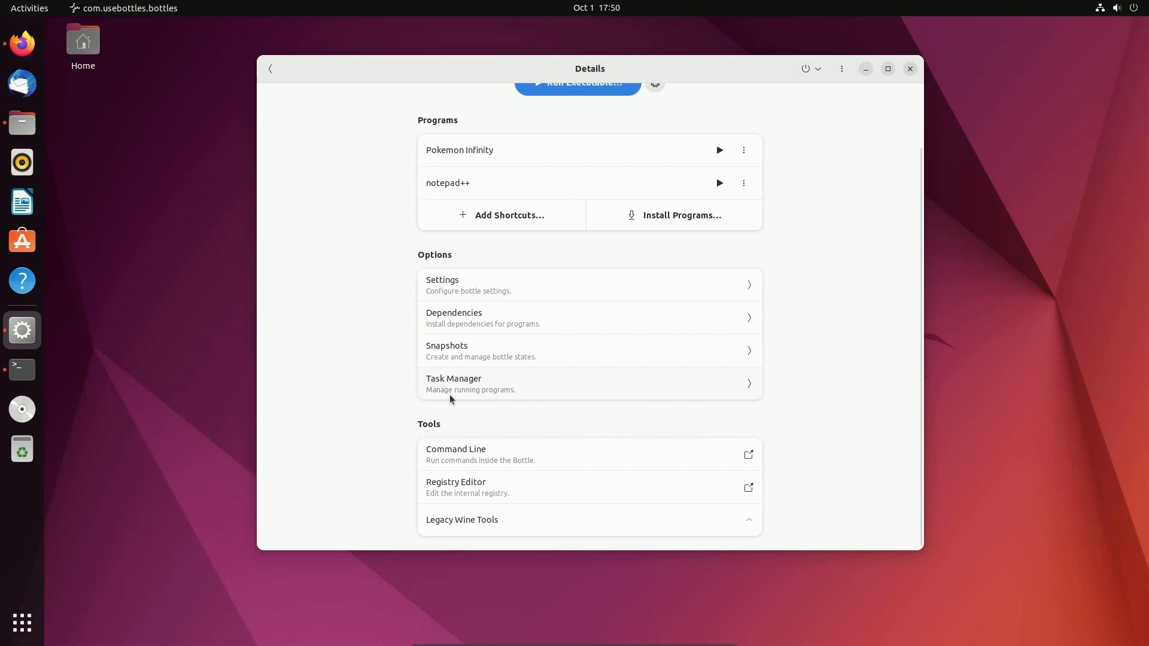
click(588, 383)
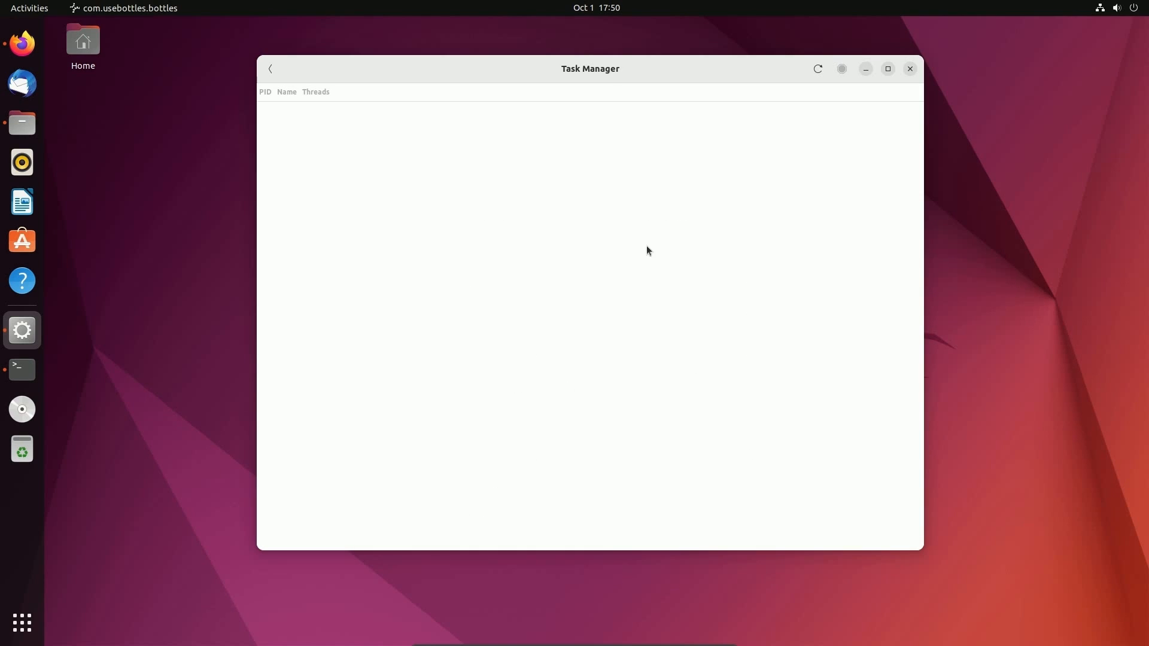
click(818, 68)
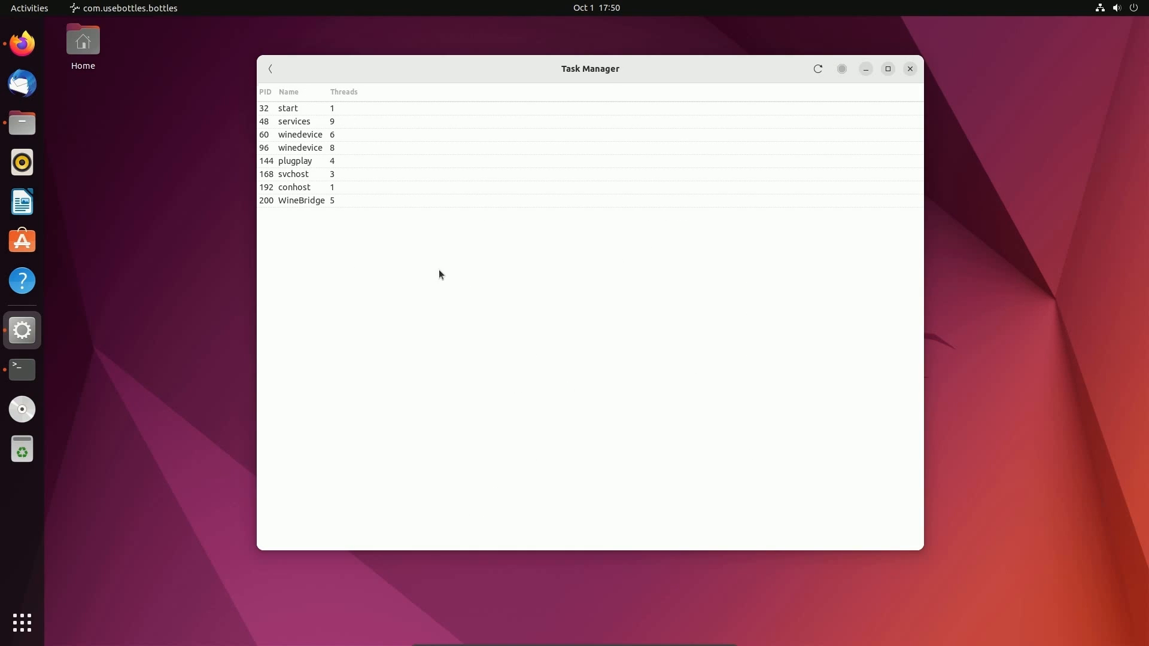
click(269, 69)
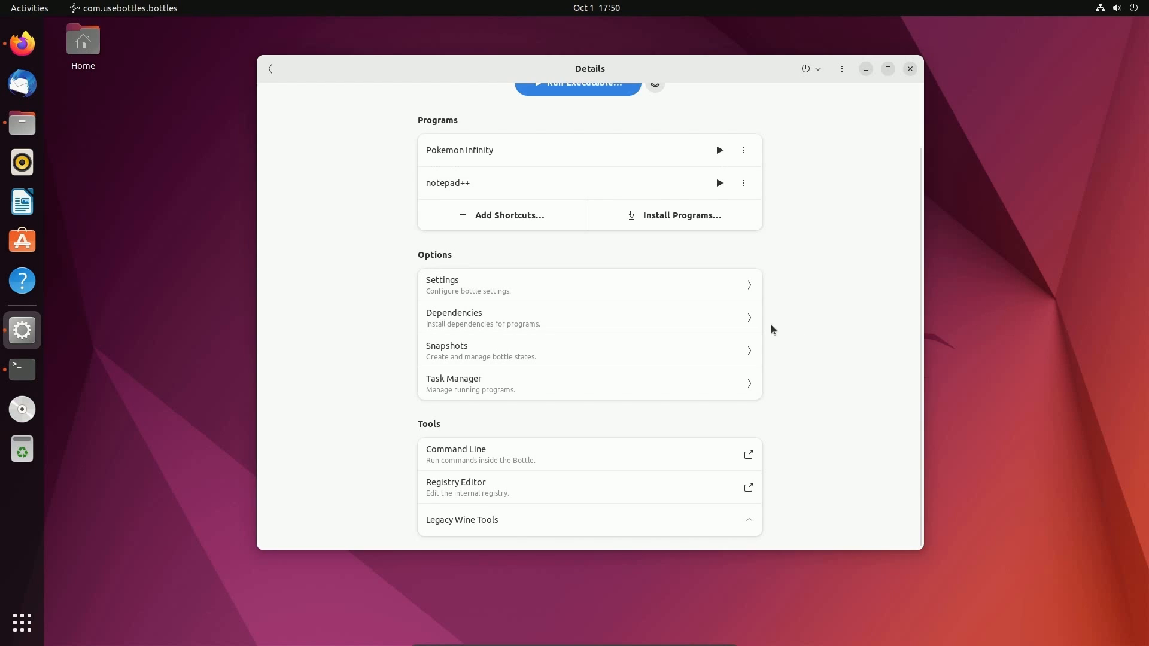
scroll(up, 3)
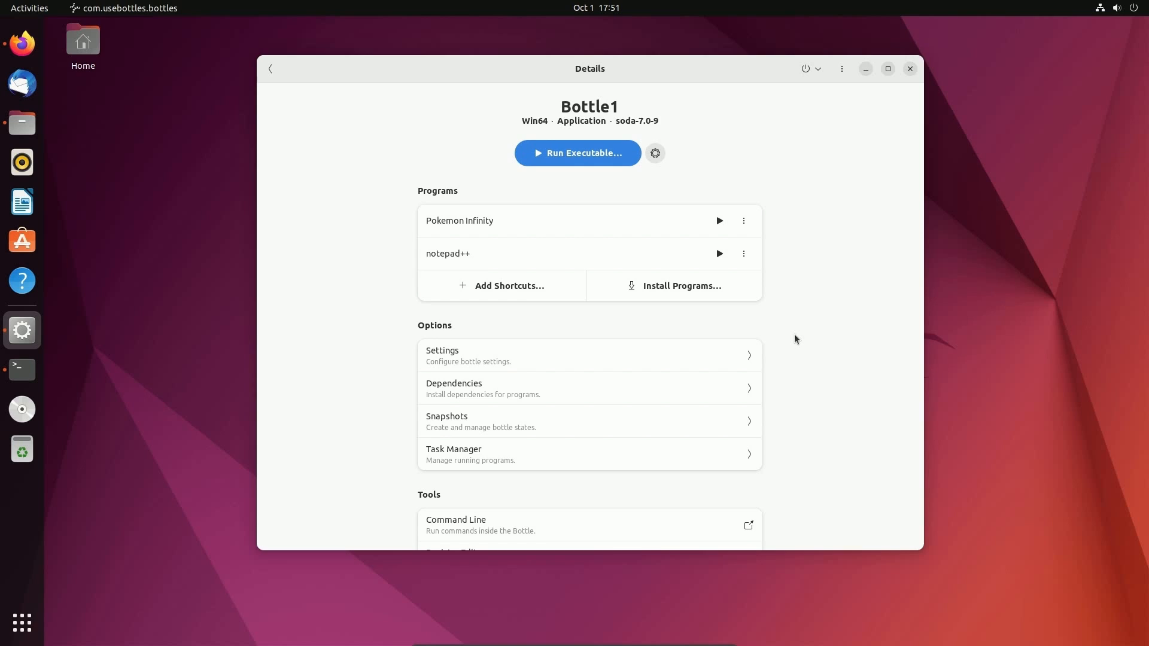
mouse_move(826, 335)
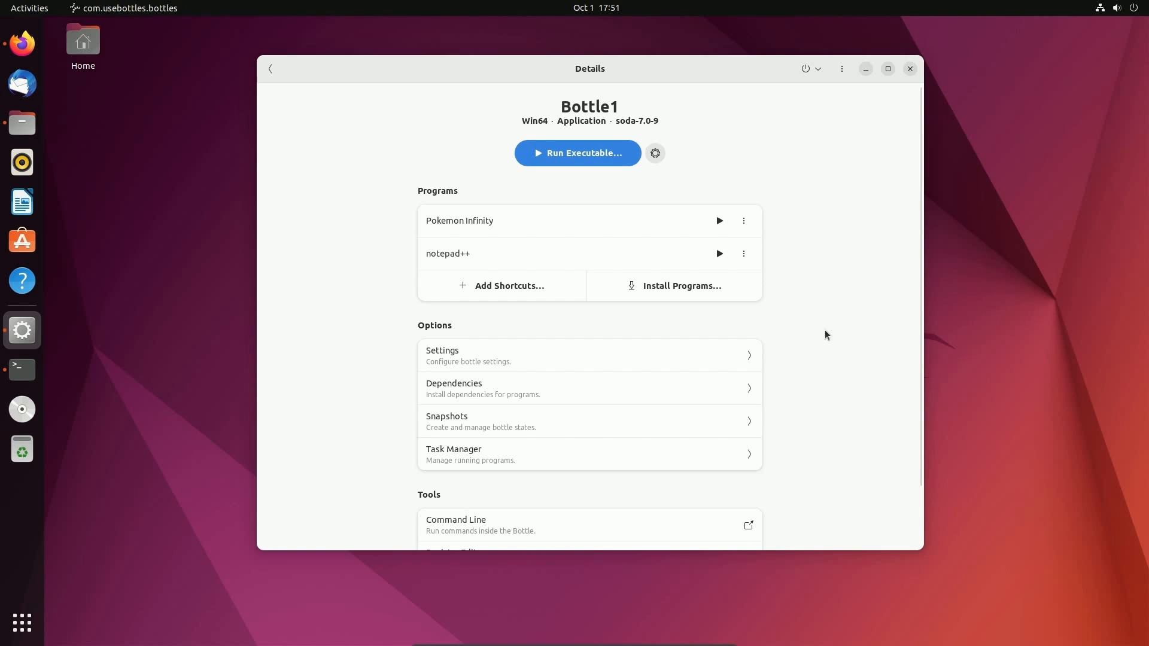
mouse_move(824, 325)
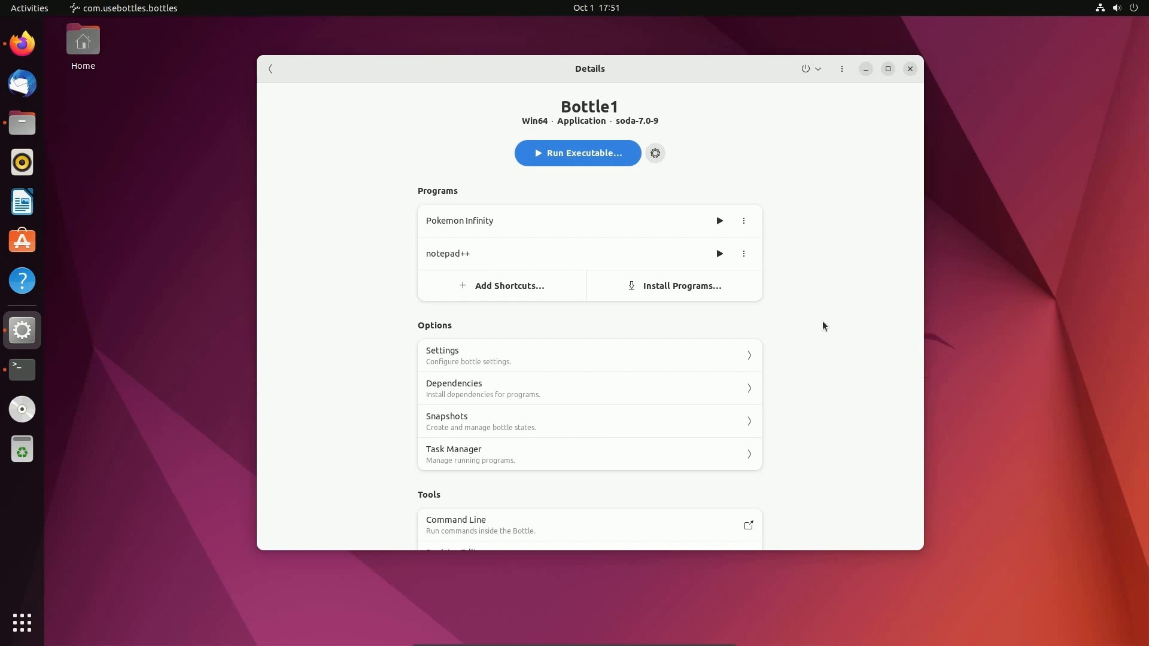
mouse_move(827, 313)
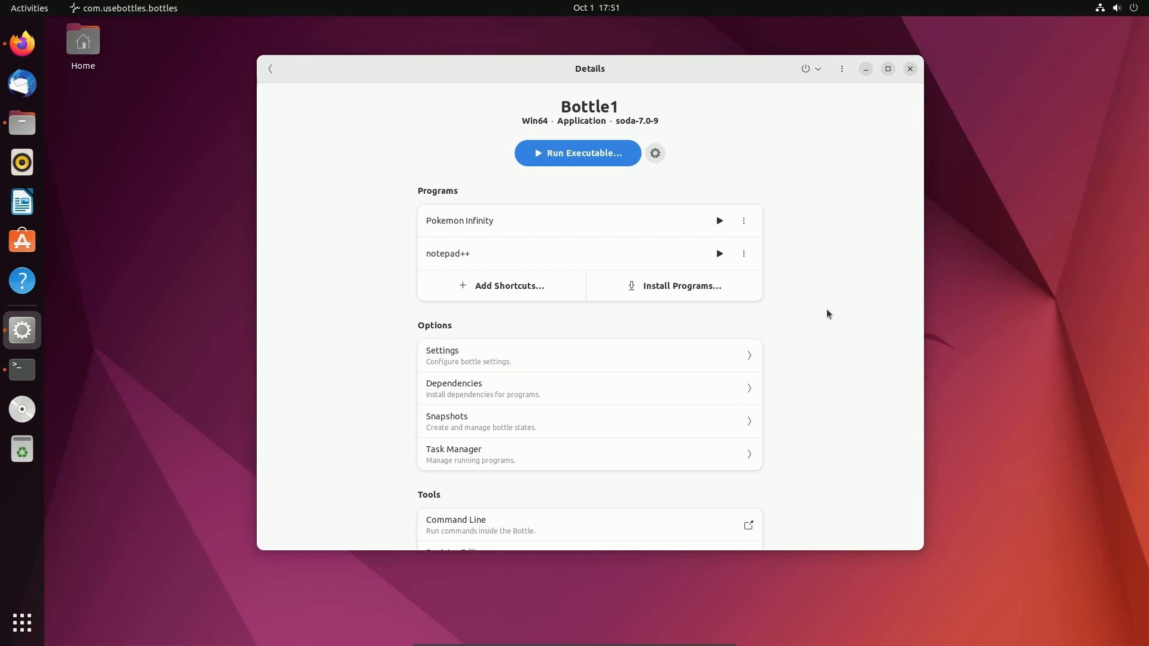
scroll(down, 3)
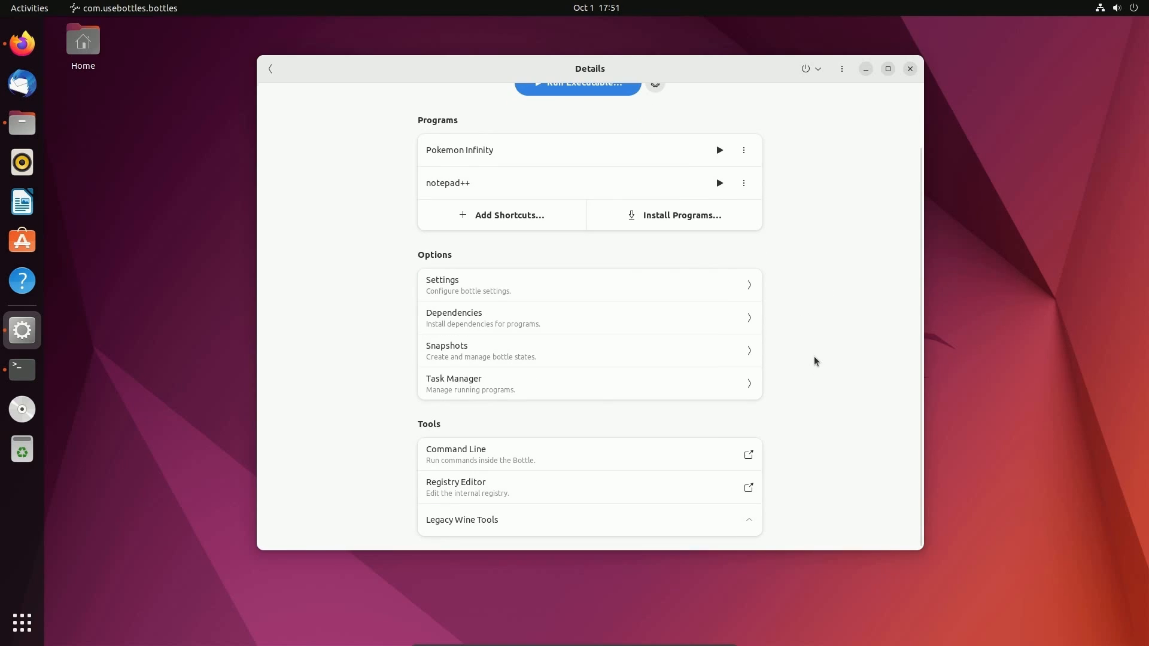
mouse_move(801, 424)
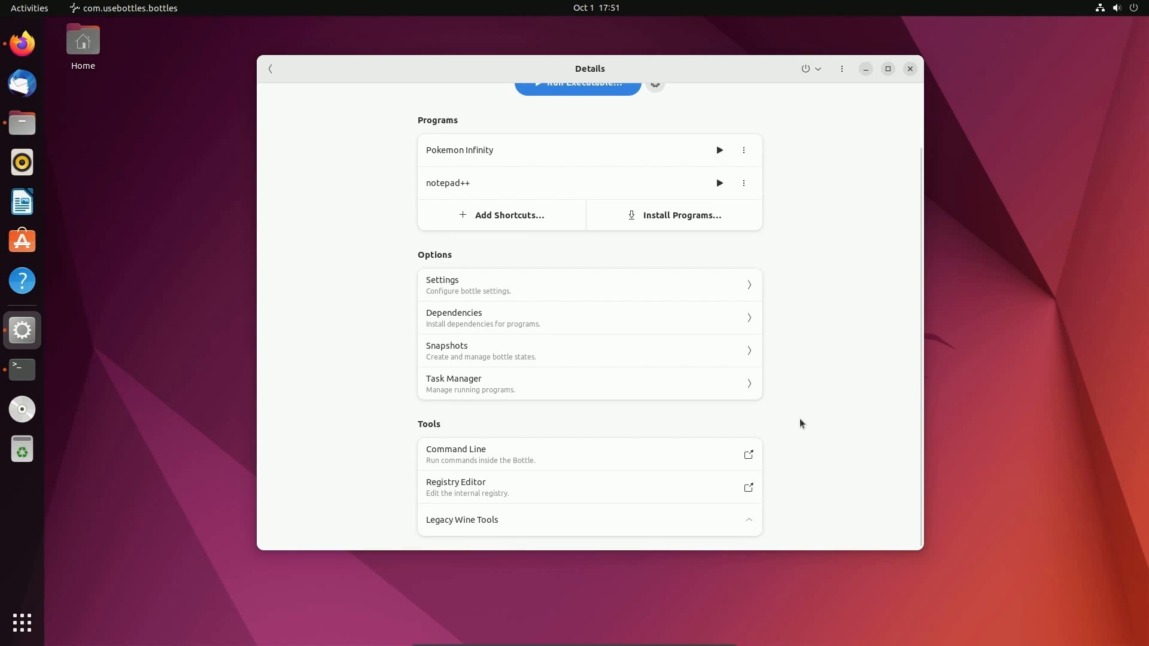
scroll(up, 3)
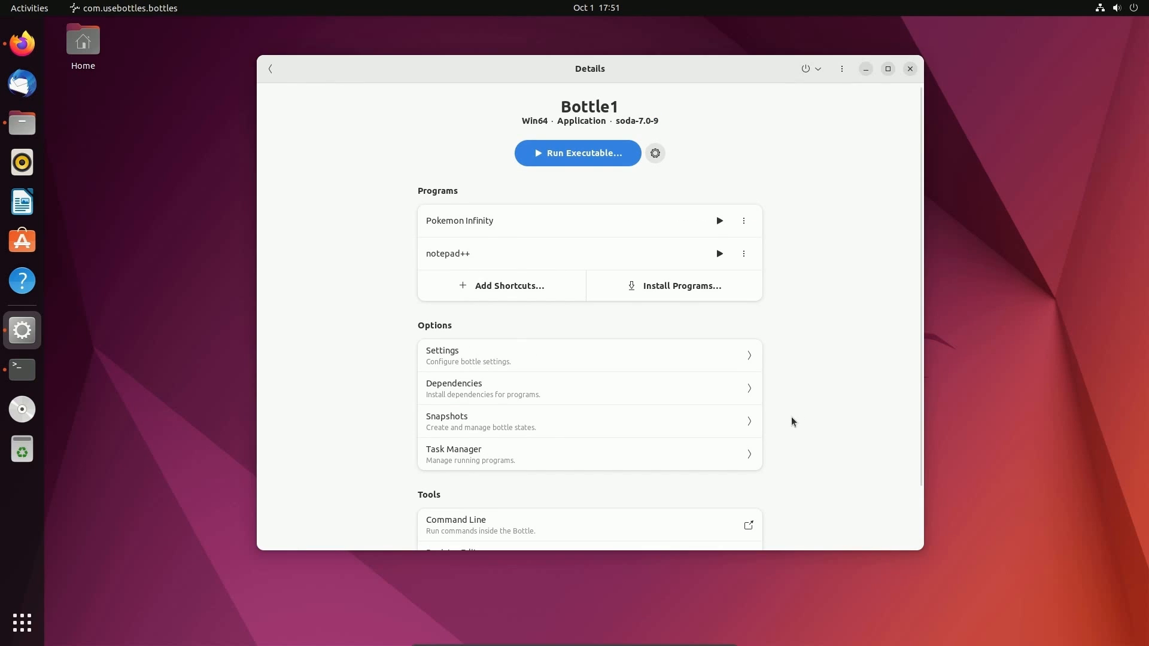
scroll(down, 3)
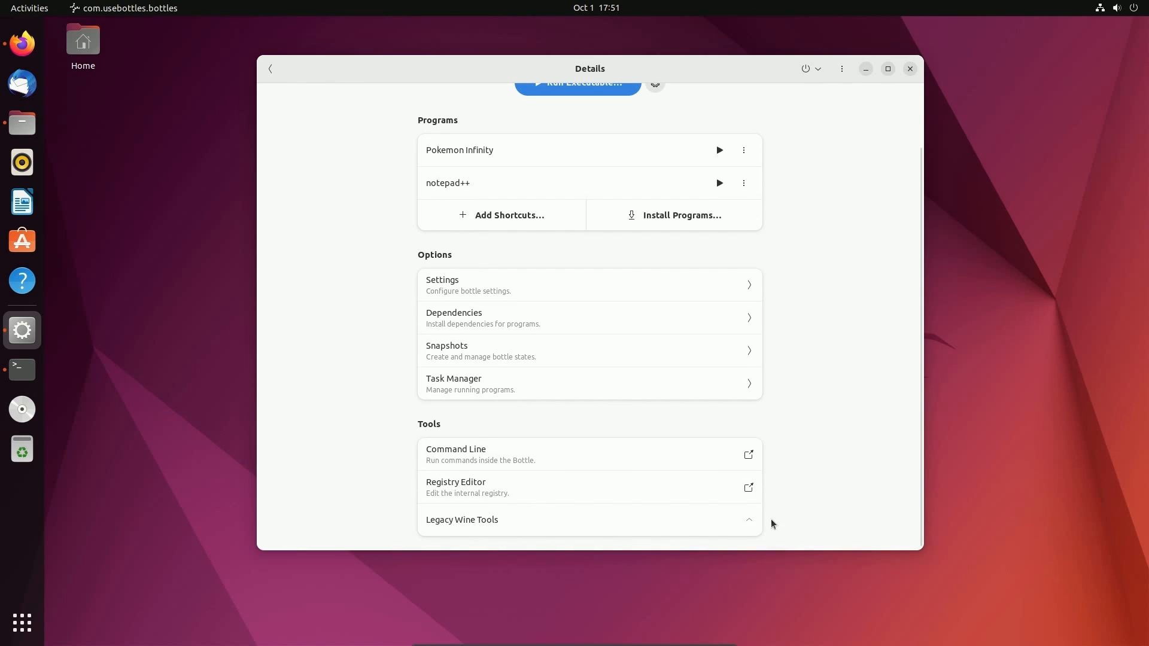
click(589, 519)
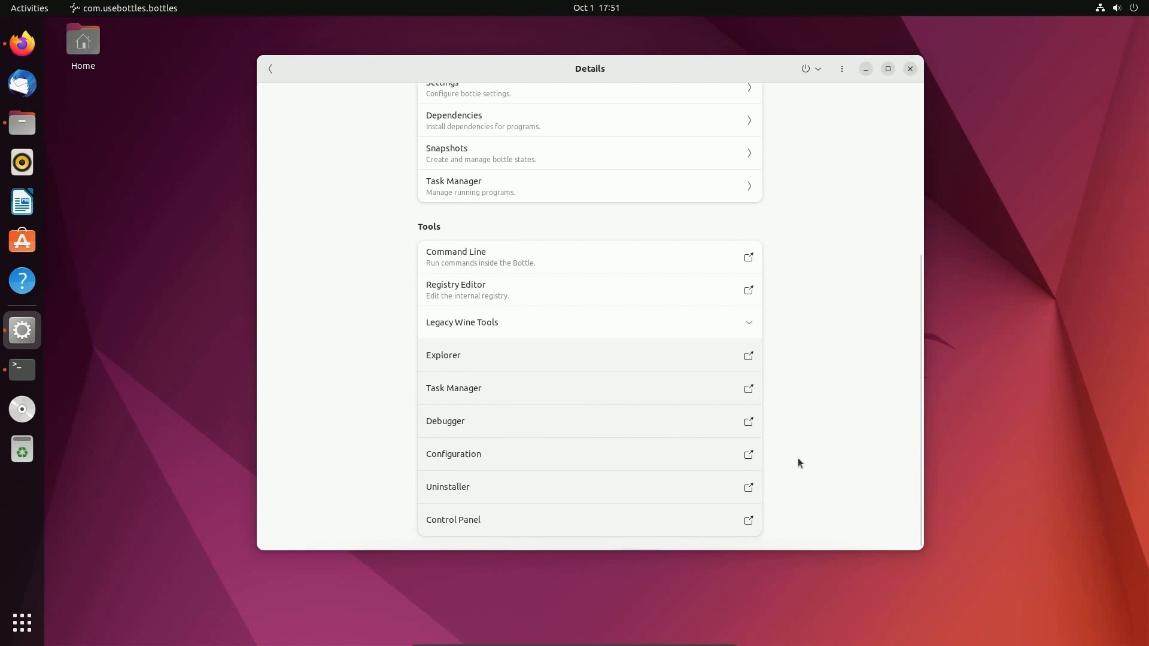
mouse_move(789, 400)
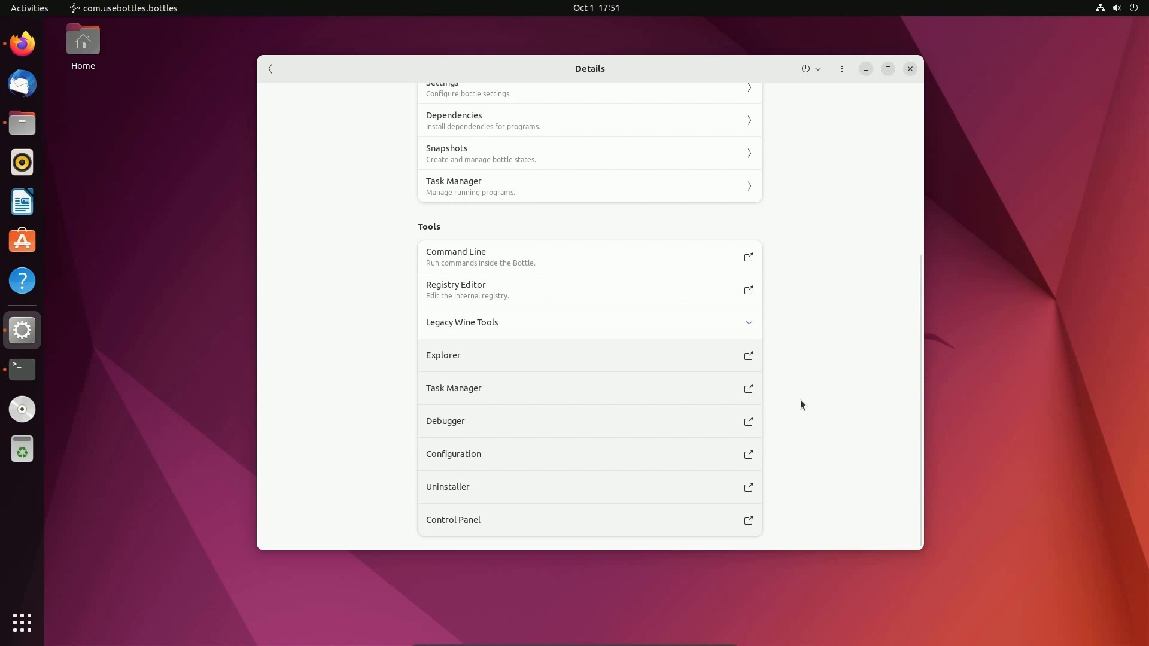
scroll(up, 3)
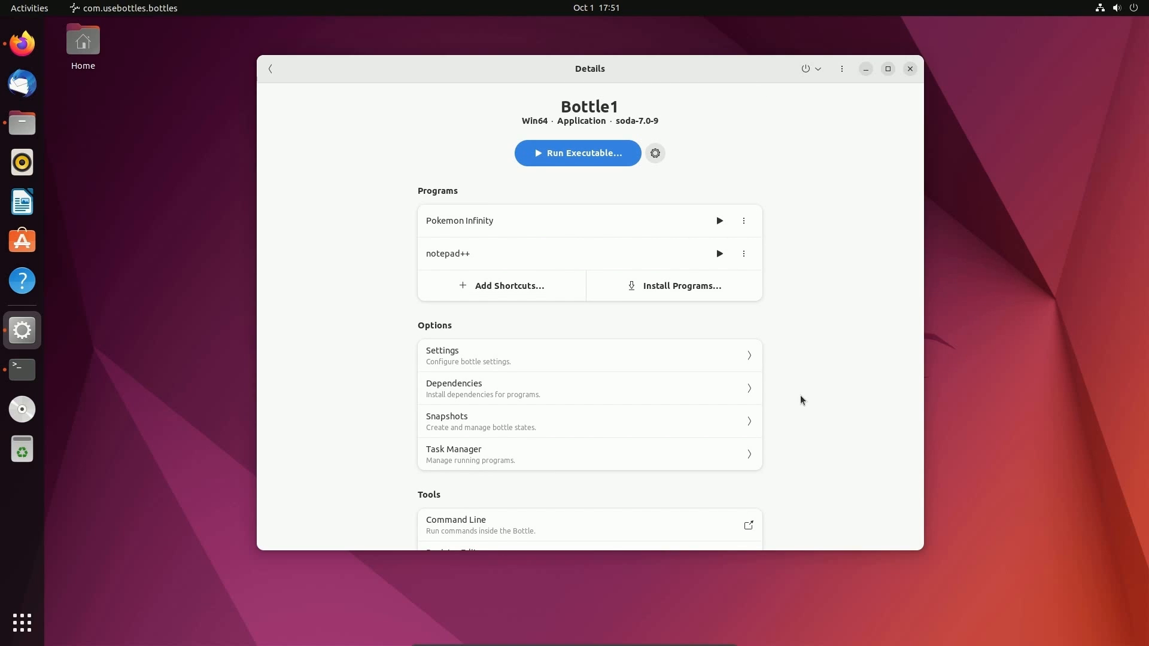